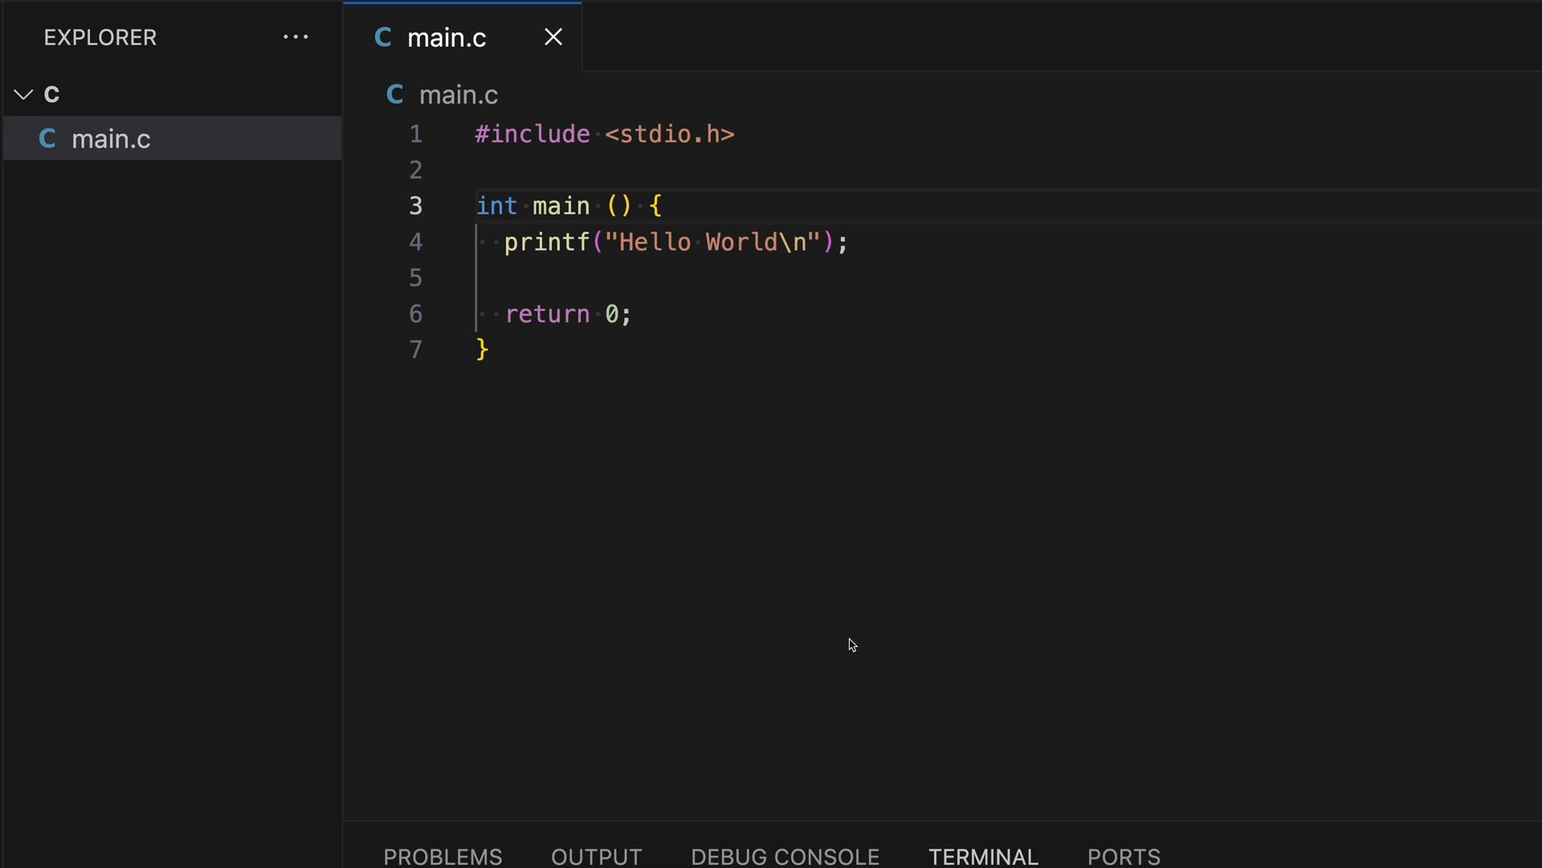
Step: Write the placeholder declaration 'Datatype variableName;' on a new first line of main
key("enter")
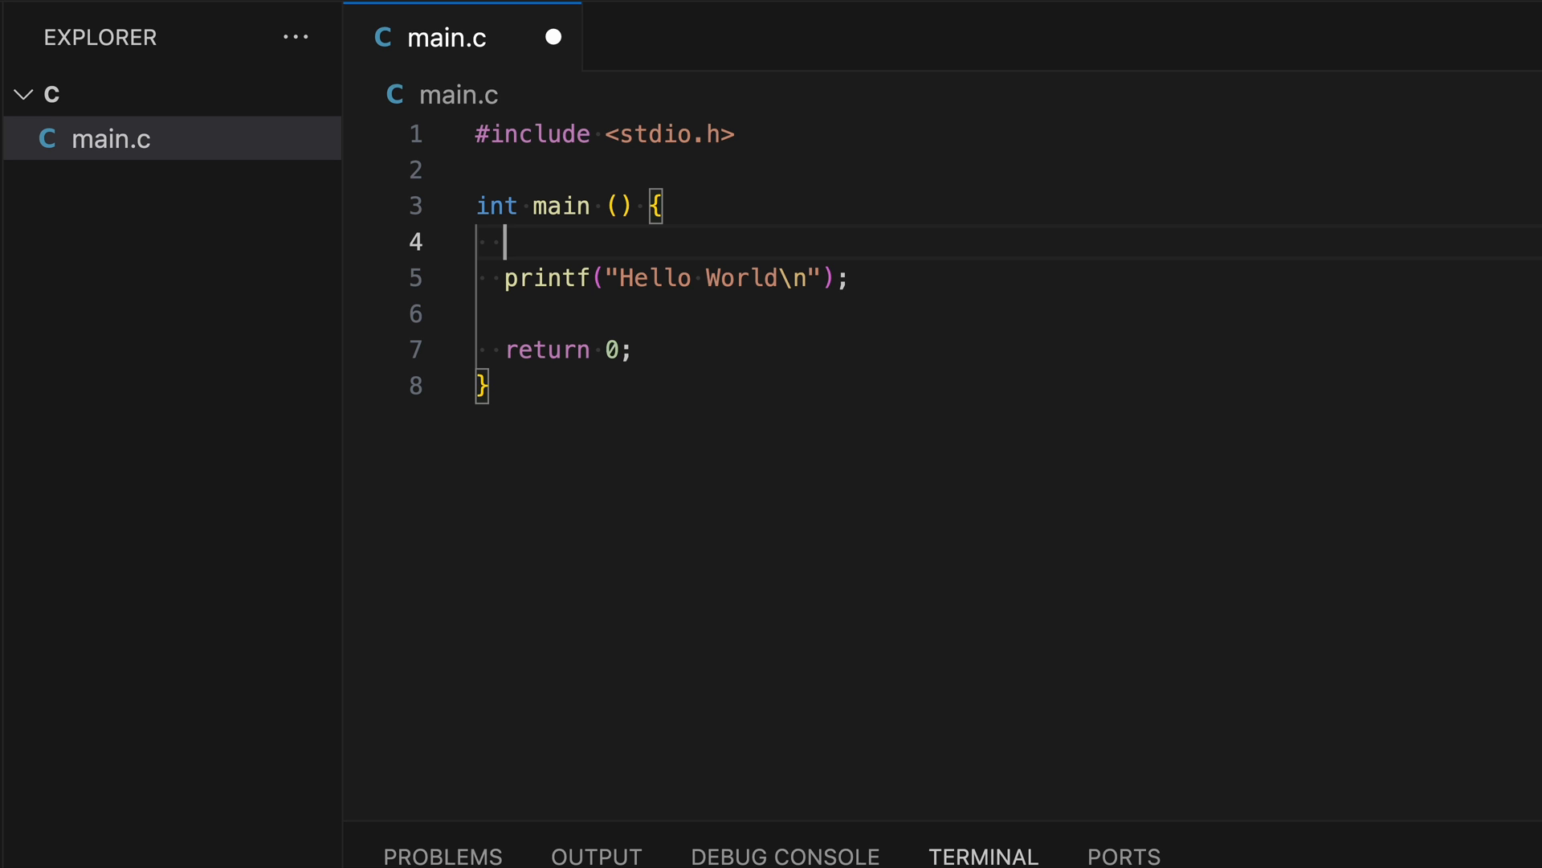
type("D")
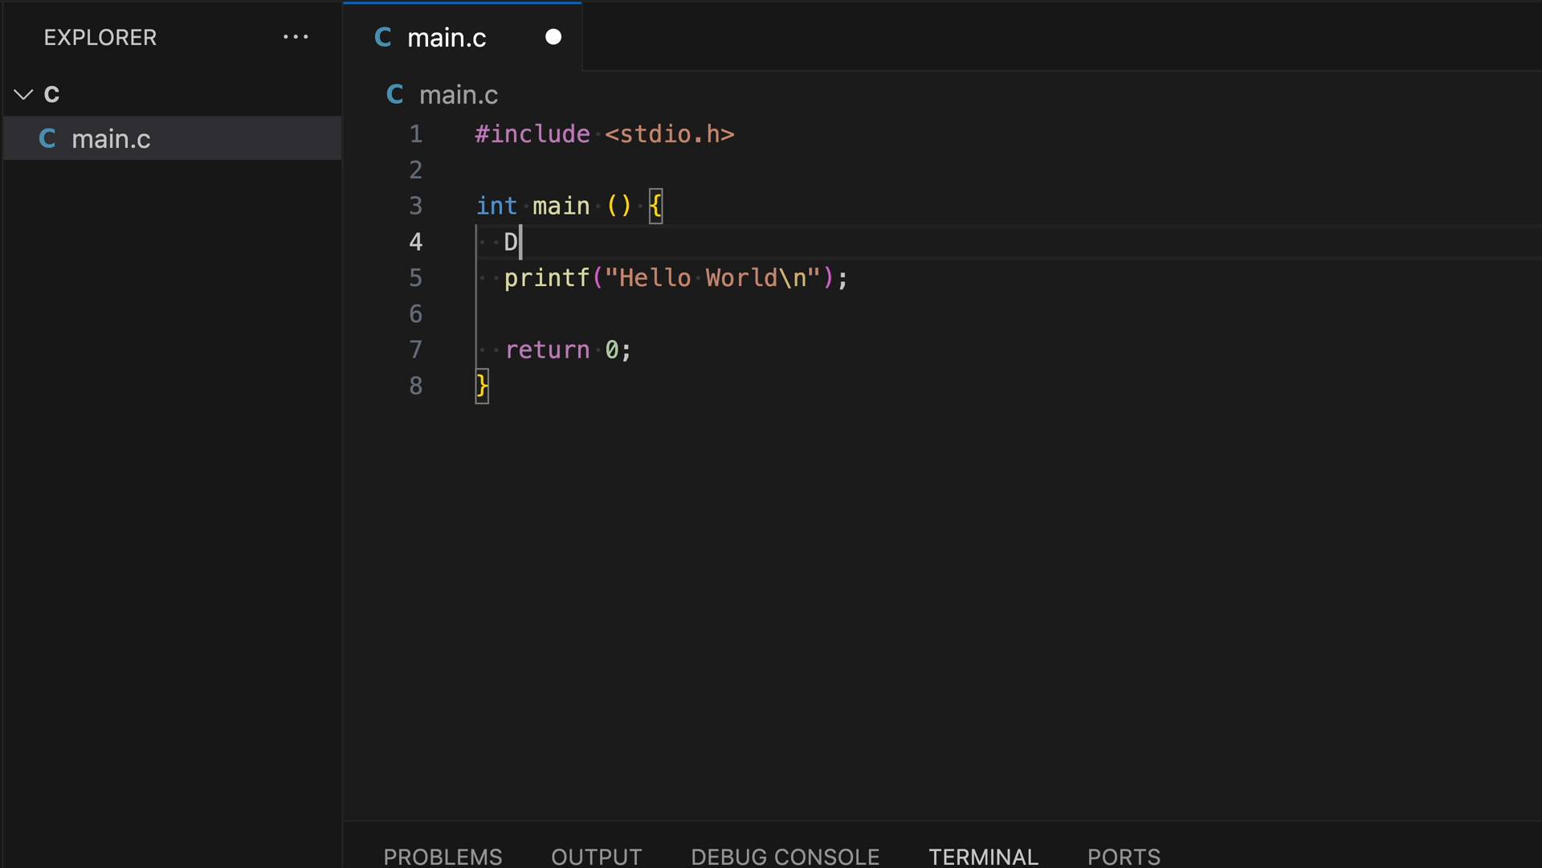
type("ataty")
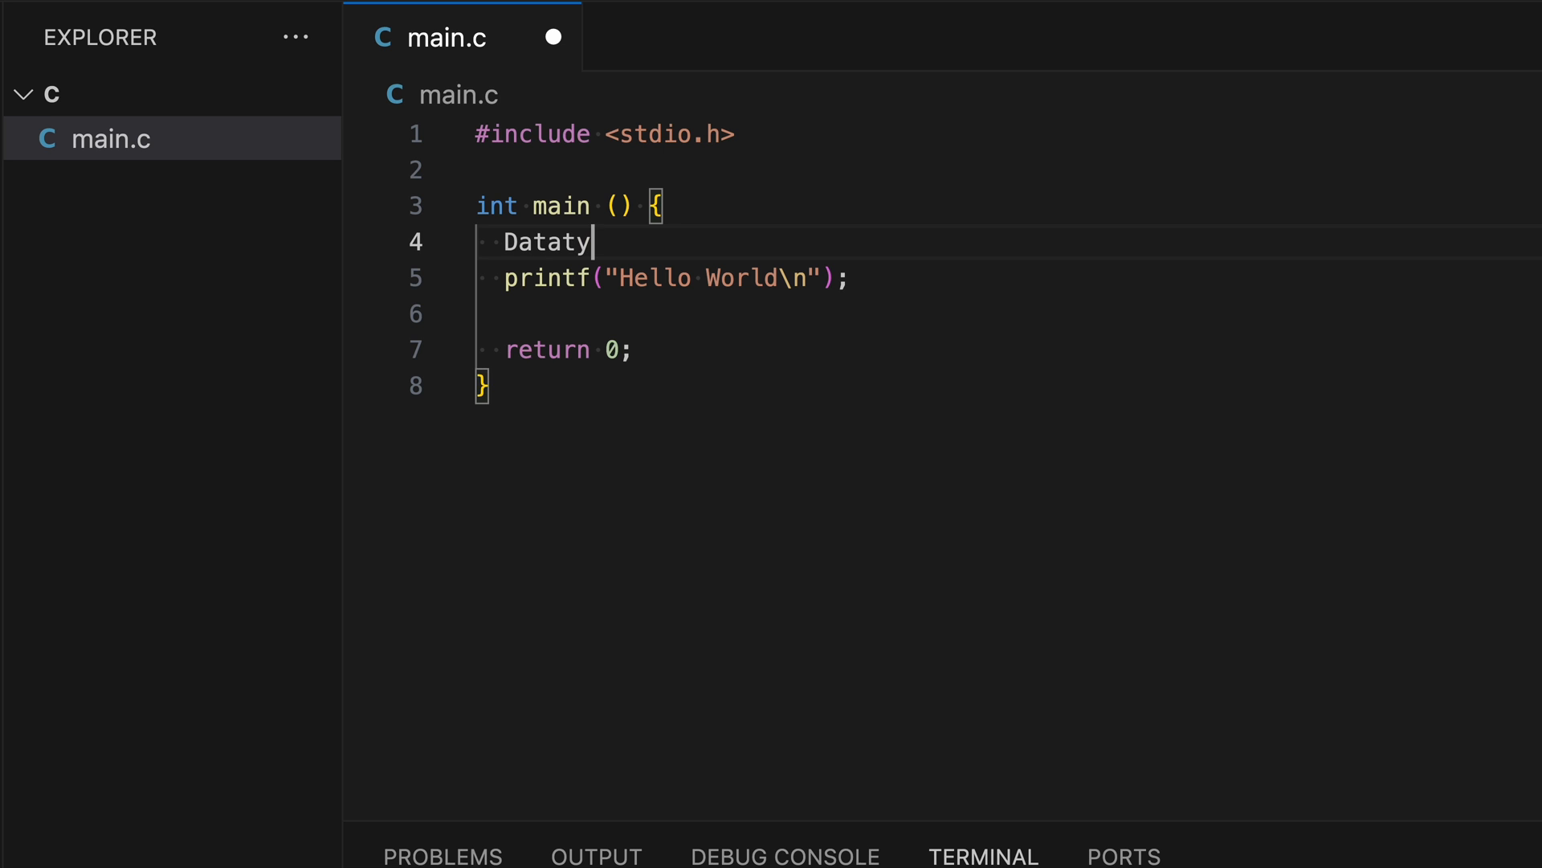
type("pe variab")
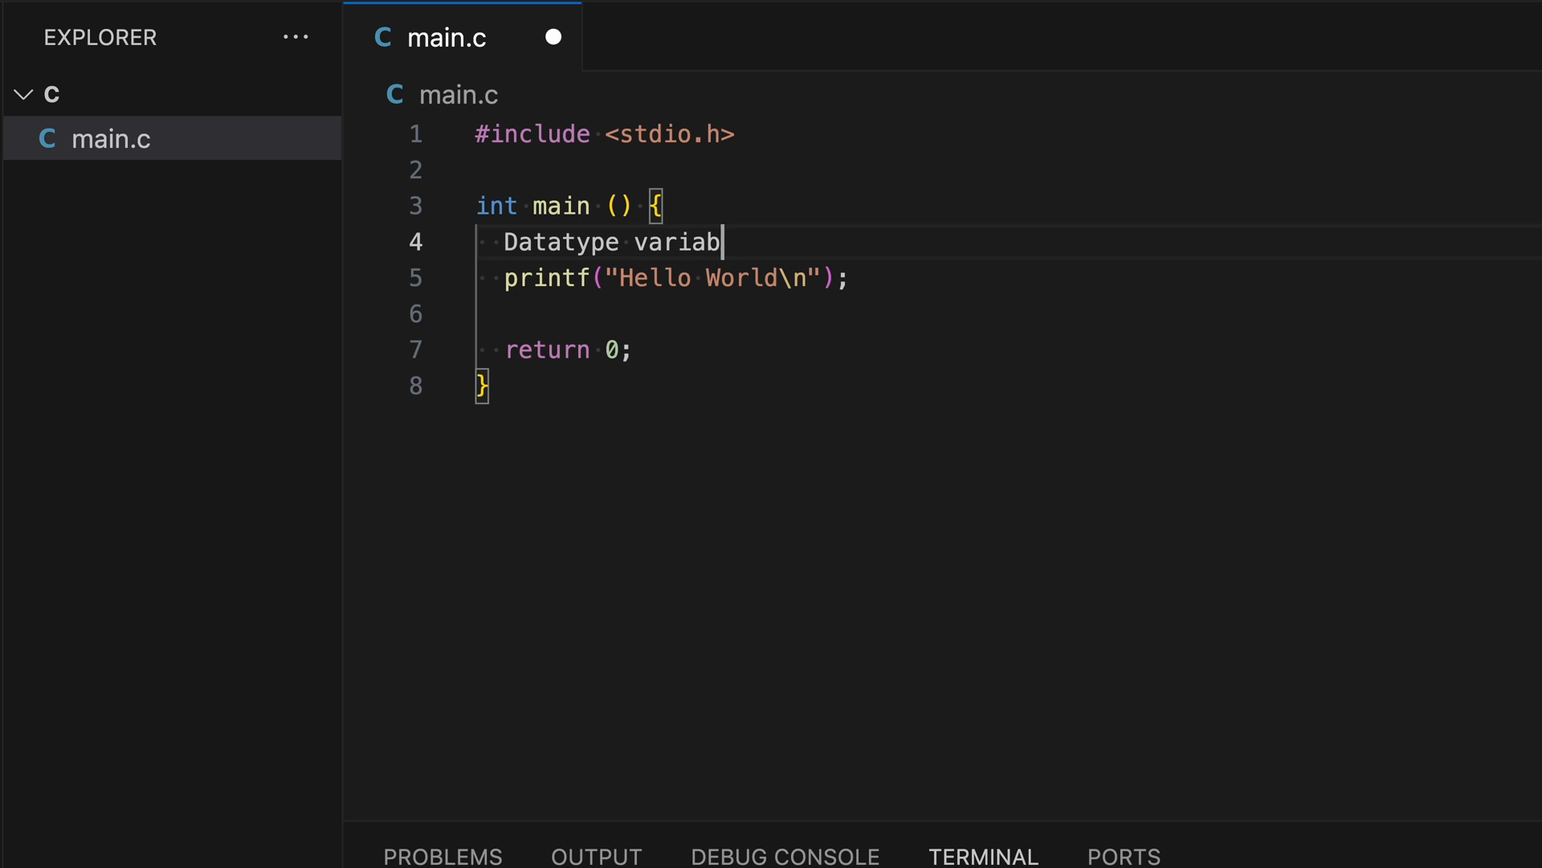
type("leName;")
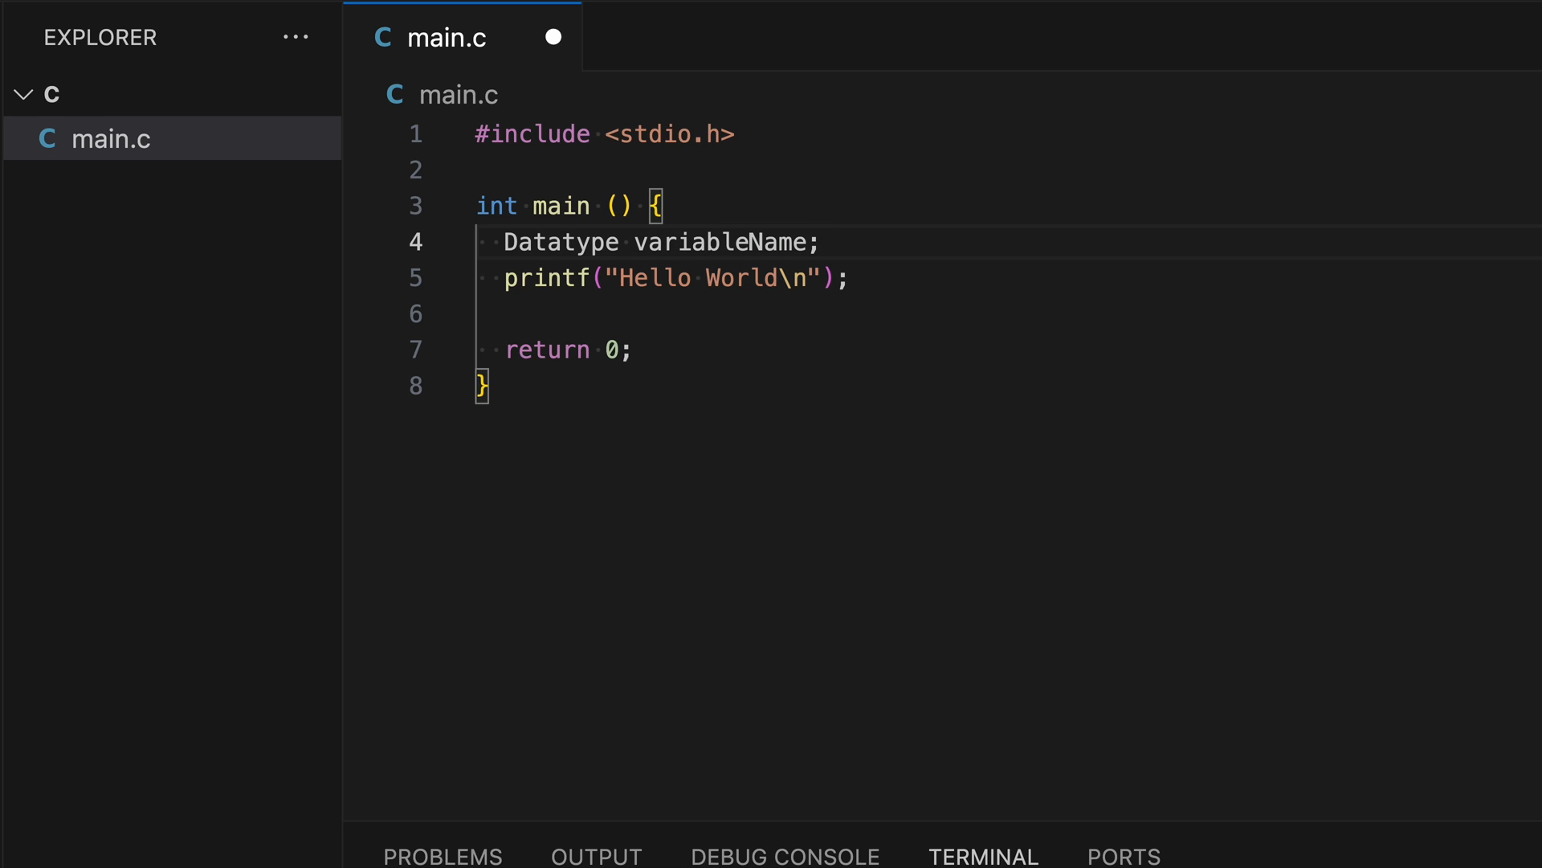
key("Enter")
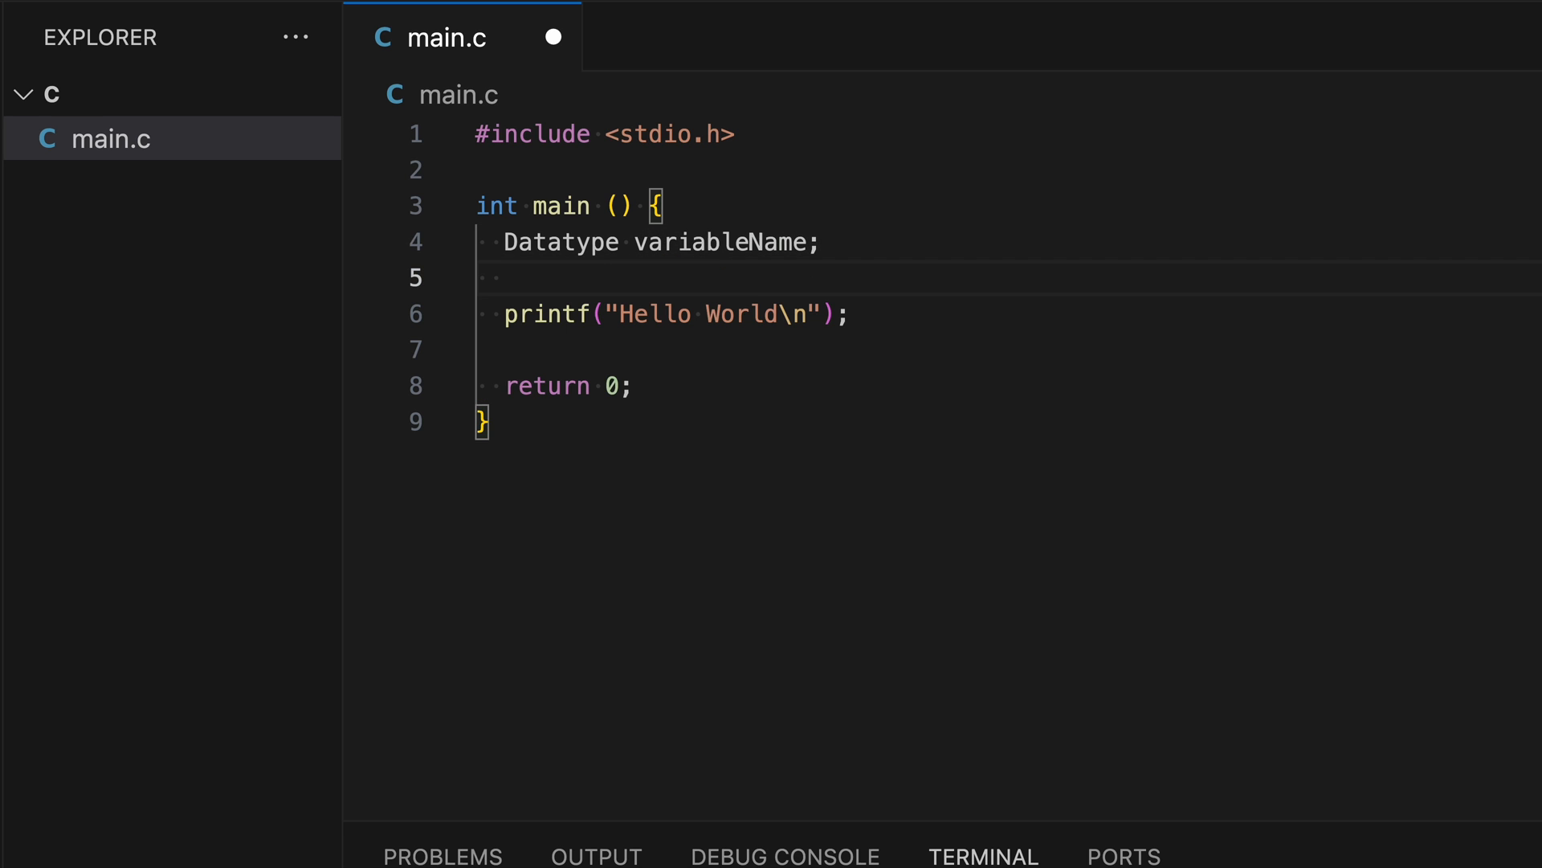
Step: Write 'variableName = 10;' below the declaration, accepting the variableName autocomplete
left_click_drag(721, 243, 819, 243)
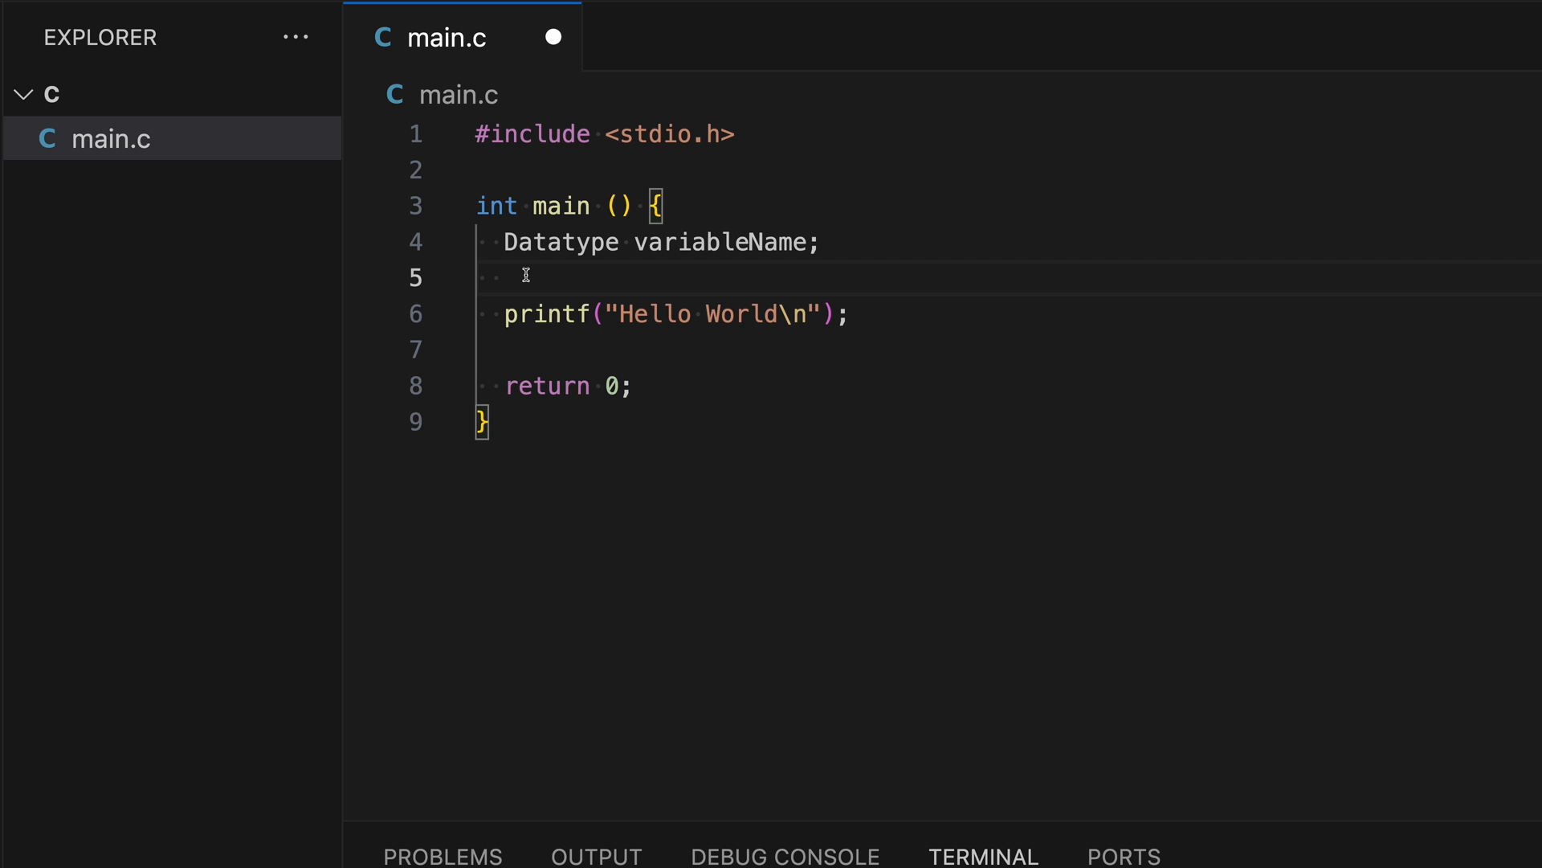
type("vari")
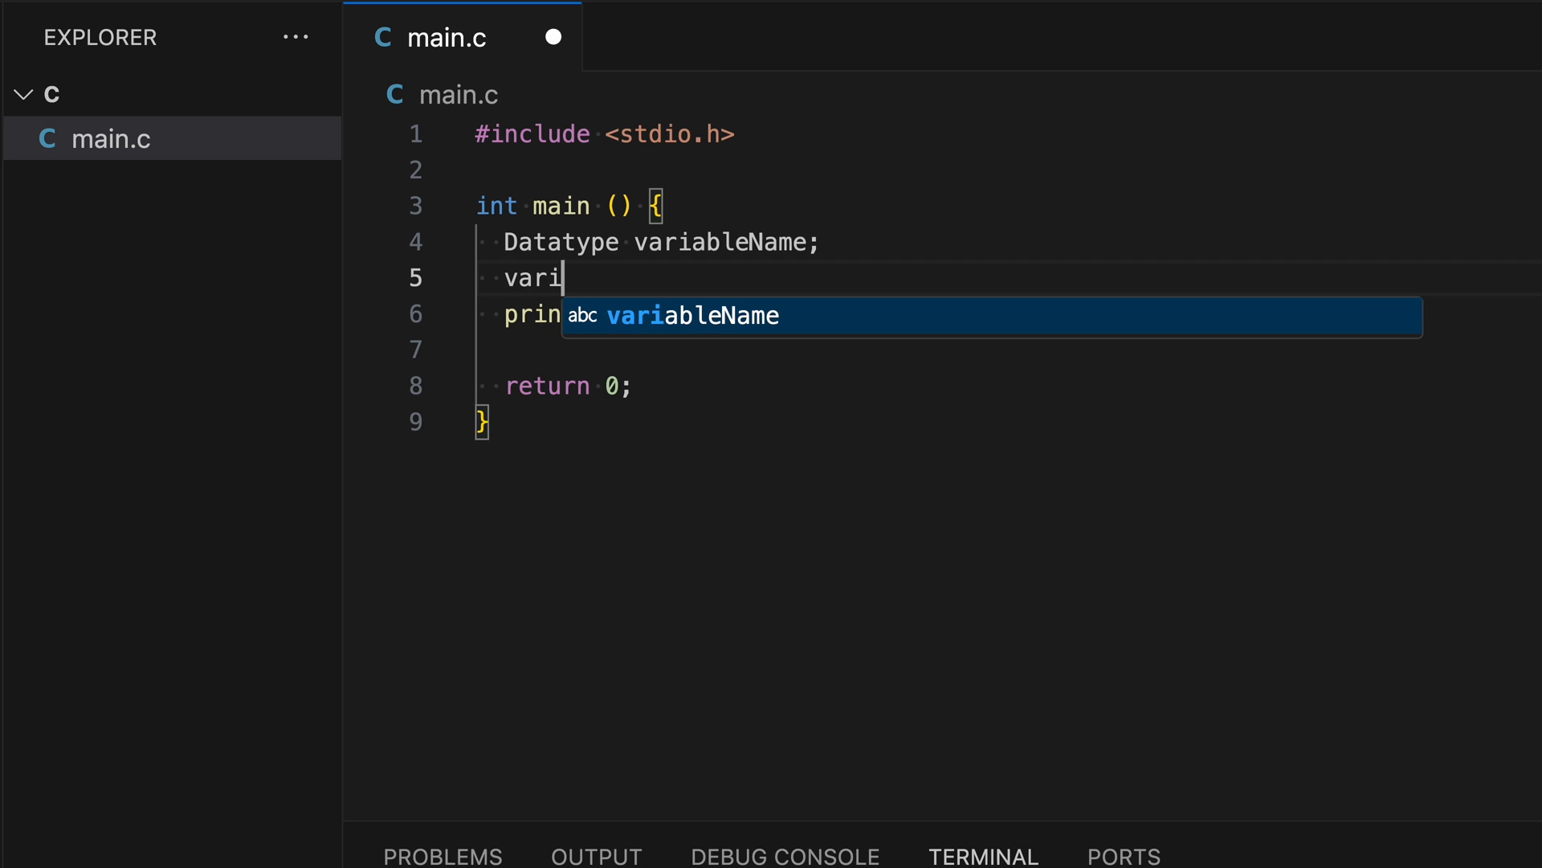
key("Tab")
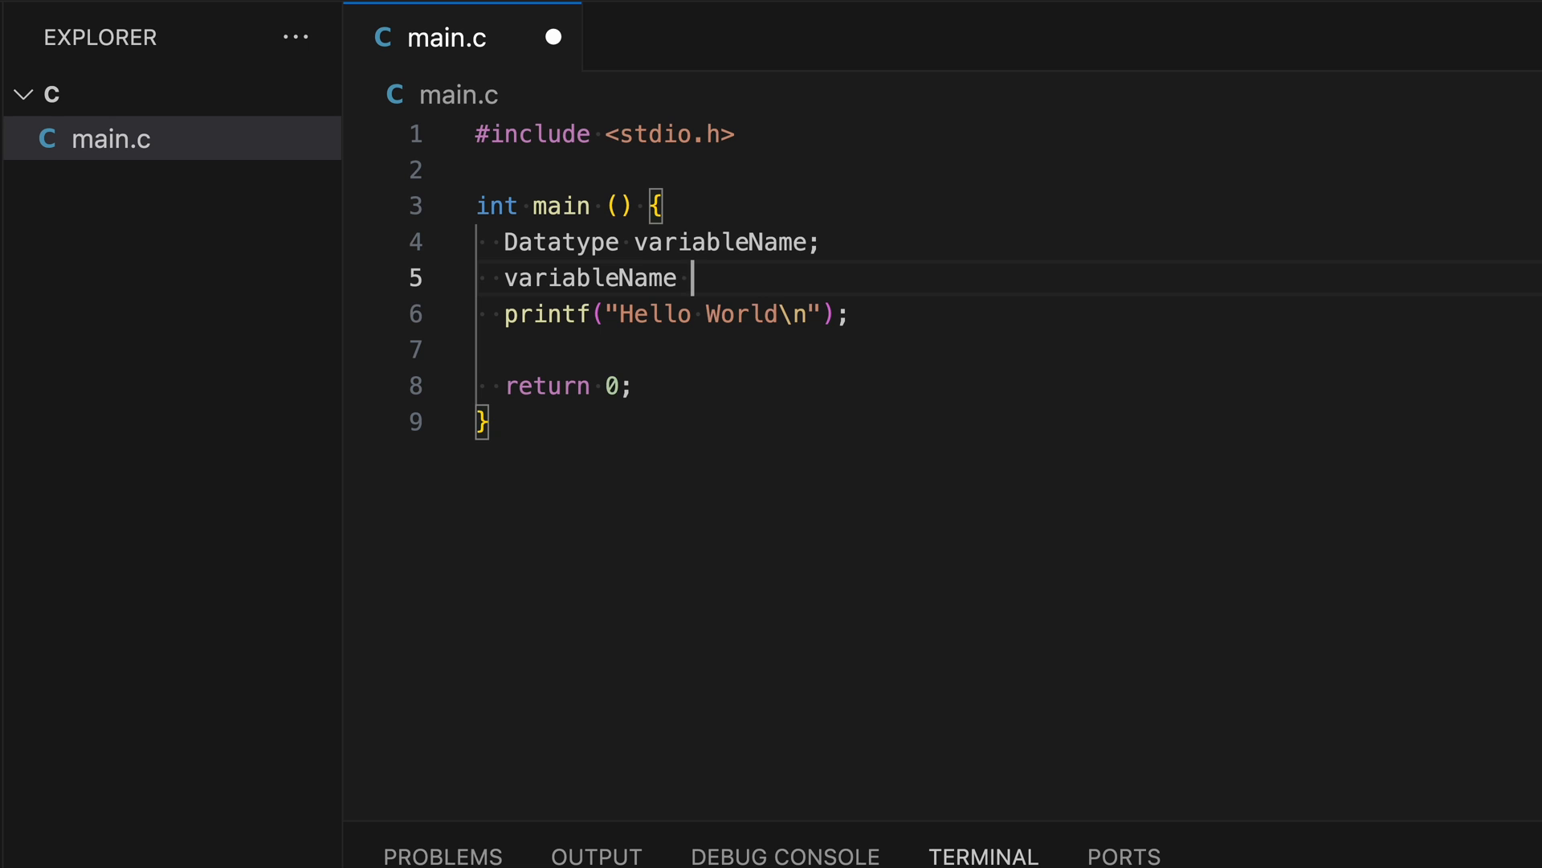
type("=")
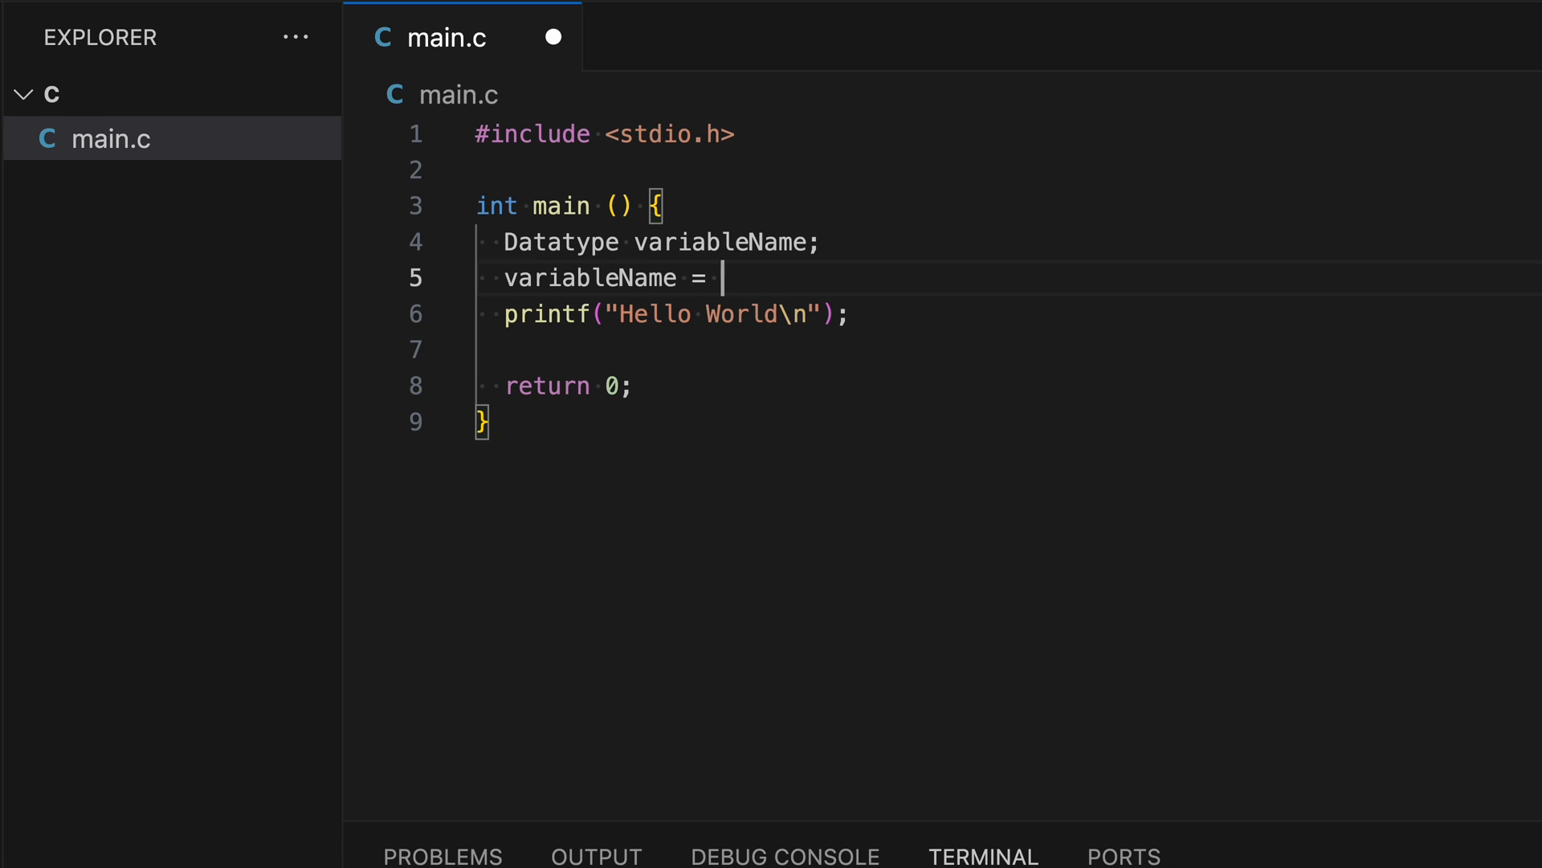
type("10;")
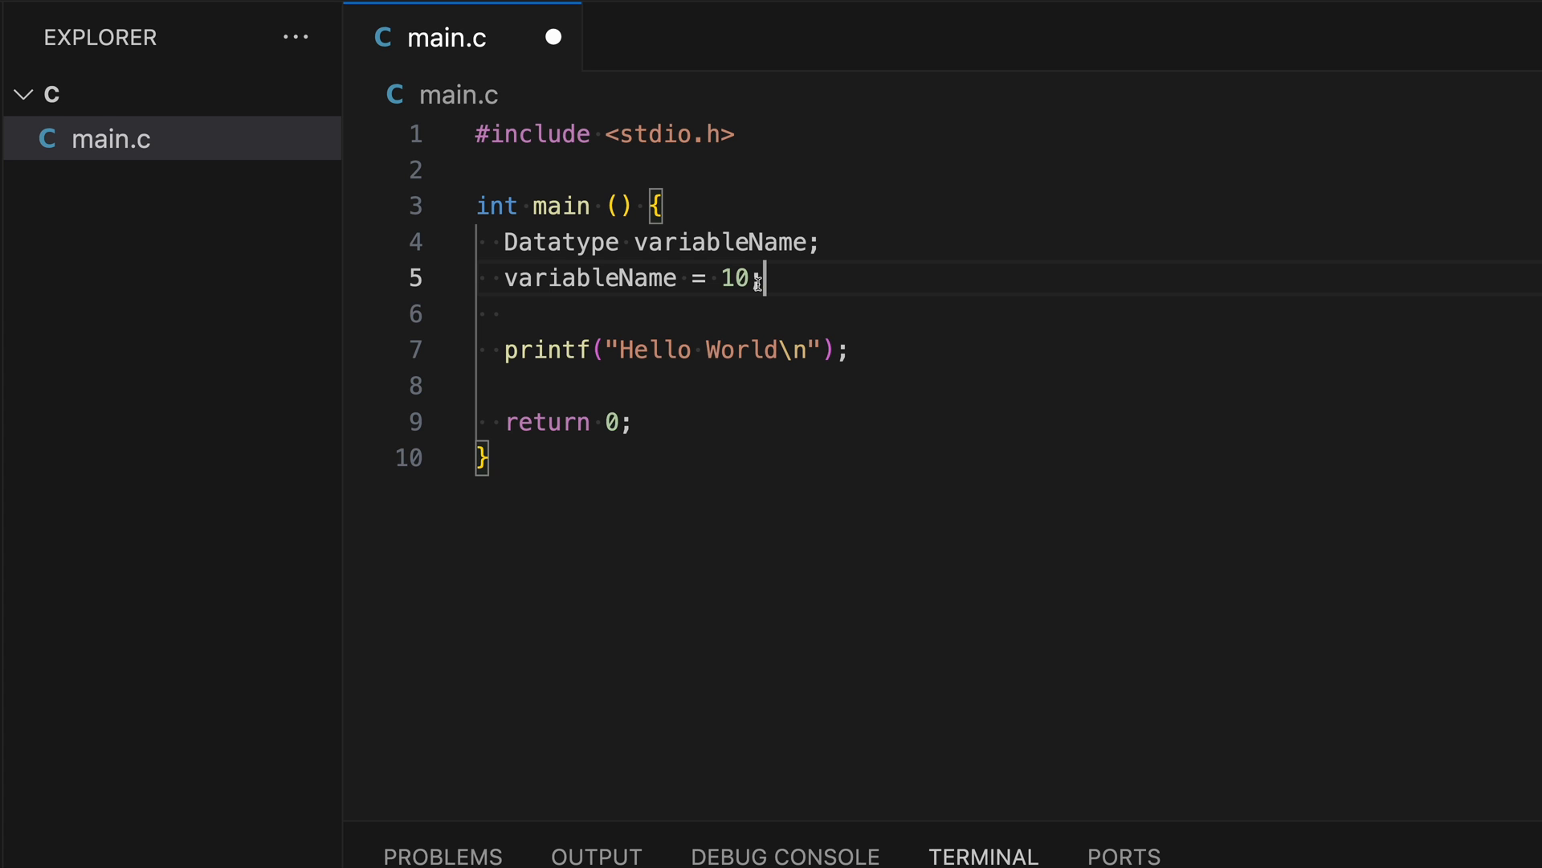
Step: Rework the assignment's value part so the line again reads 'variableName = 10;'
key("BackSpace")
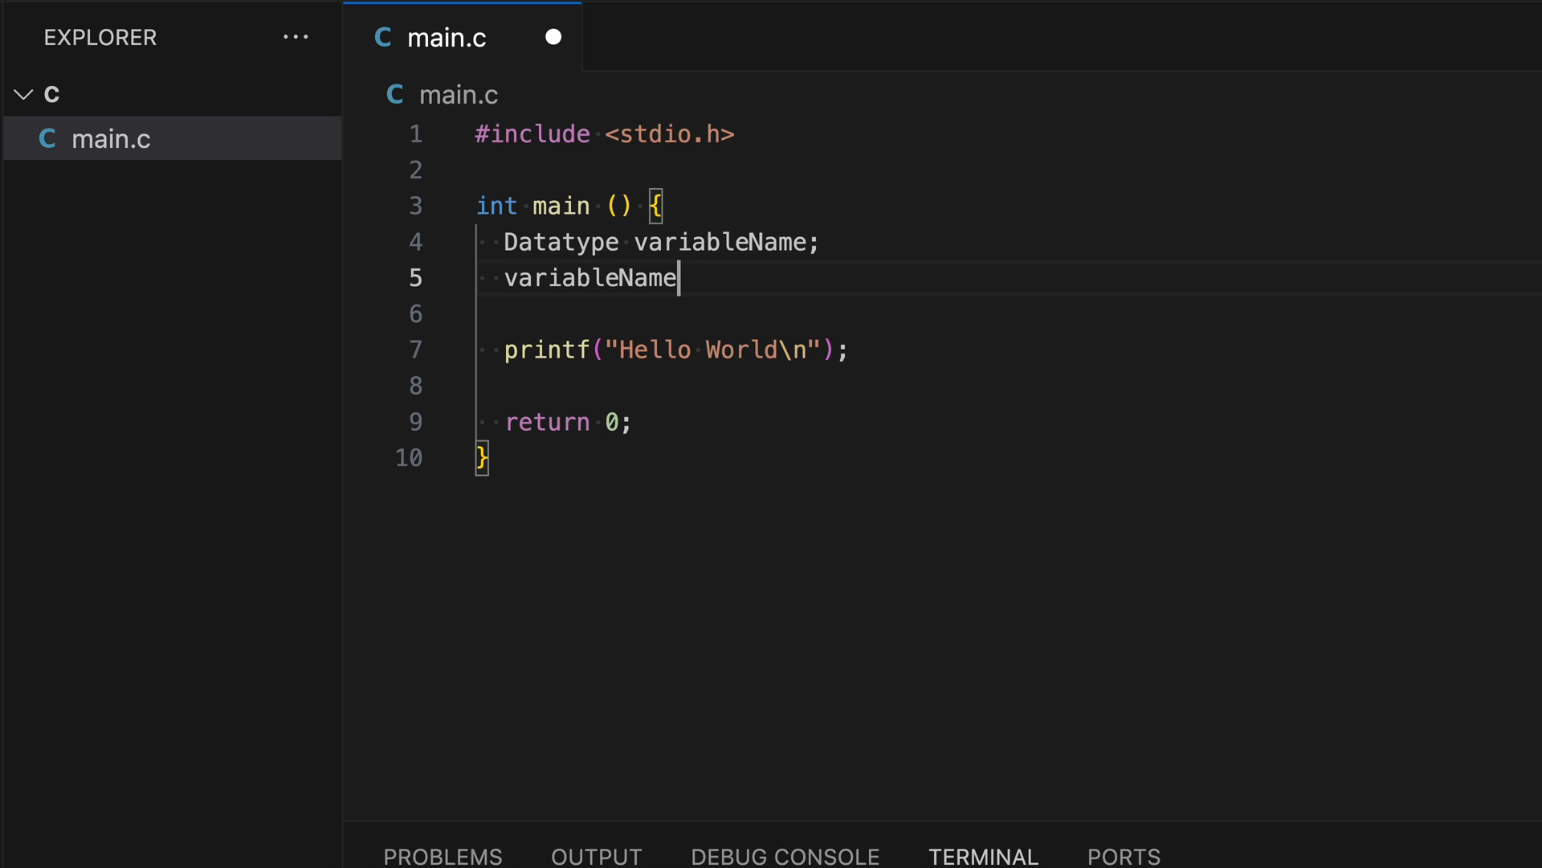
type(";")
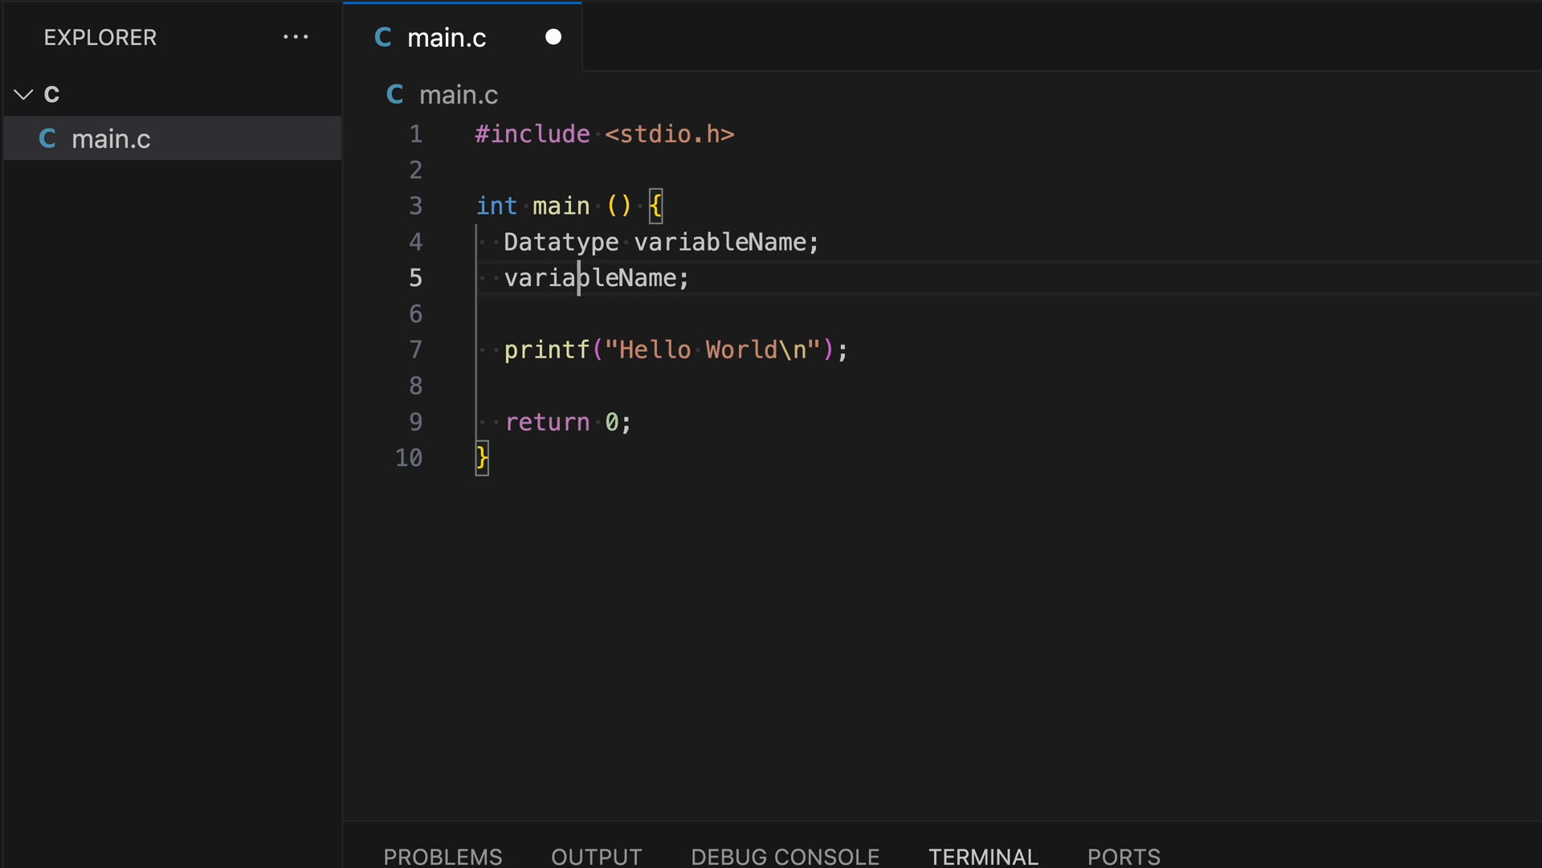
type("10")
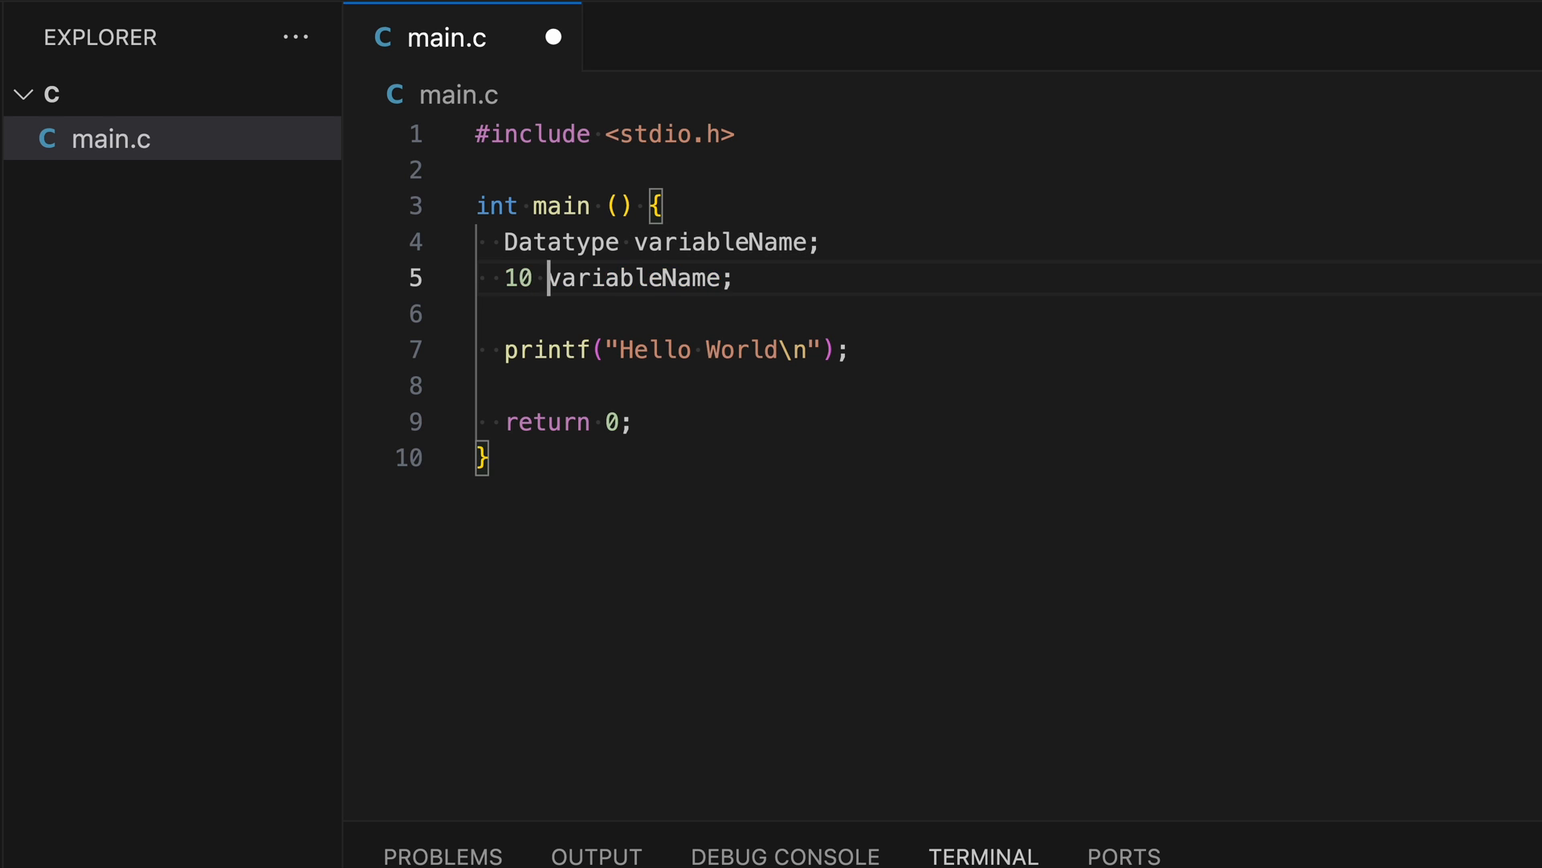
type("=")
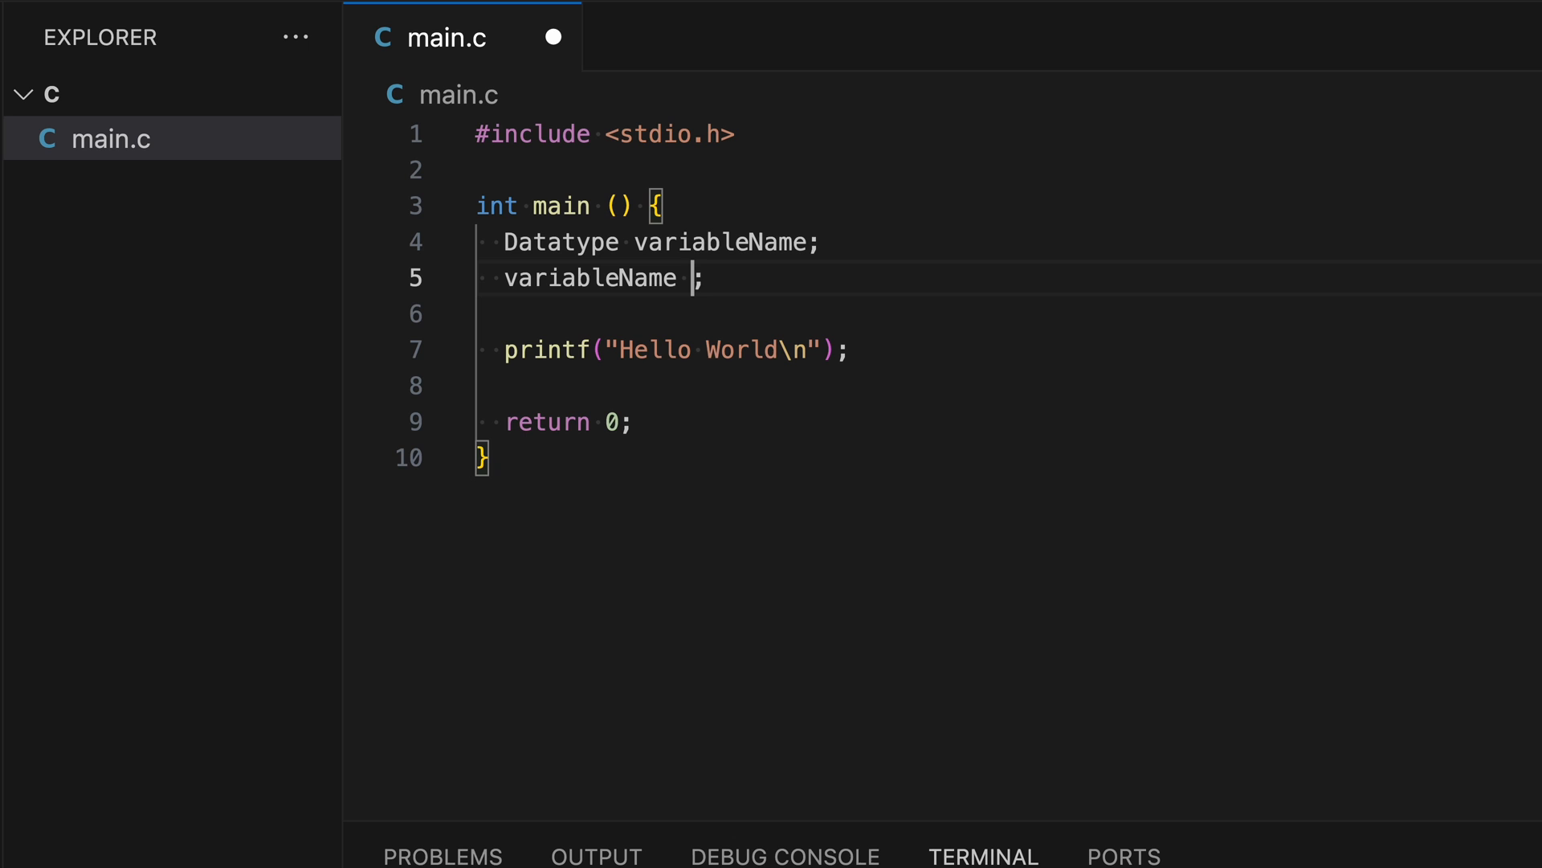
type("= 10")
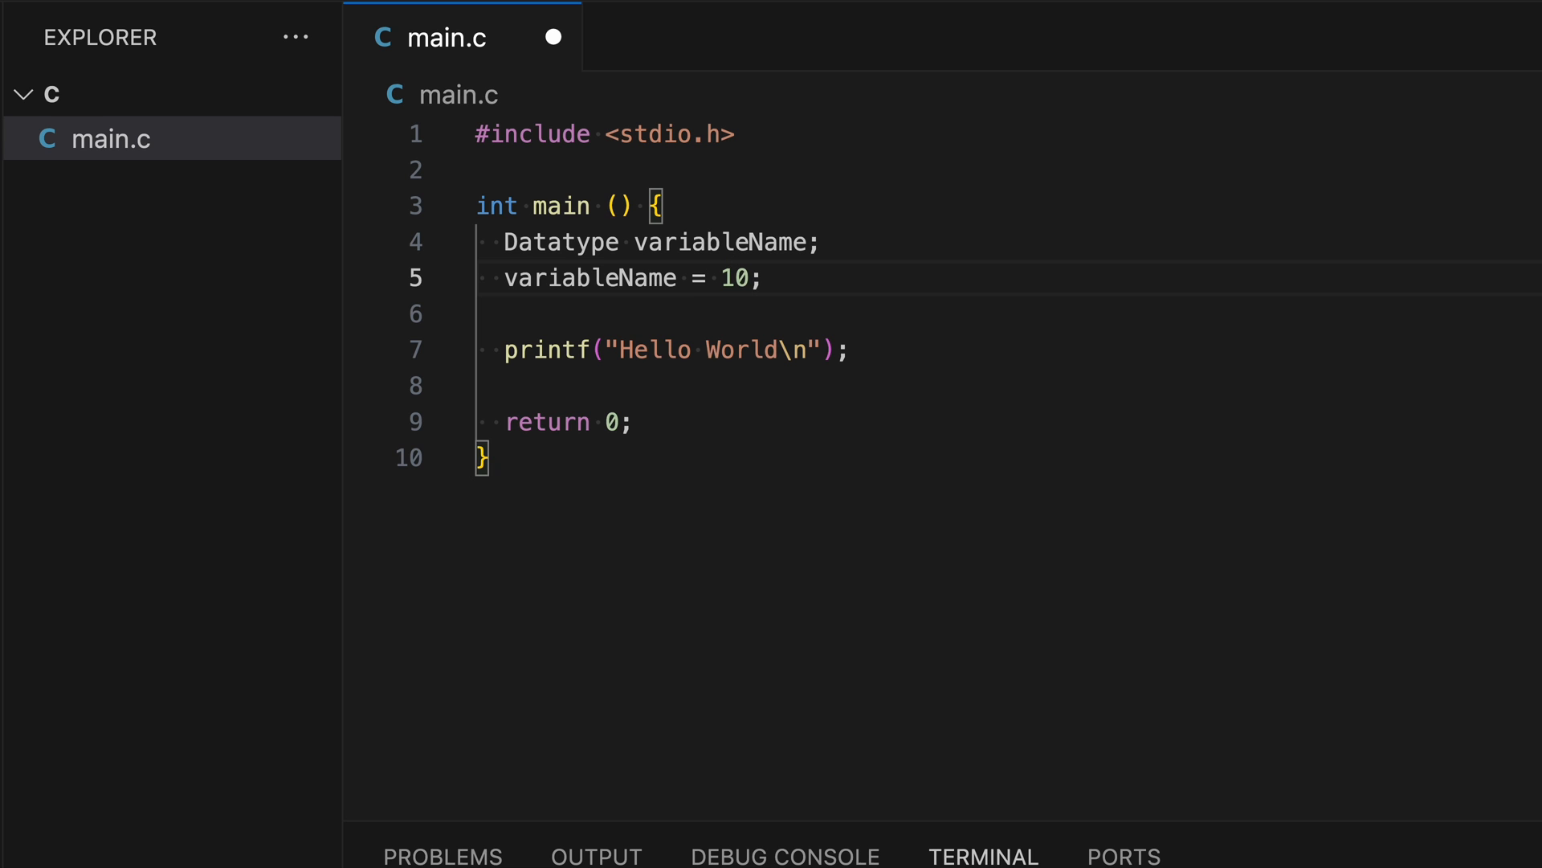
Step: Replace the assigned value 10 with the hexadecimal literal 0xA
left_click(750, 278)
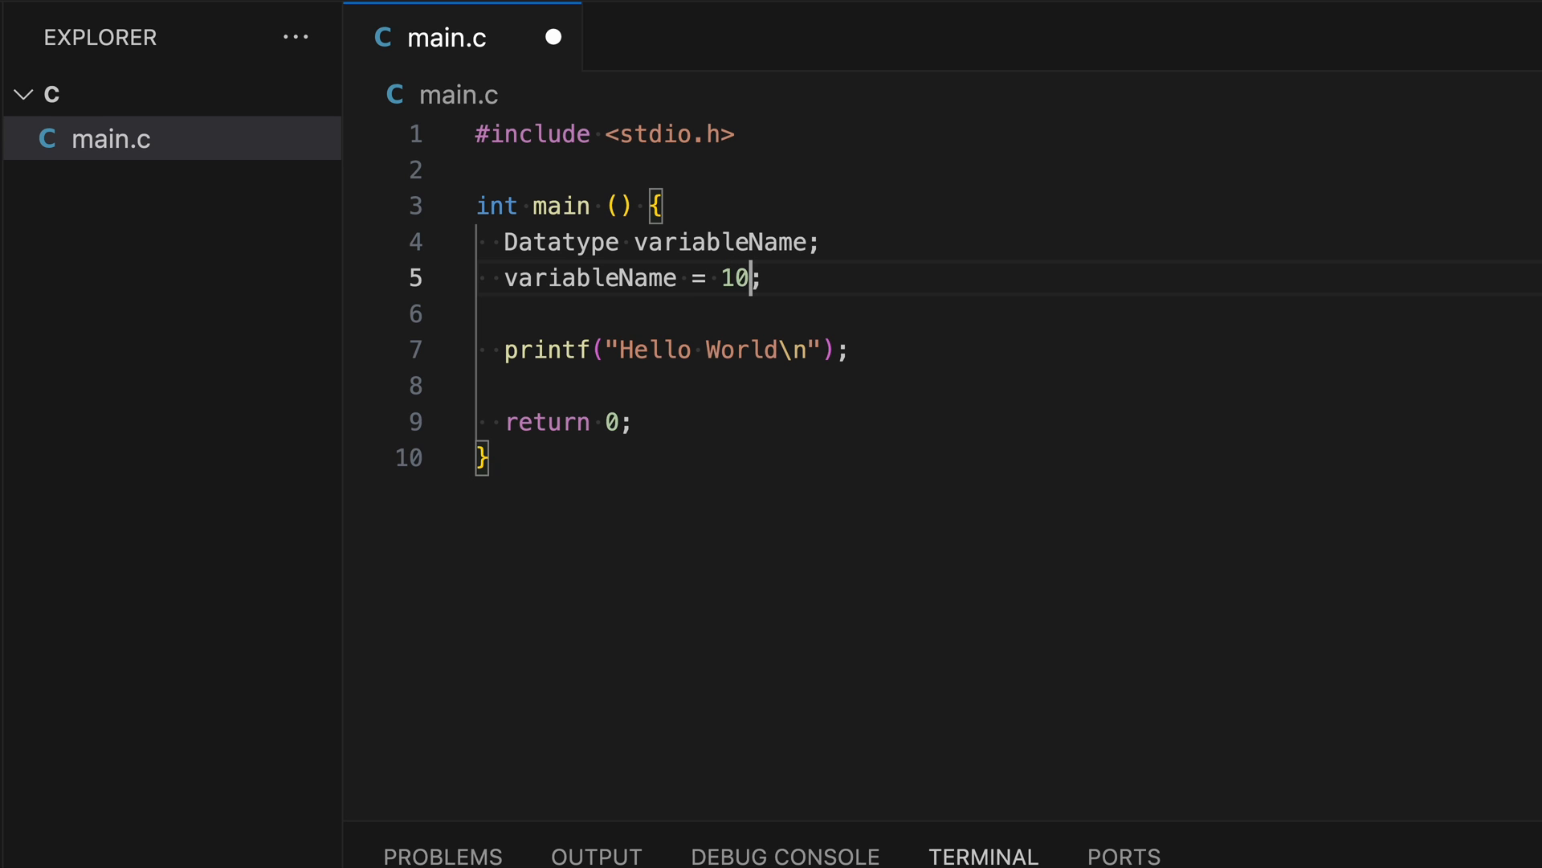
mouse_move(646, 253)
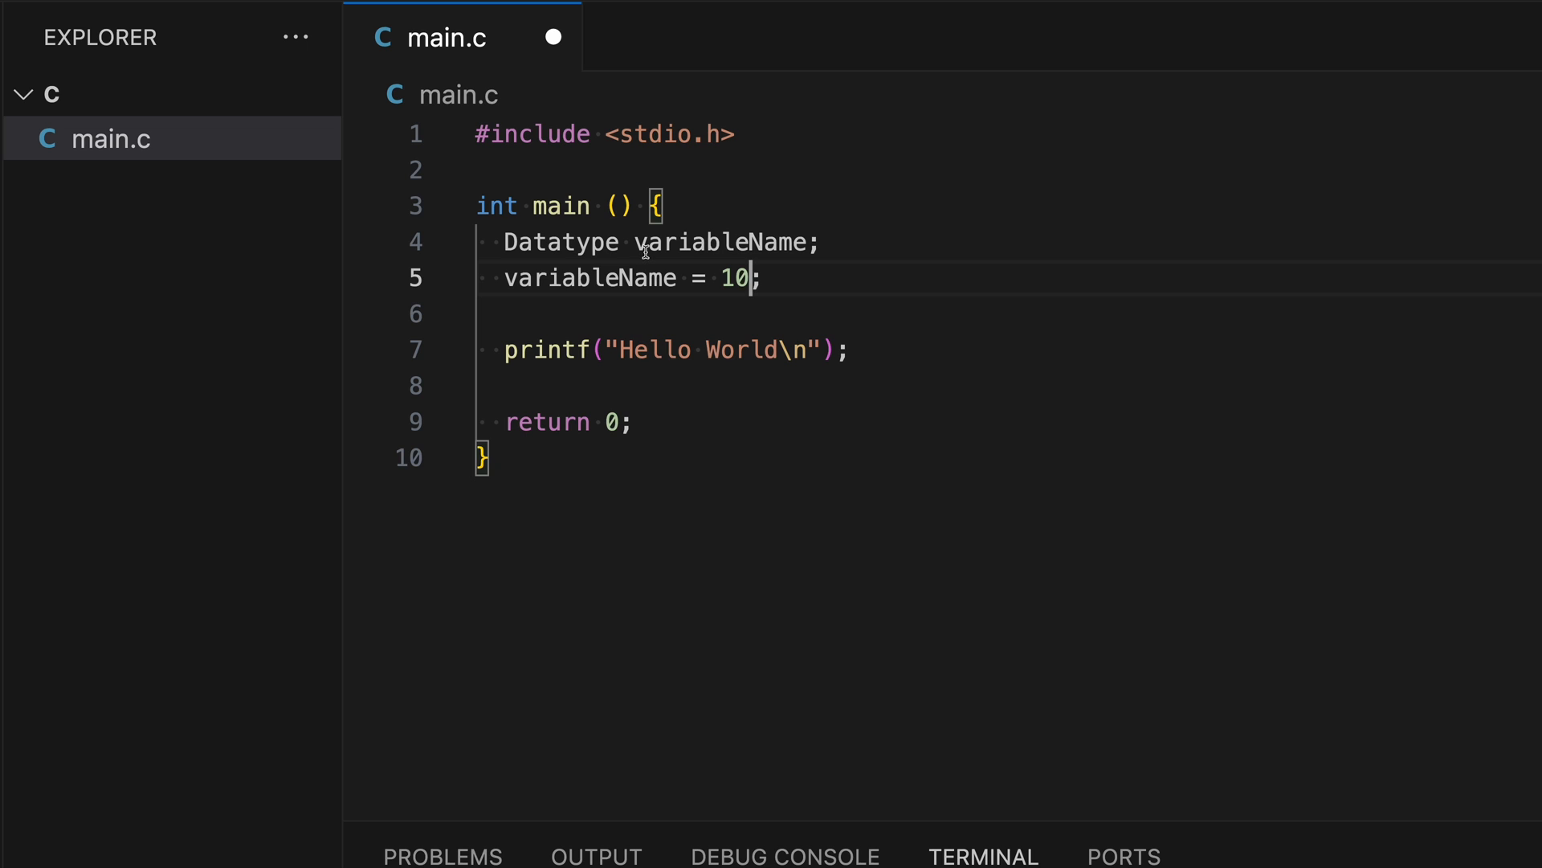
double_click(561, 243)
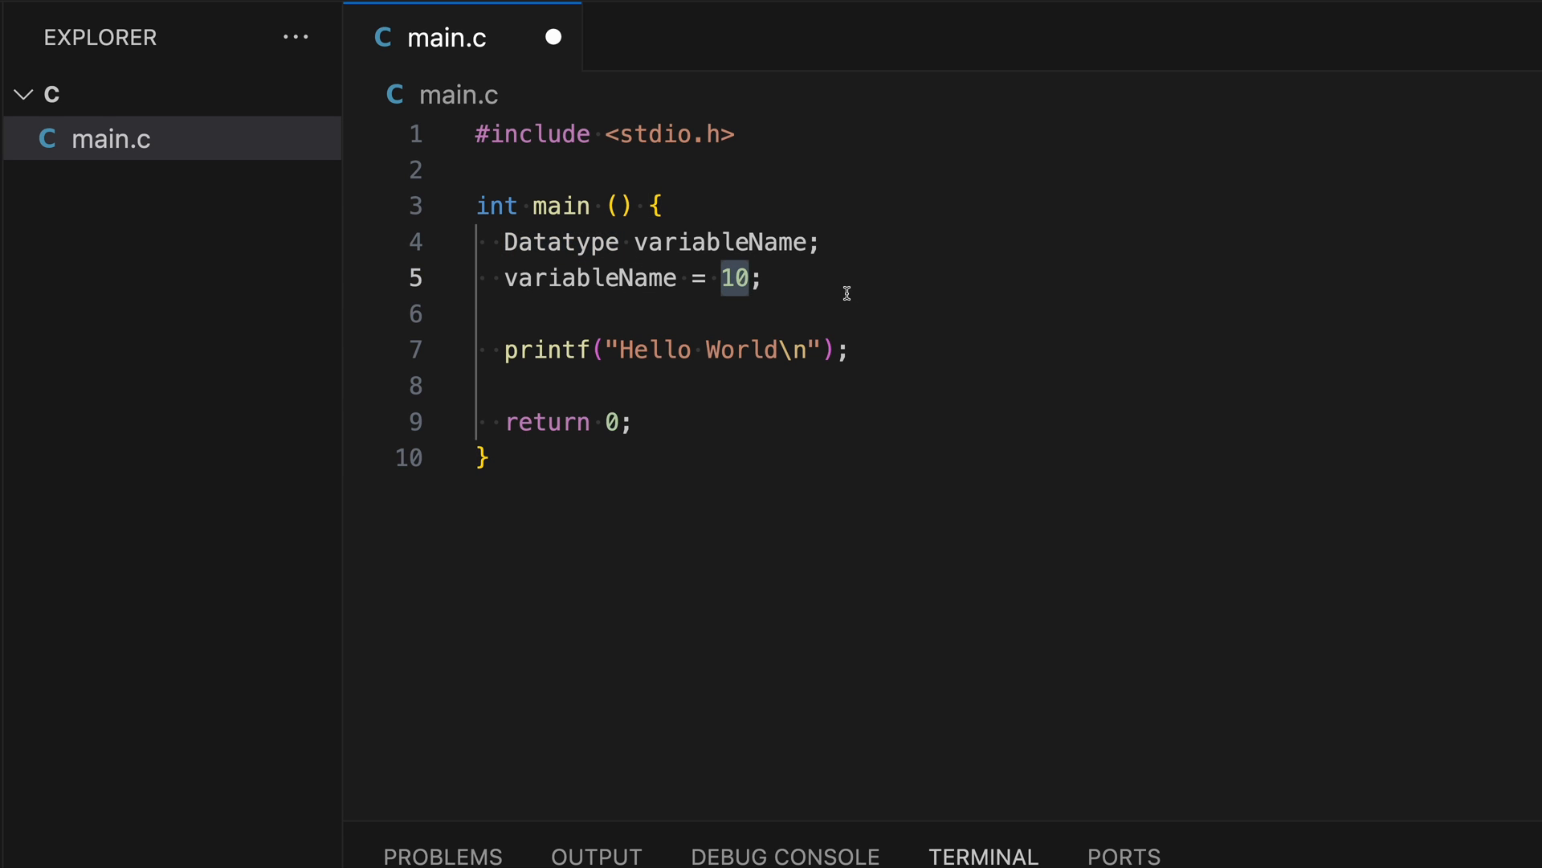
left_click(747, 278)
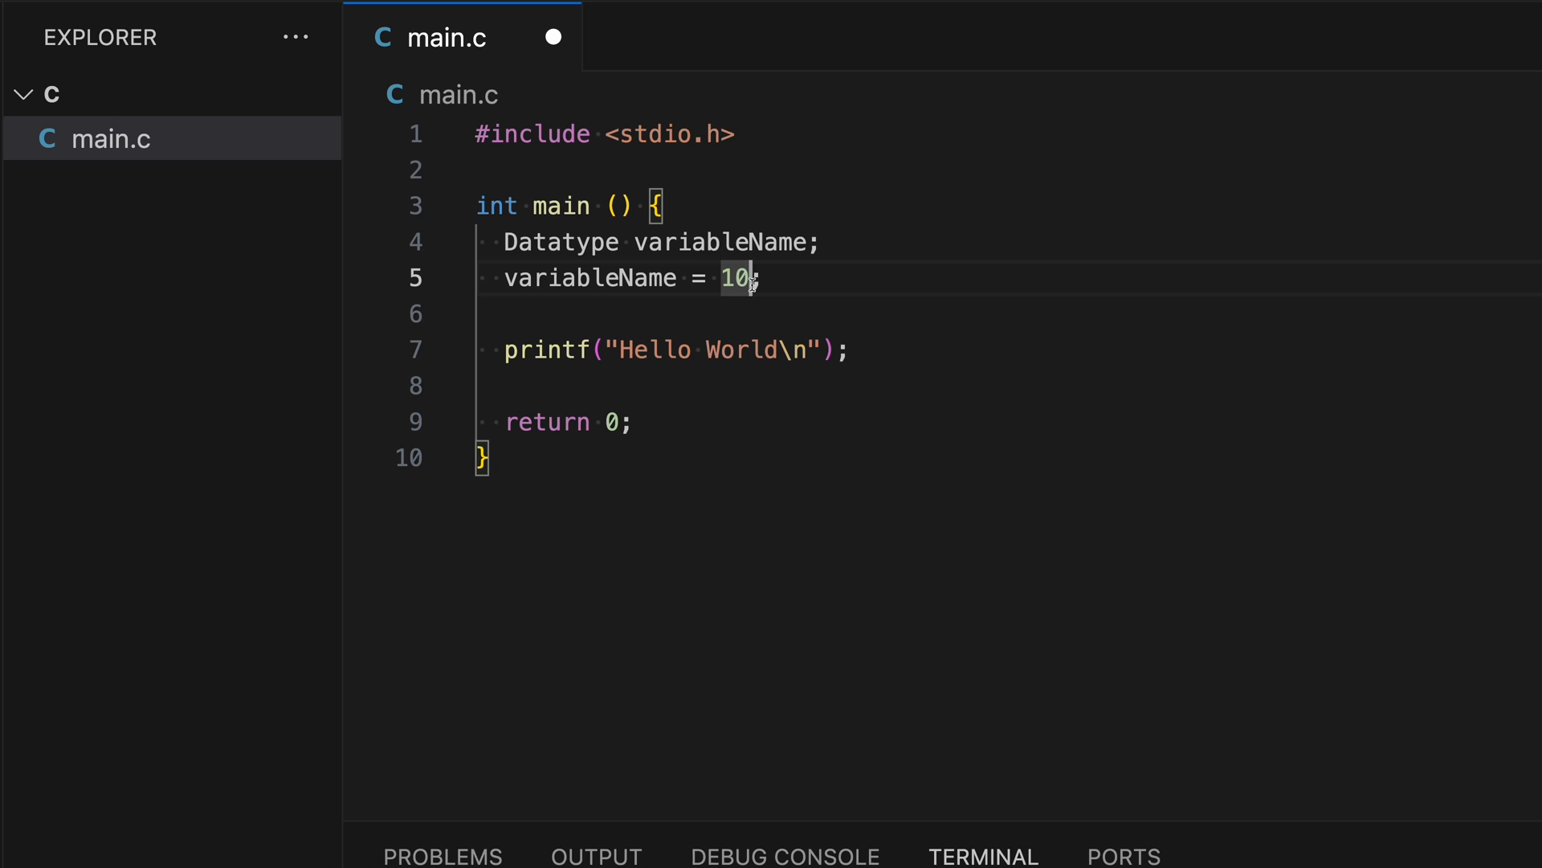
type("0")
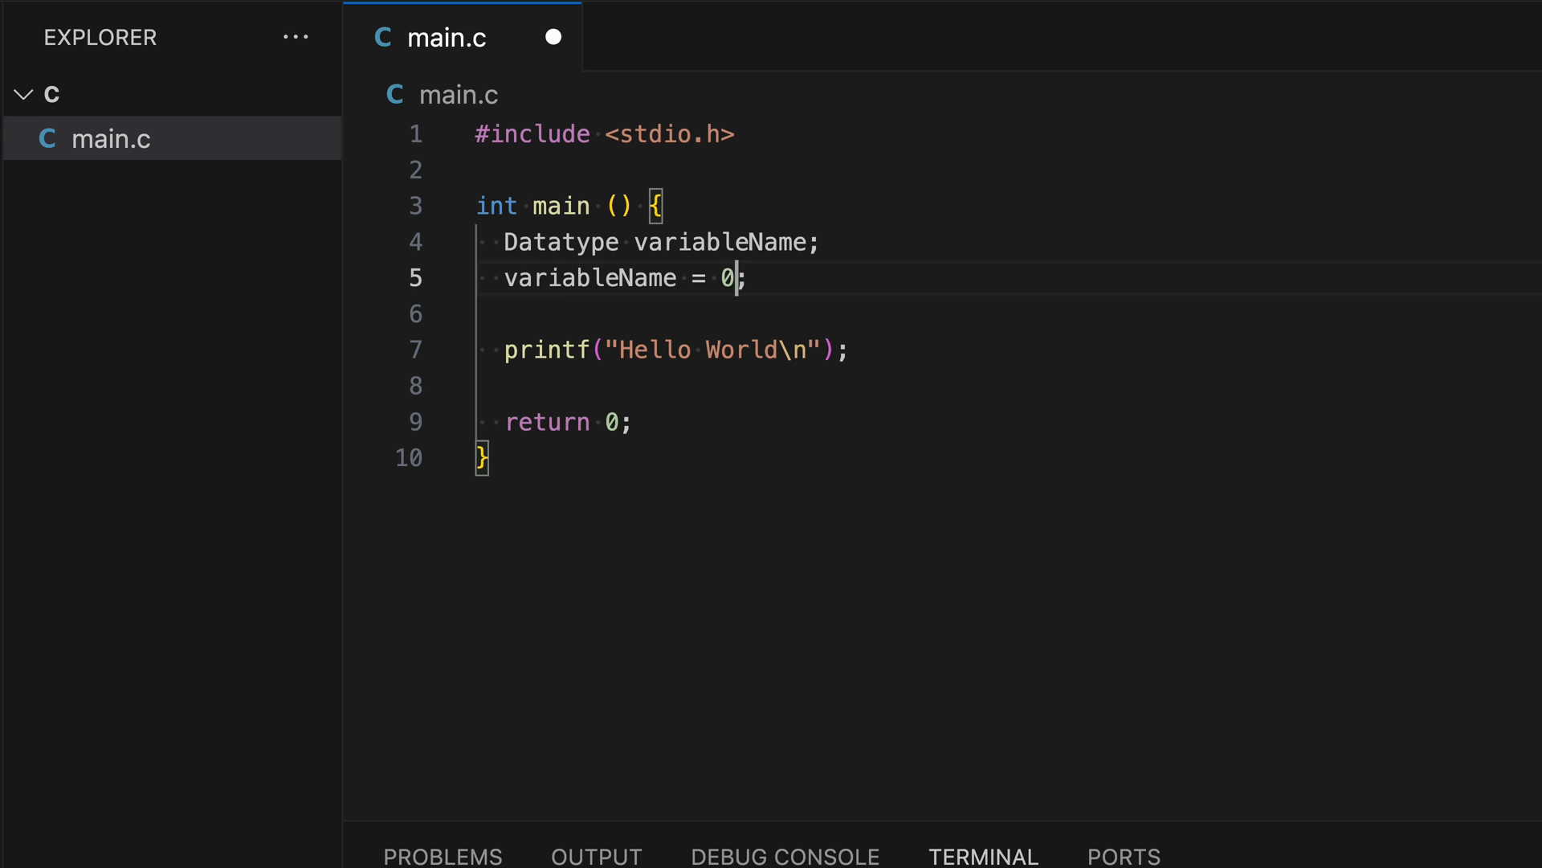
type("xA")
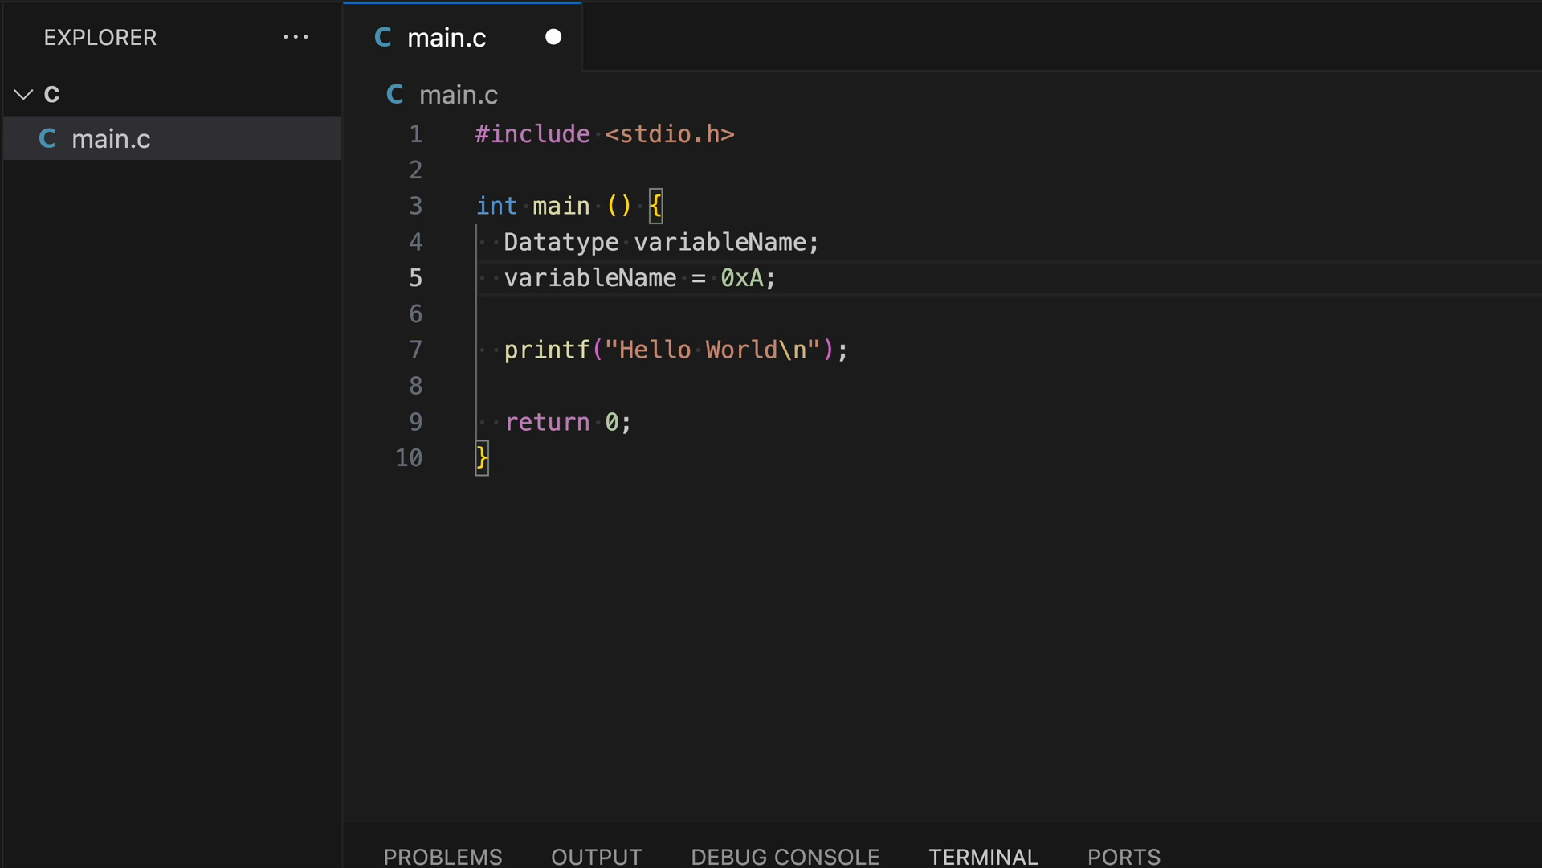
Step: Change Datatype to int and comment its range -2,147,483,648 to 2,147,483,647
double_click(561, 243)
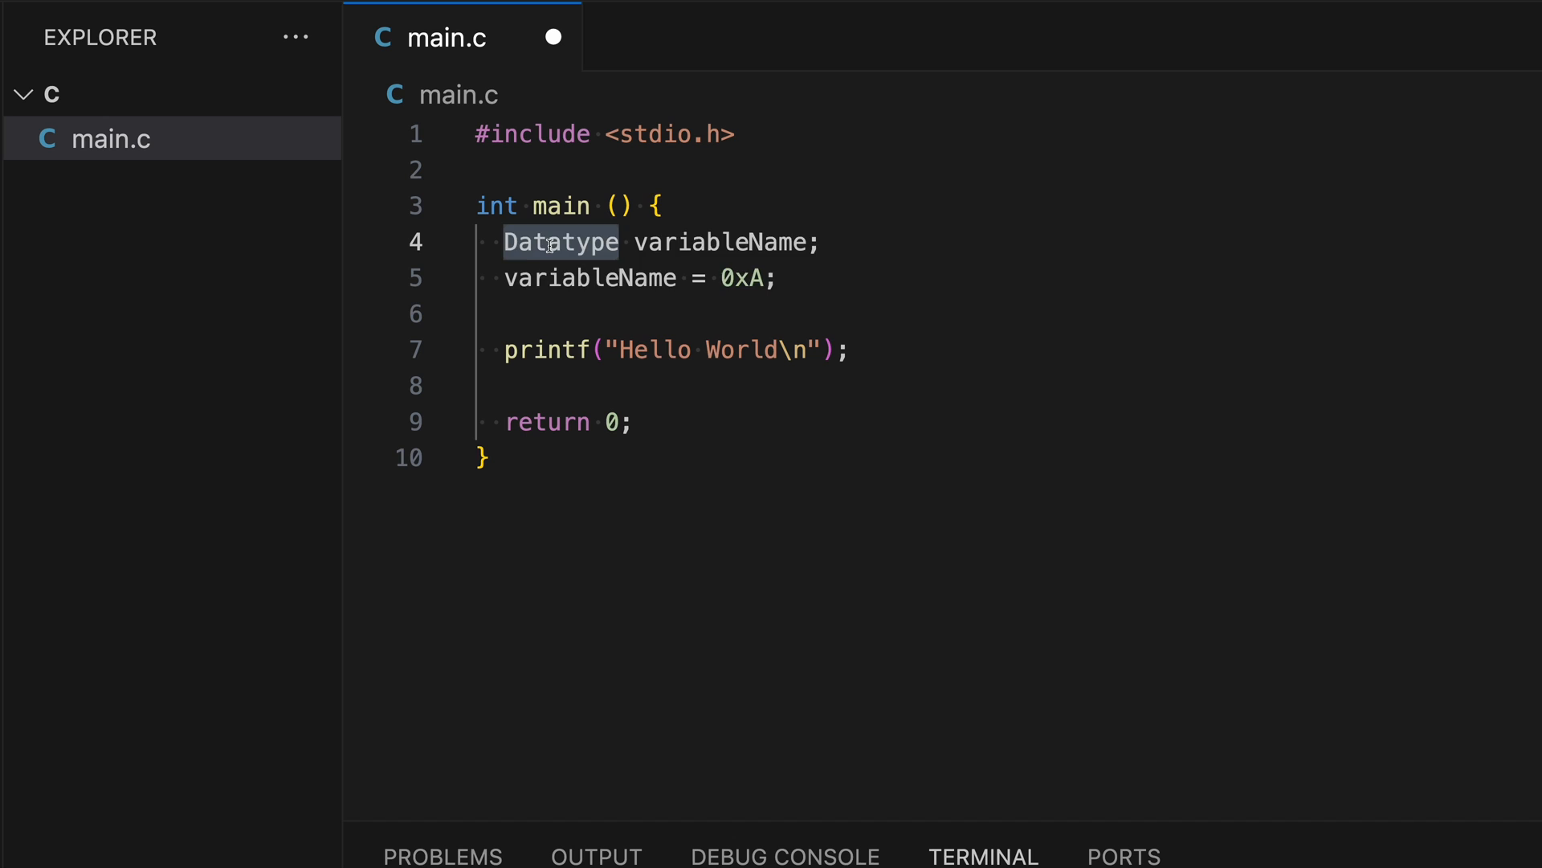
type("int")
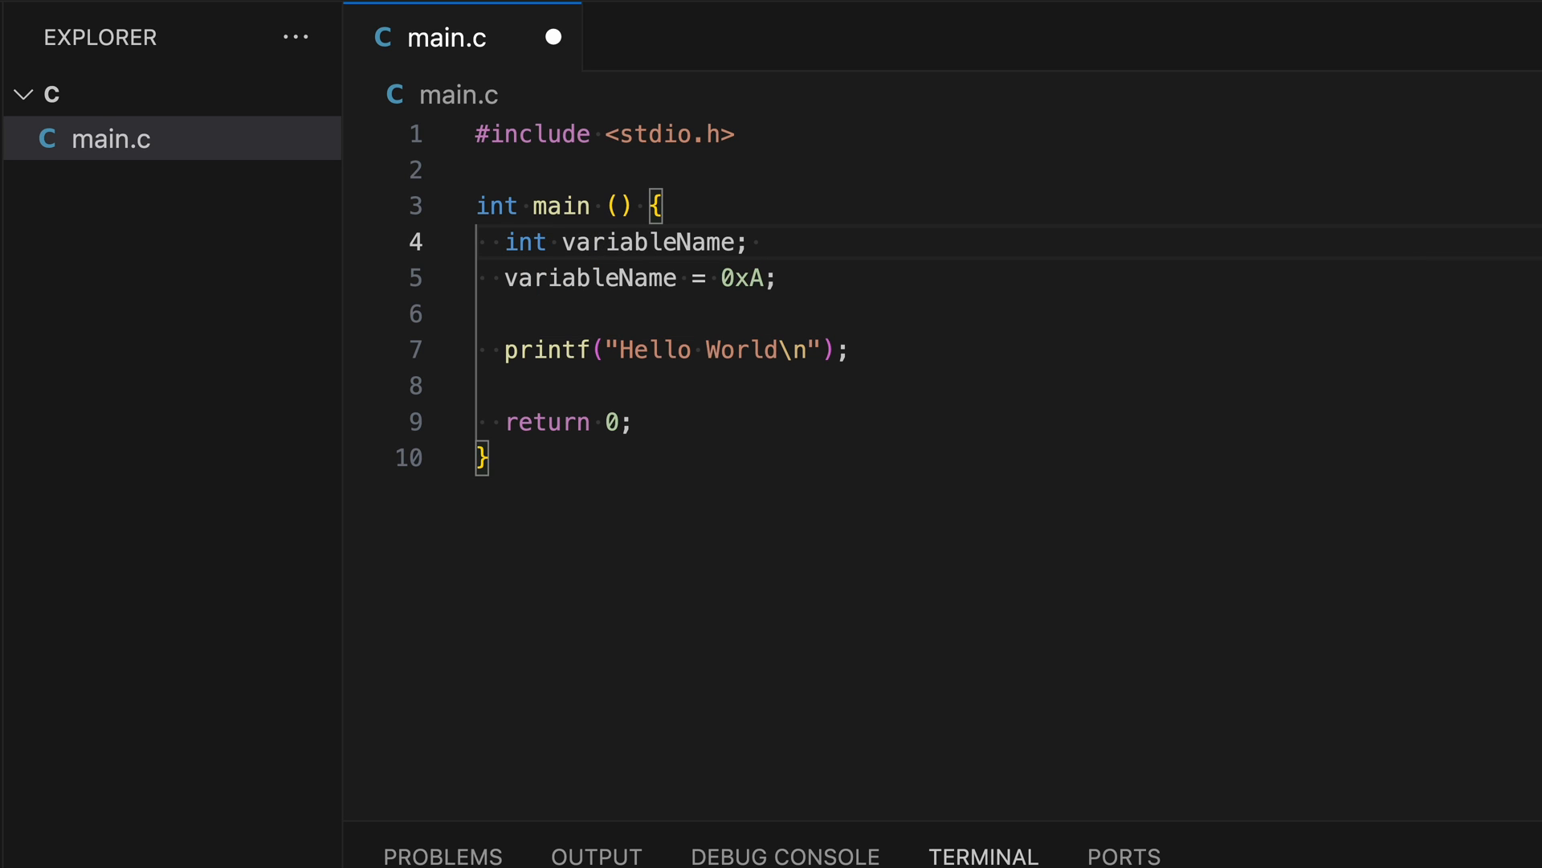
type("//")
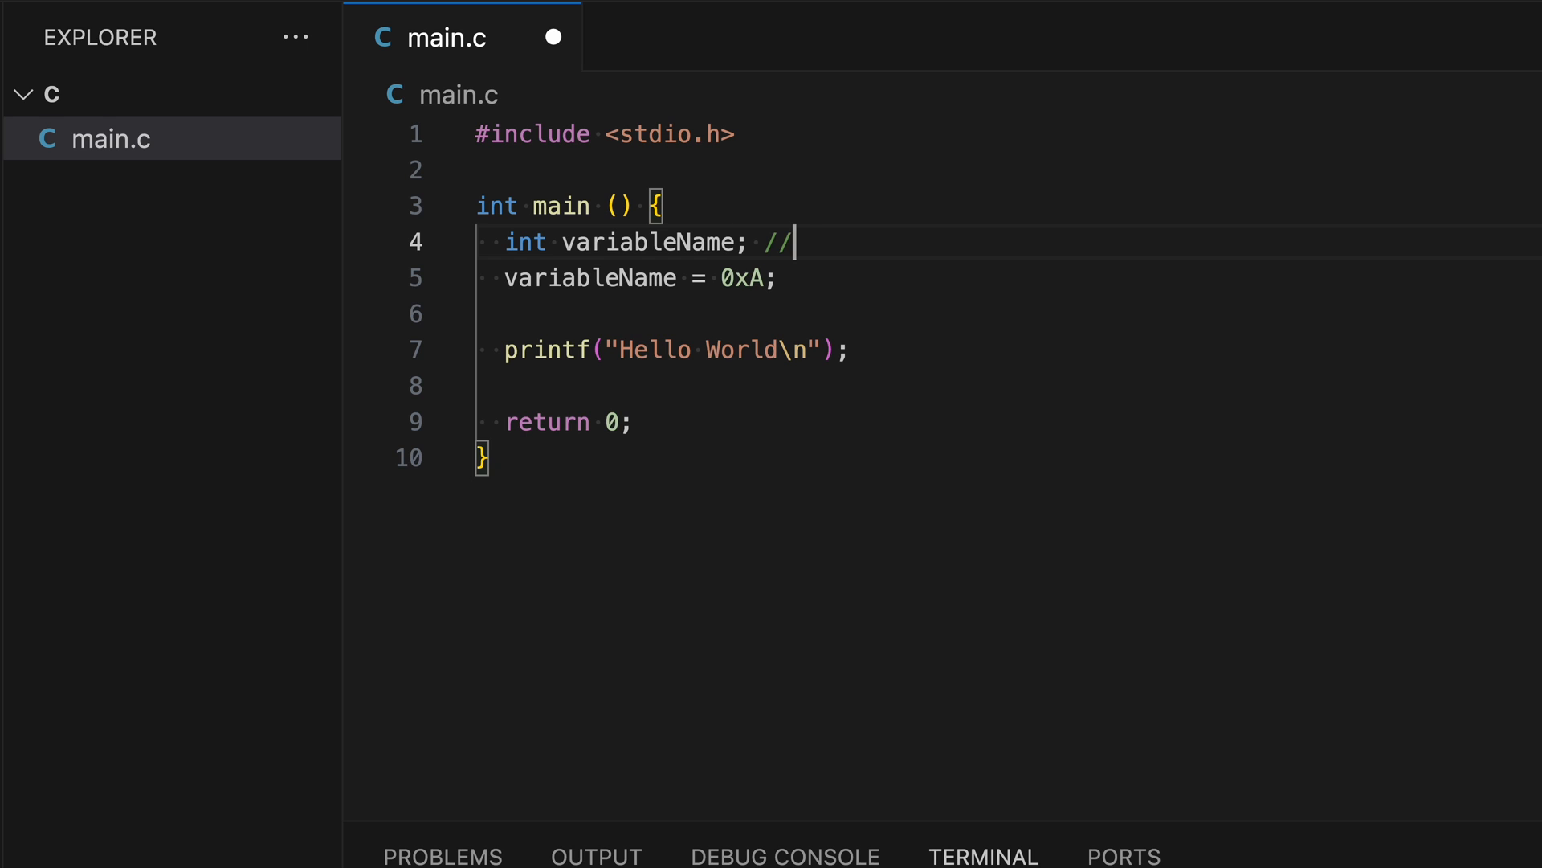
type("-2,147,483,648 to 2,147,483,647.")
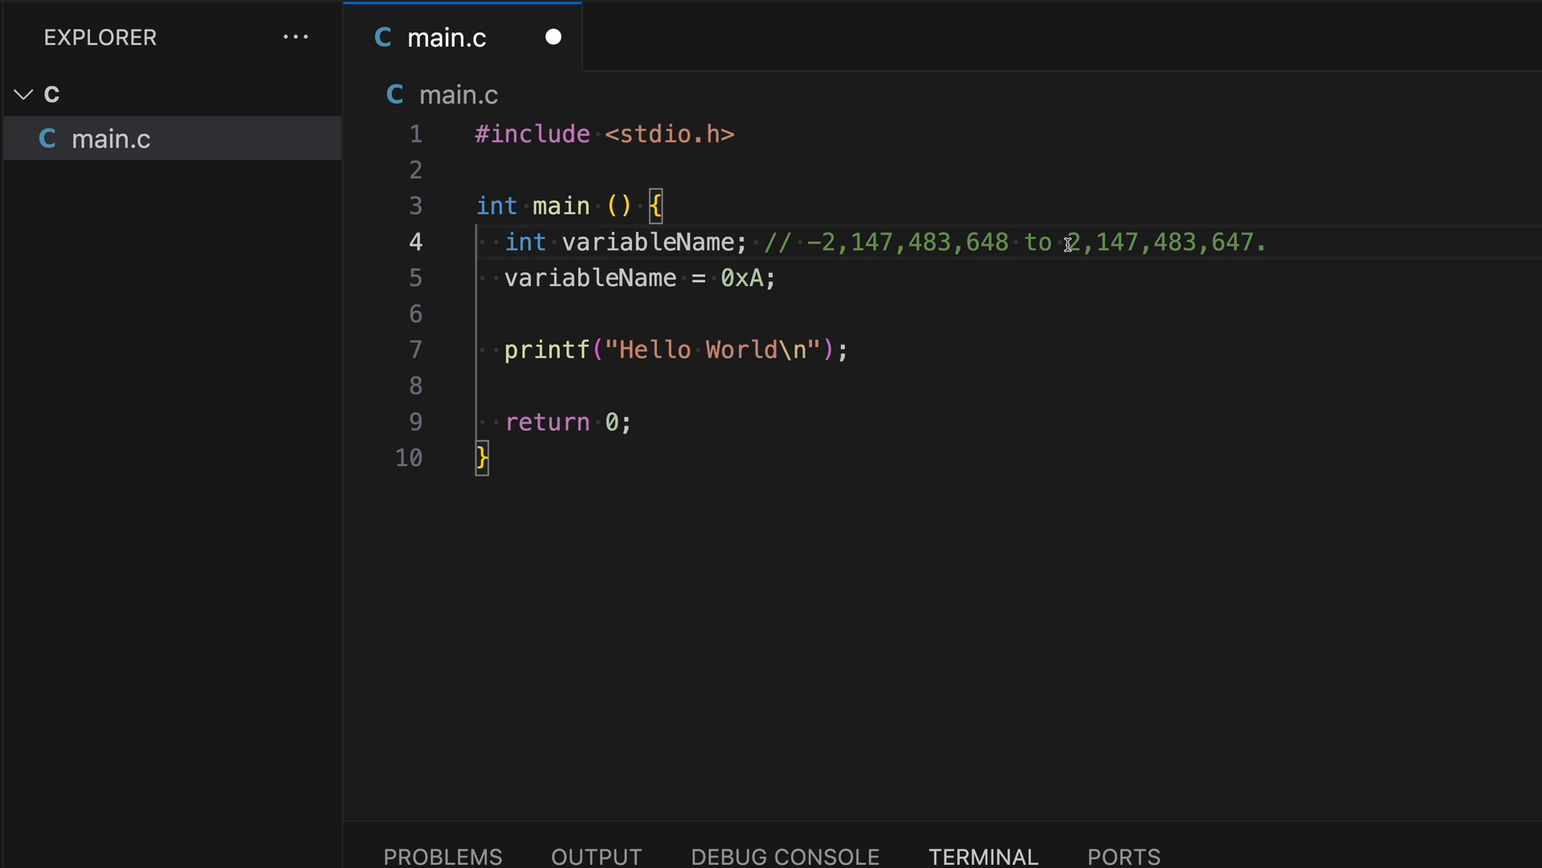
Step: Rename variableName to myNumber in the declaration and select it in the assignment
double_click(643, 242)
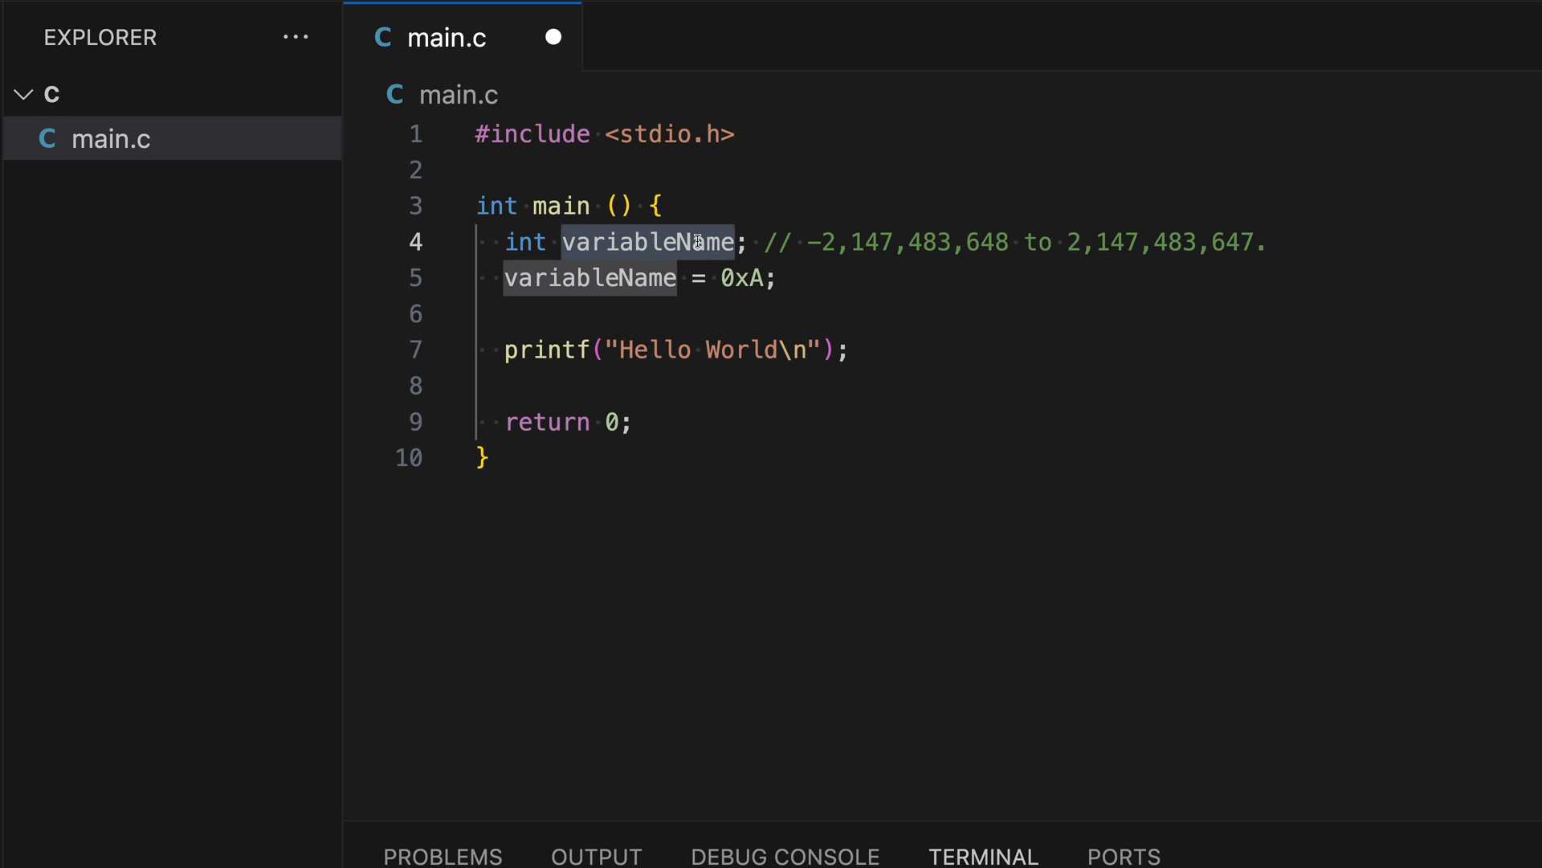
type("my")
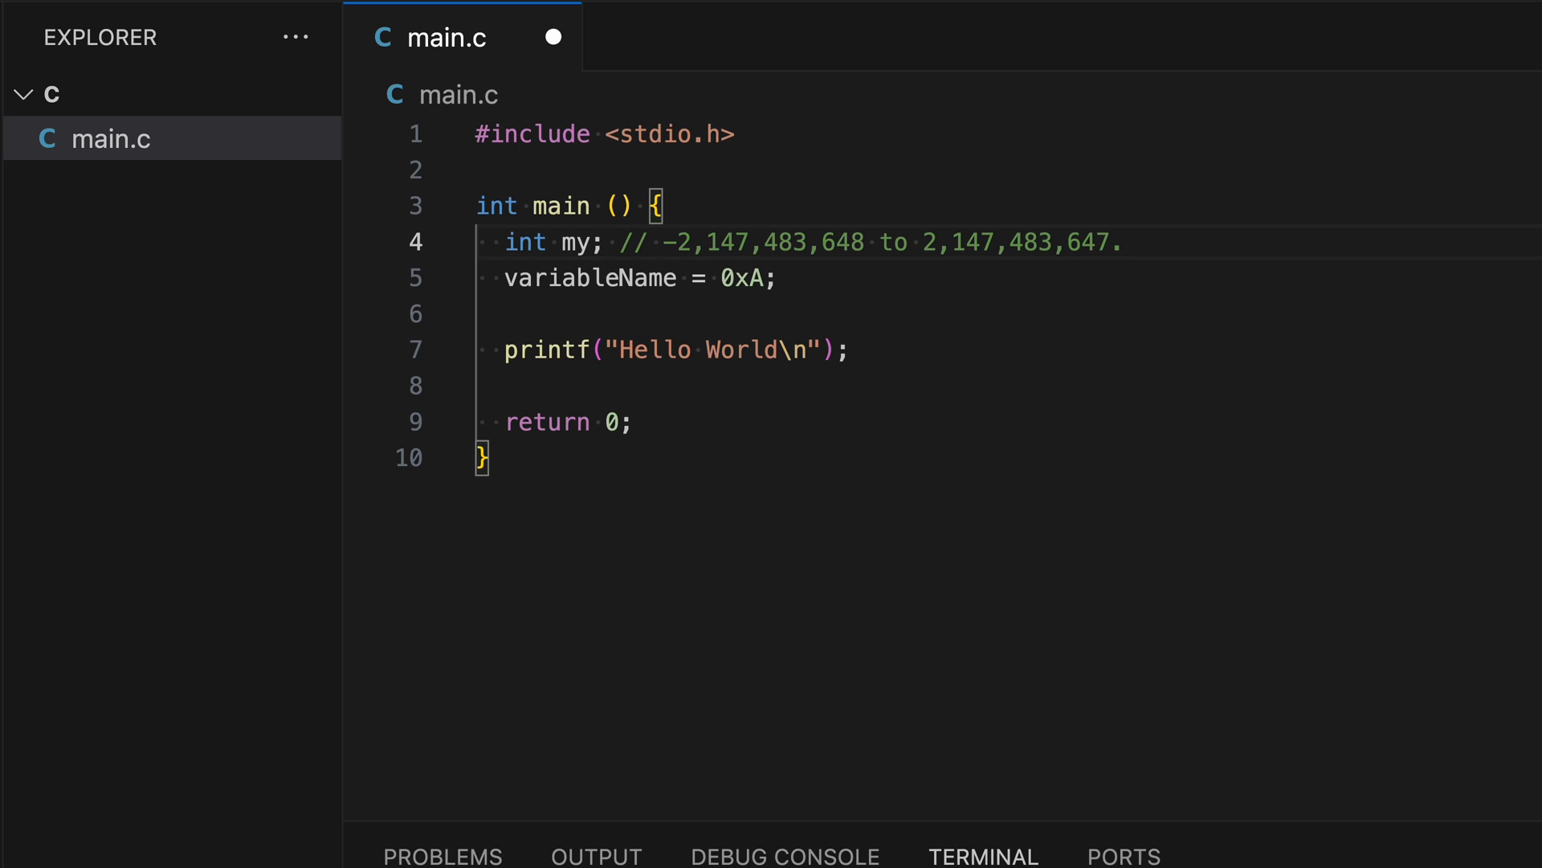
type("Number")
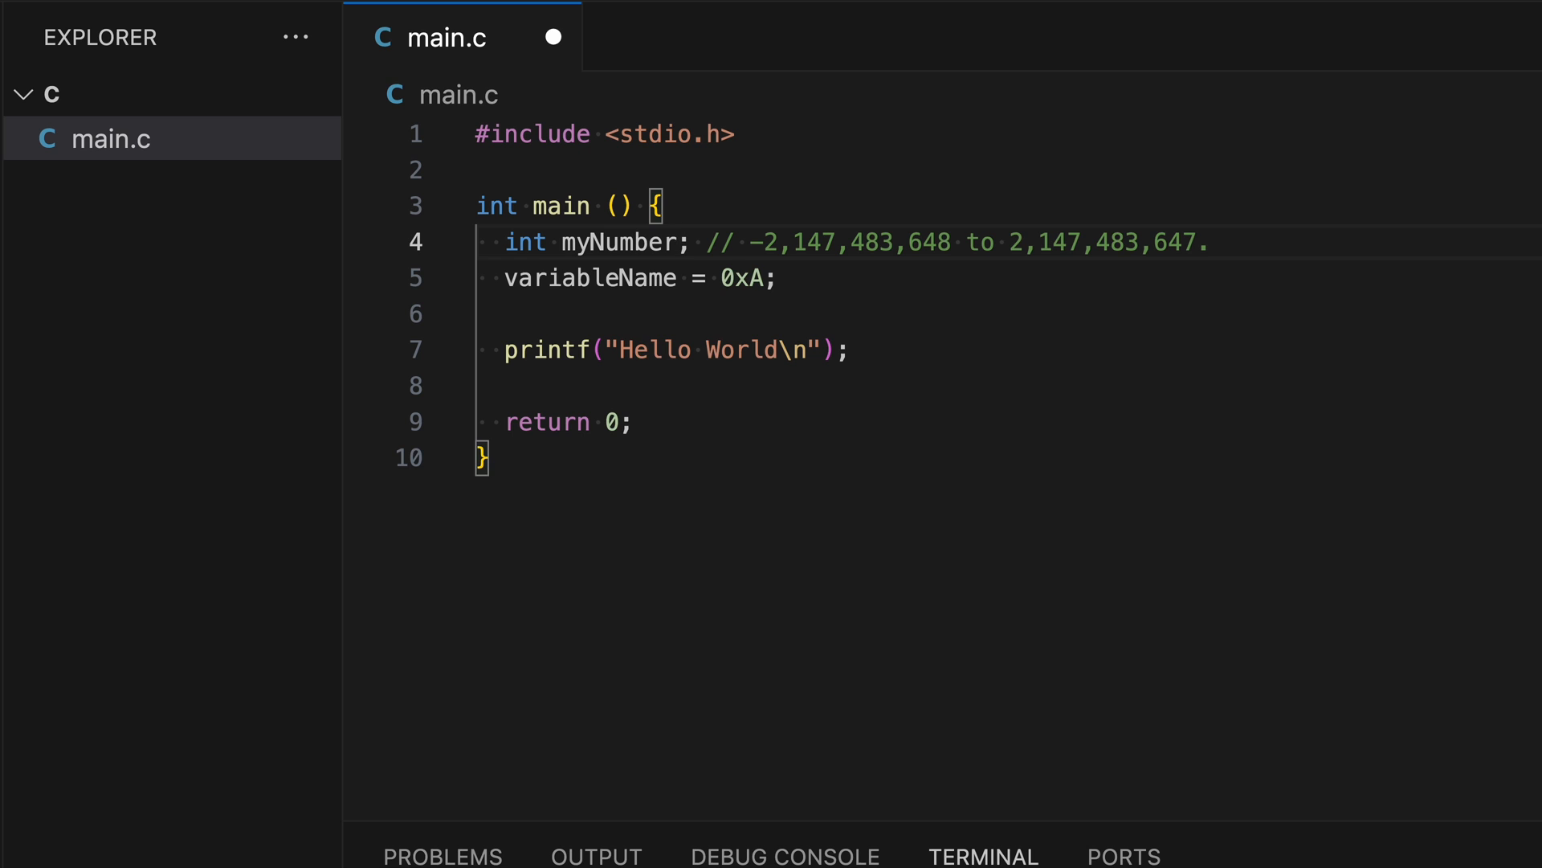
double_click(617, 243)
type("myNumber")
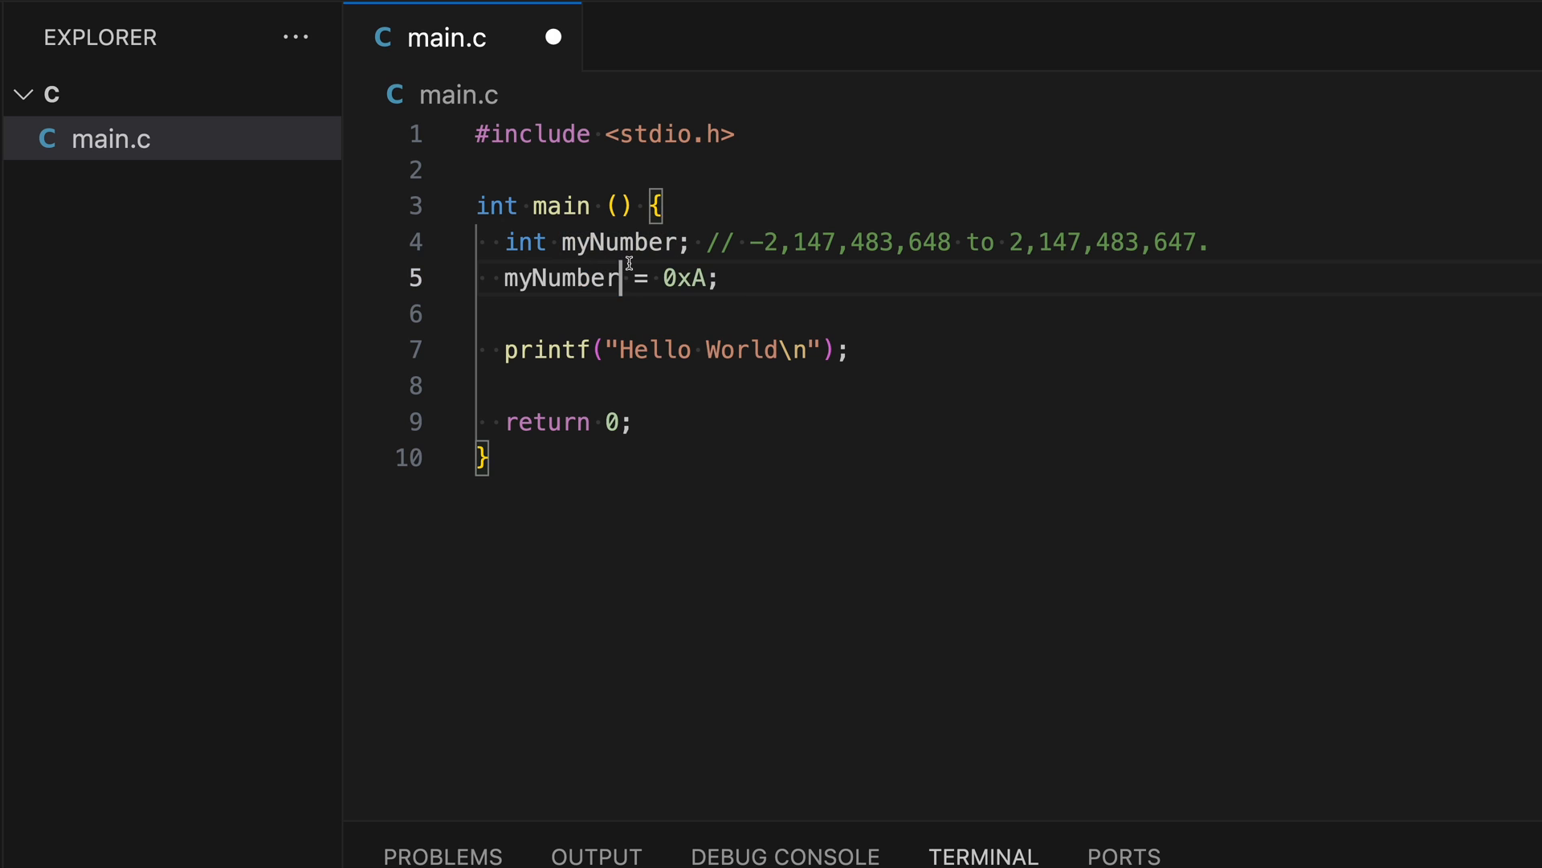
Step: Move '= 0xA' into the declaration so it reads 'int myNumber = 0xA' with its comment
left_click(1213, 243)
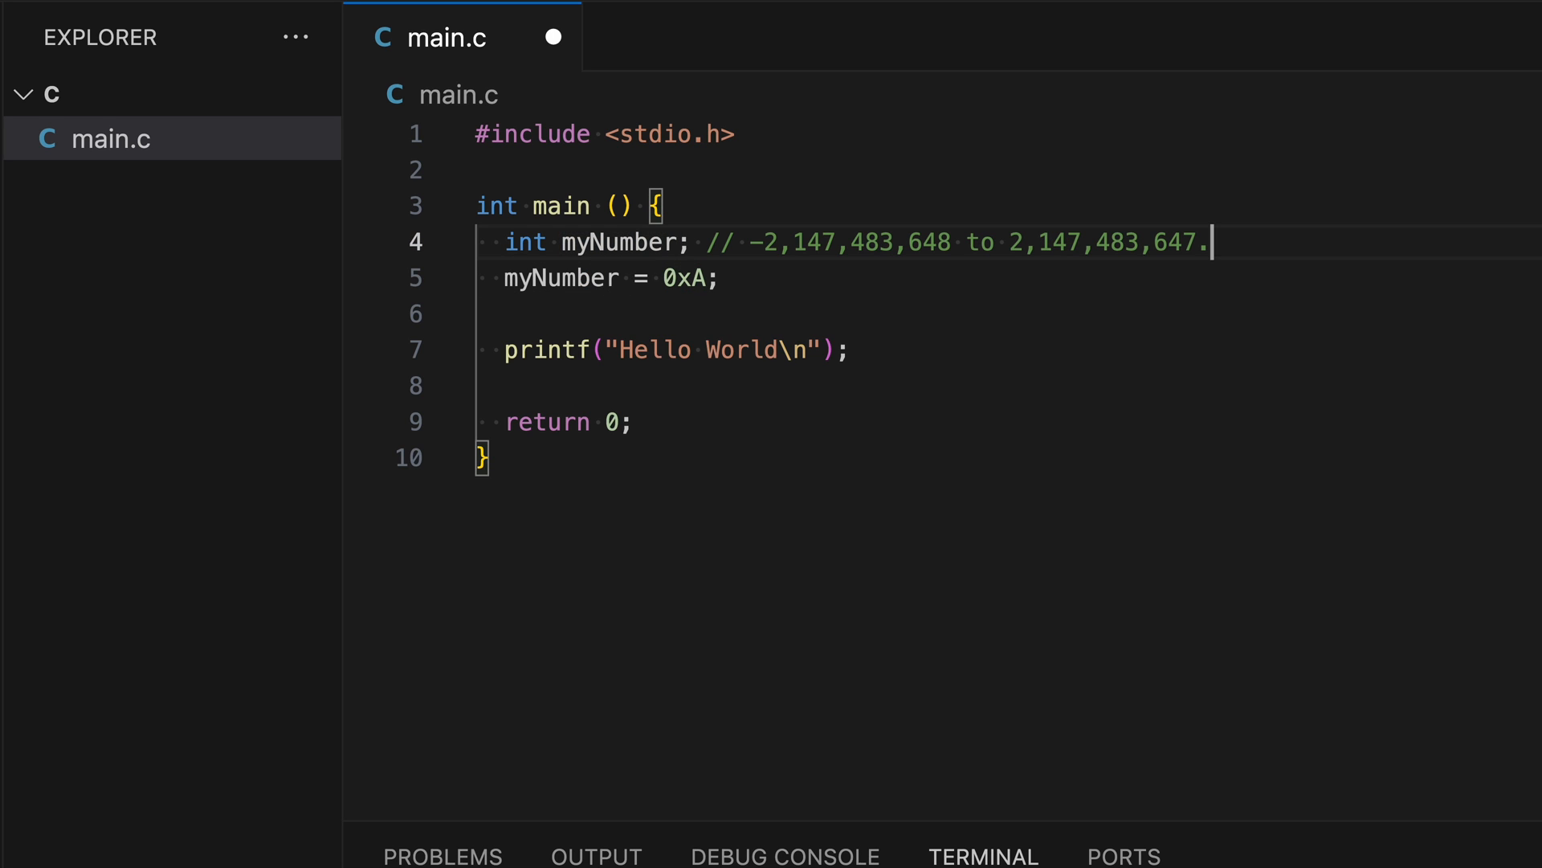
key("enter")
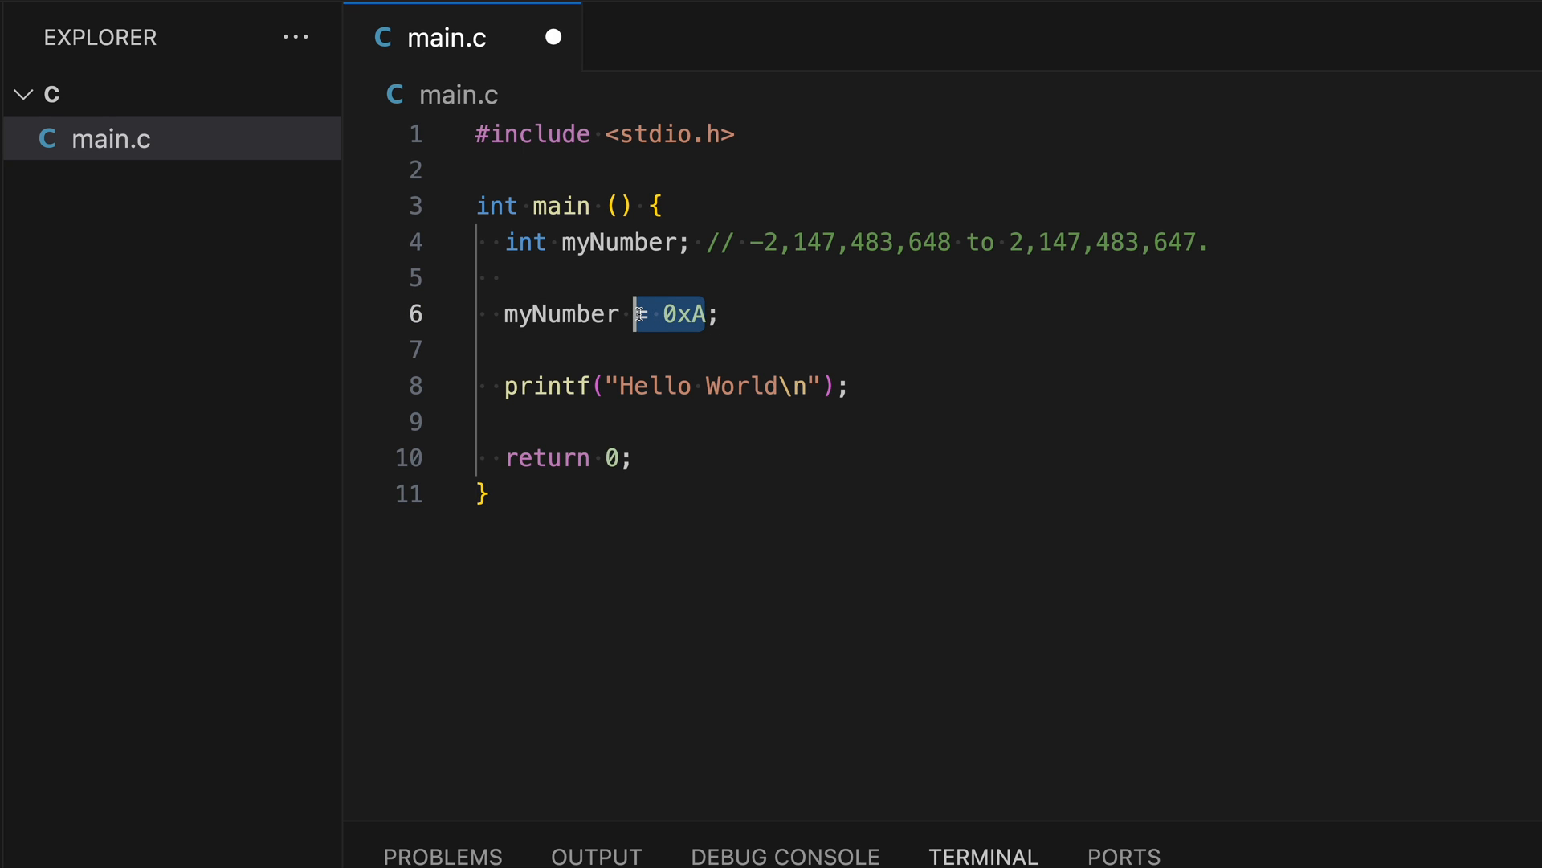
left_click(678, 242)
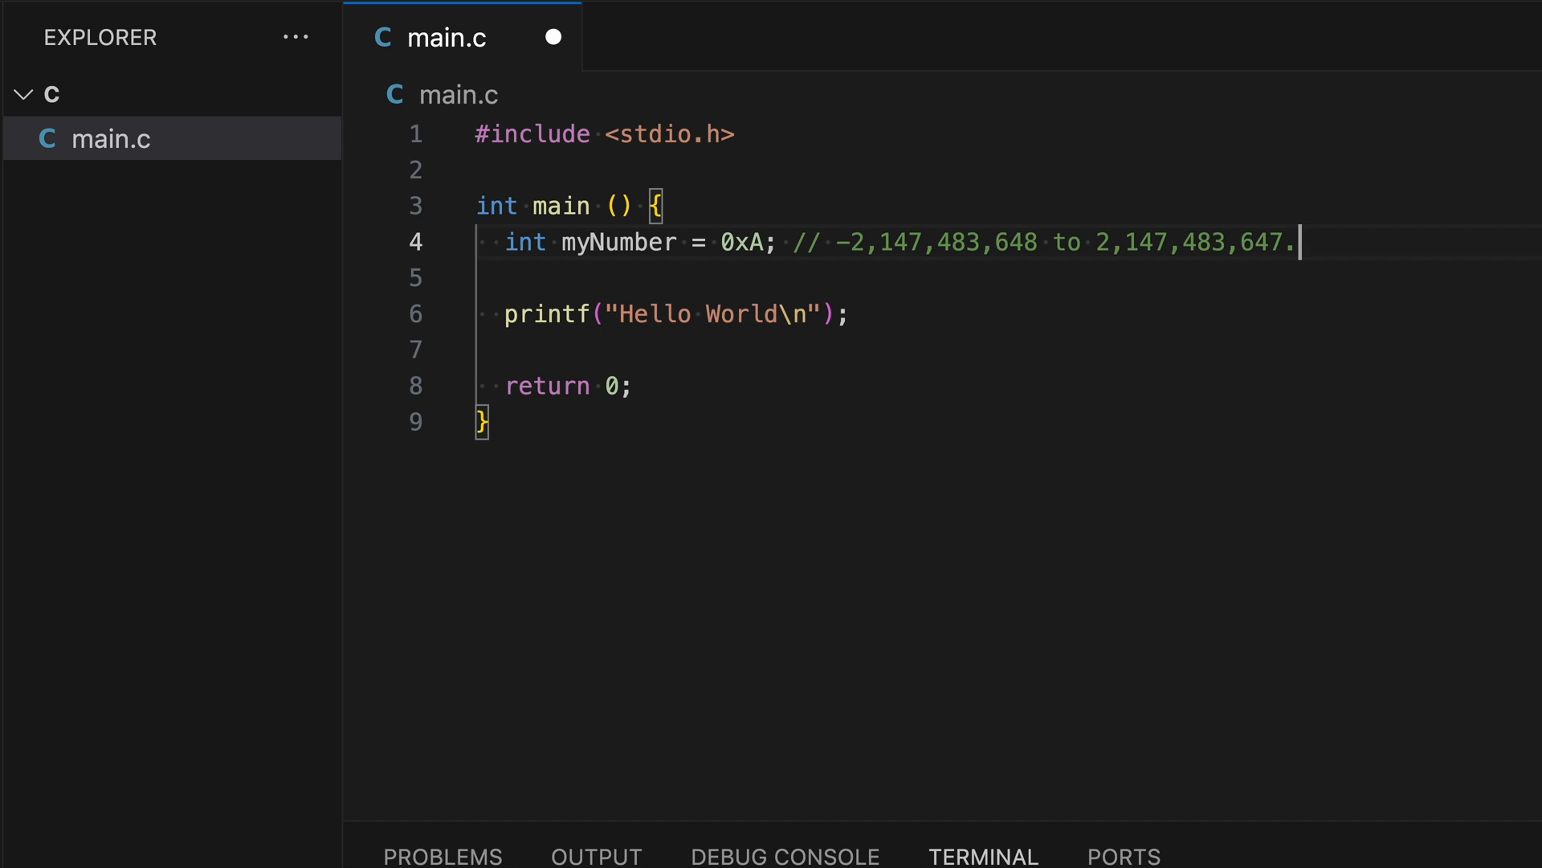
Step: Declare 'unsigned int myPositiveNumber = 123;' commented 0 to 4,294,967,295
key("enter")
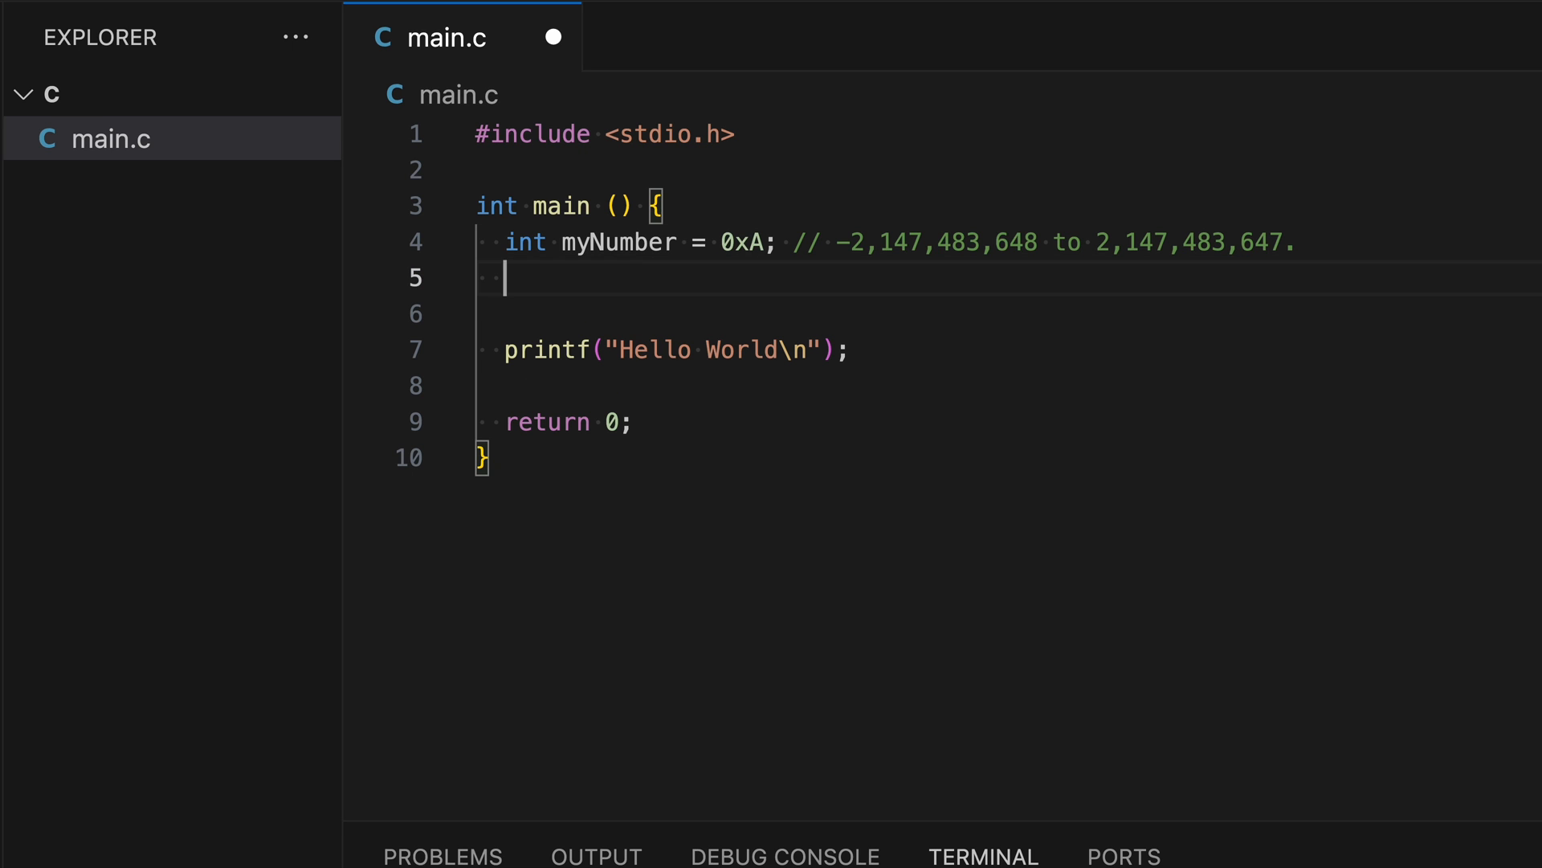
type("unsigned int")
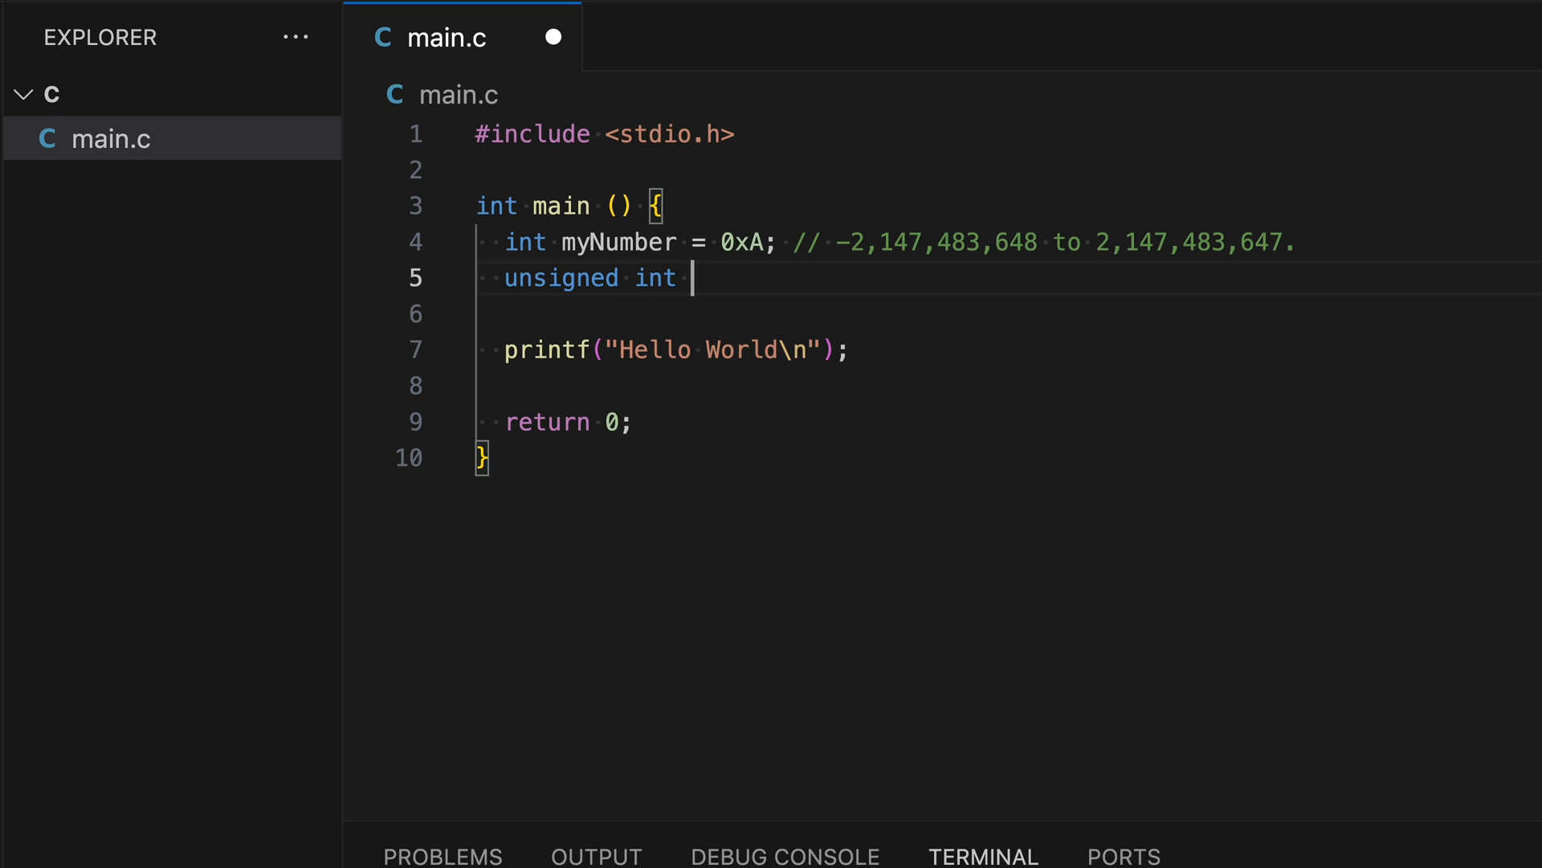
type("myP")
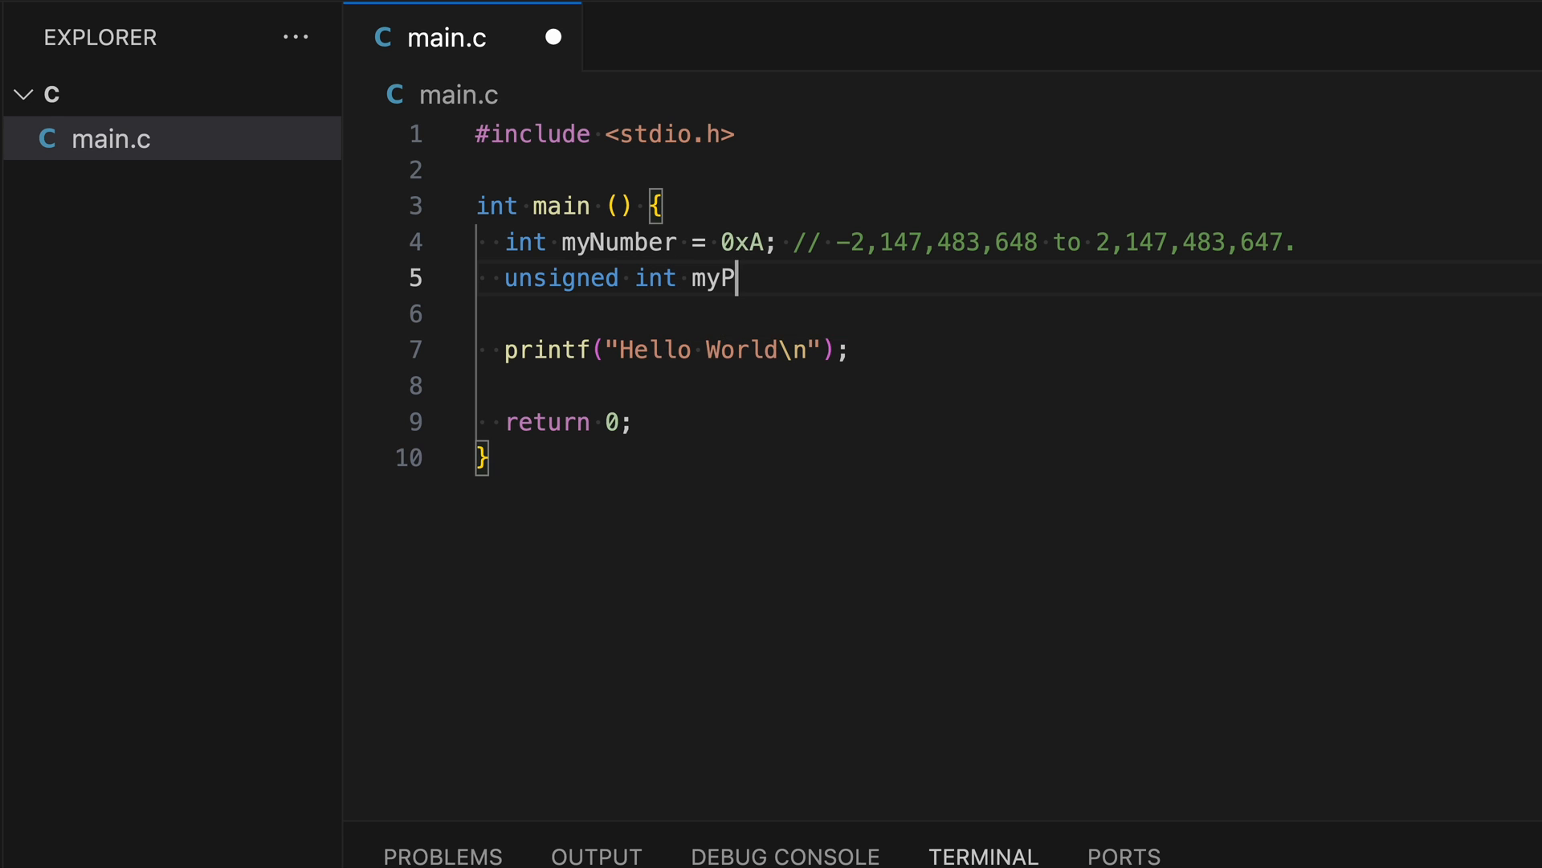
type("ositiv")
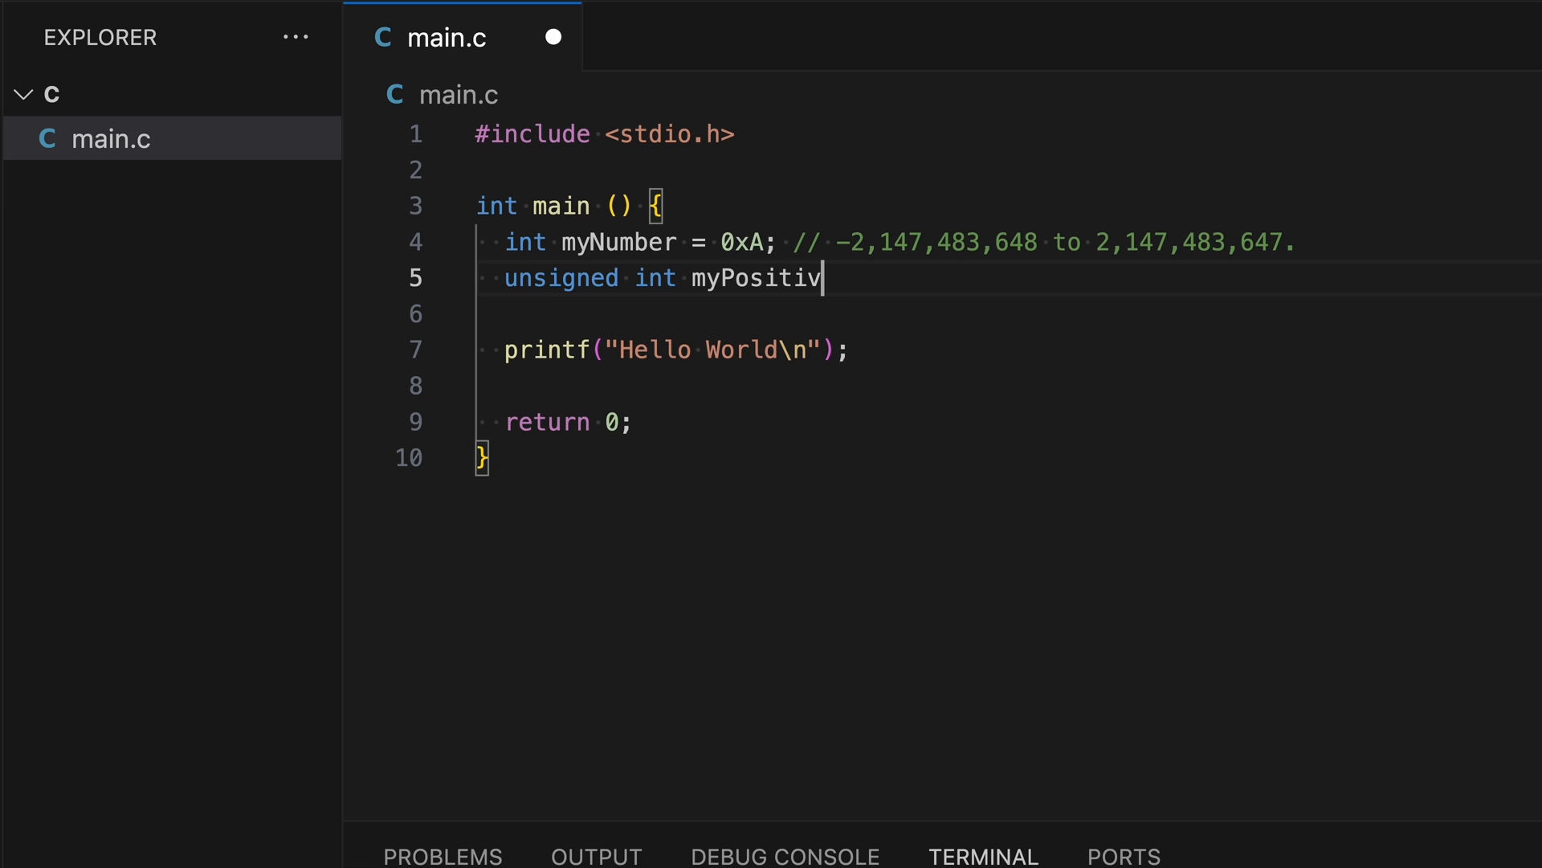
type("eNumber")
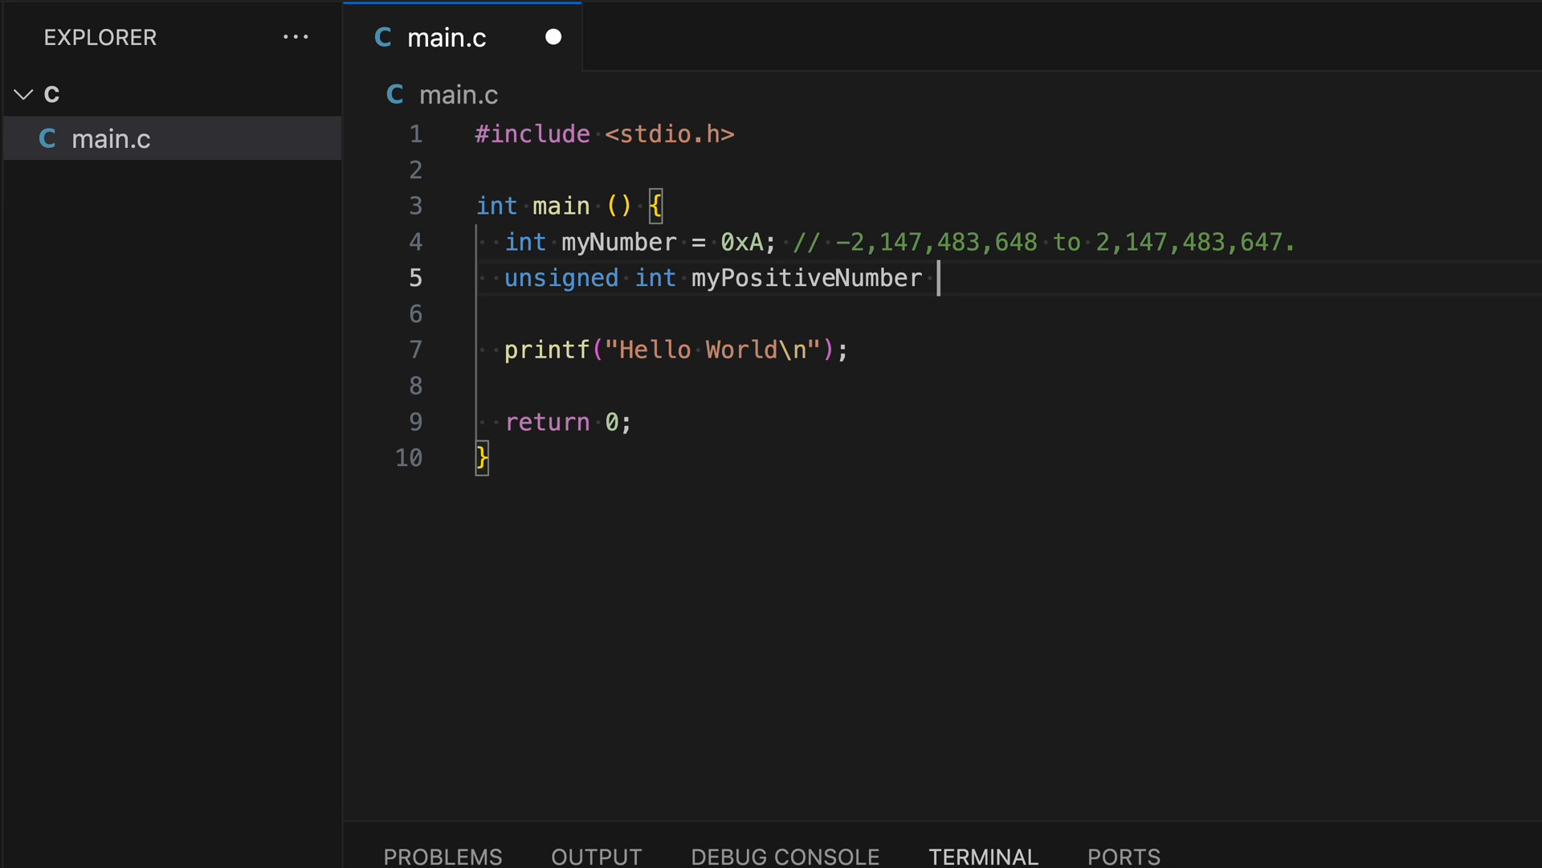
type("= 1")
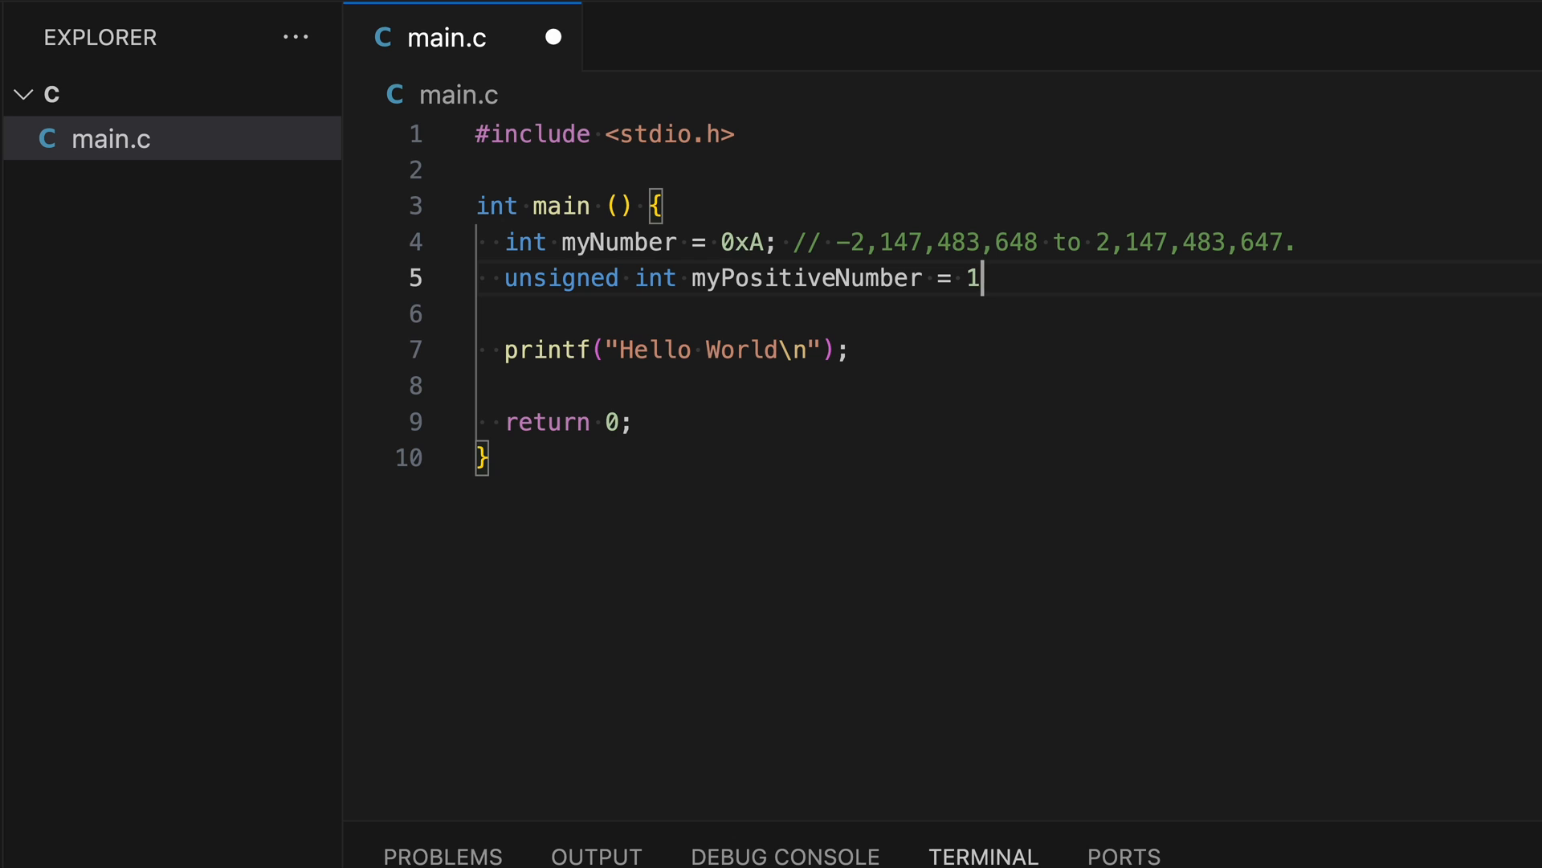
type("23;")
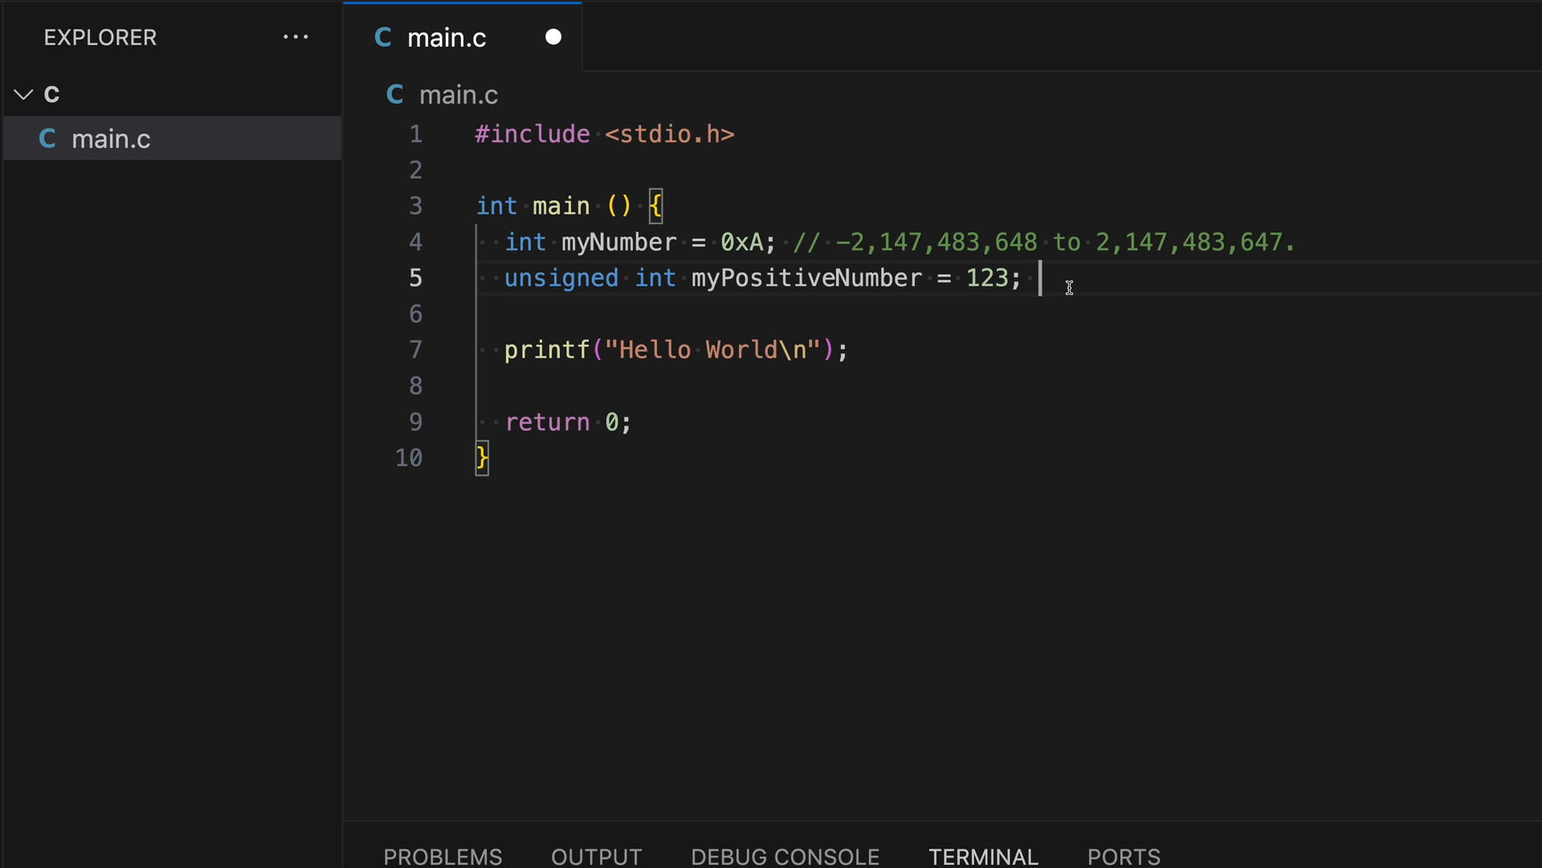
type("//")
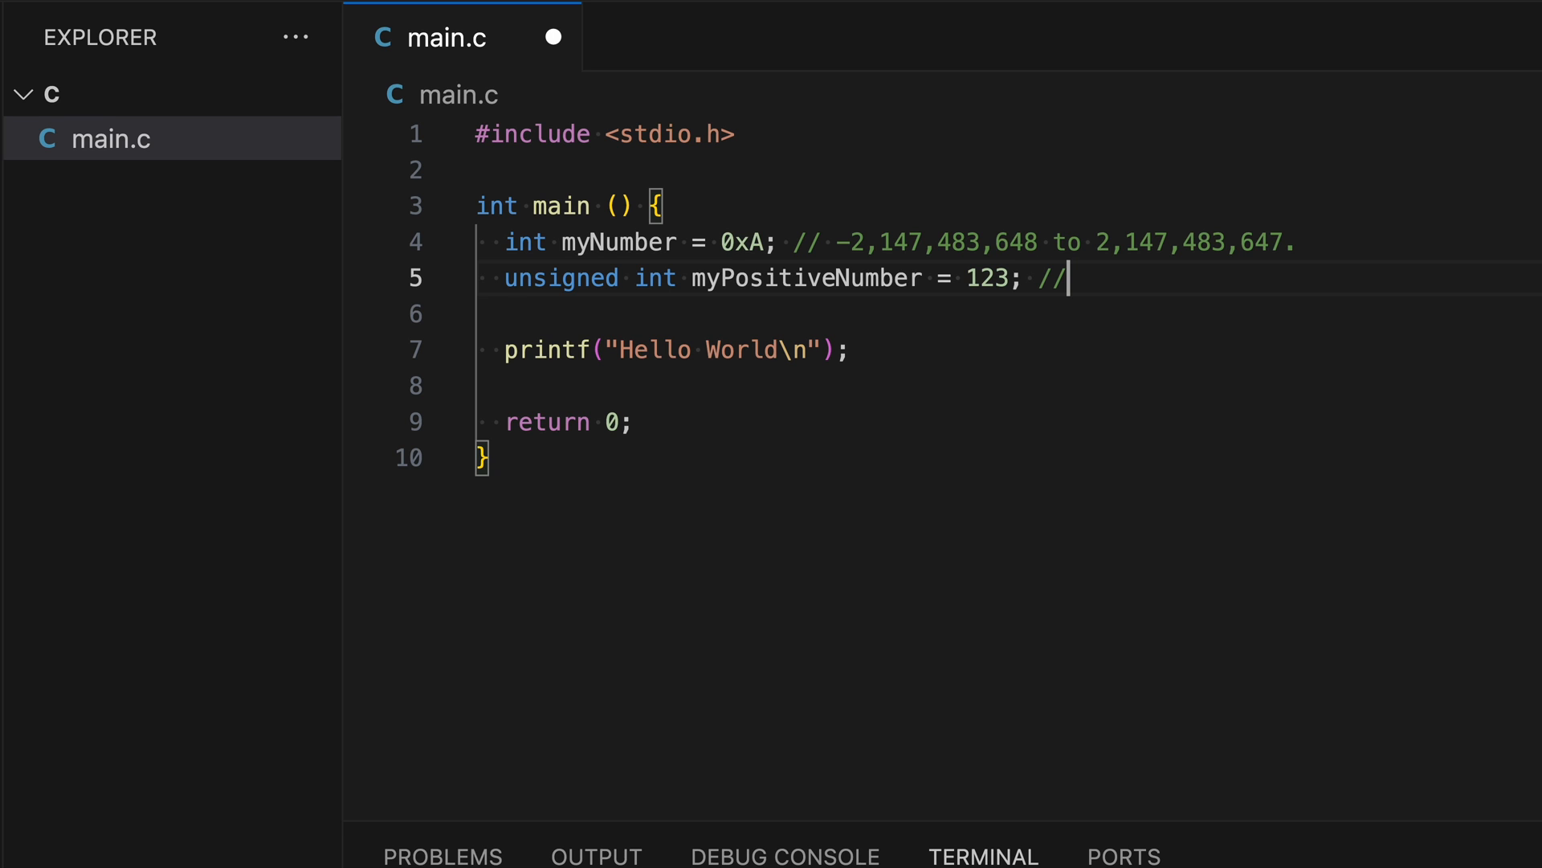
type("0 to 4,294,967,295.")
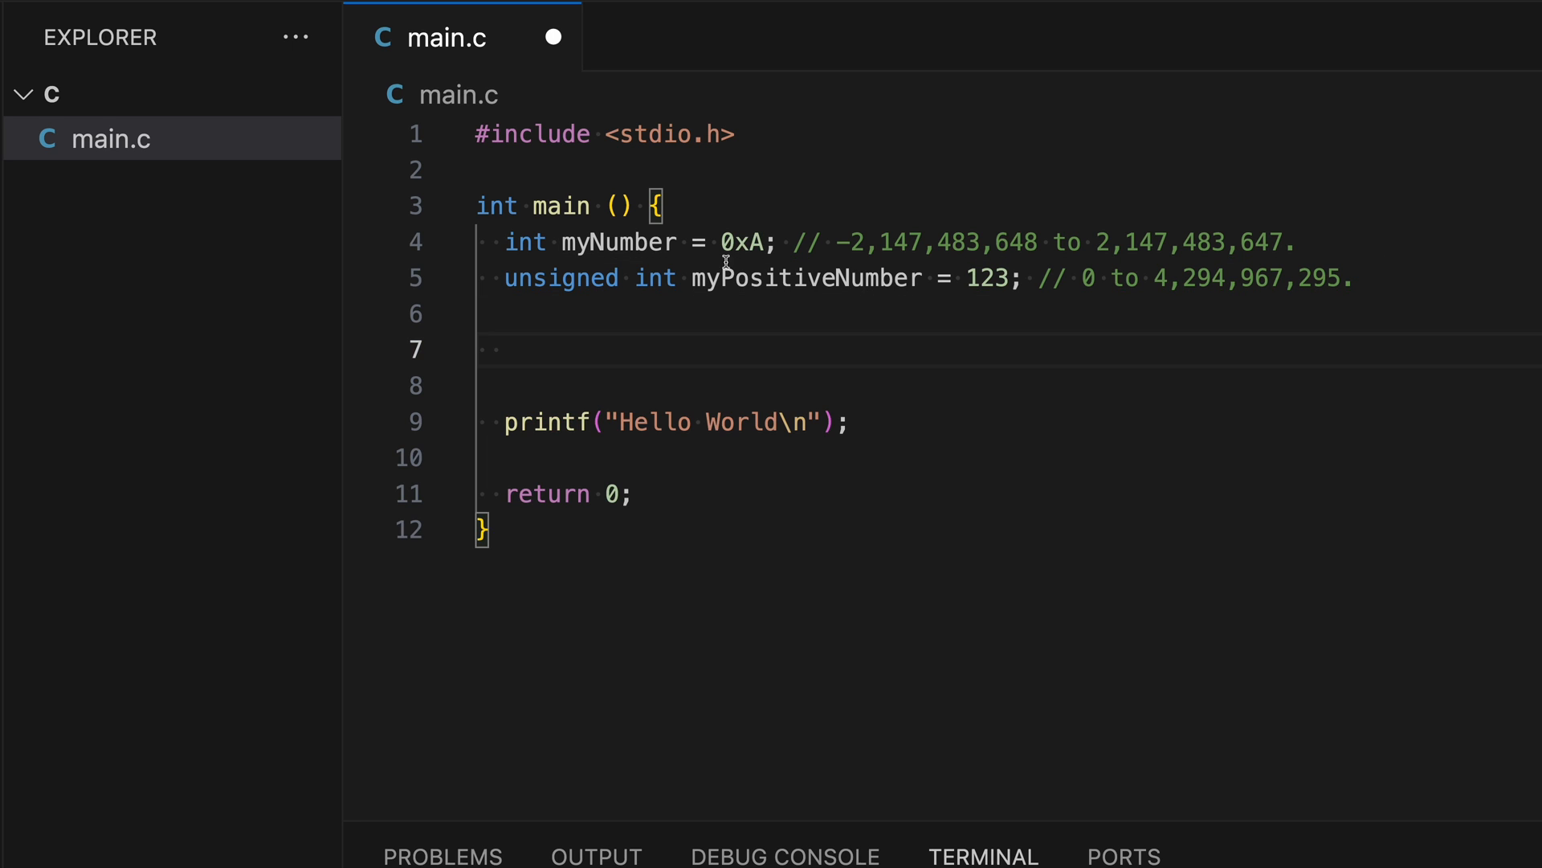
double_click(561, 278)
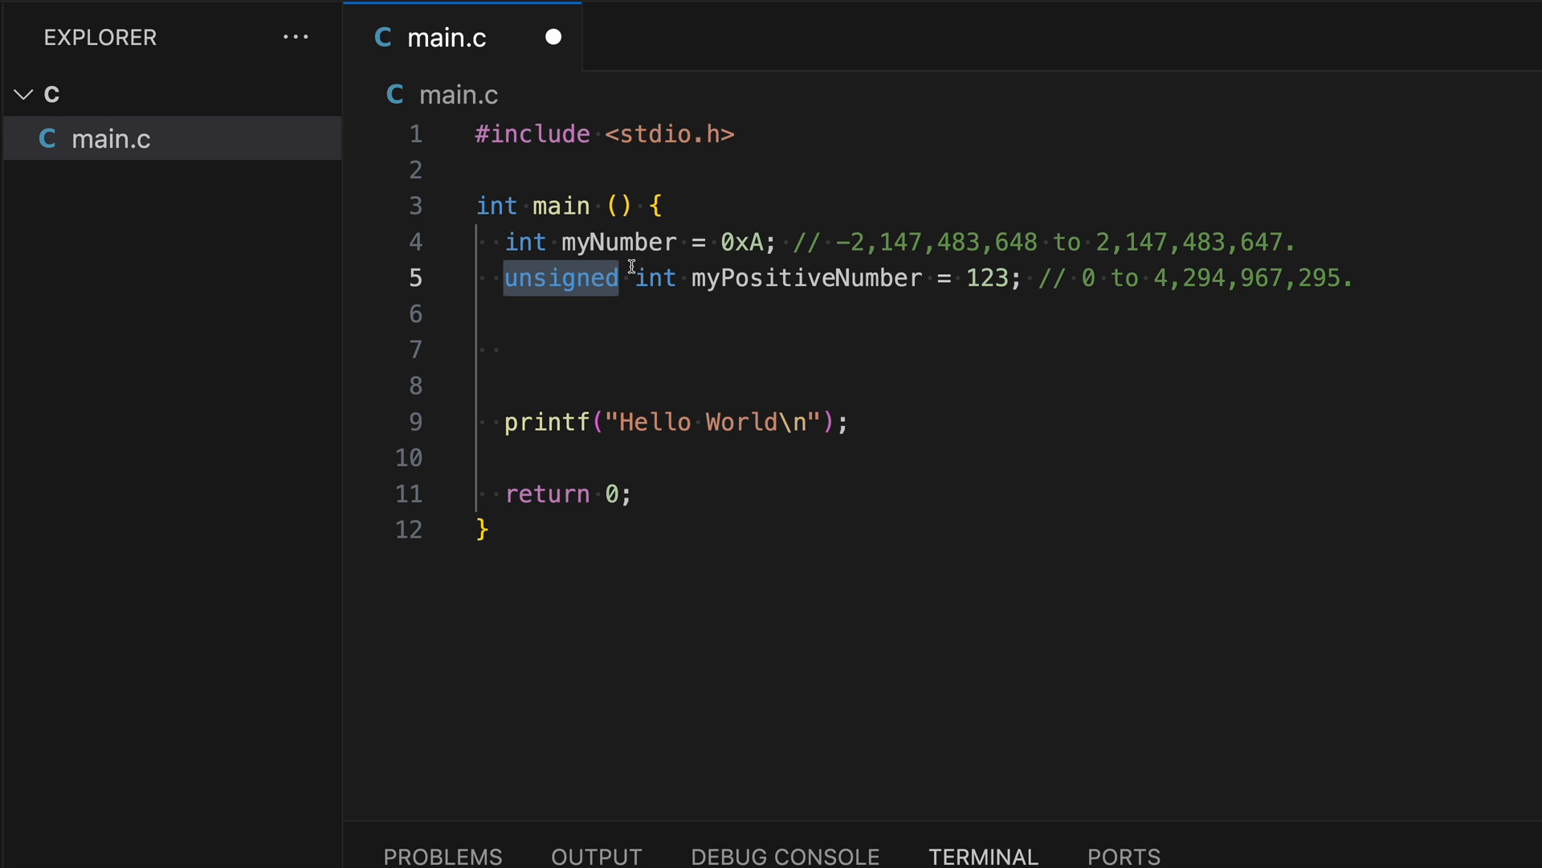
Step: Declare 'short int smallNum = 3;' on line 7, commented -32,768 to 32,767
left_click(505, 350)
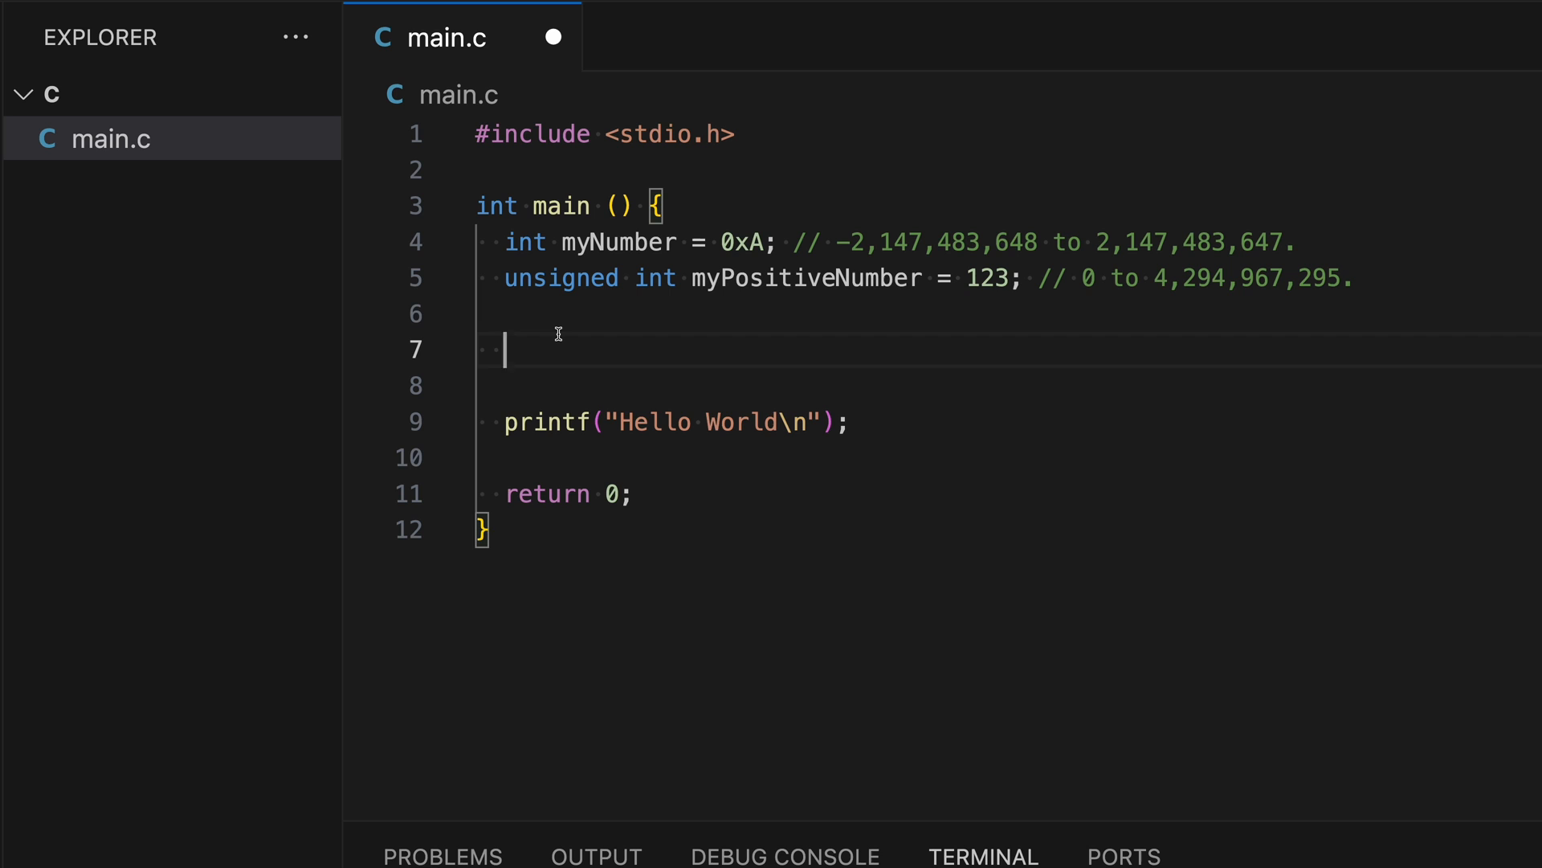
type("shor")
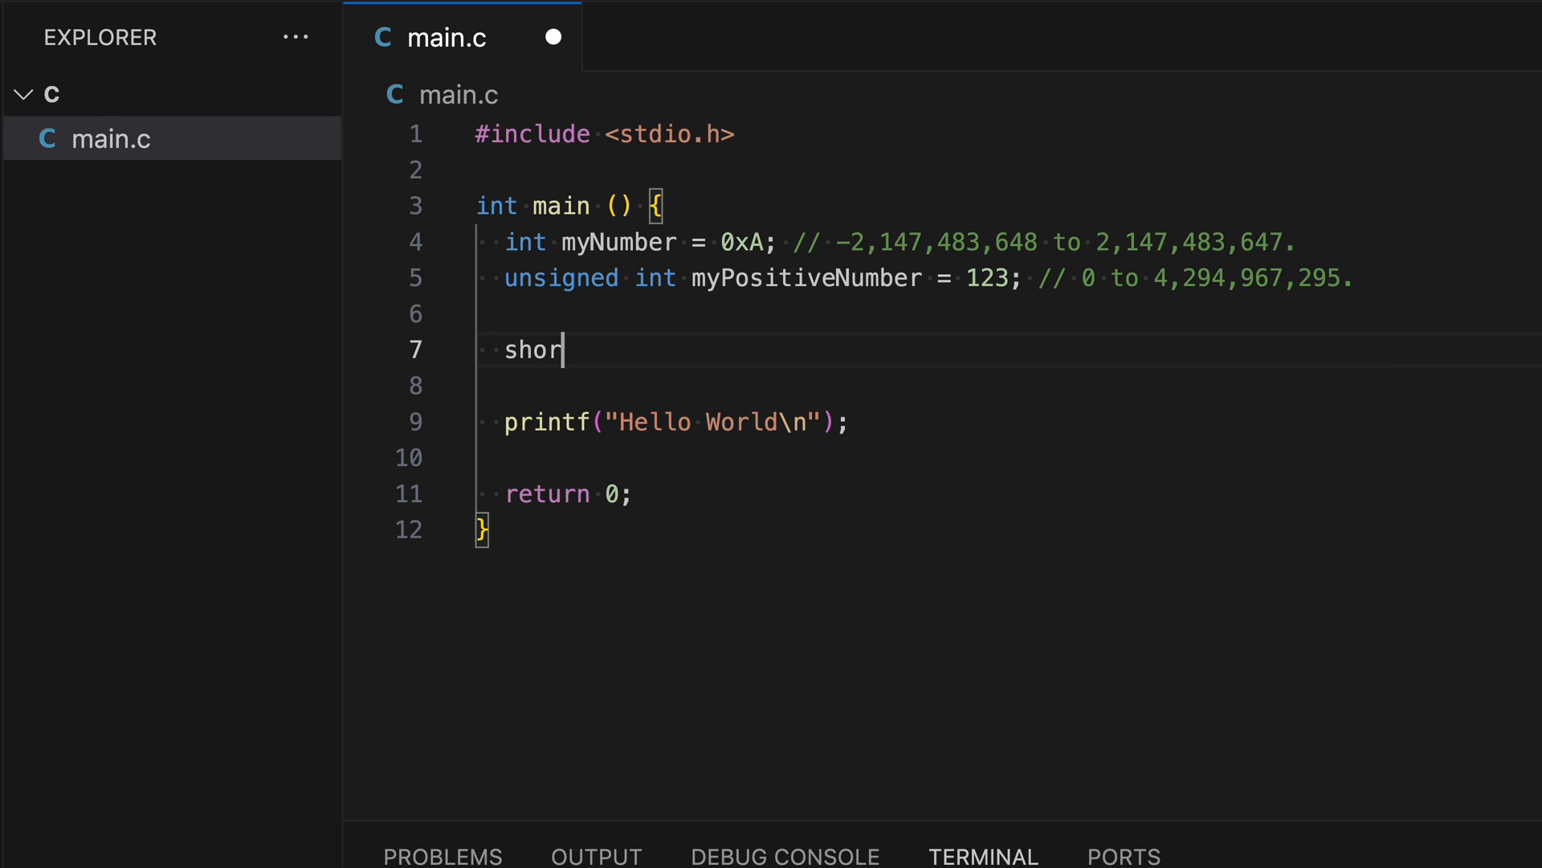
type("t int")
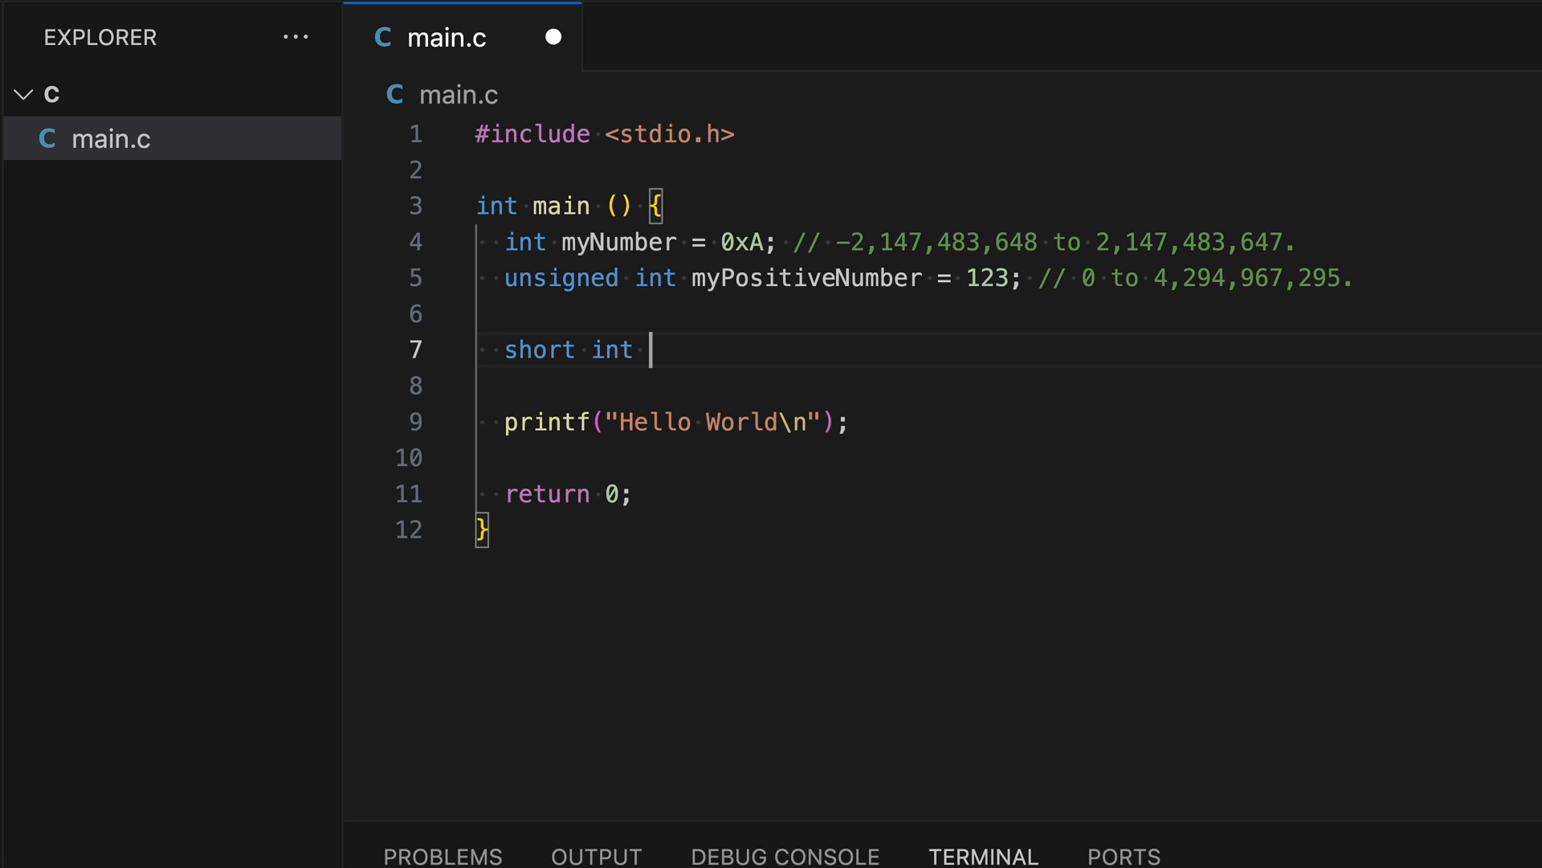
type("small")
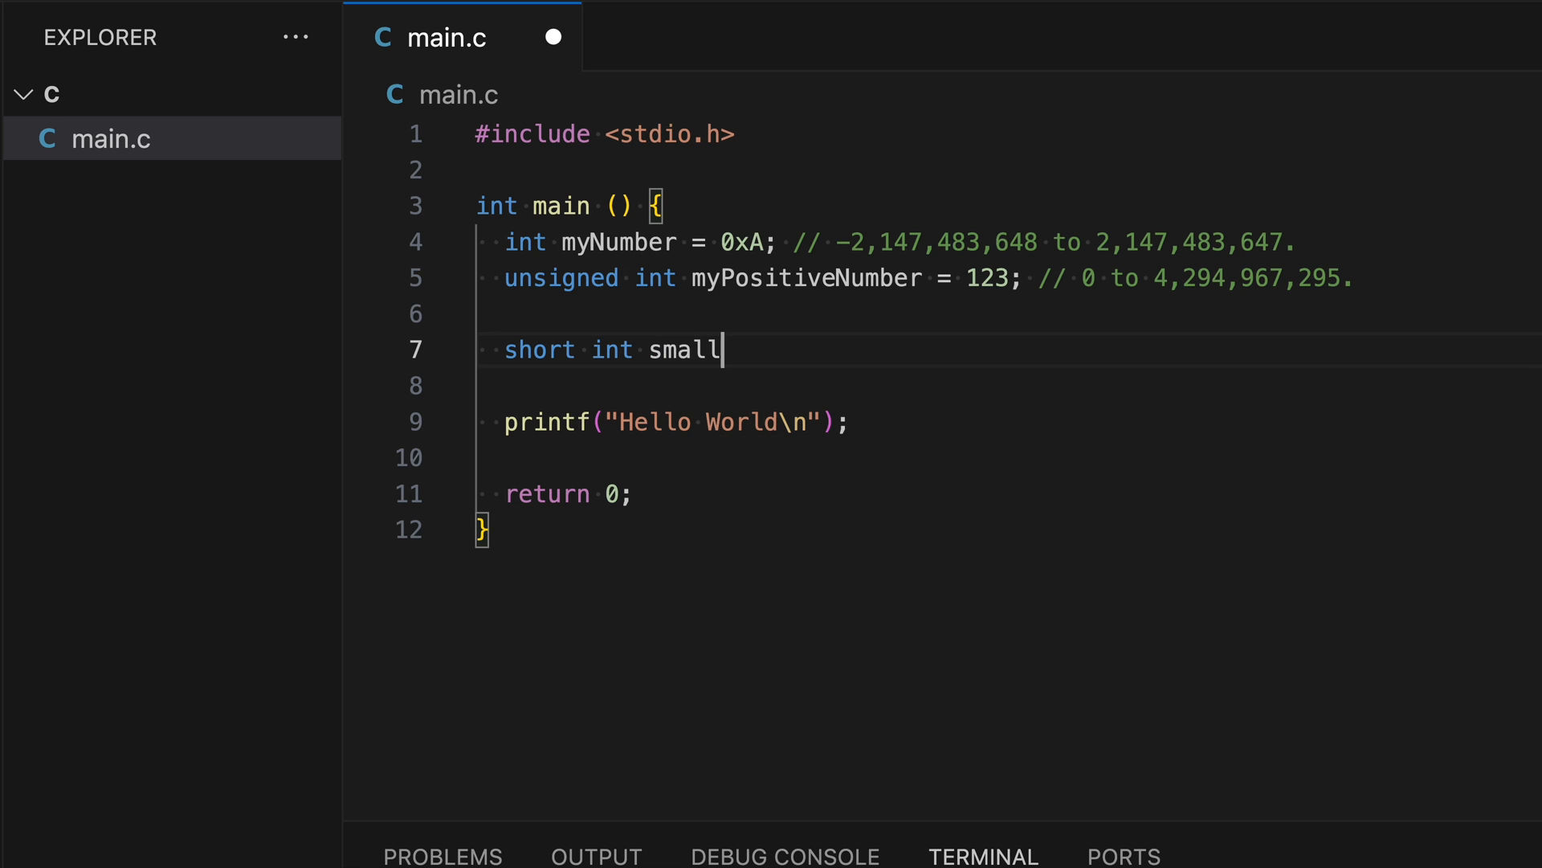
type("Num")
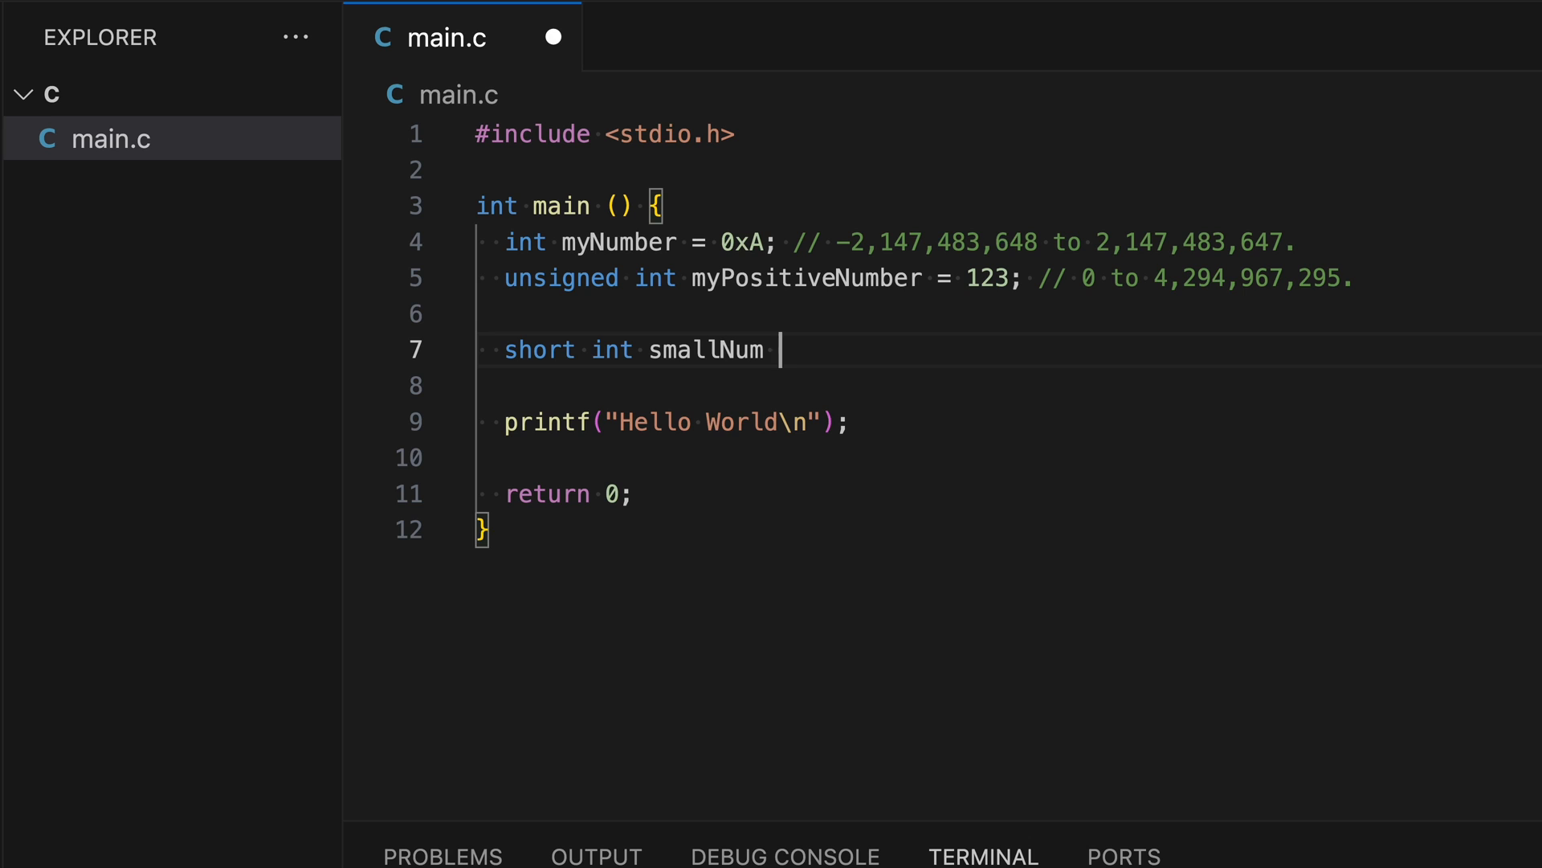
type("= 3;")
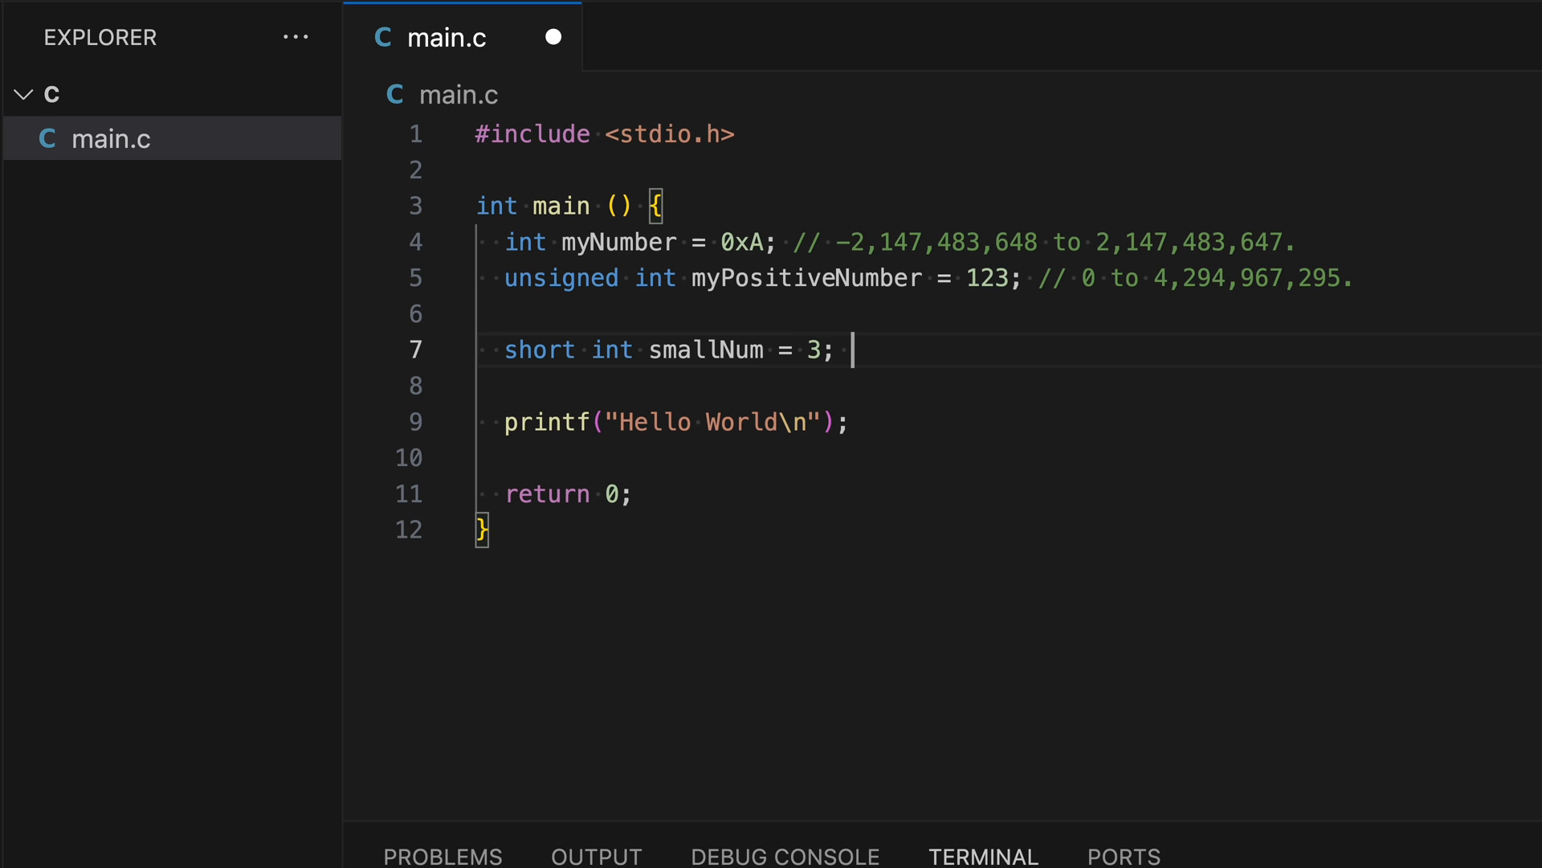
type("//")
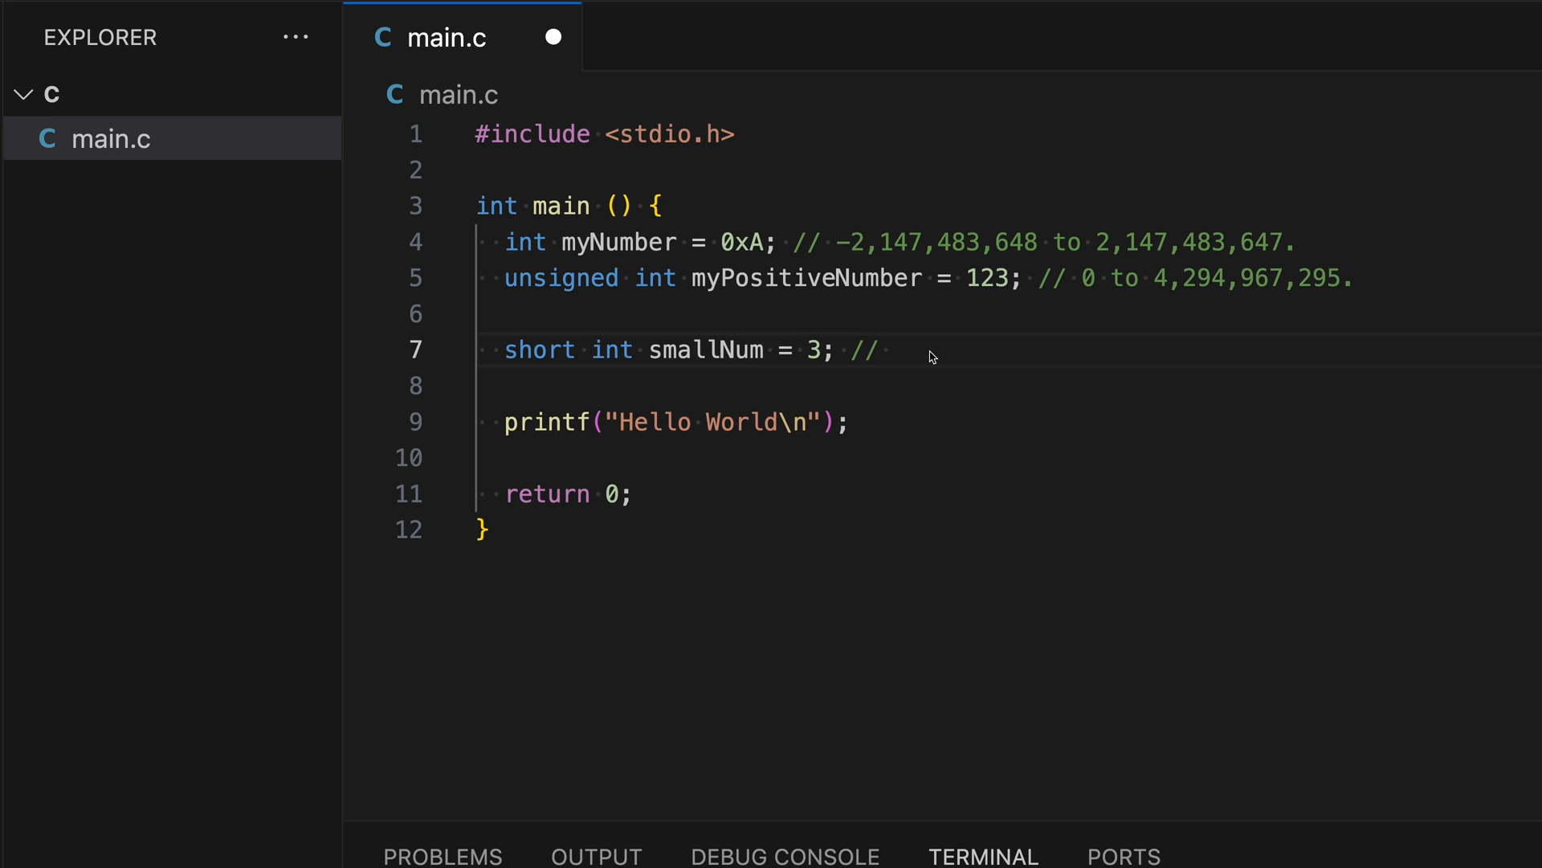
type("-32,768 to 32,767.")
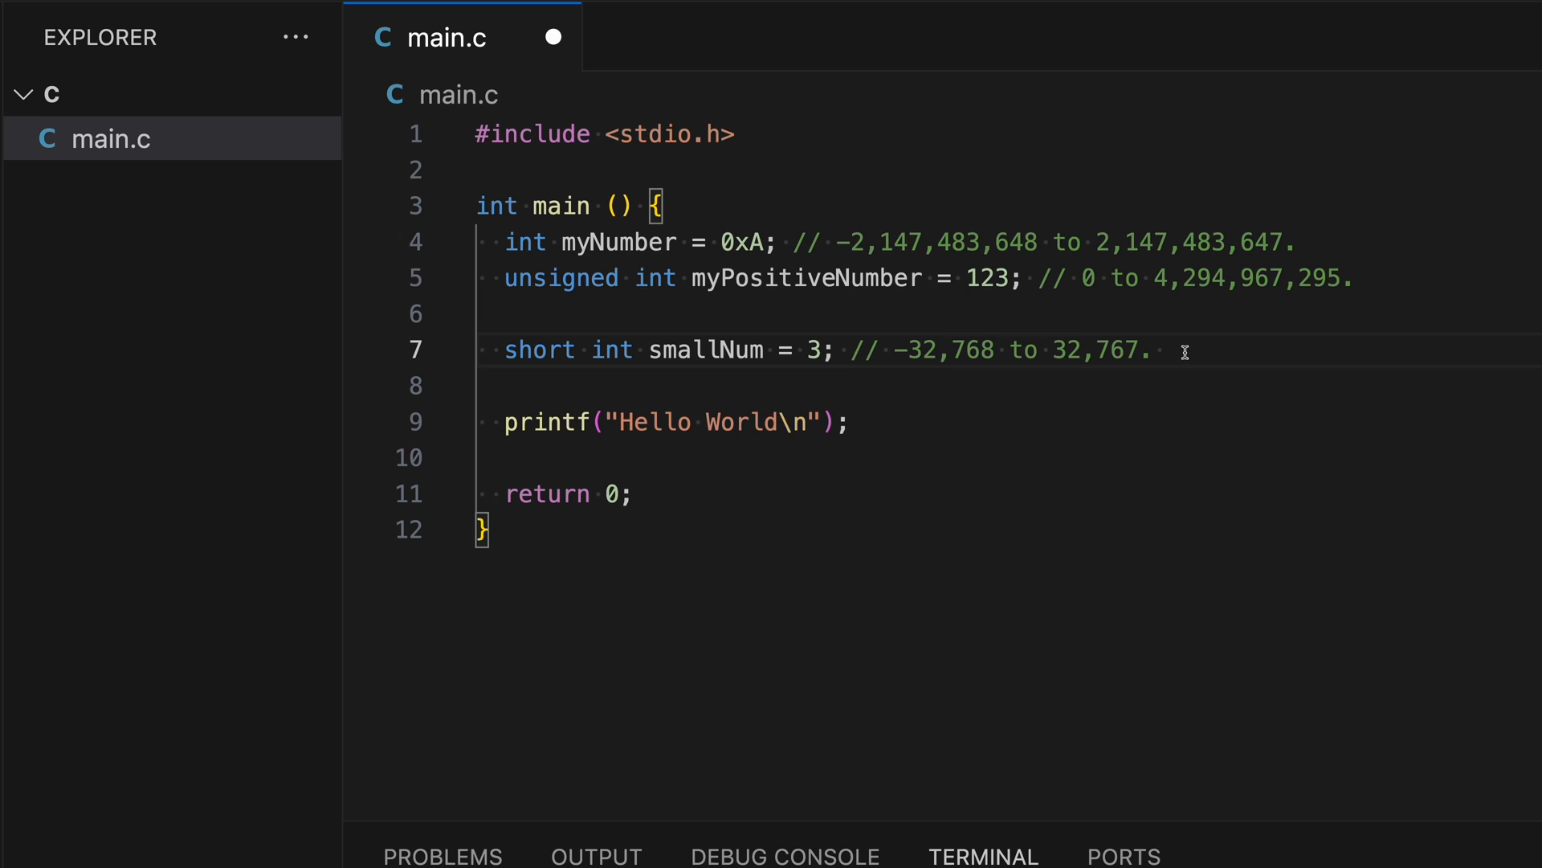
Step: Declare 'unsigned short int smallPositiveNumber = 1;' commented 0 to 65,535
key("Enter")
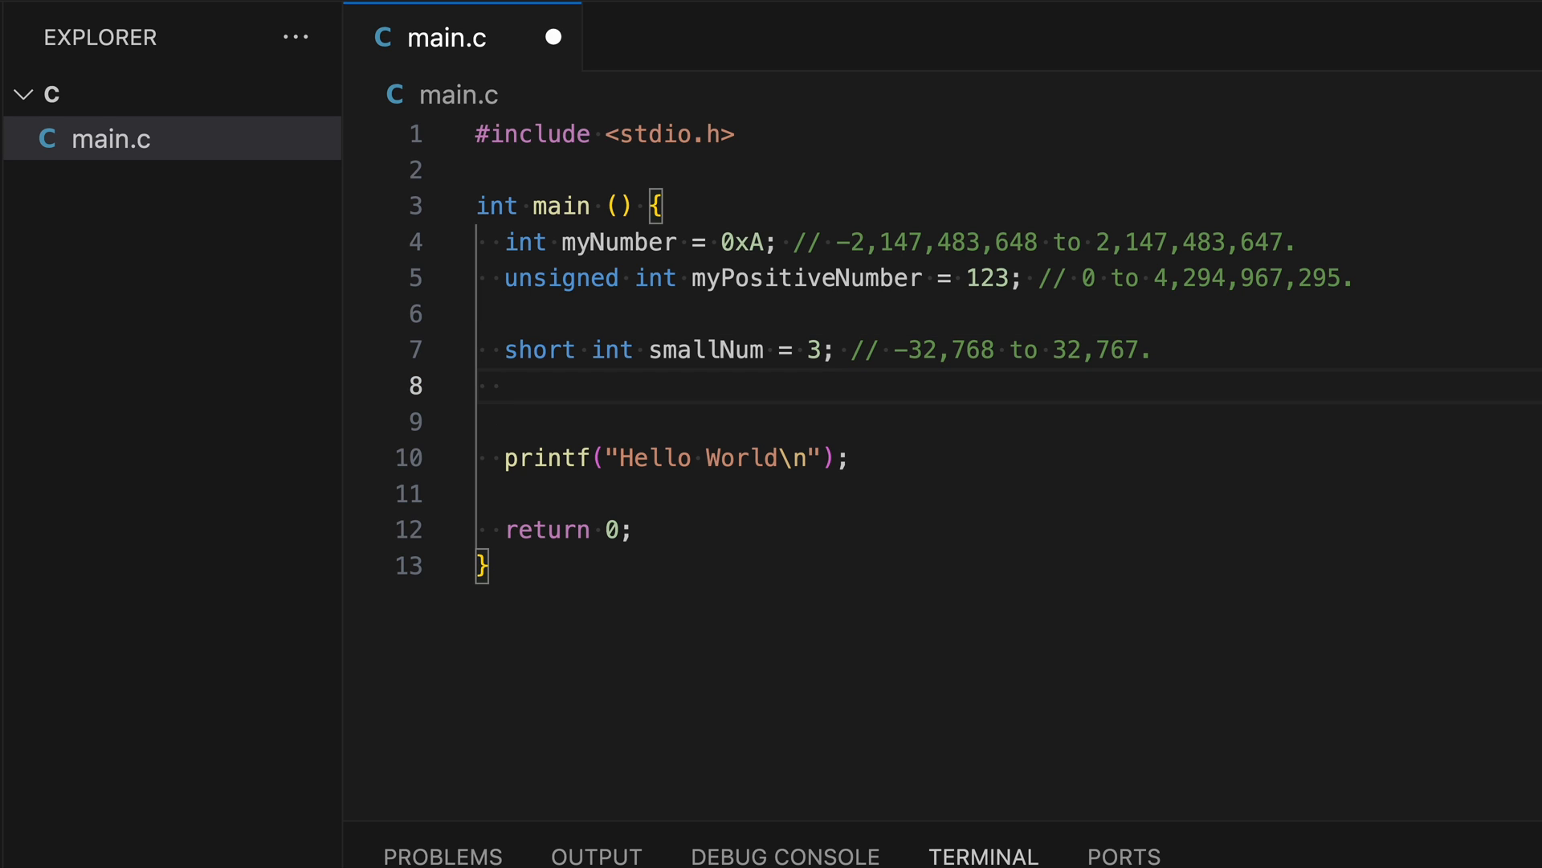
type("unsigned")
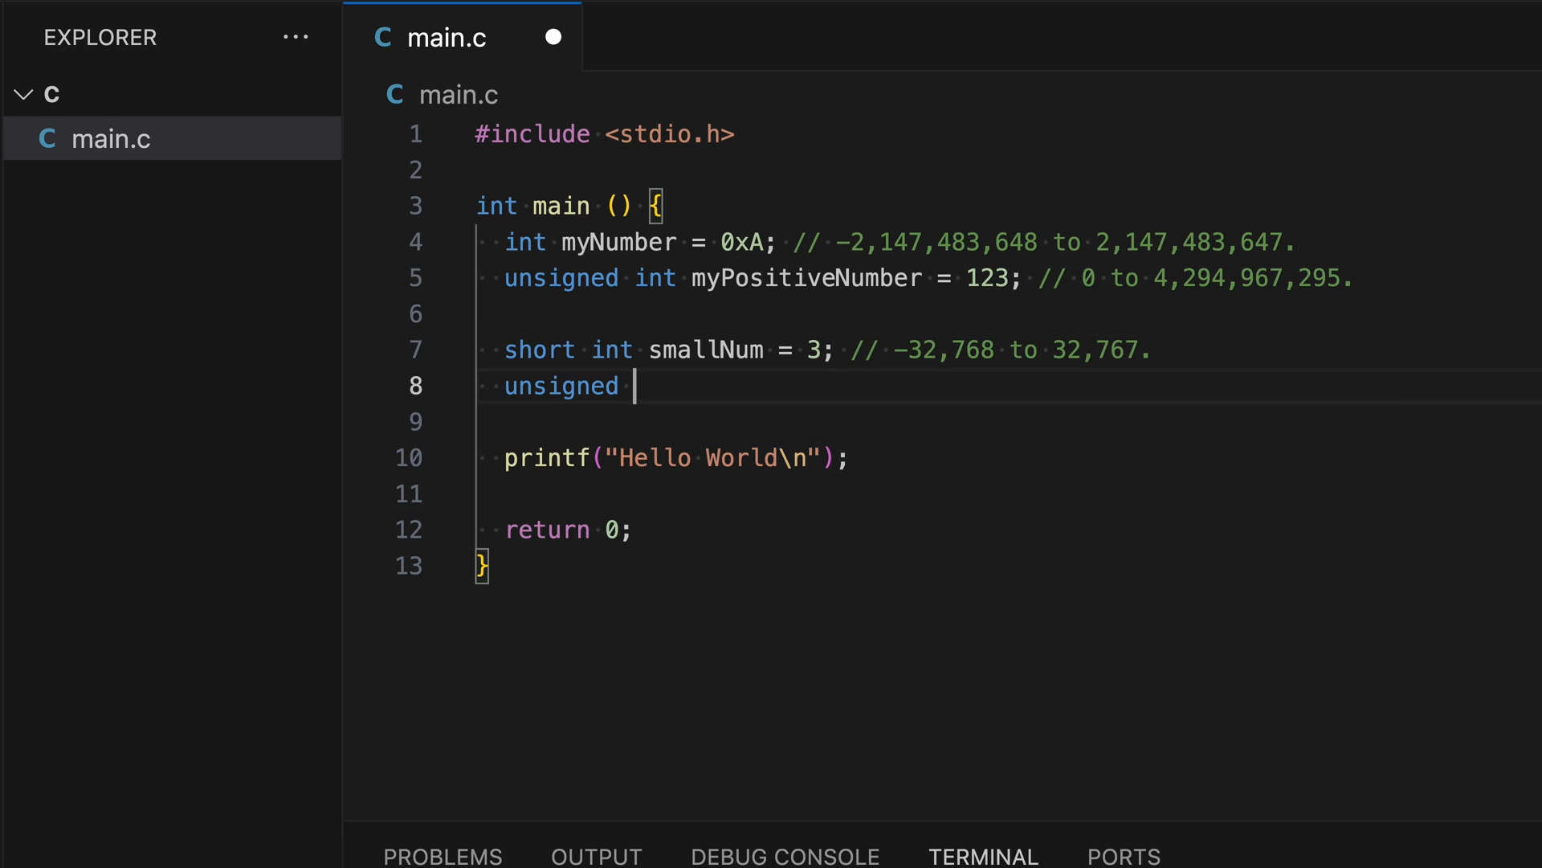
type("short int")
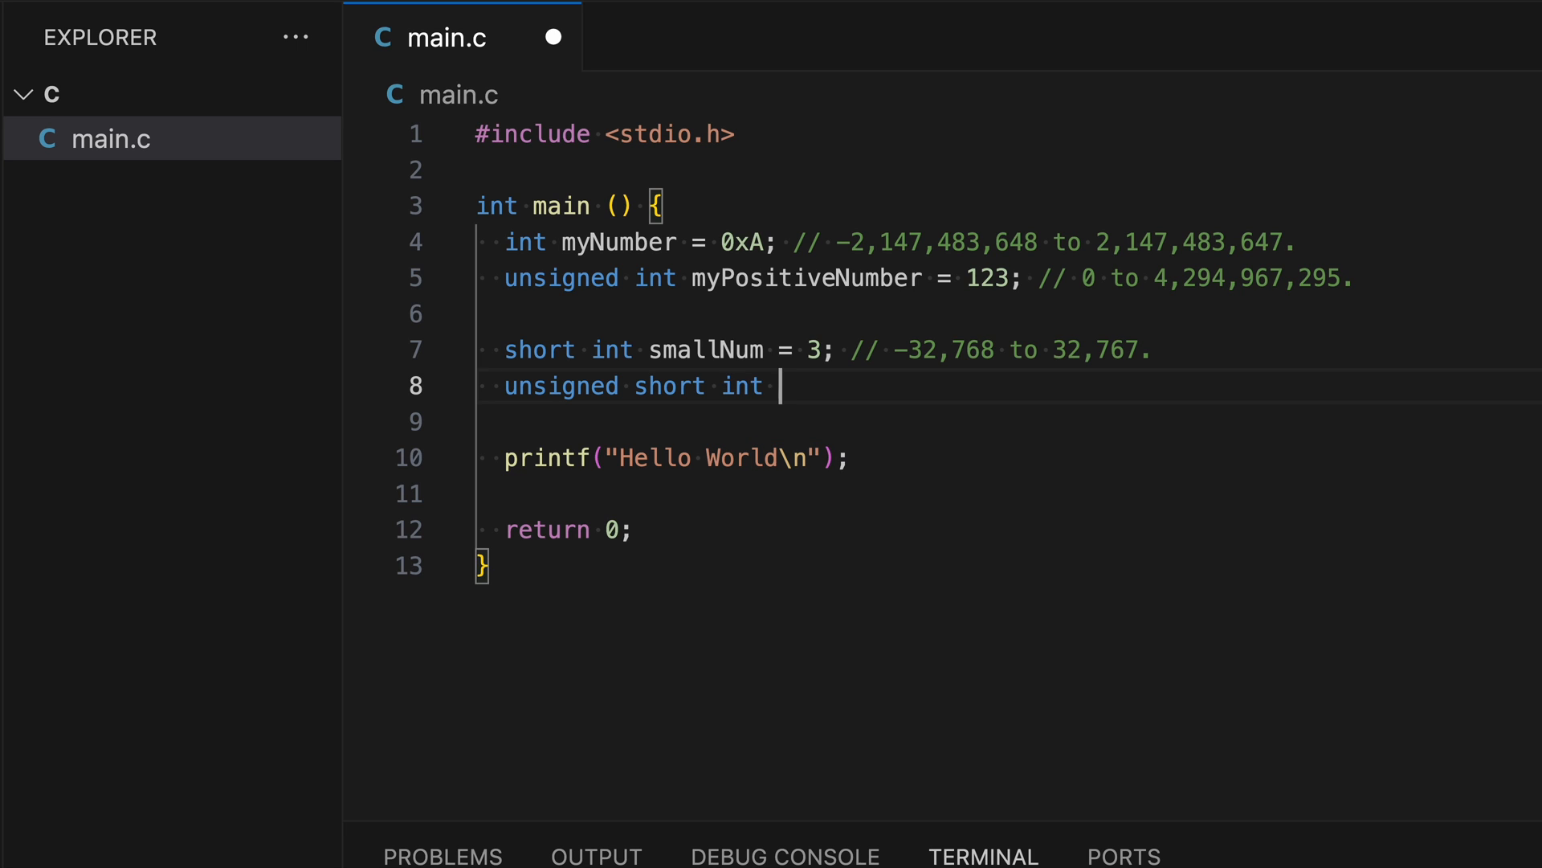
type("smallPos")
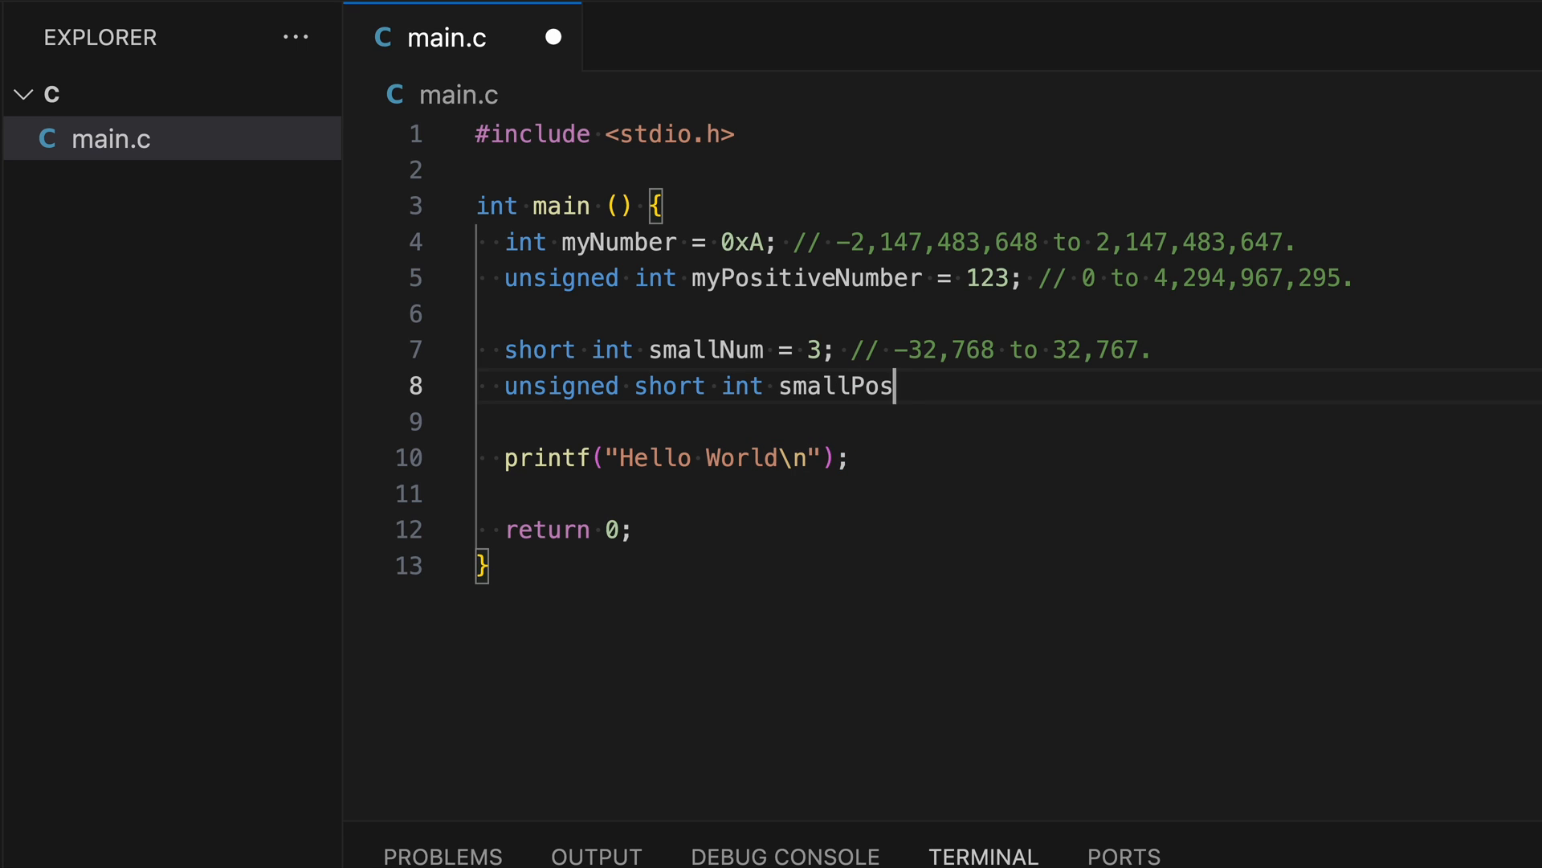
type("itiveNumber")
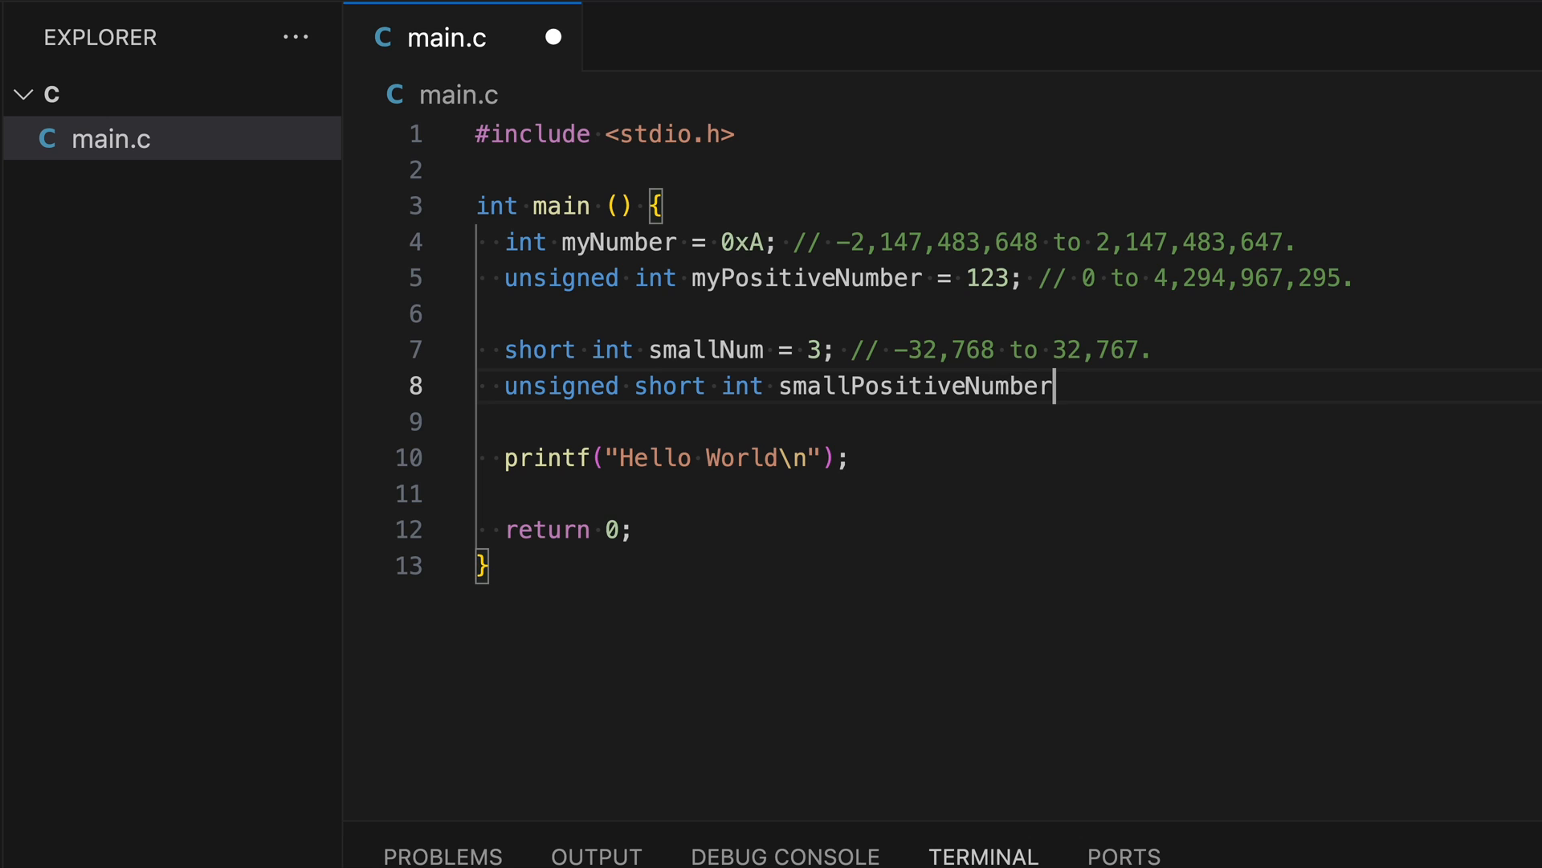
type("= 1")
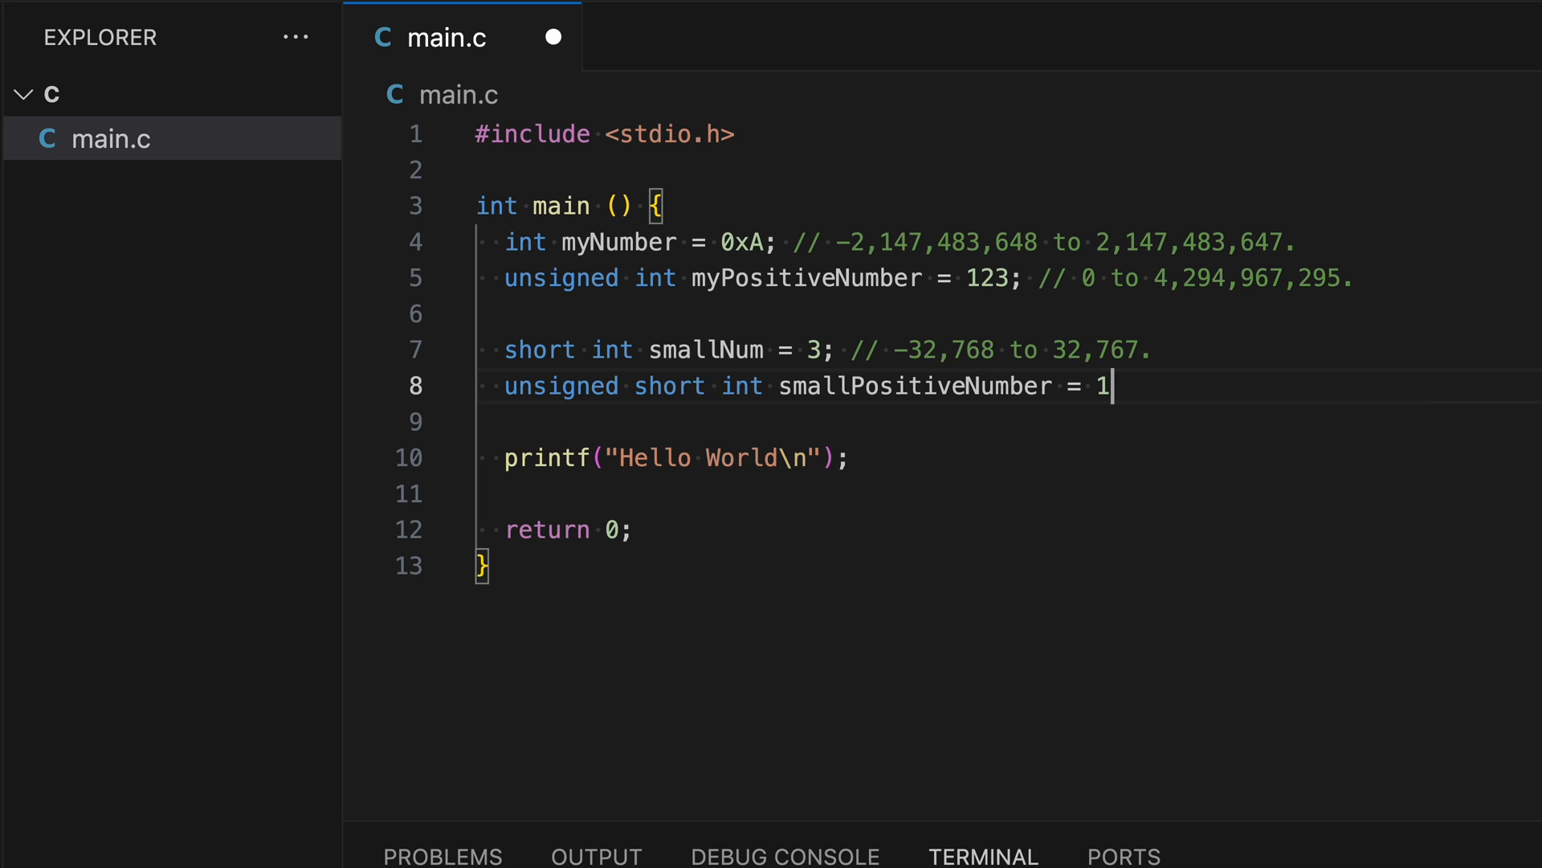
type("; //")
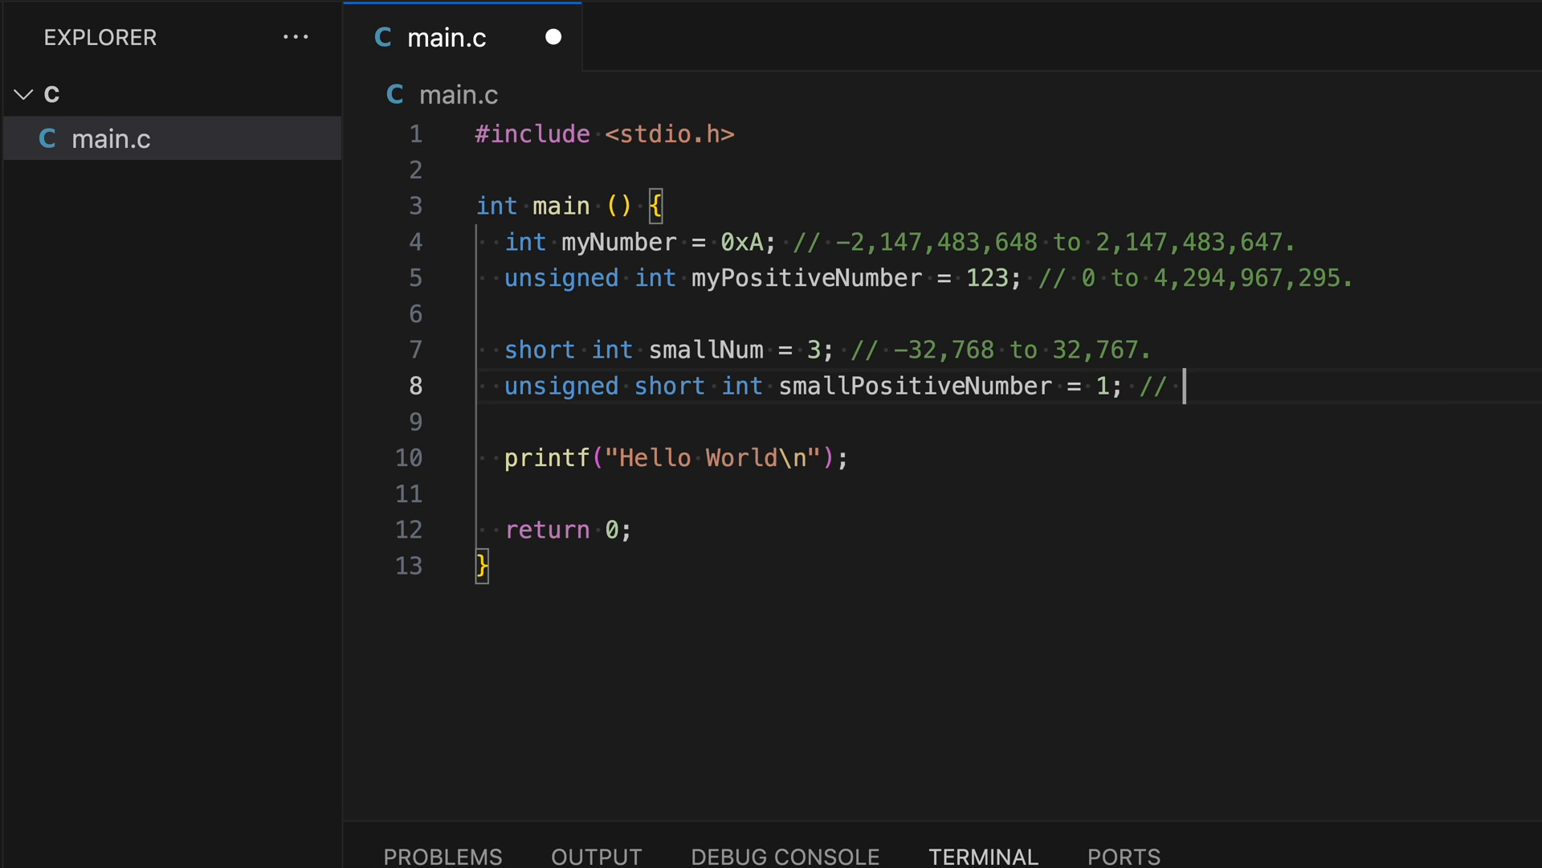
mouse_move(1234, 453)
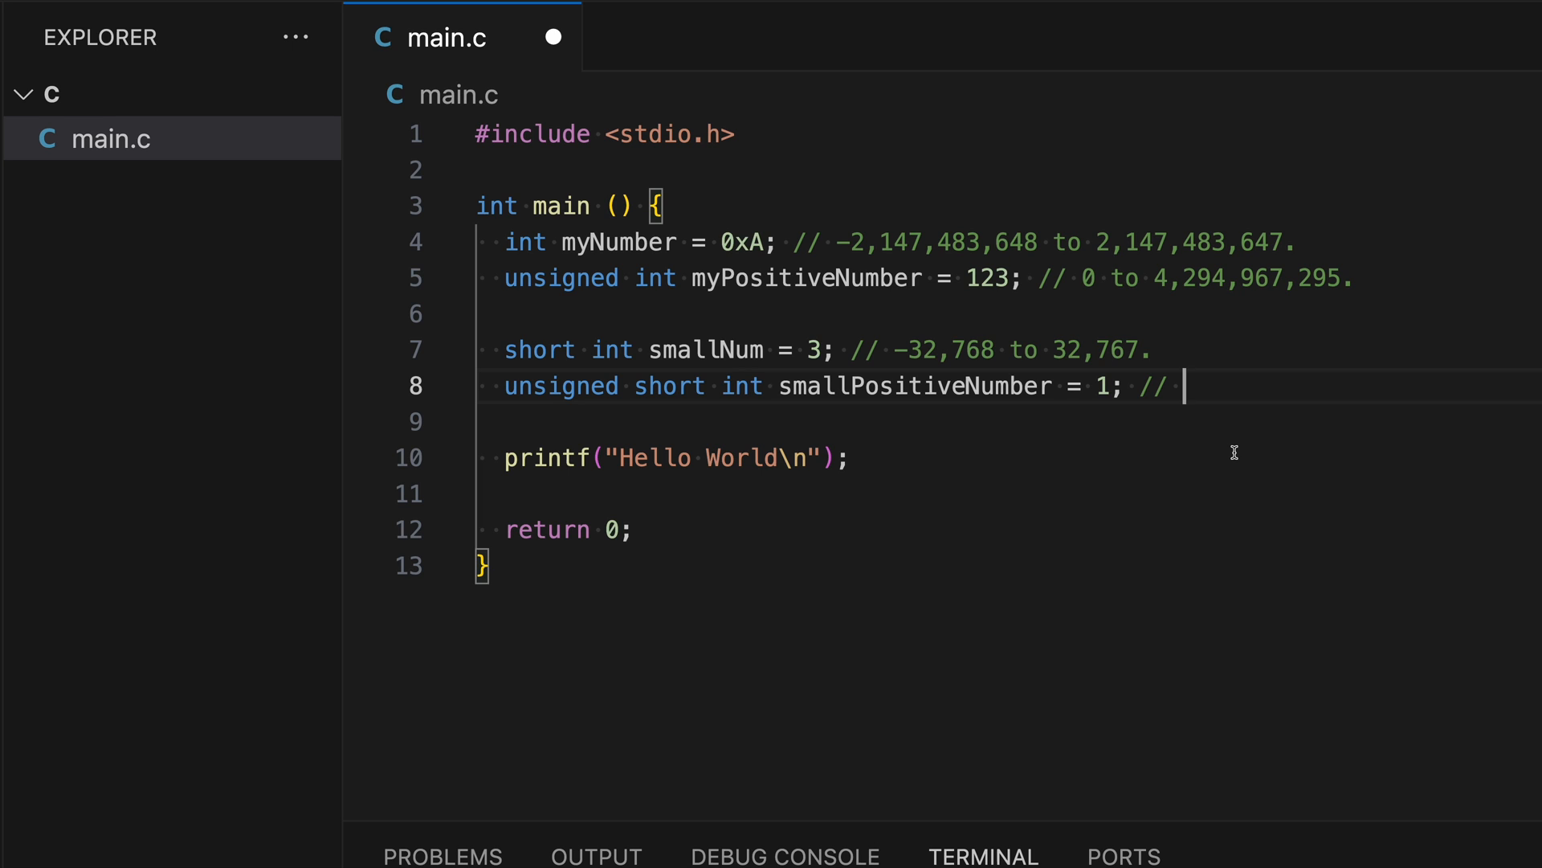
type("0 to 65,535")
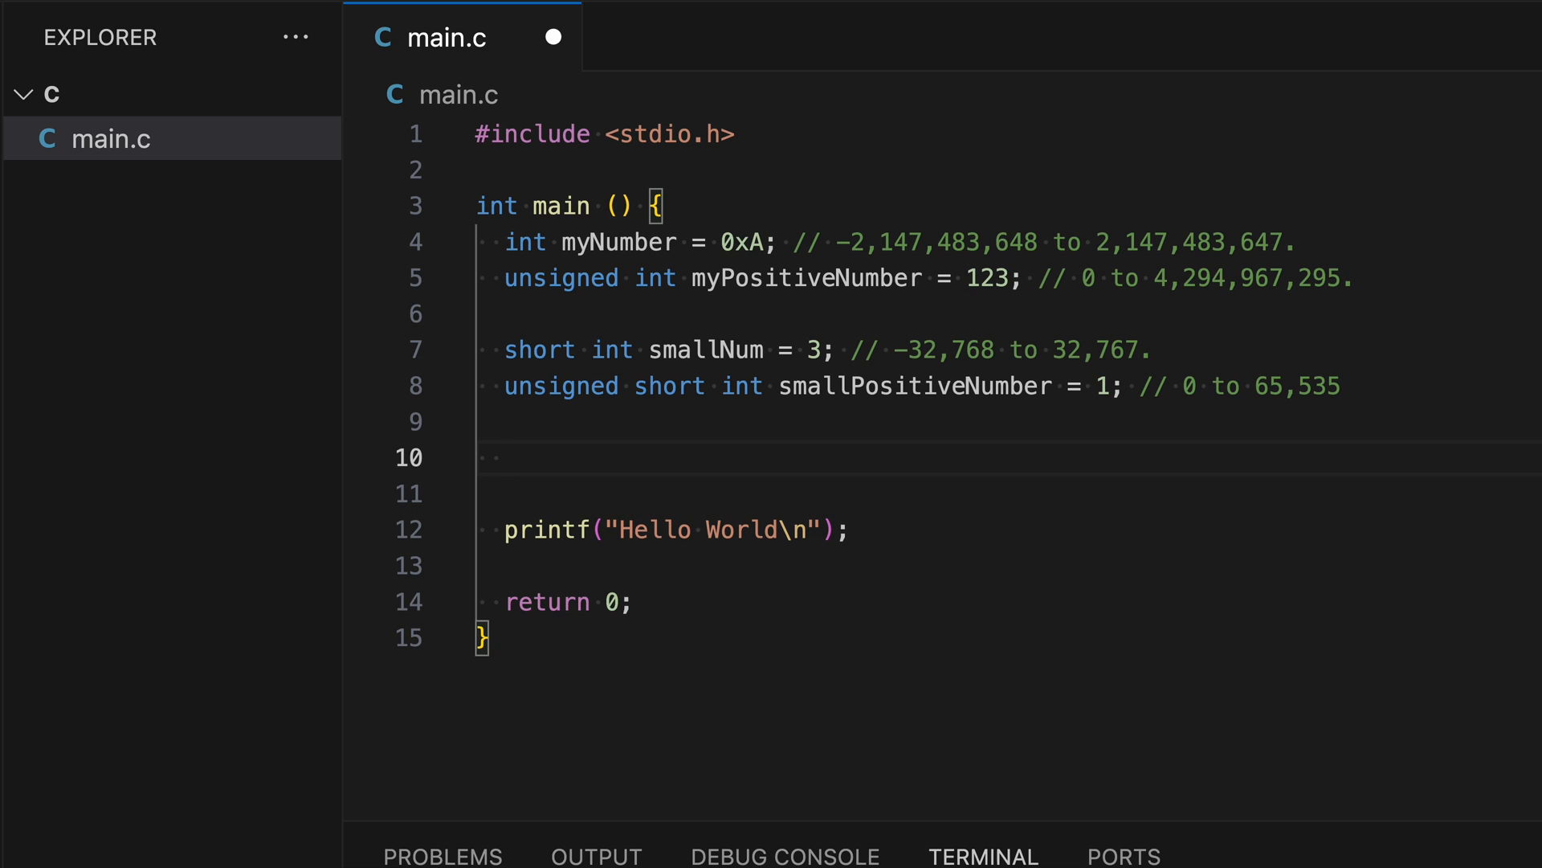
Step: Declare 'long int bigNum = 1000;' commented -(2^63) to (2^63)-1, then start a new line
type("long int")
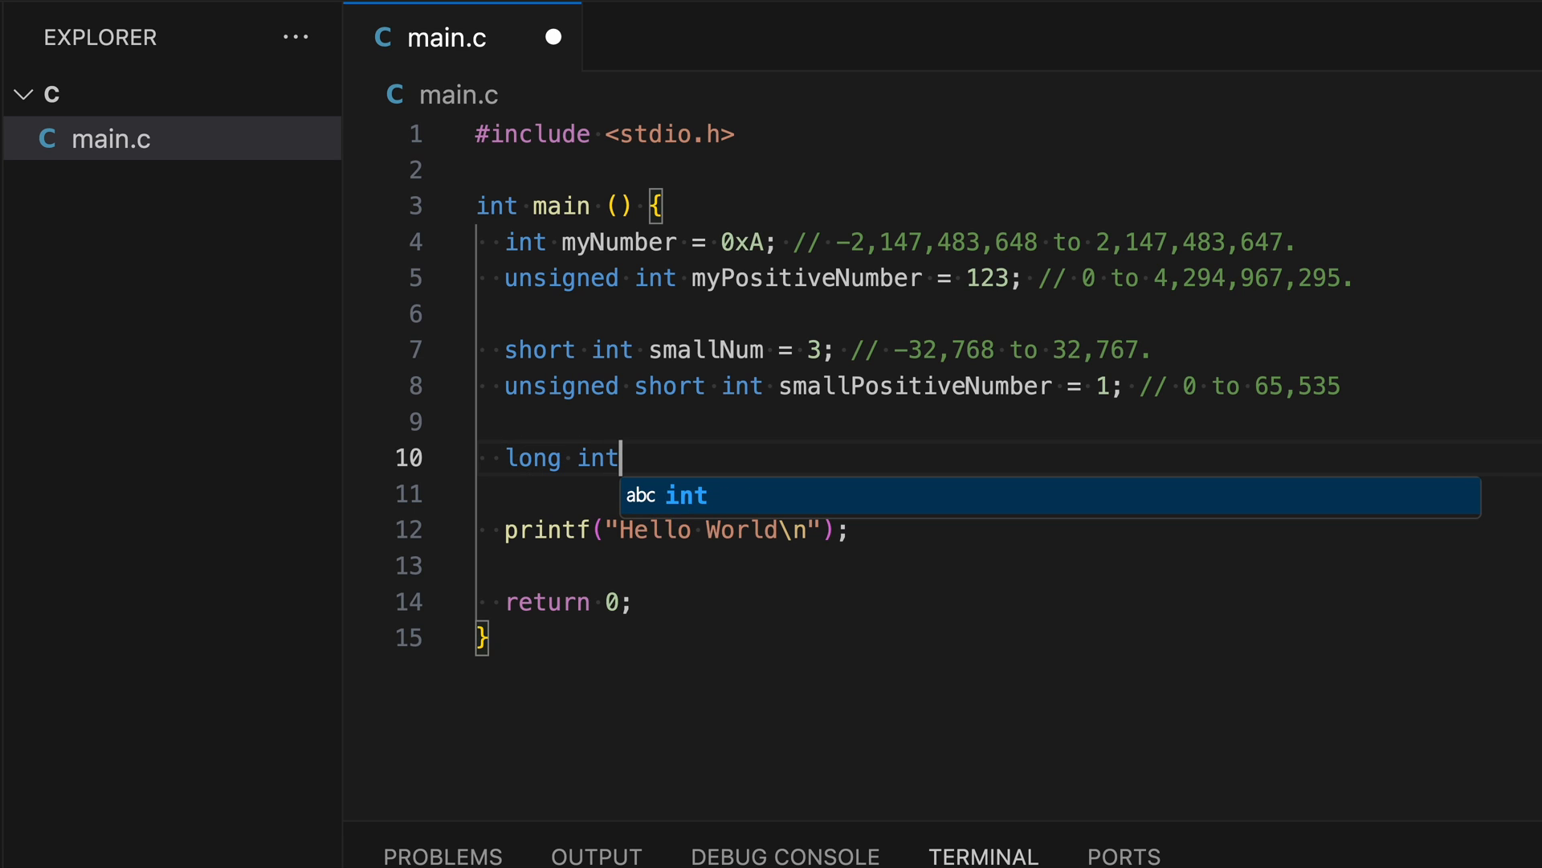
type("bi")
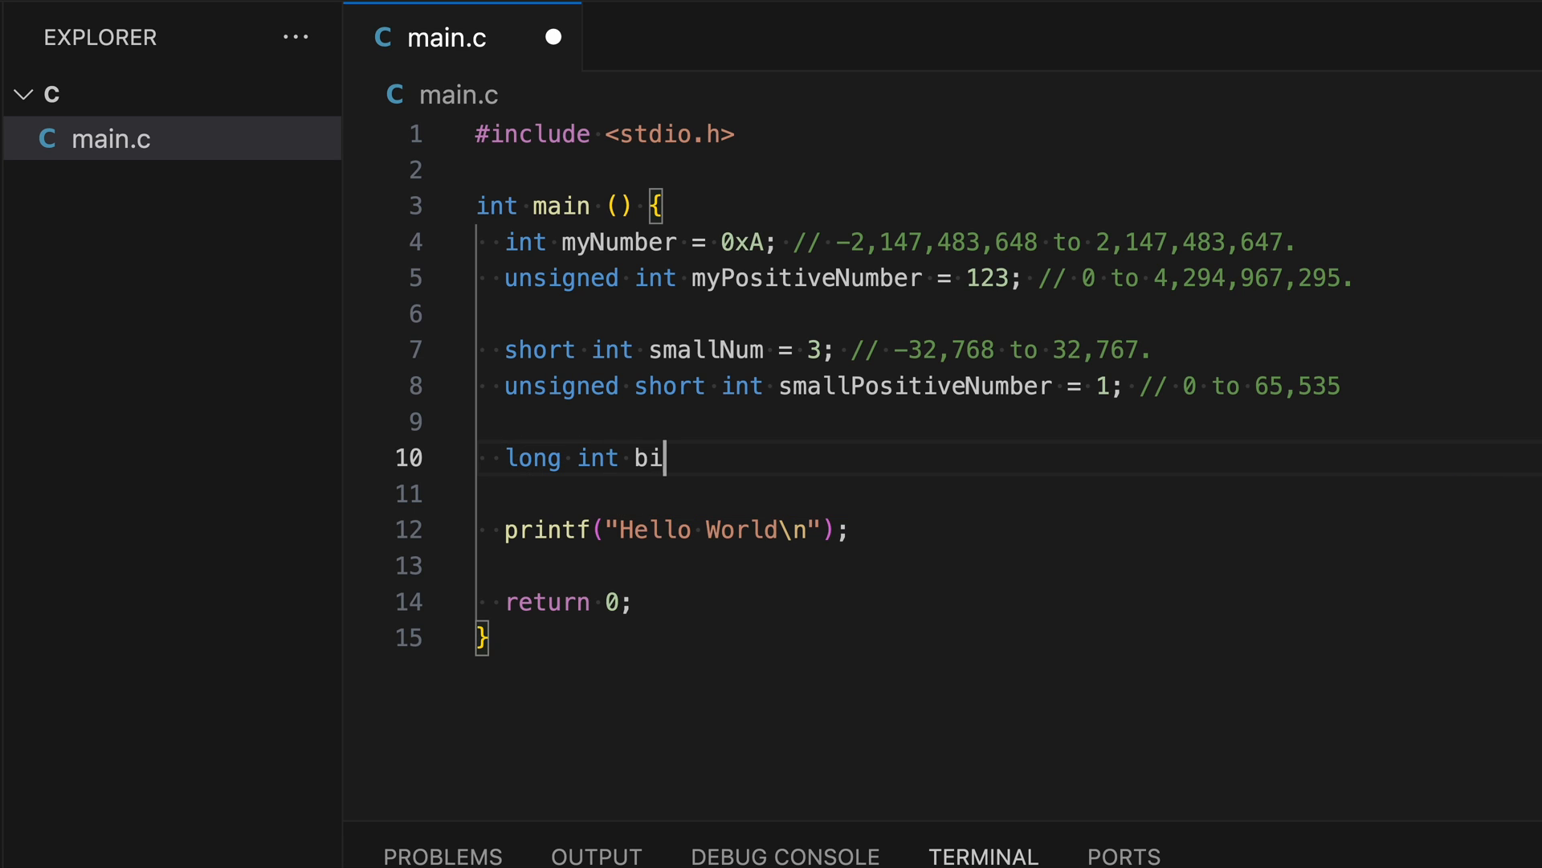
type("gNum")
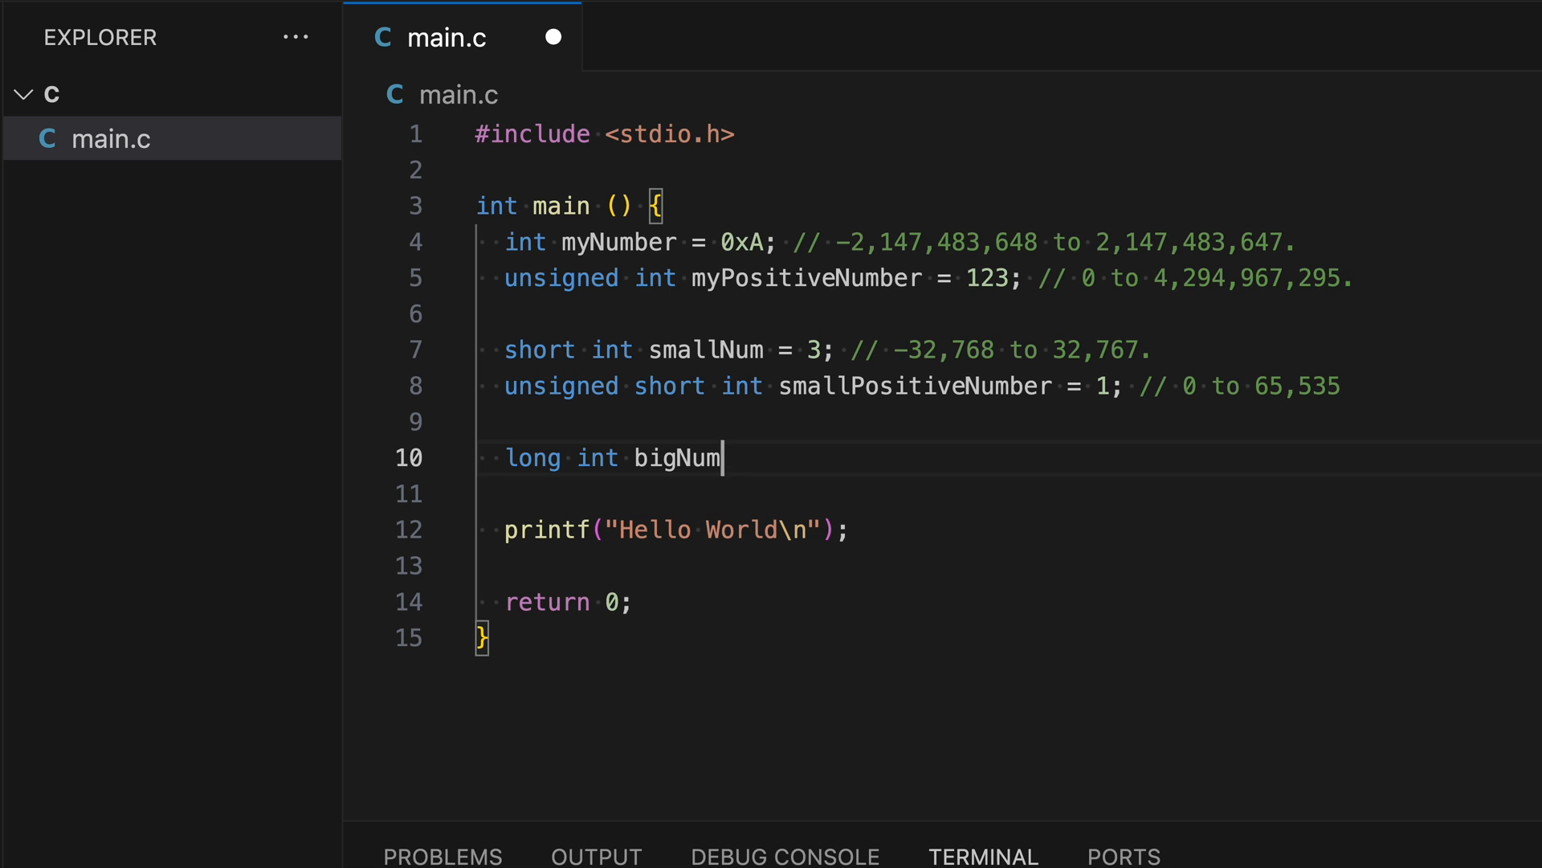
type("= 100")
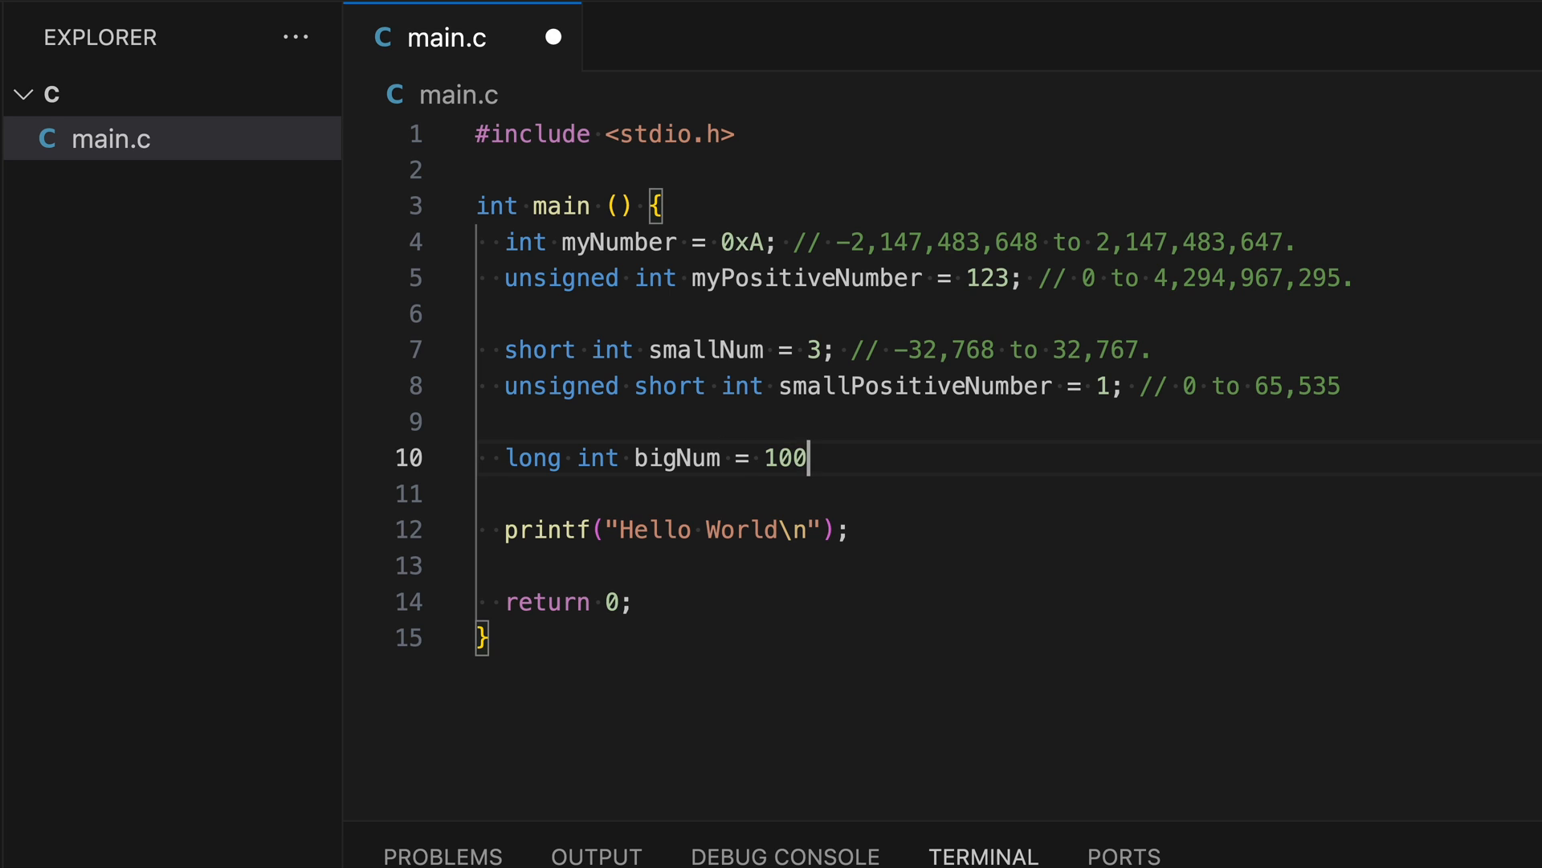
type("0; //")
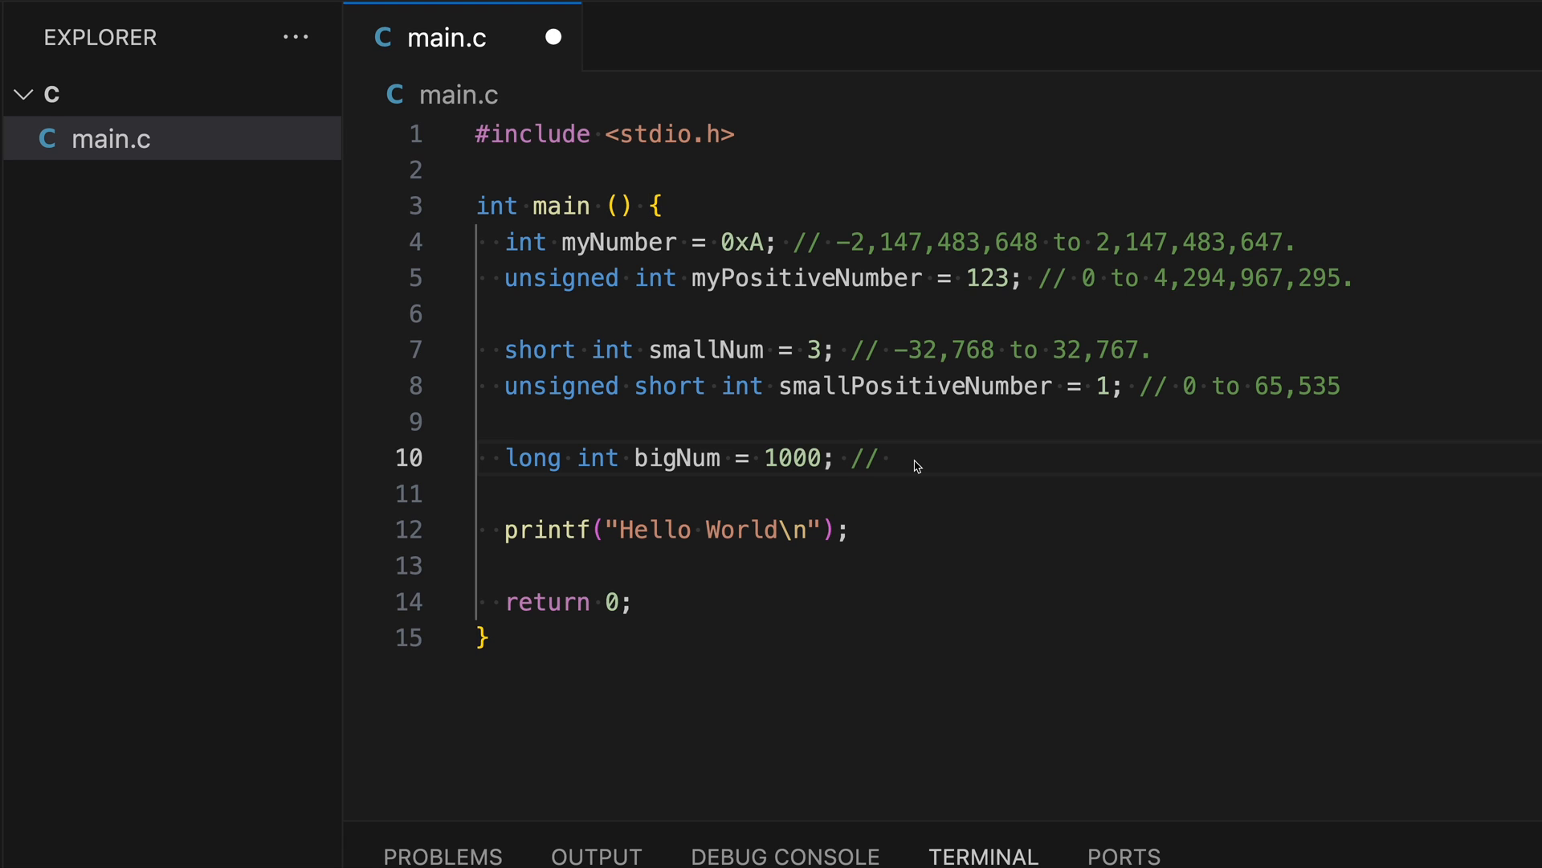
type("-(2^63) to (2^63)-1.")
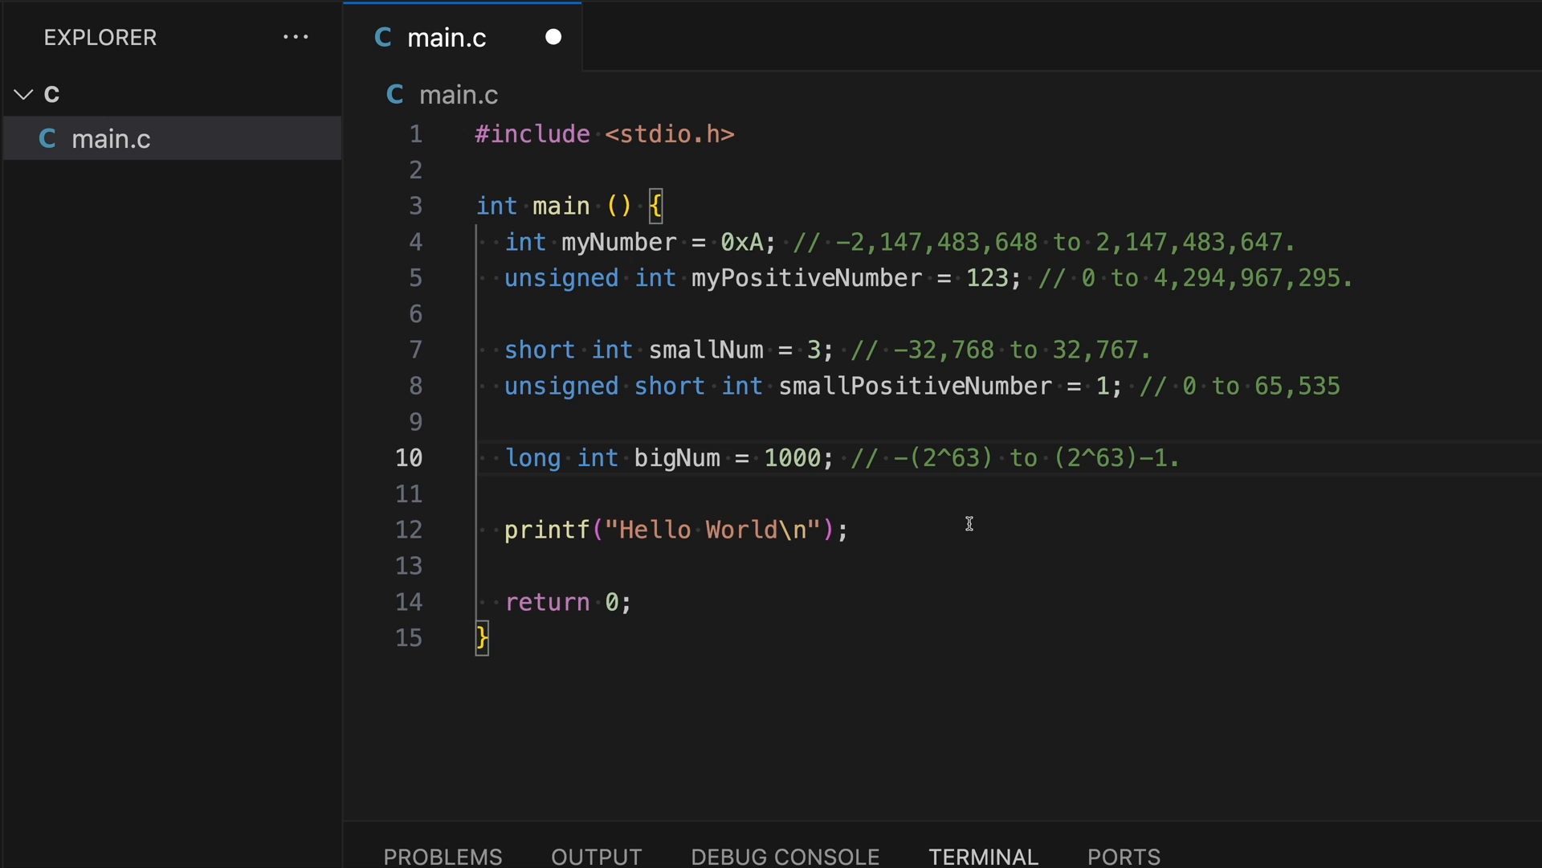
left_click(1185, 458)
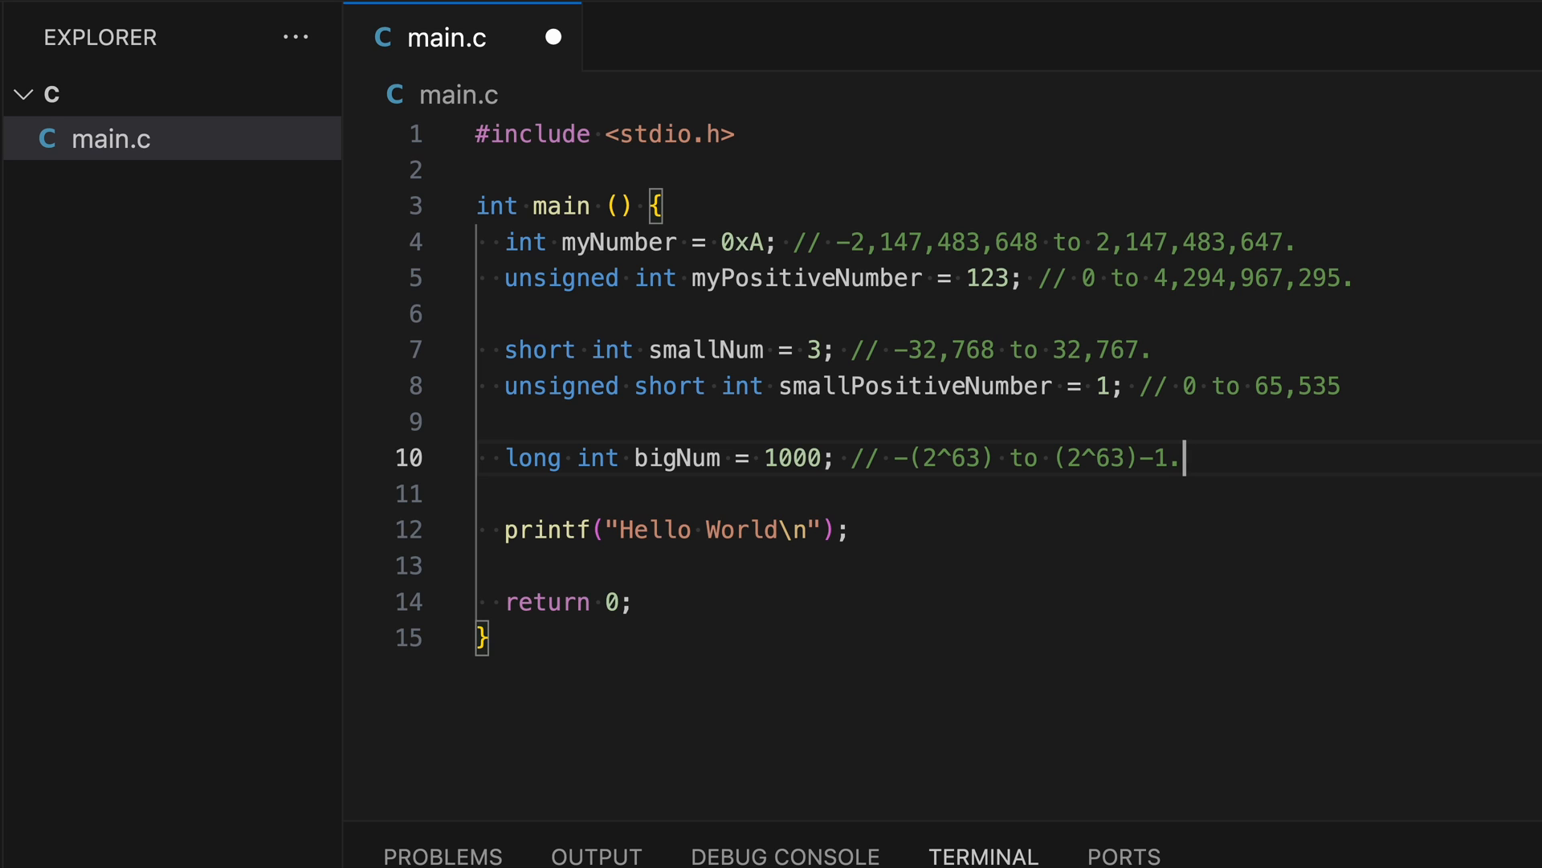
key("Enter")
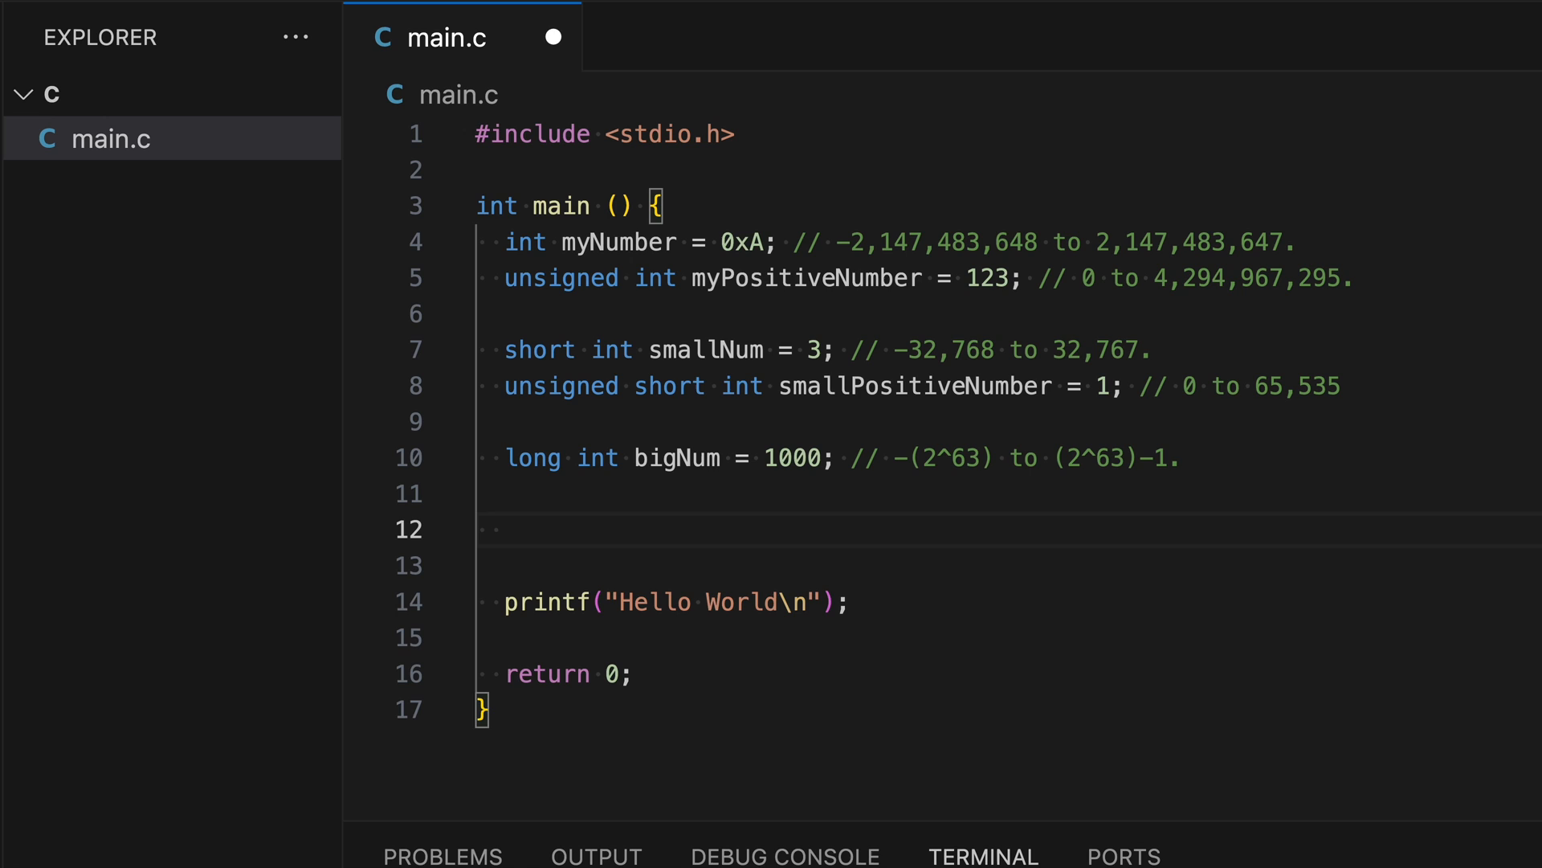
Step: Declare char letter commented -128 to 127, replacing its numeric value with the character 'z'
type("char")
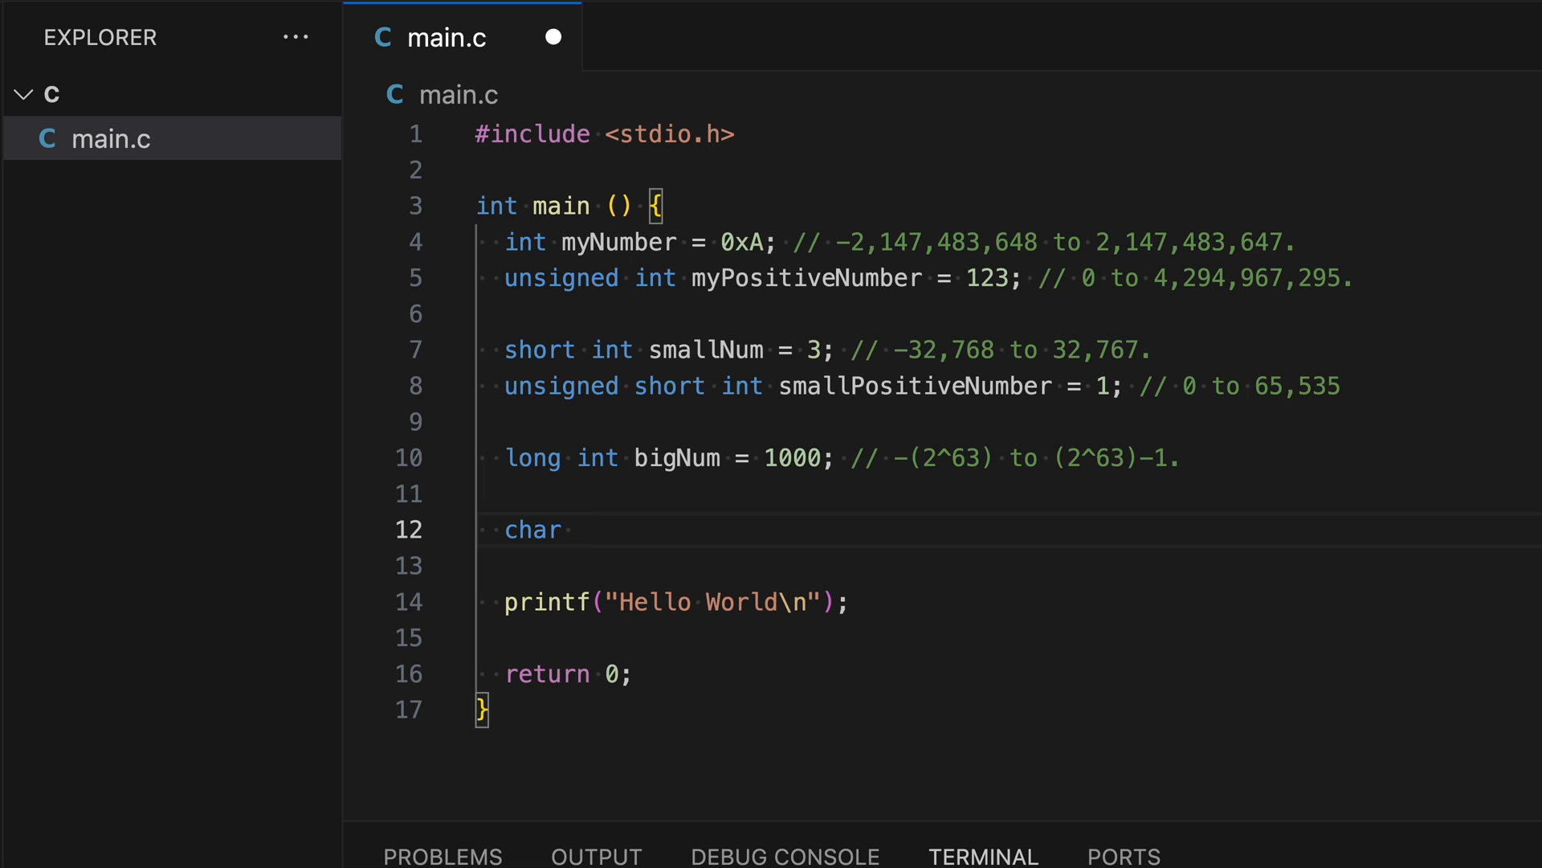
type("l")
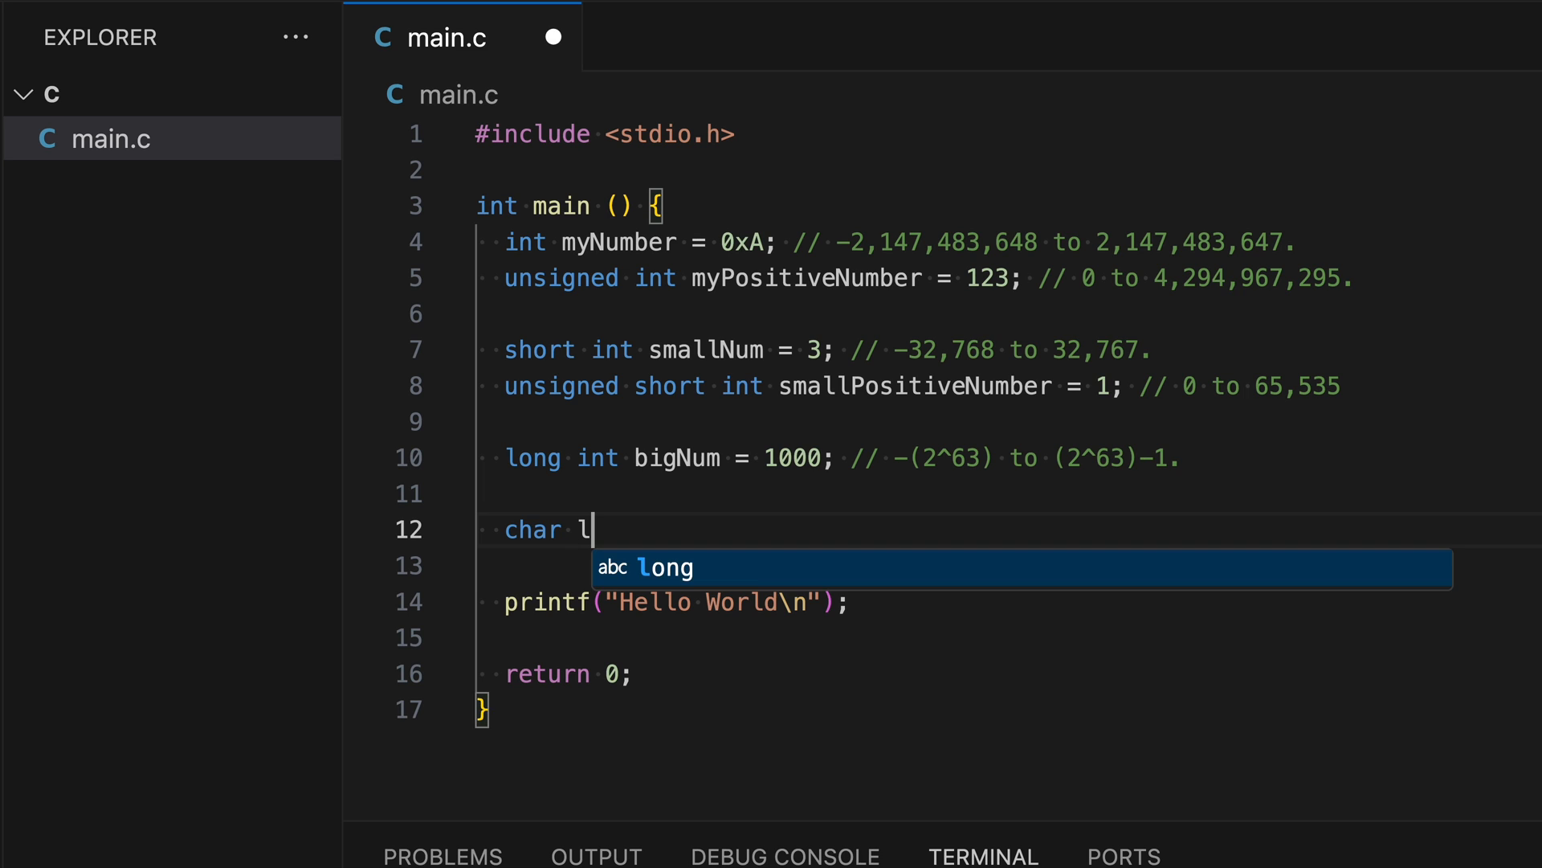
type("etter = -20; //")
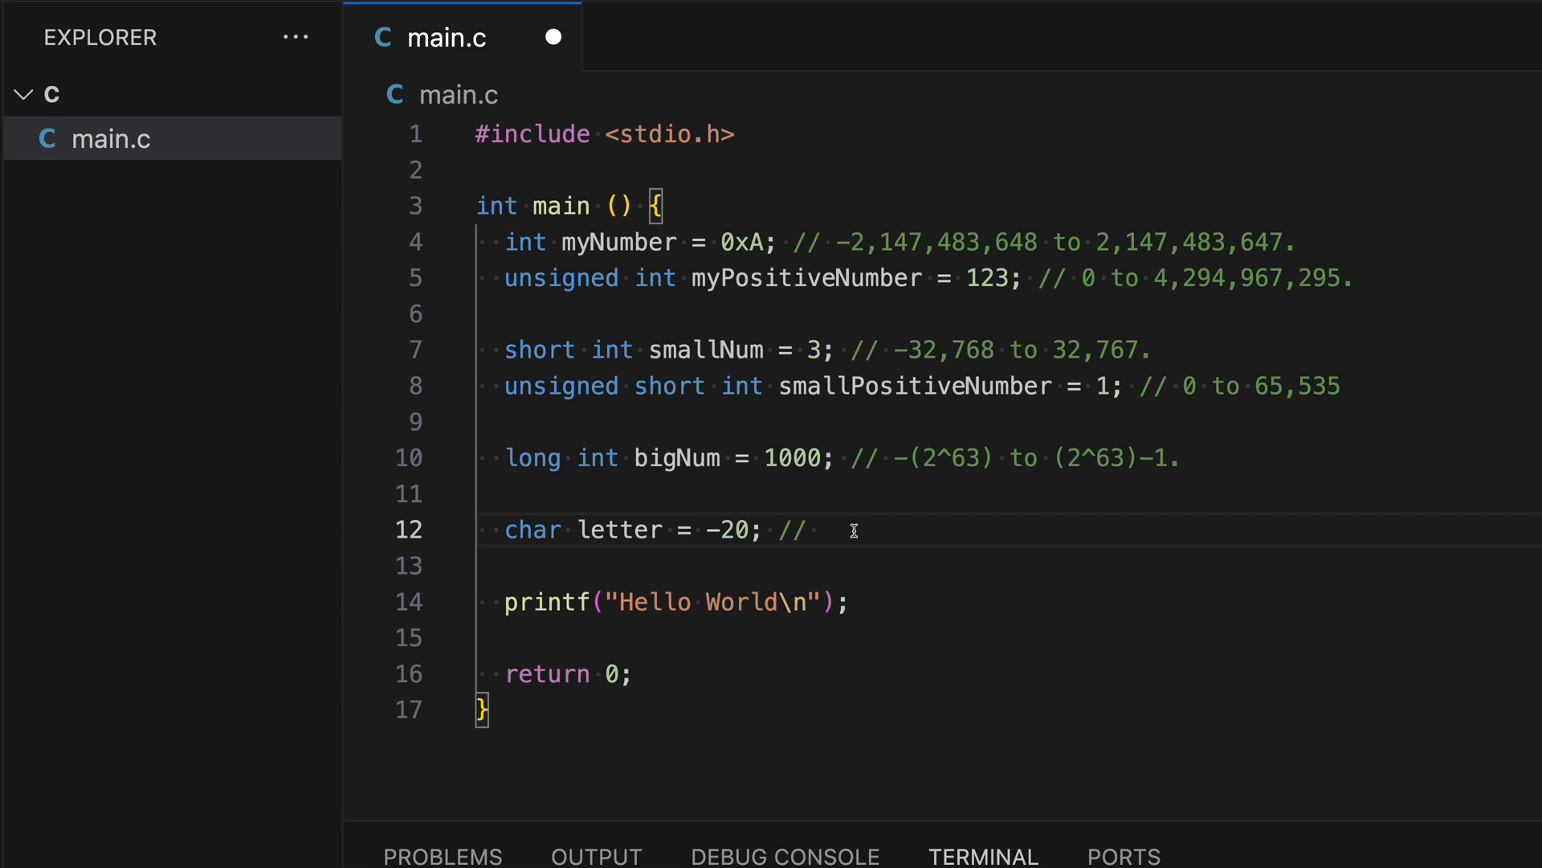
type("-128 to 127")
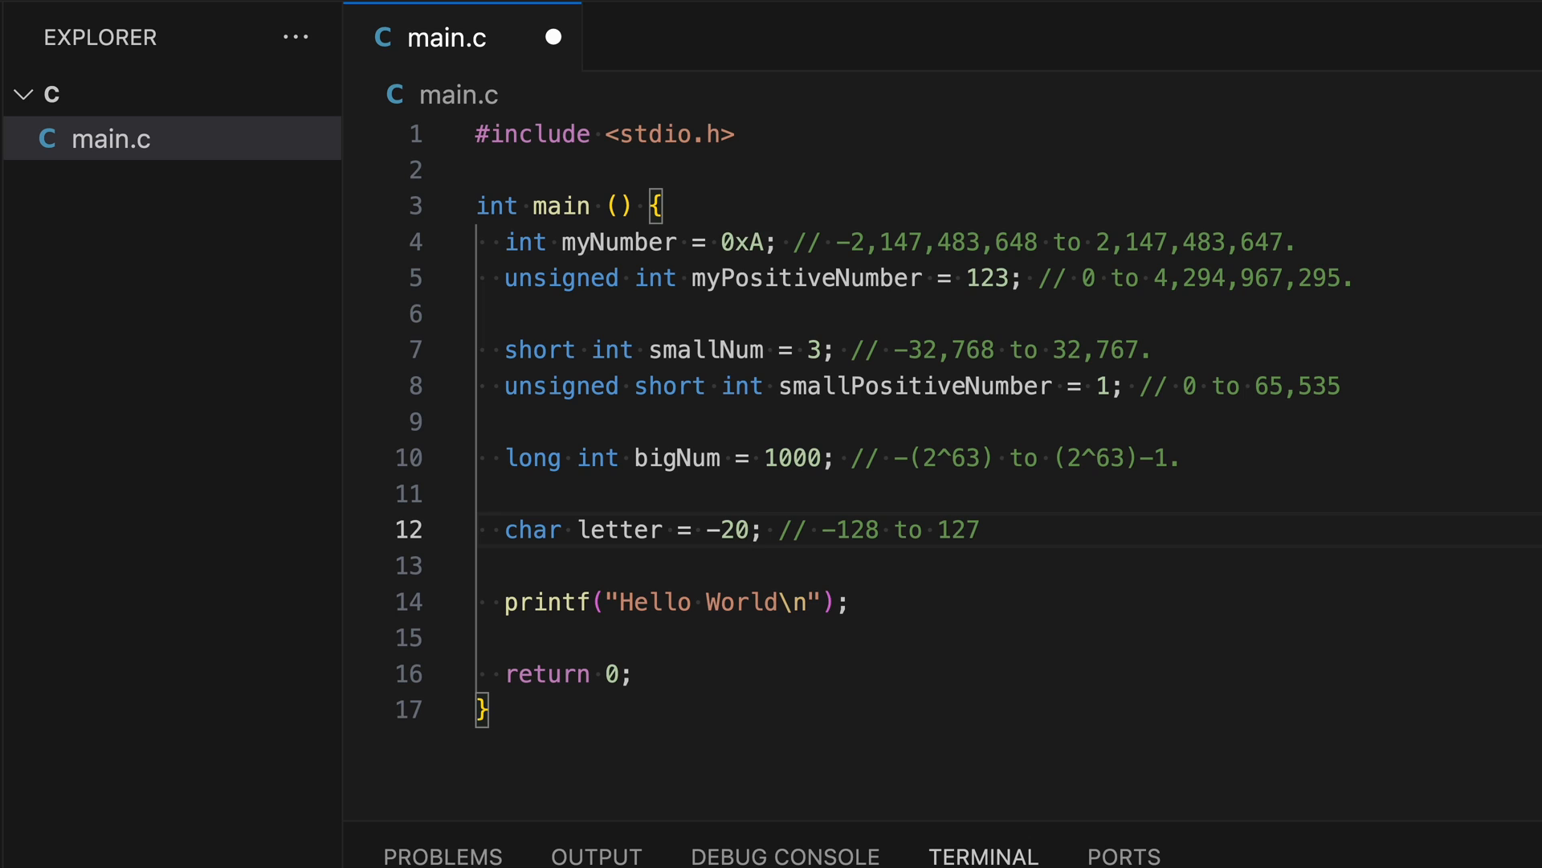
key("Backspace")
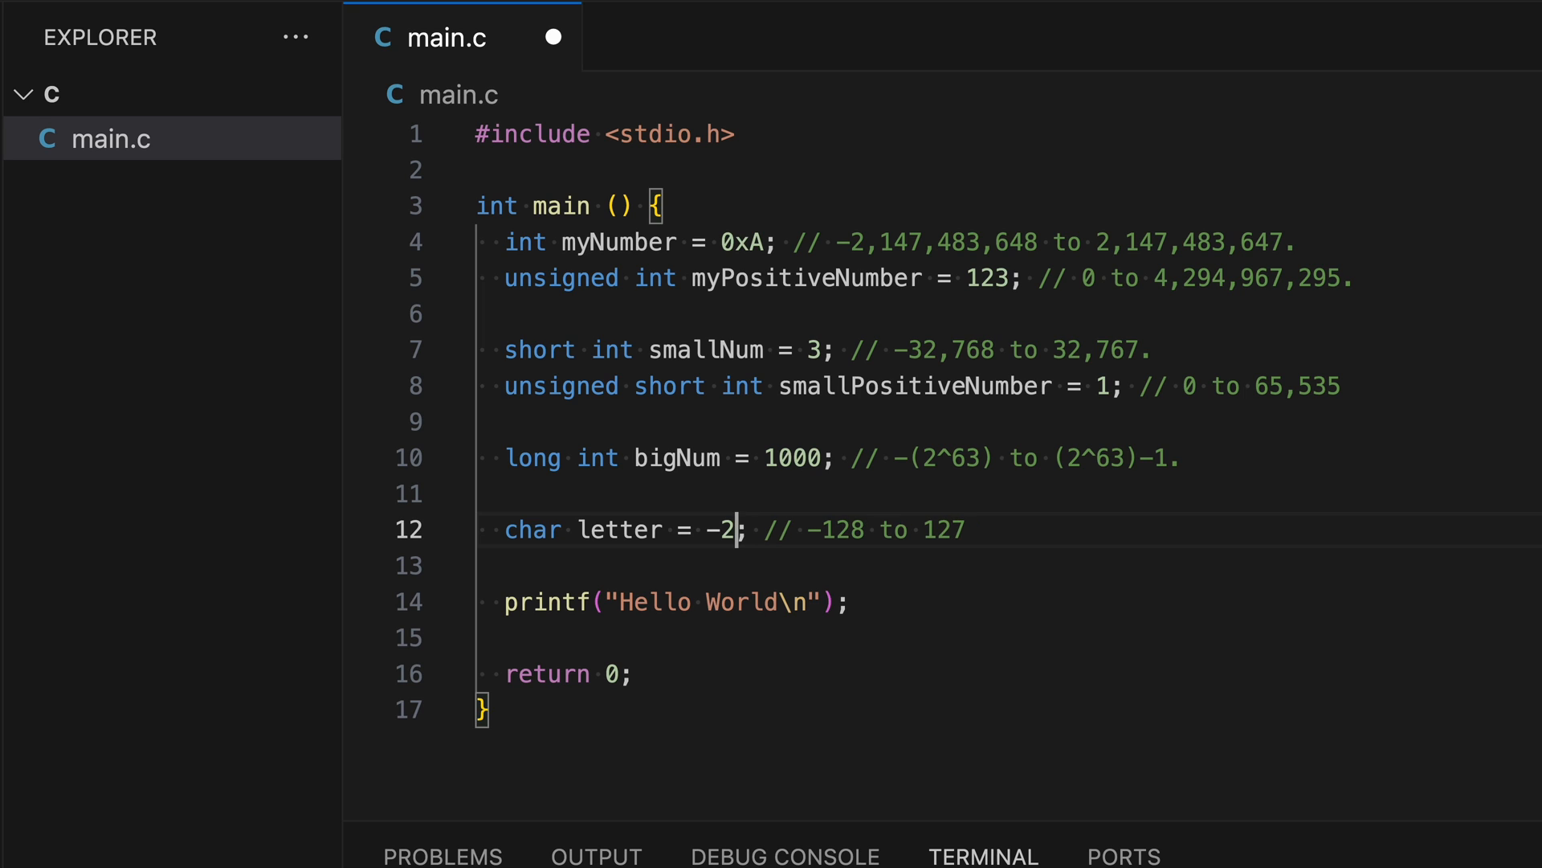
type("'A'")
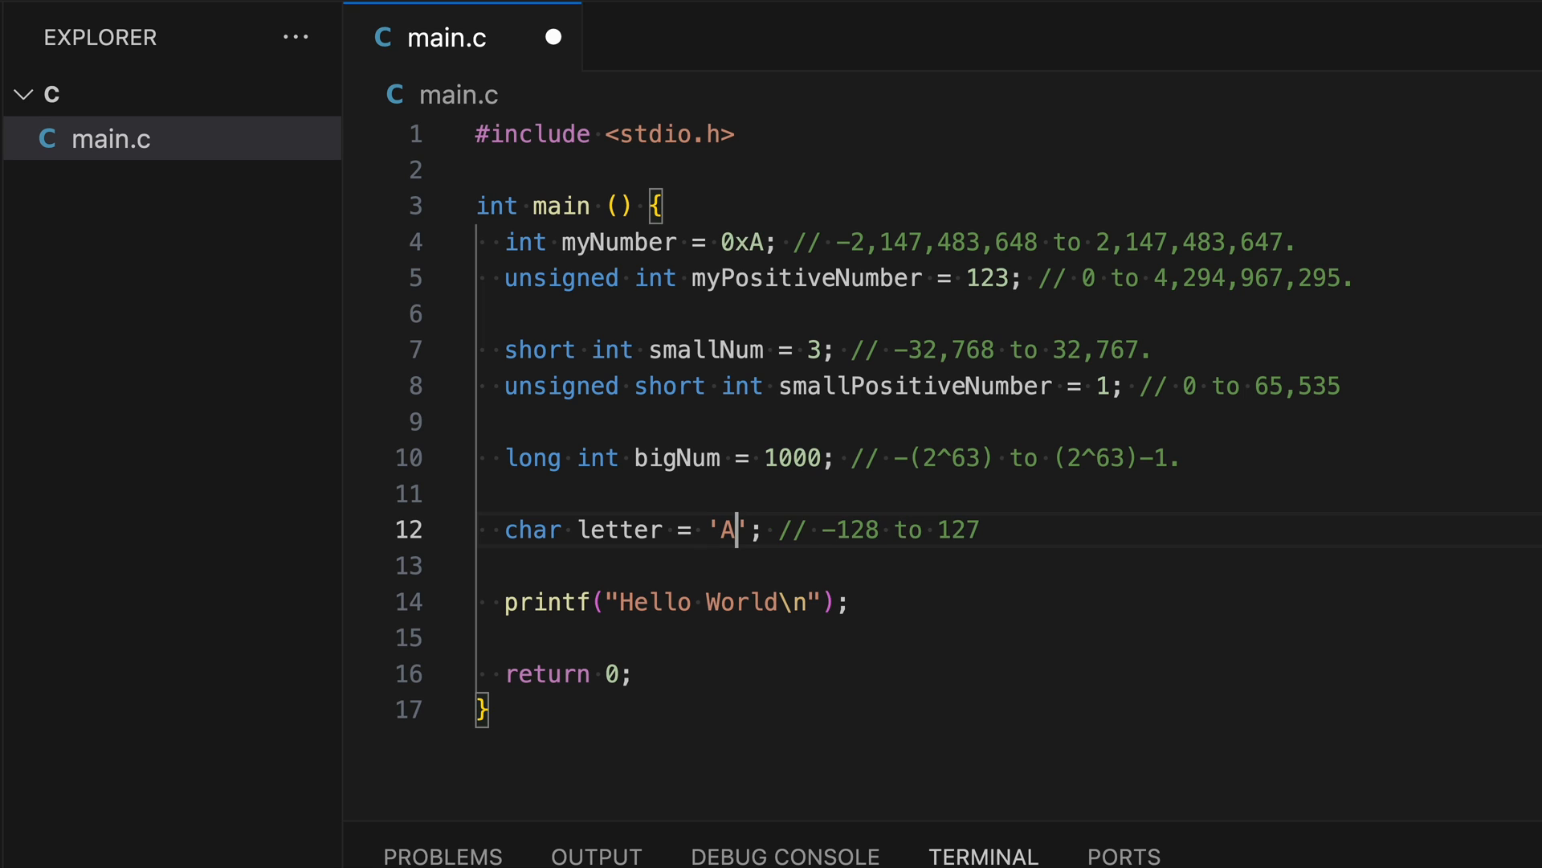
type("z")
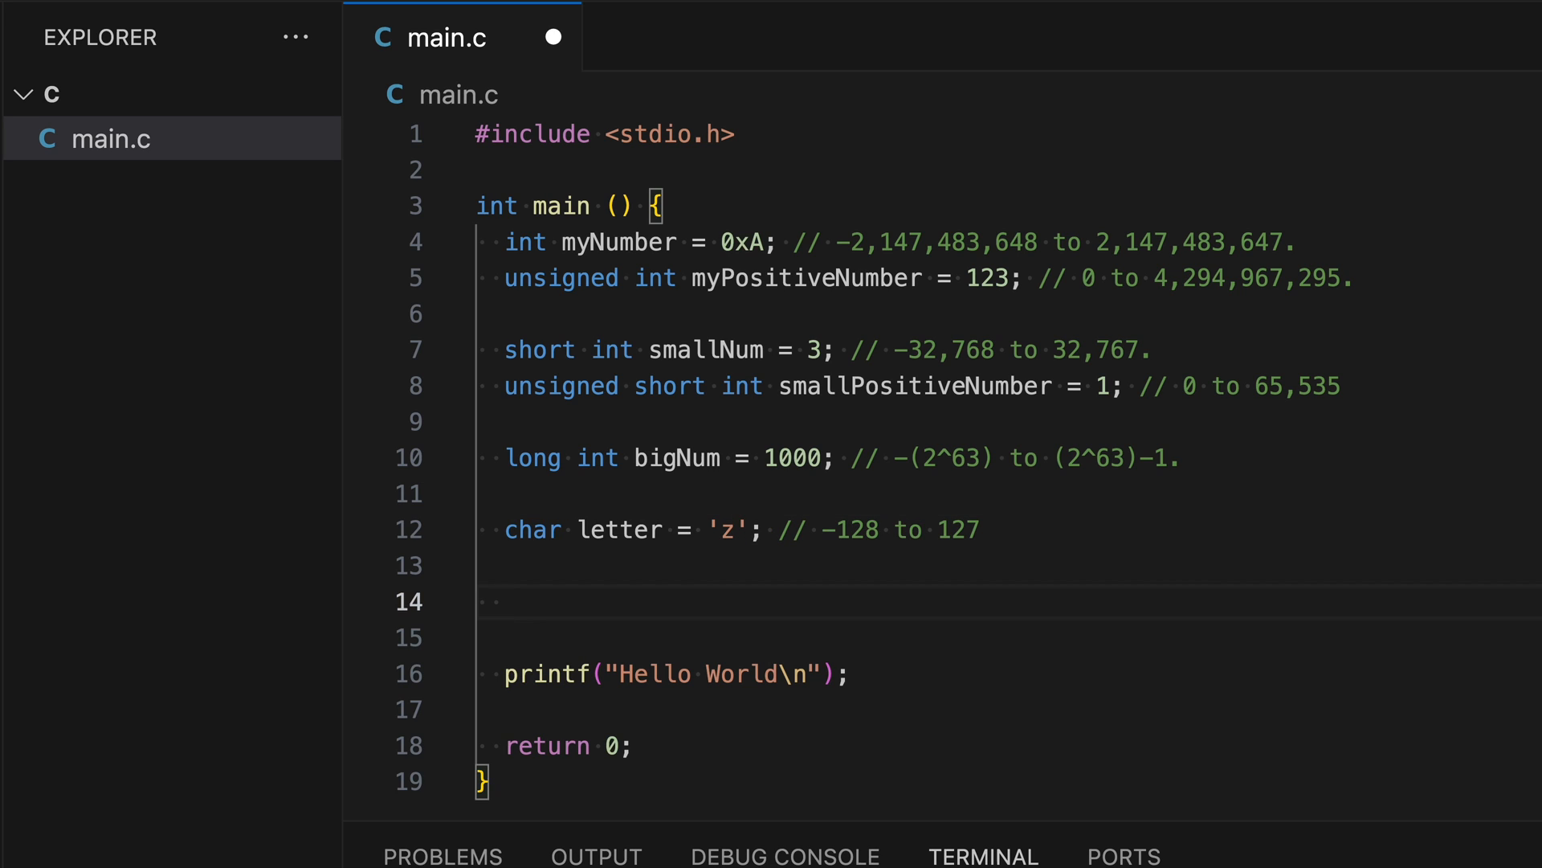
Step: Declare float decimalNum = 3.14; and begin the next line with the keyword double
type("fl")
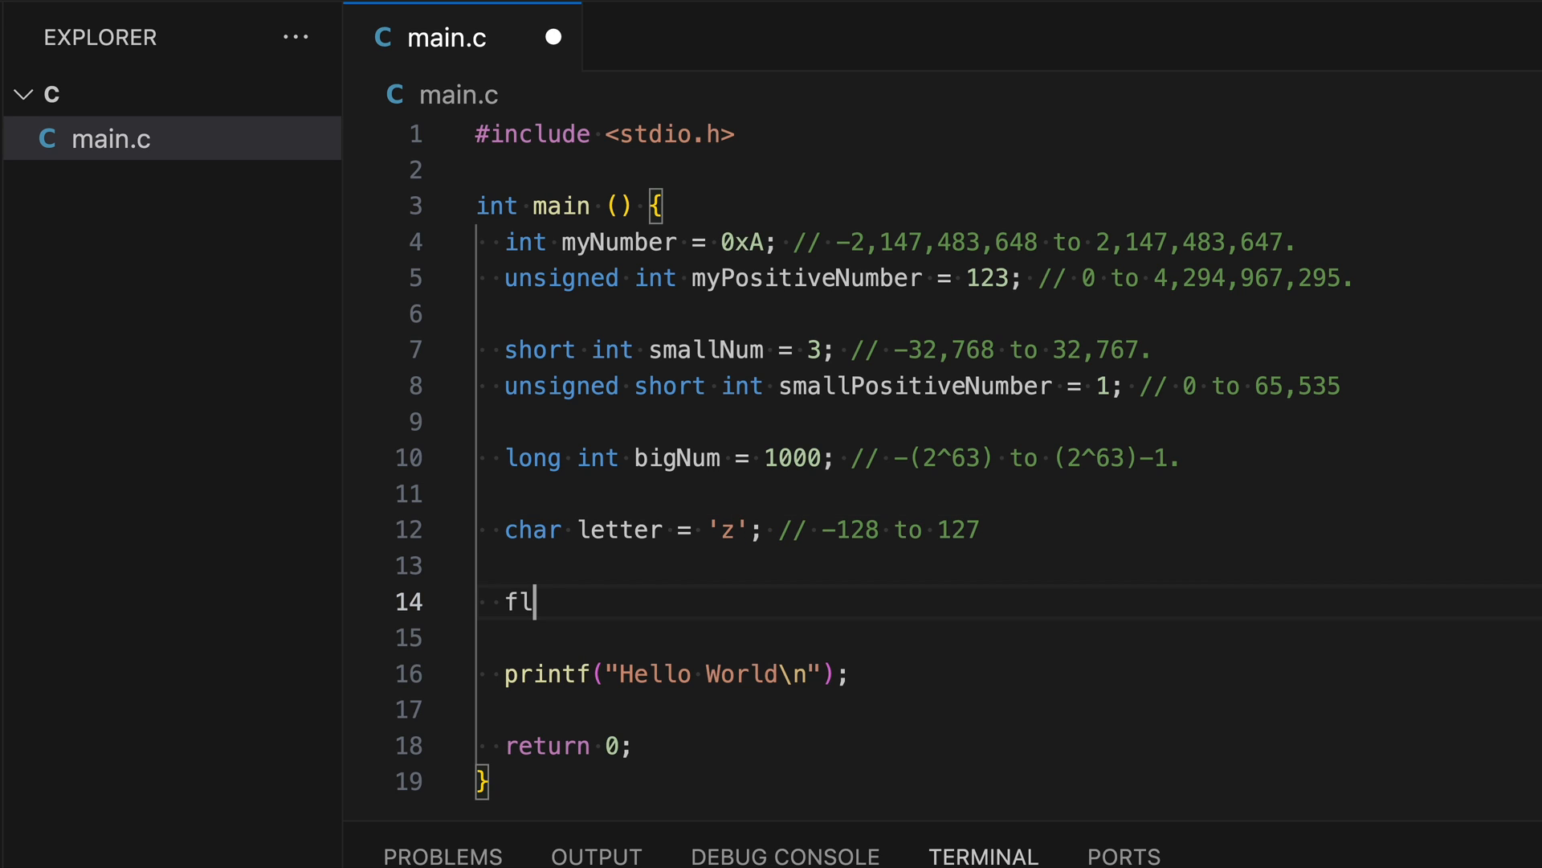
type("oat")
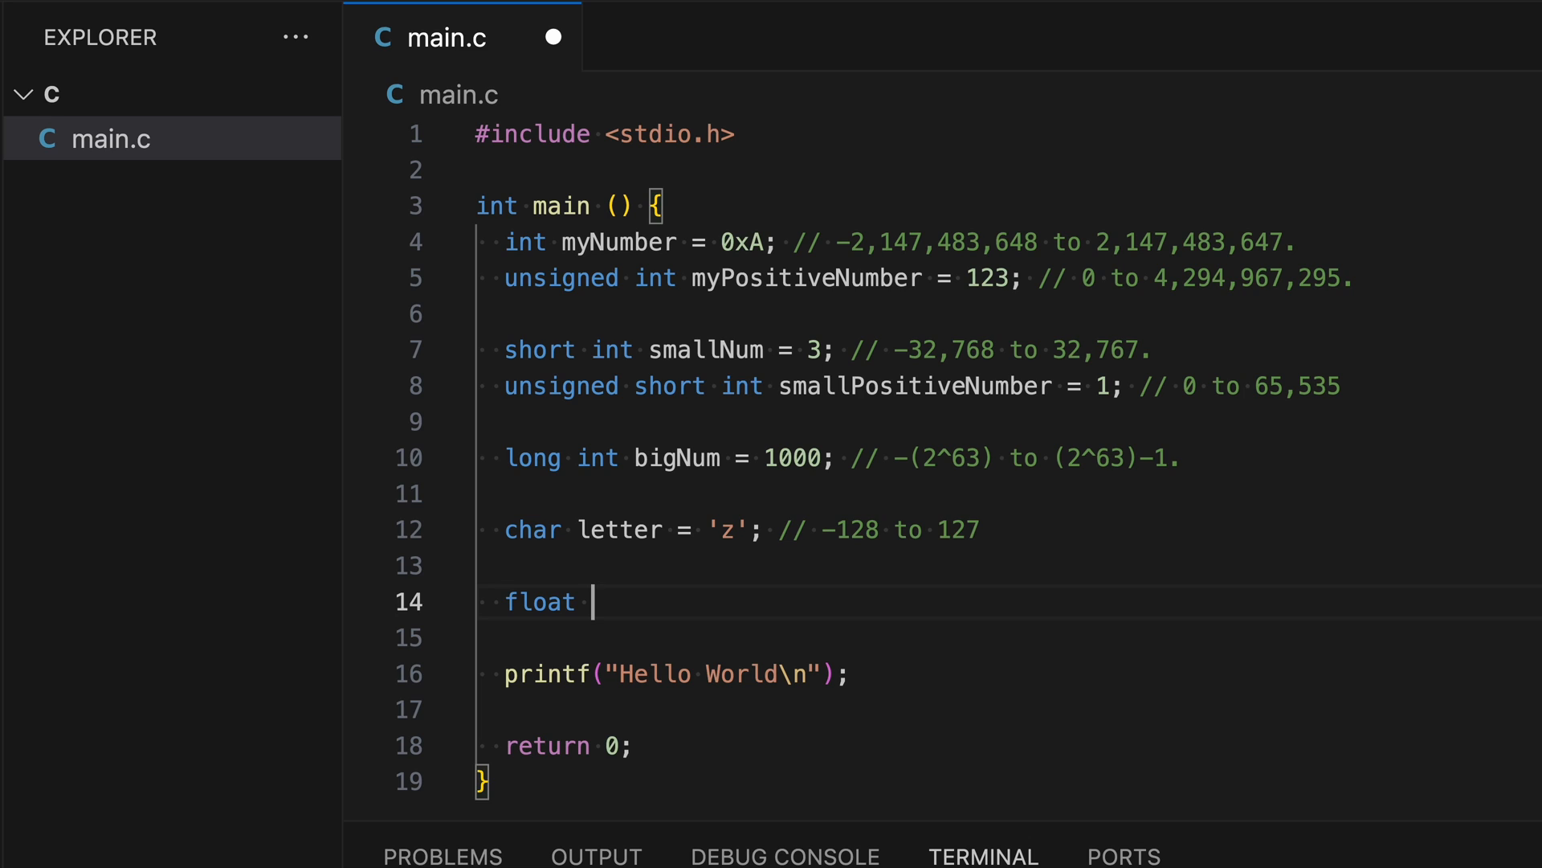
type("decimalNum")
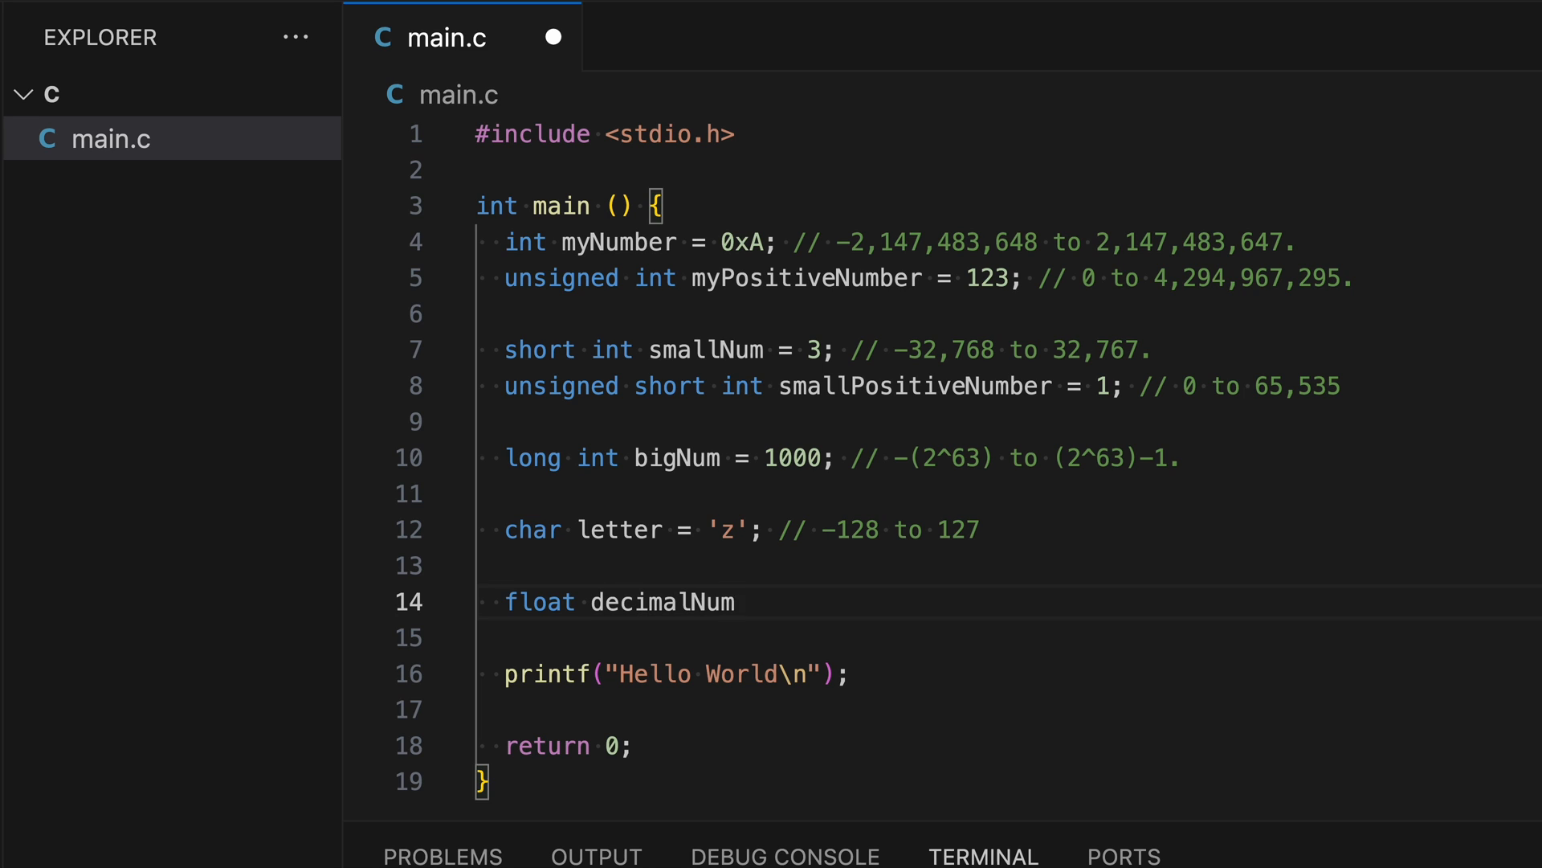
type("=")
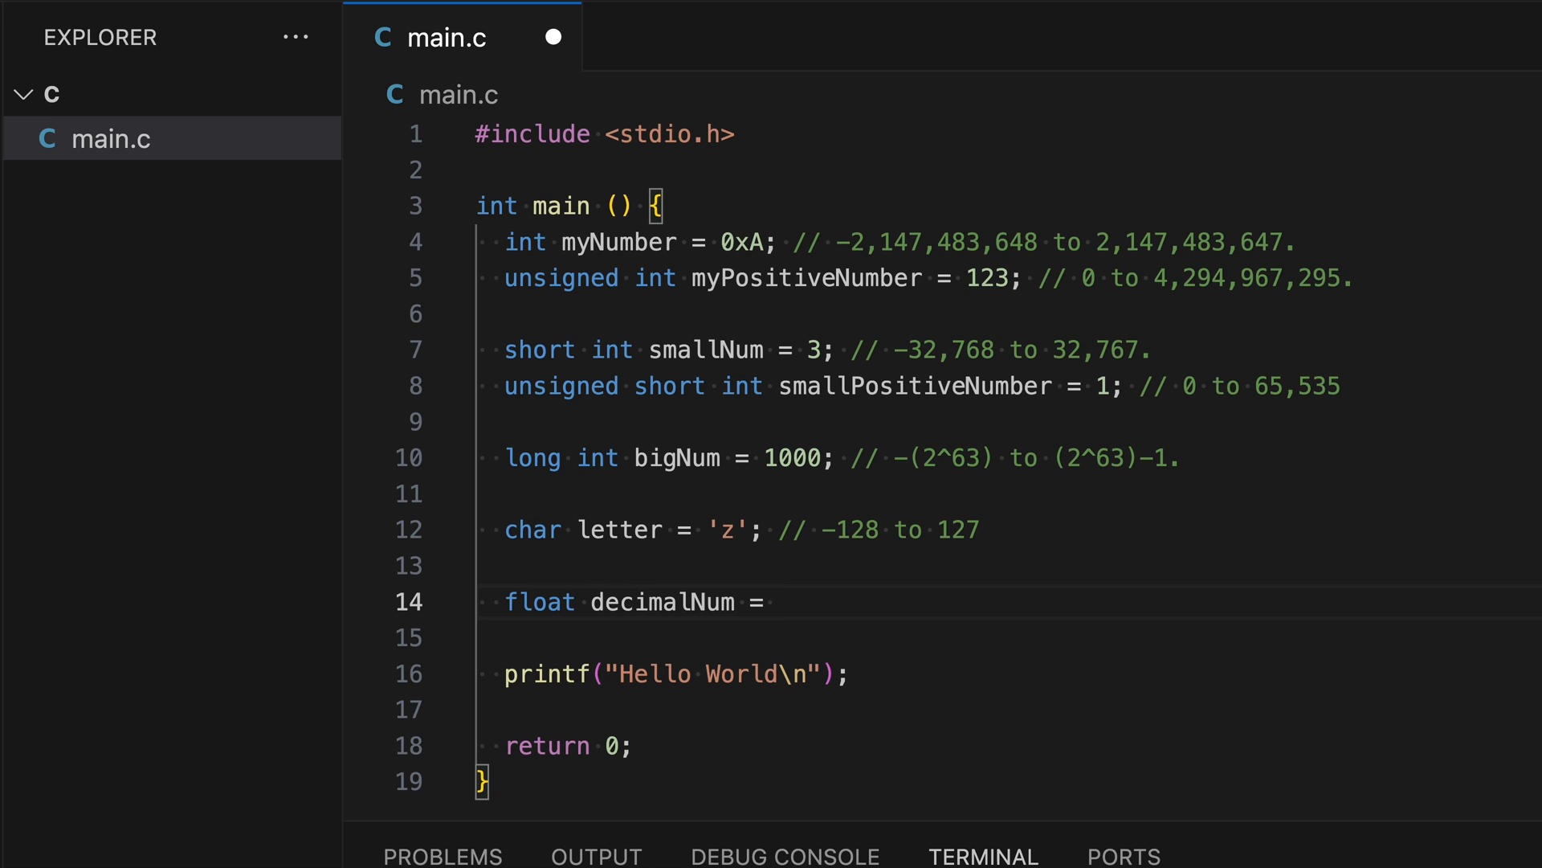
type("3.14;")
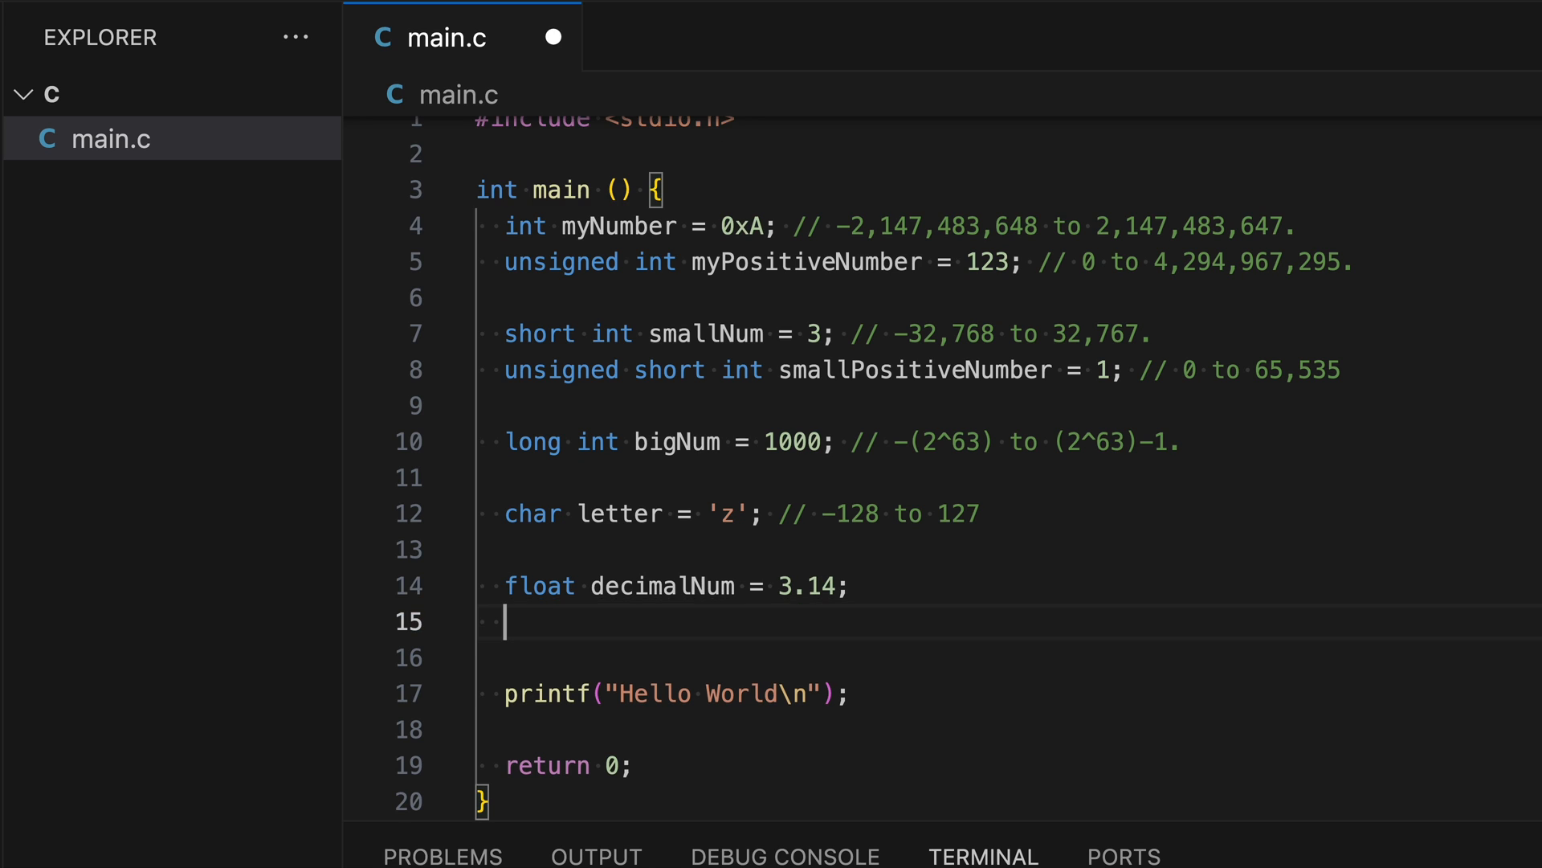
type("double")
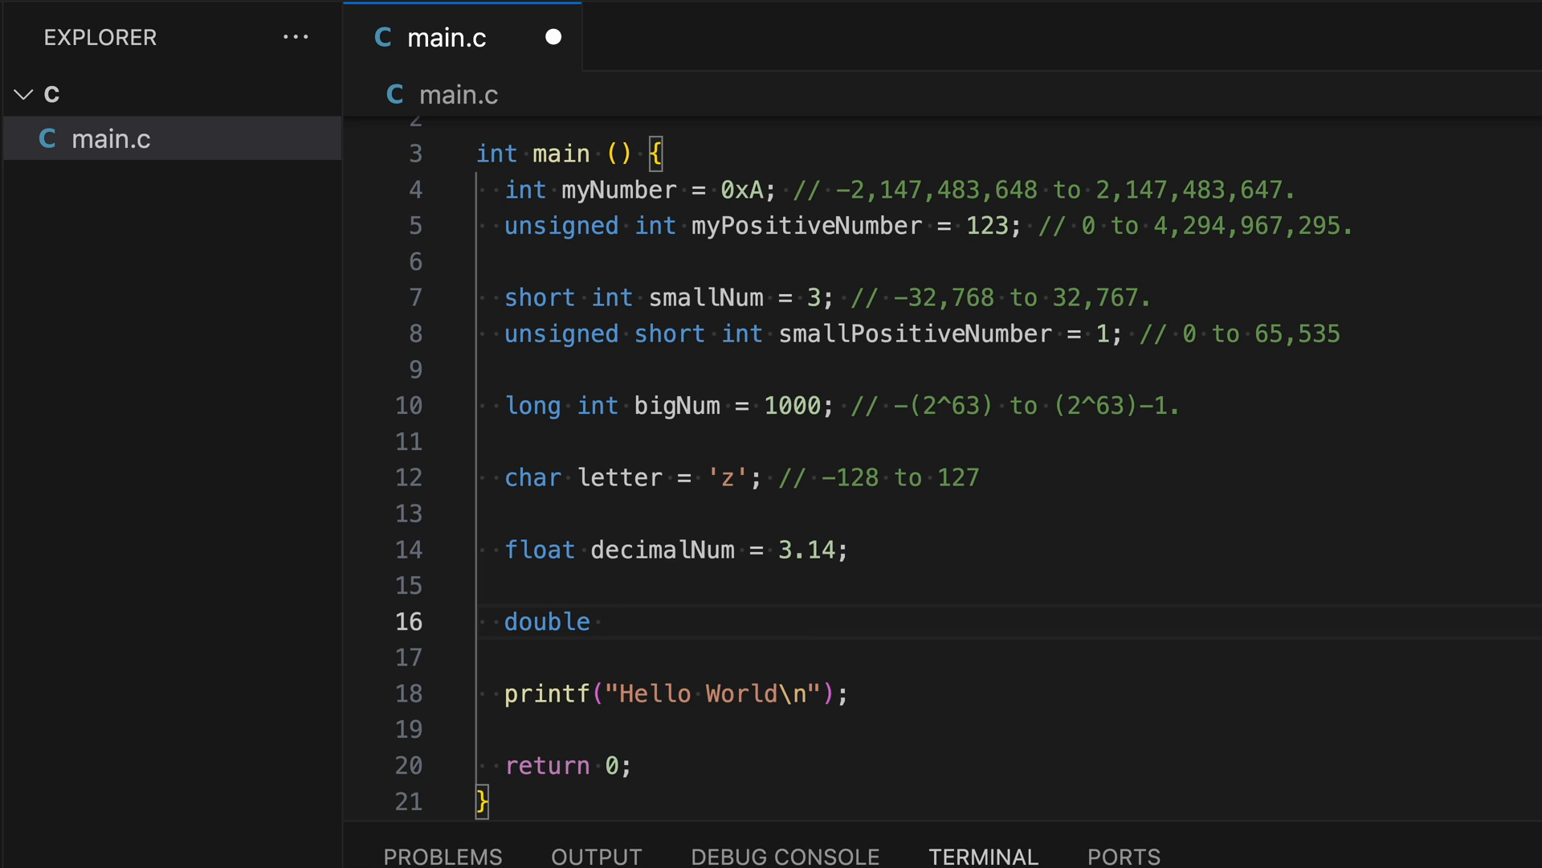
Step: Complete the line as double preciseNum = 3.14159; below decimalNum
type("precise")
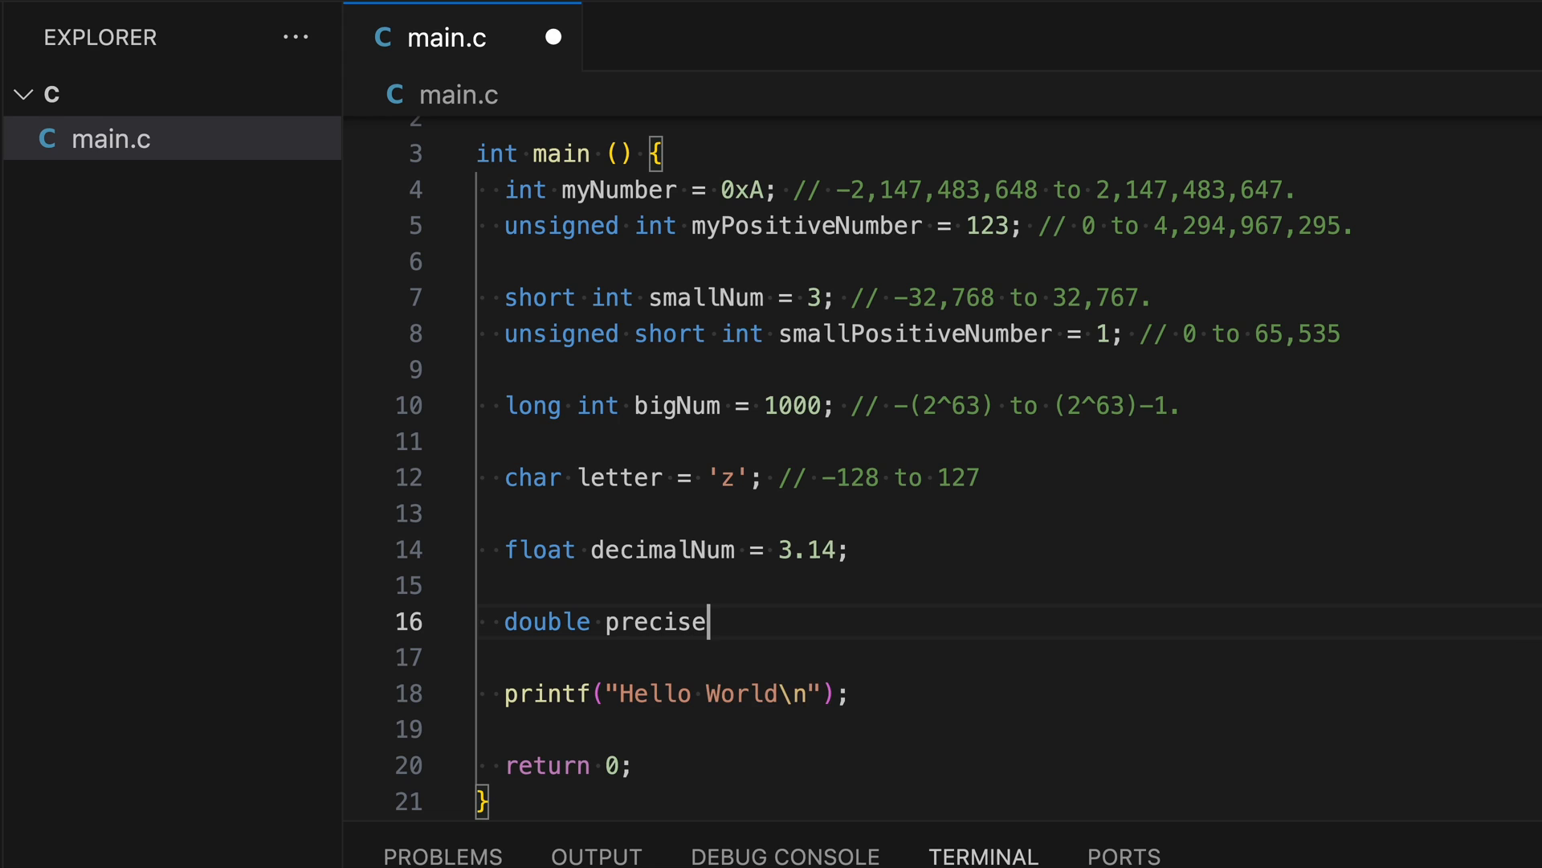
type("Num")
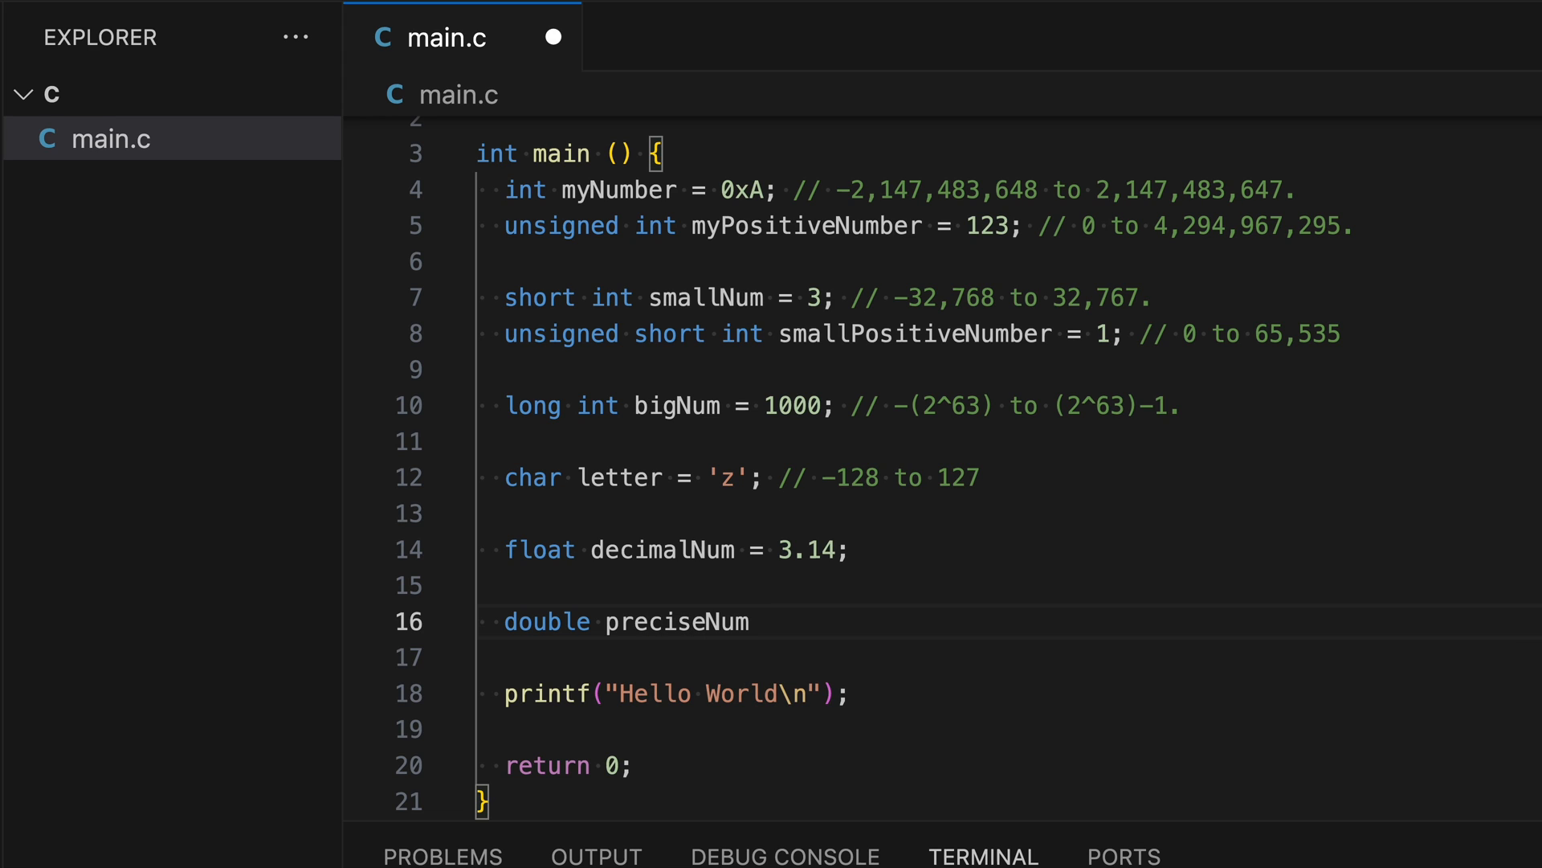
type("=")
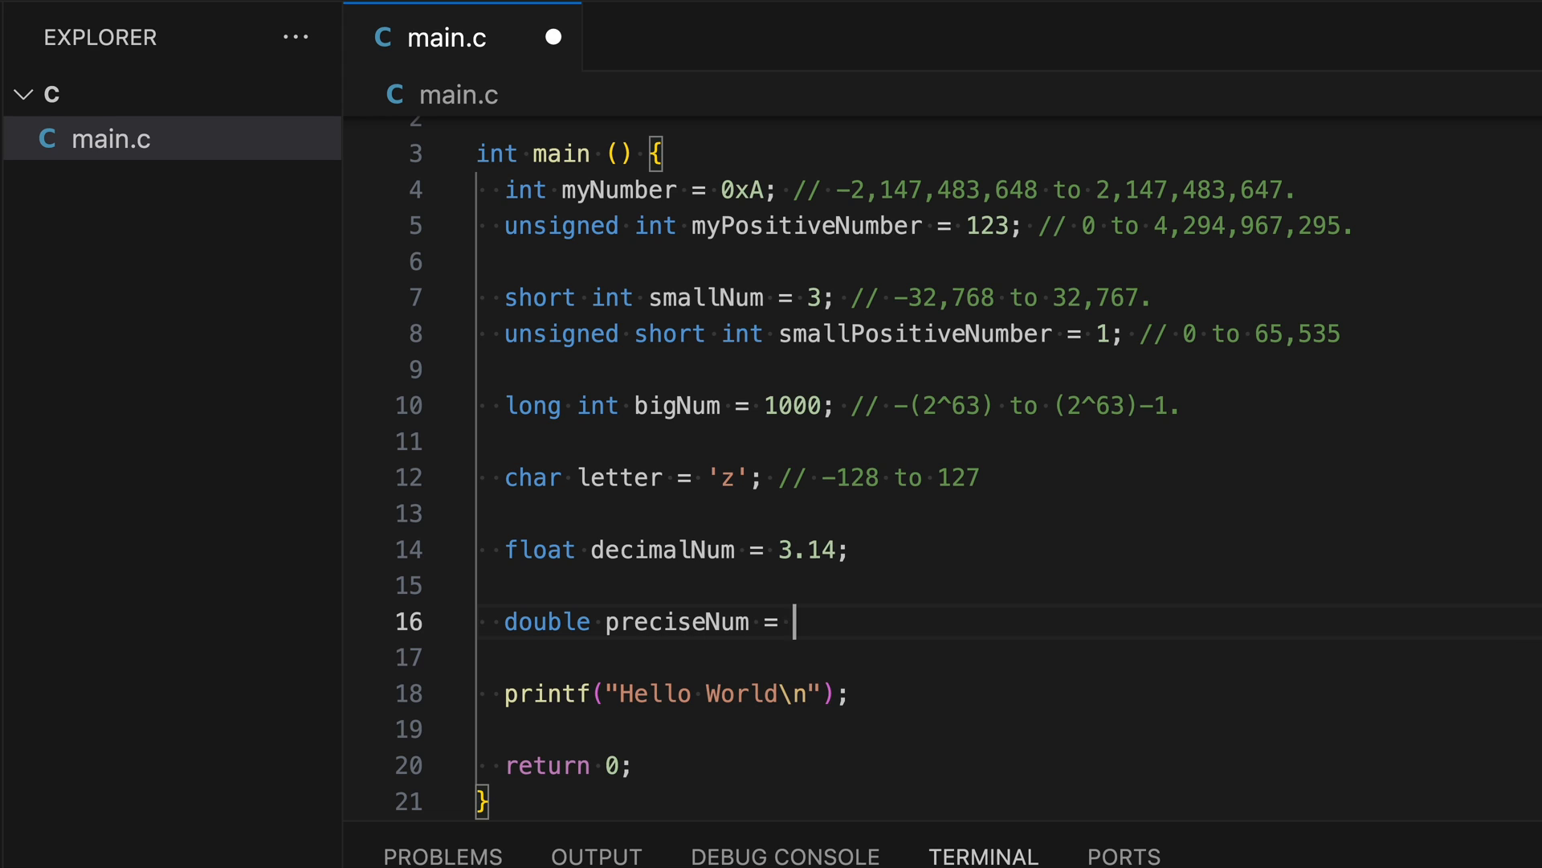
type("3.1")
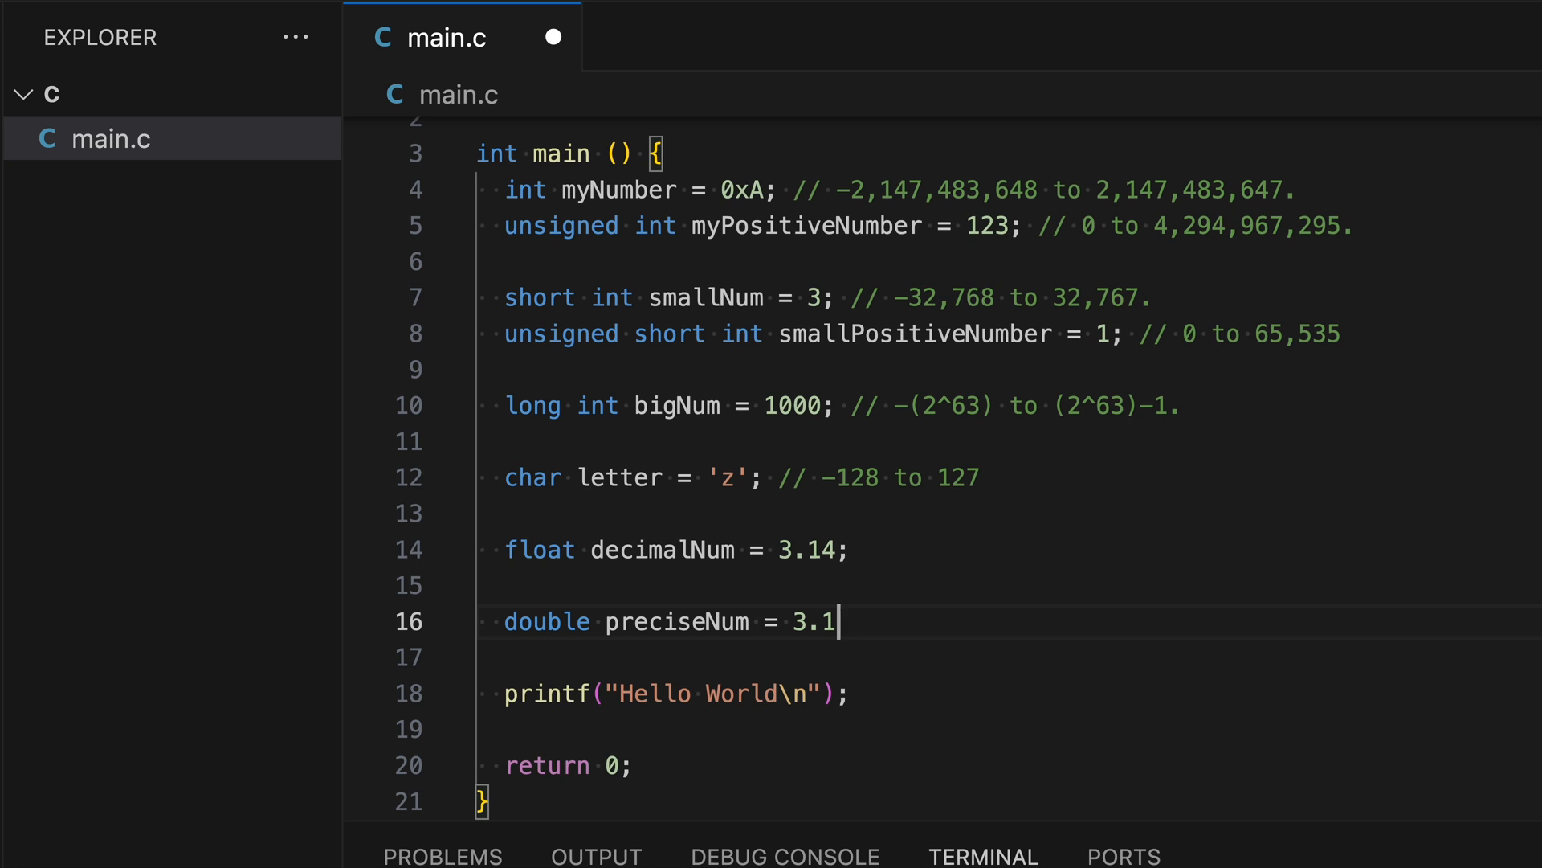
type("4159;")
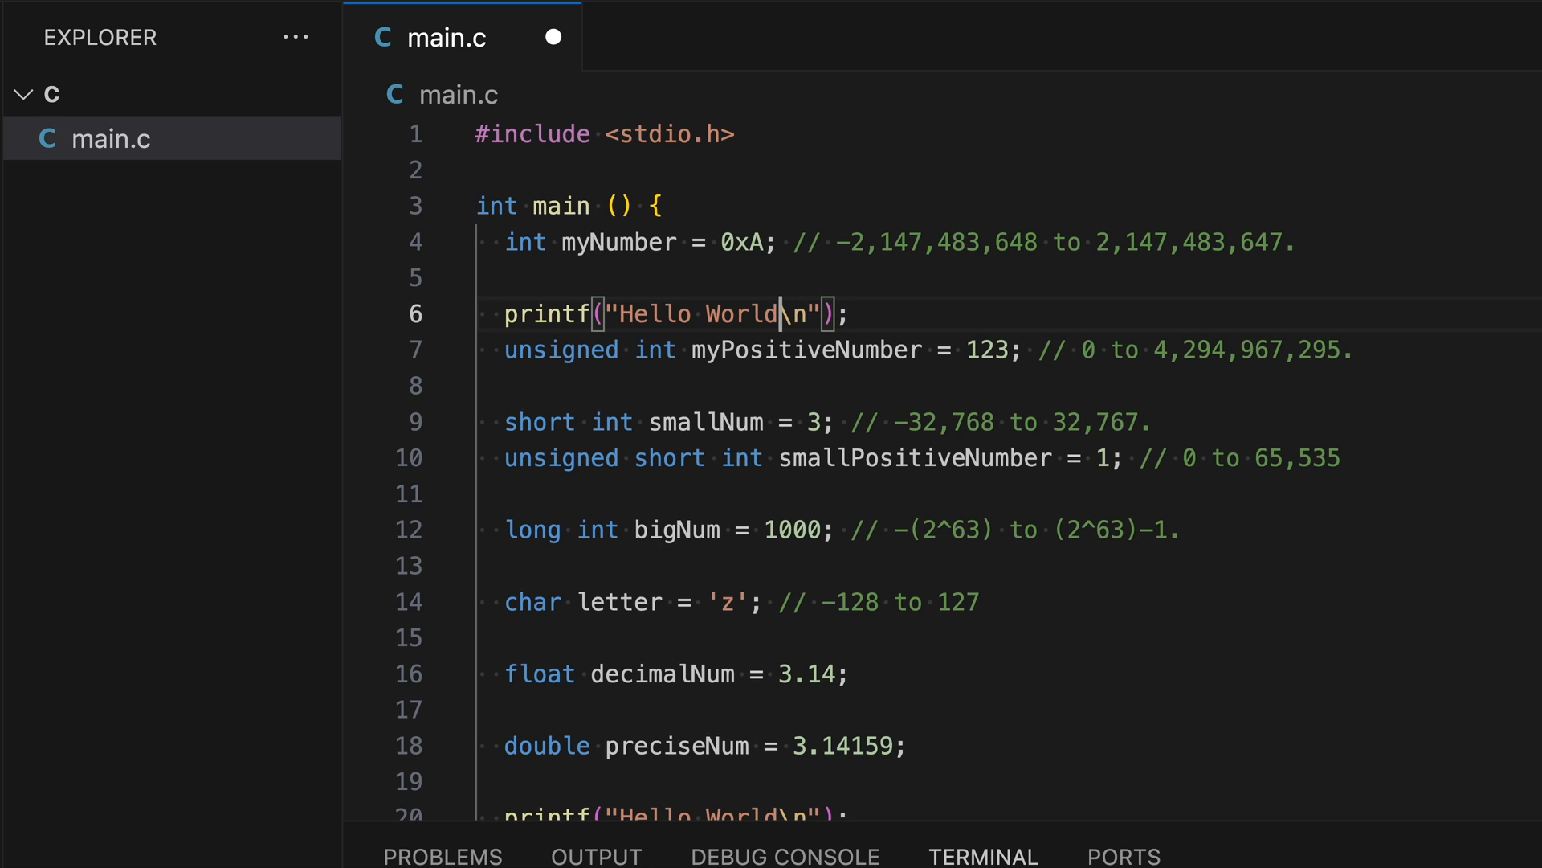
Step: Rewrite the copied printf to "int myNumber = %d\n" with myNumber as argument
key("Backspace")
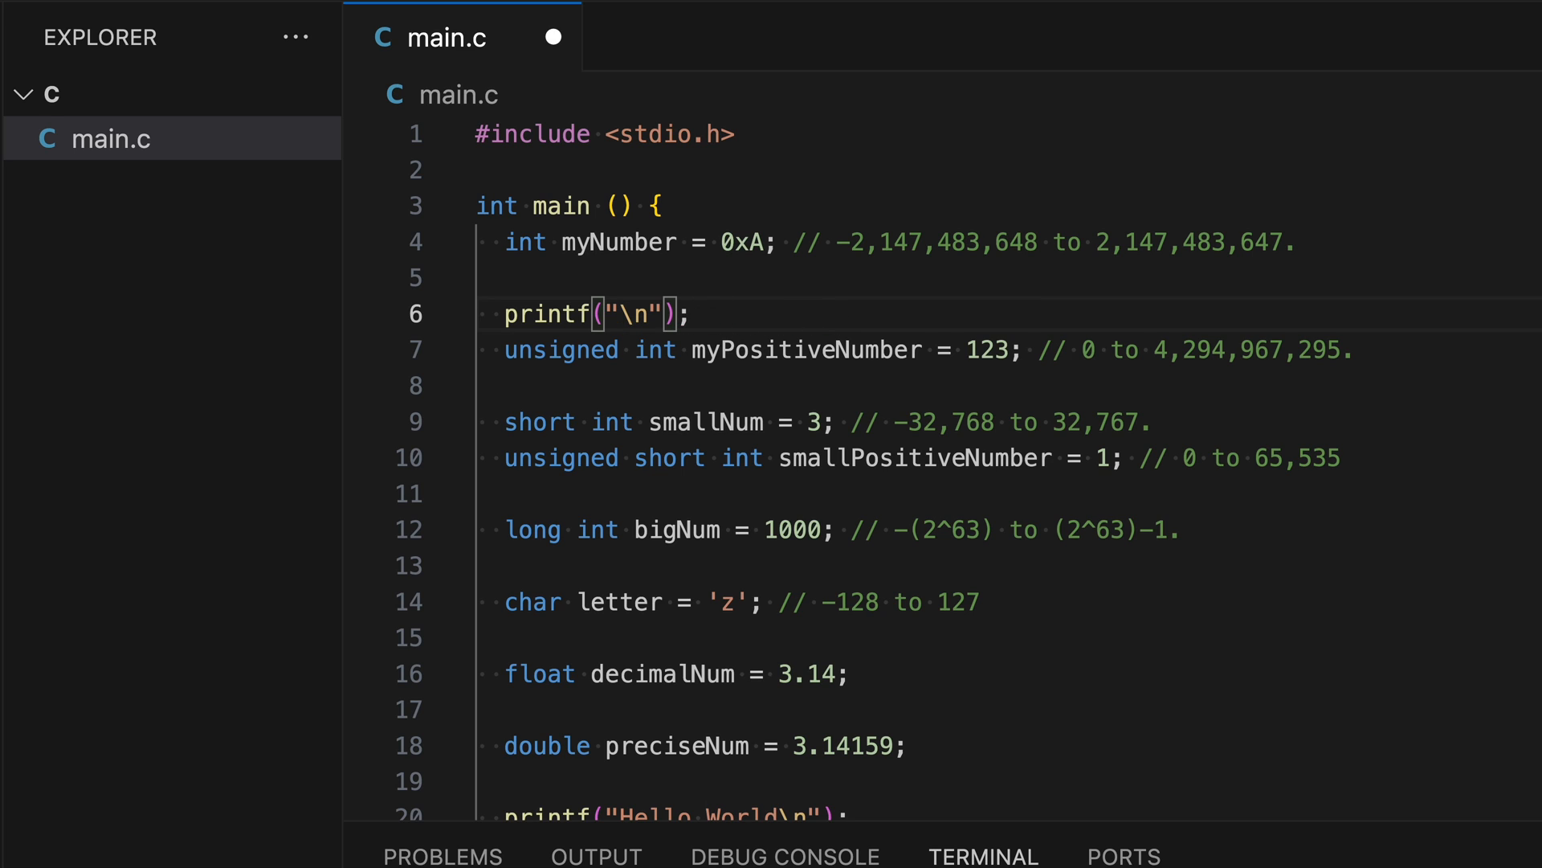
type("int m")
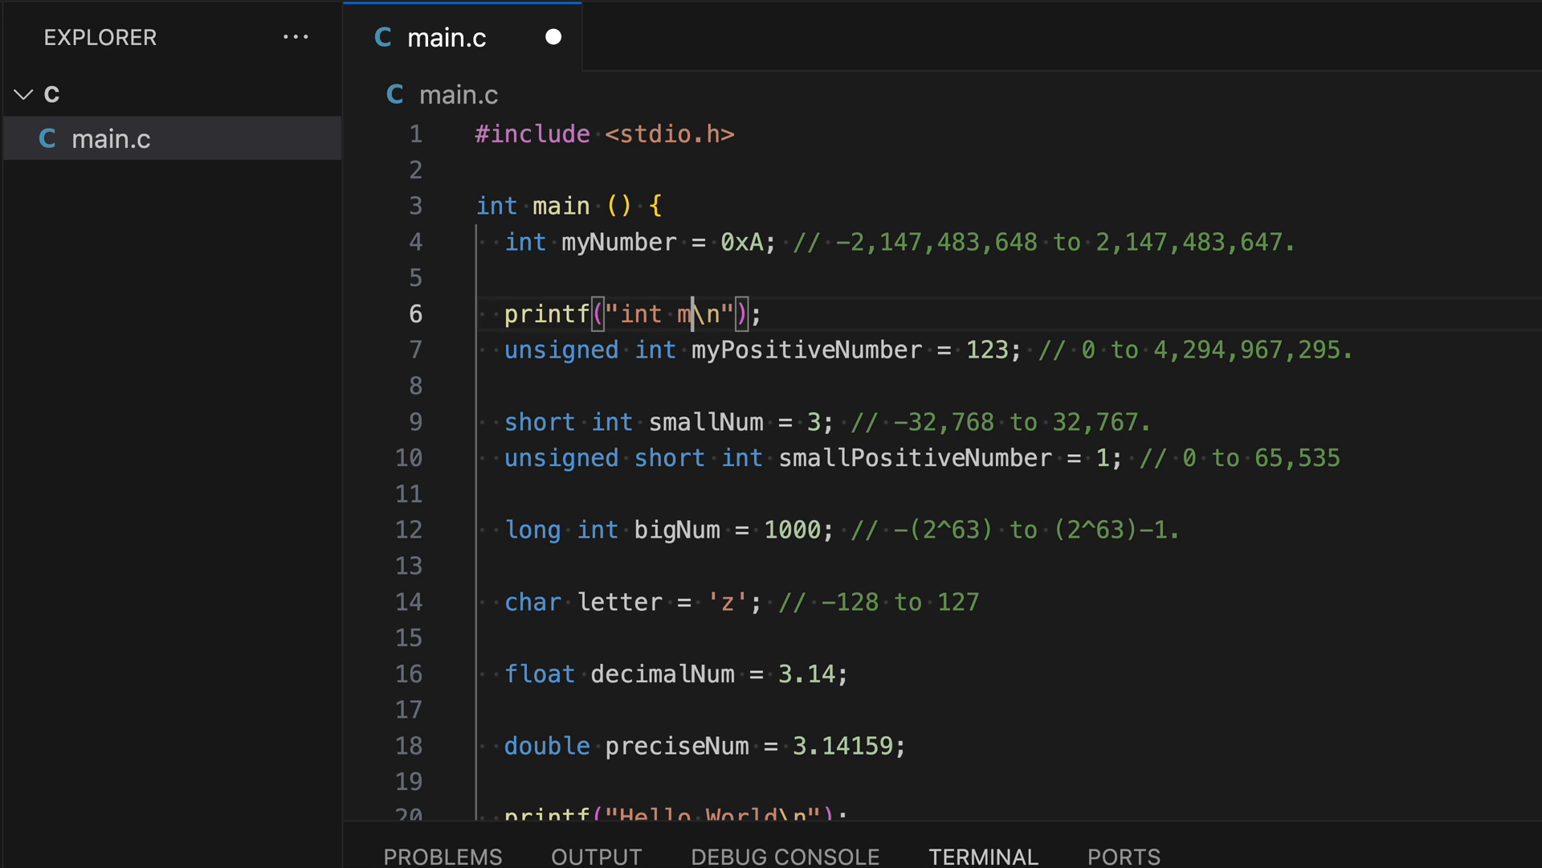
type("yNumber")
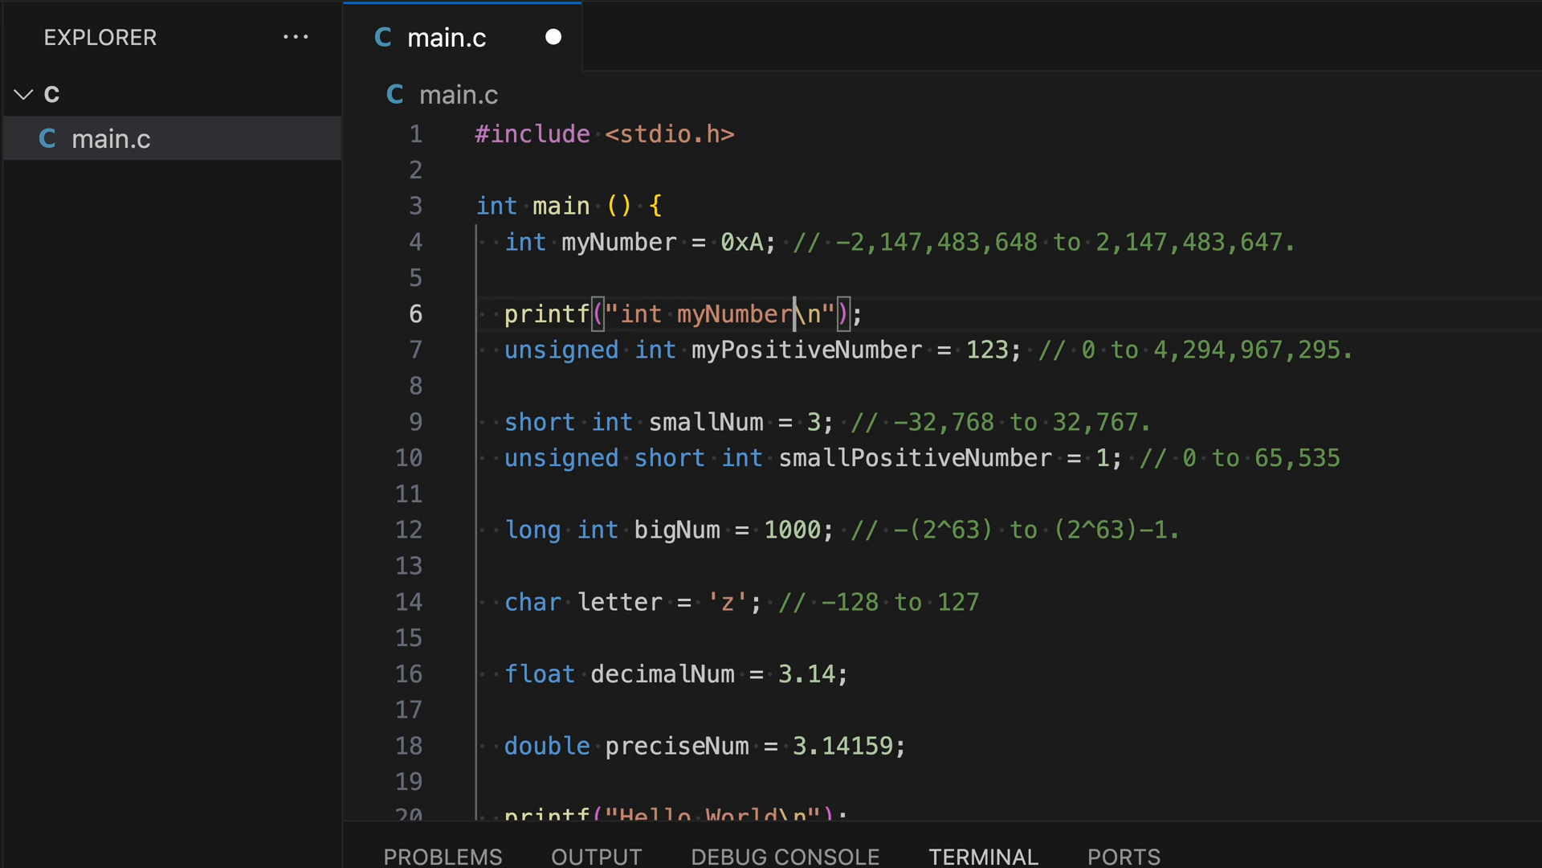
type("=")
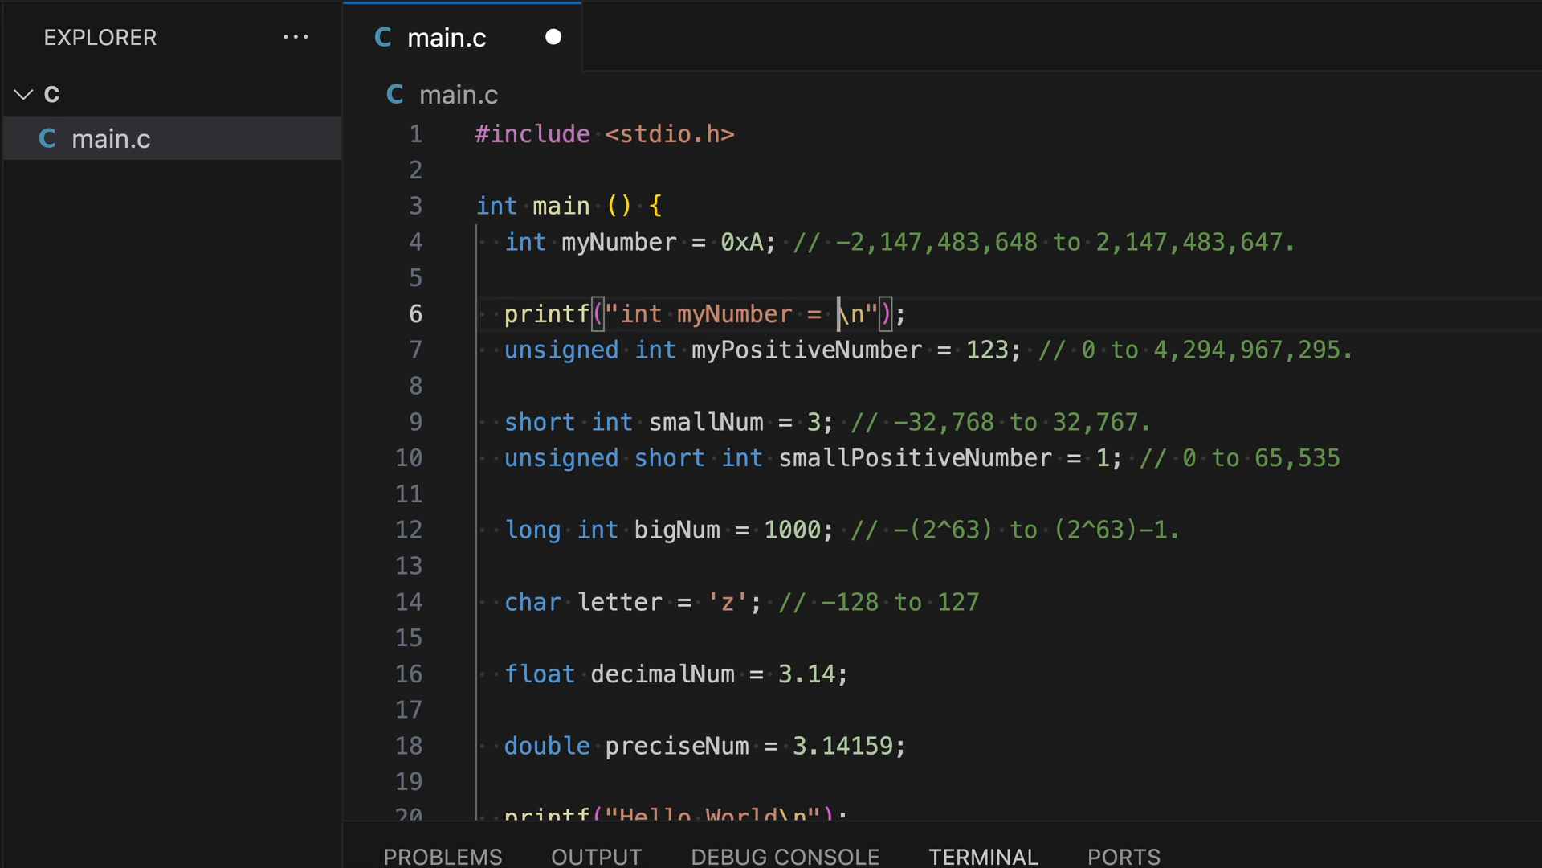
type("%d")
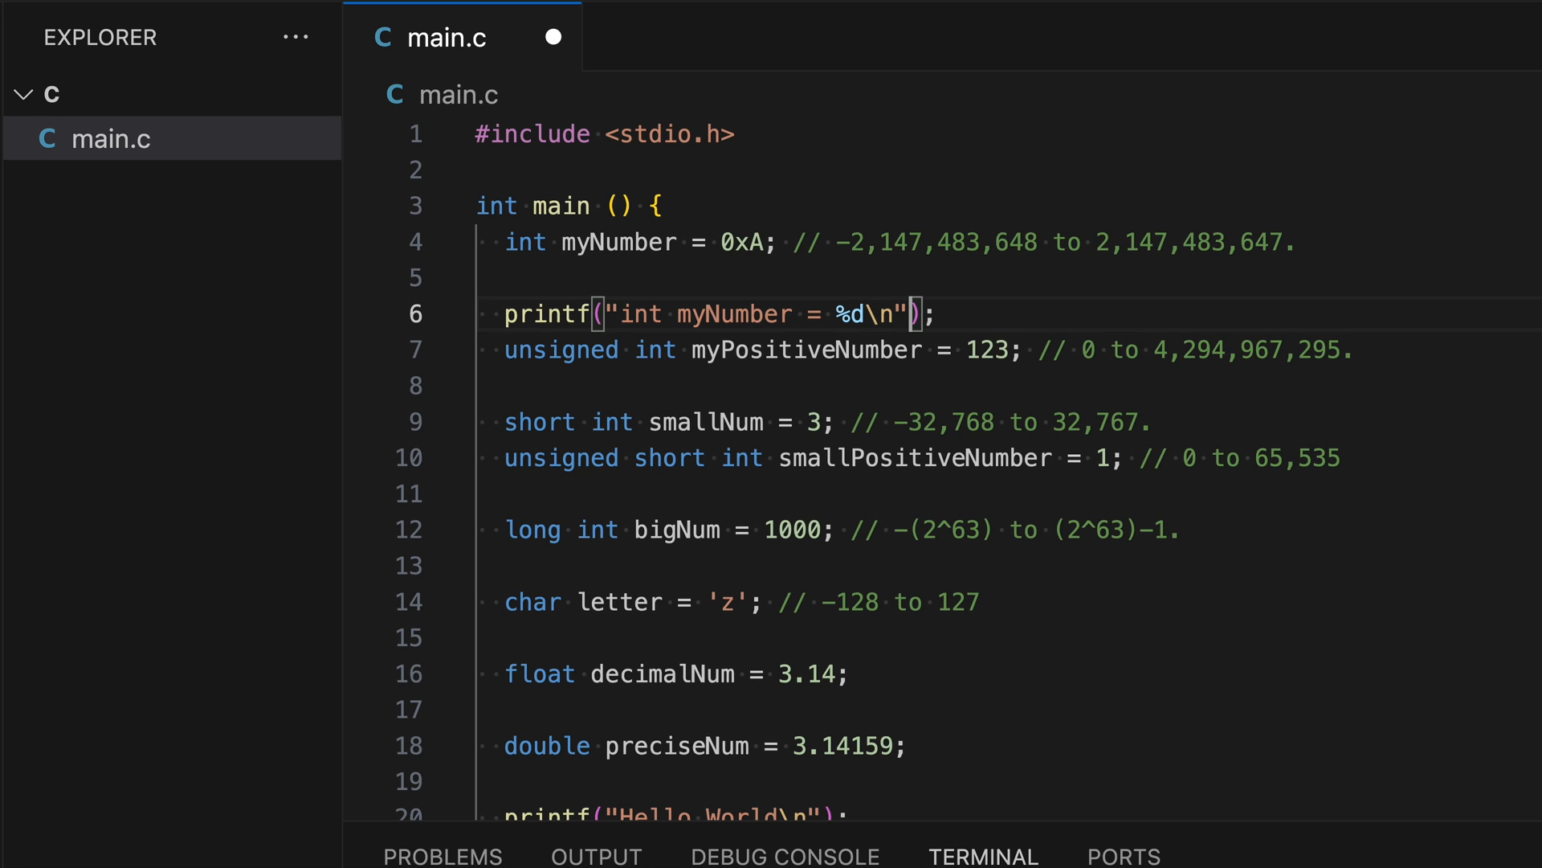
type(",")
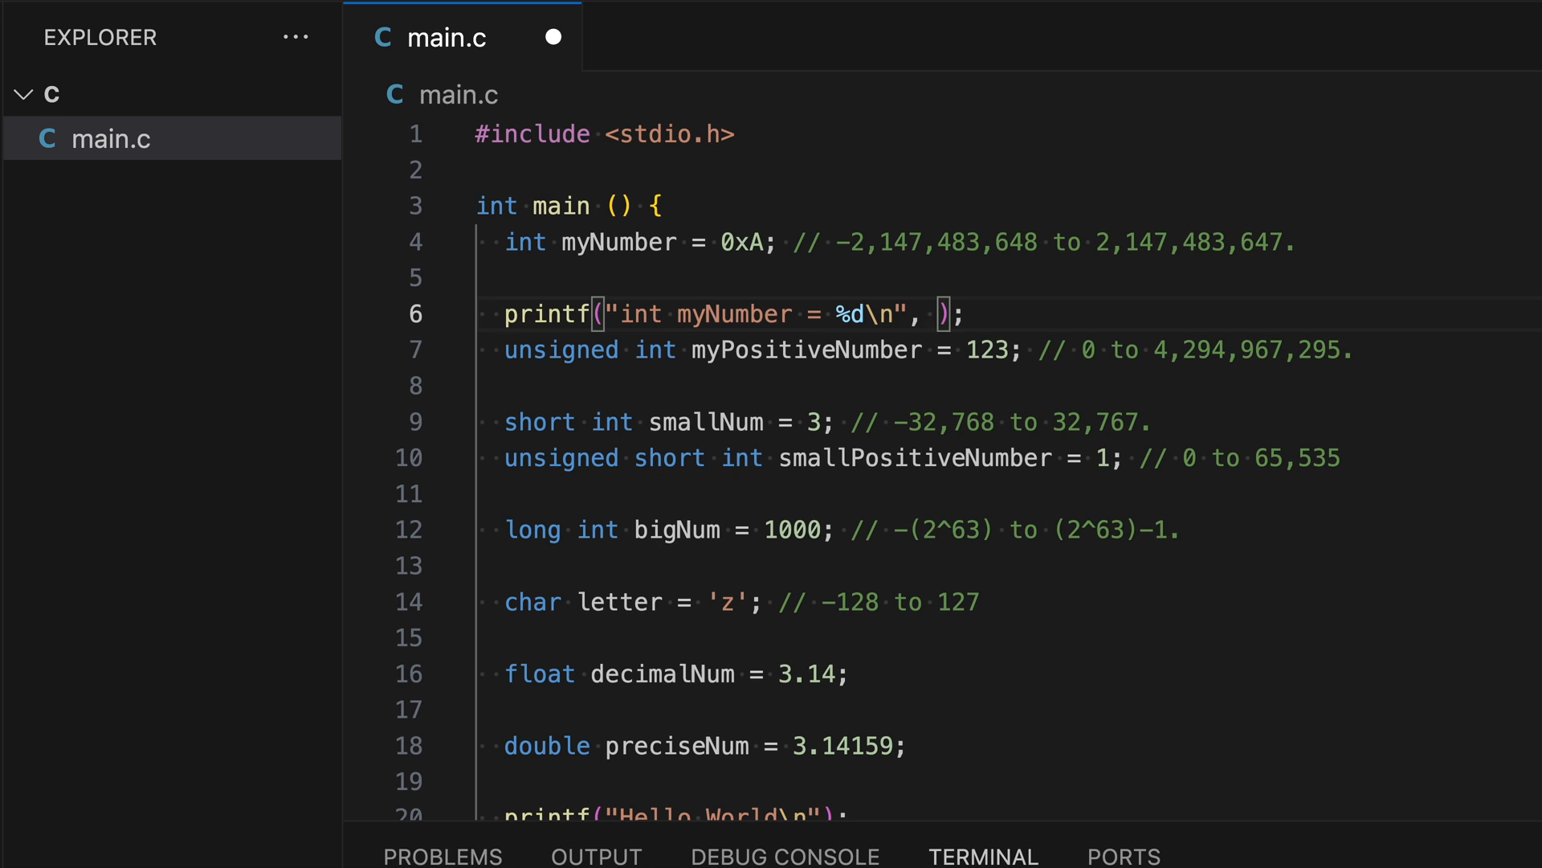
type("myNumber")
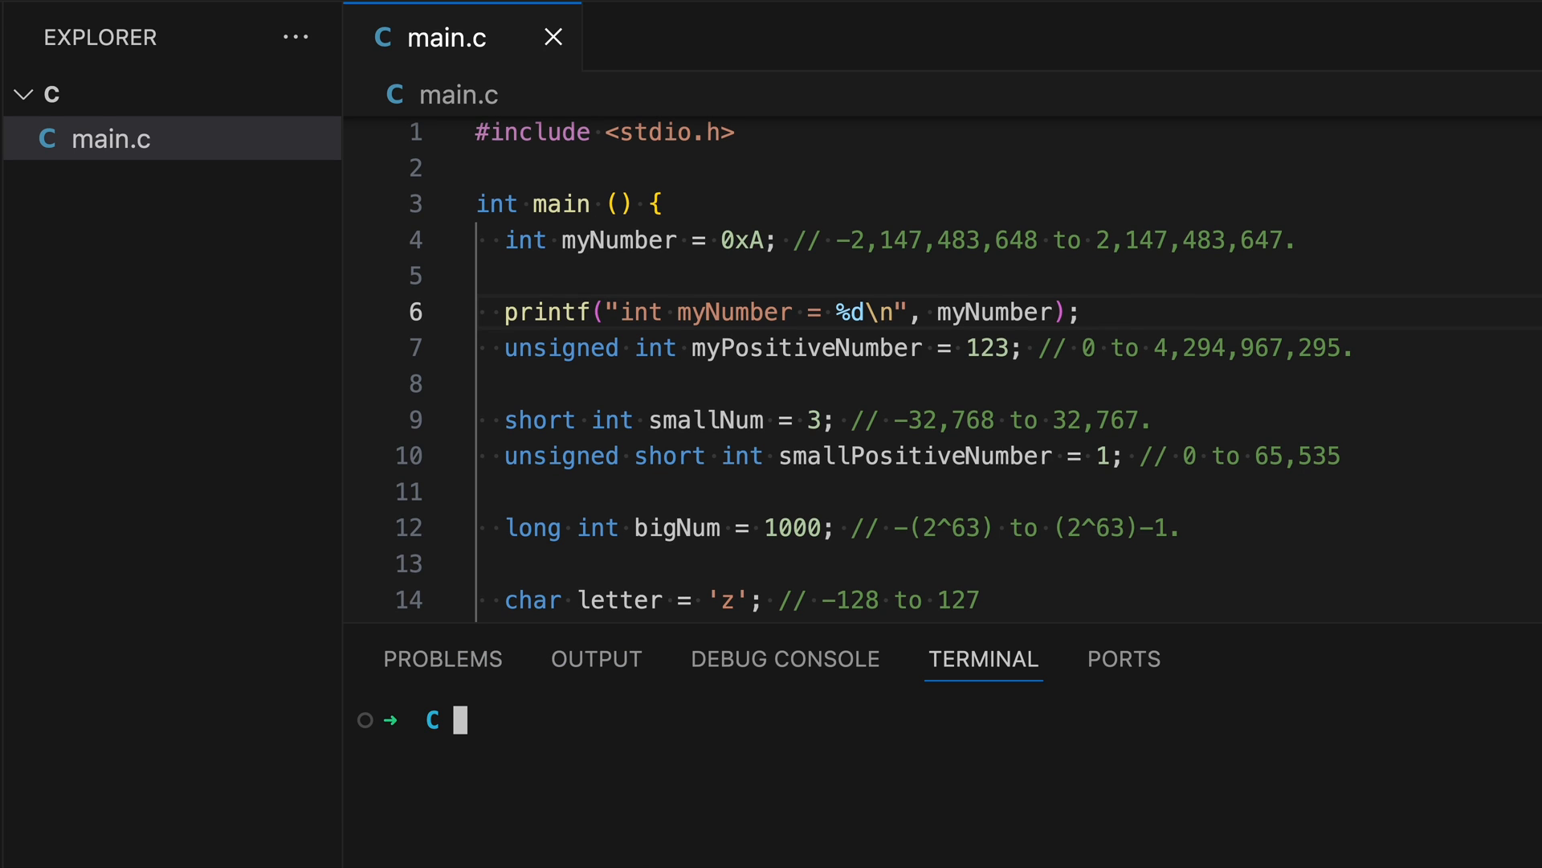
Step: Compile with gcc main.c and run ./a.out, printing int myNumber = 10 and Hello World
type("gcc")
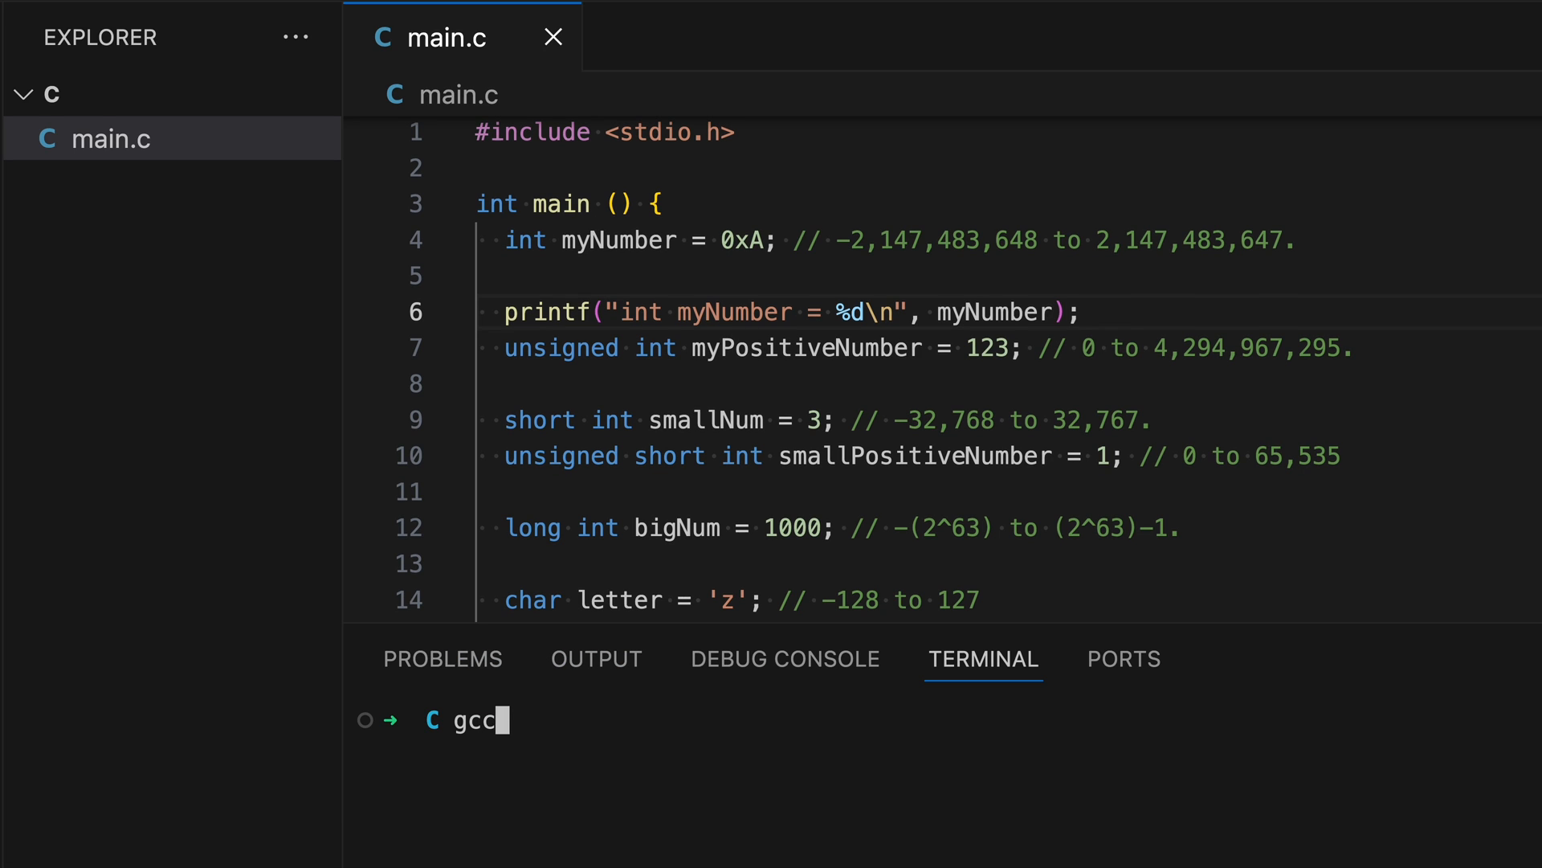
type("main.c")
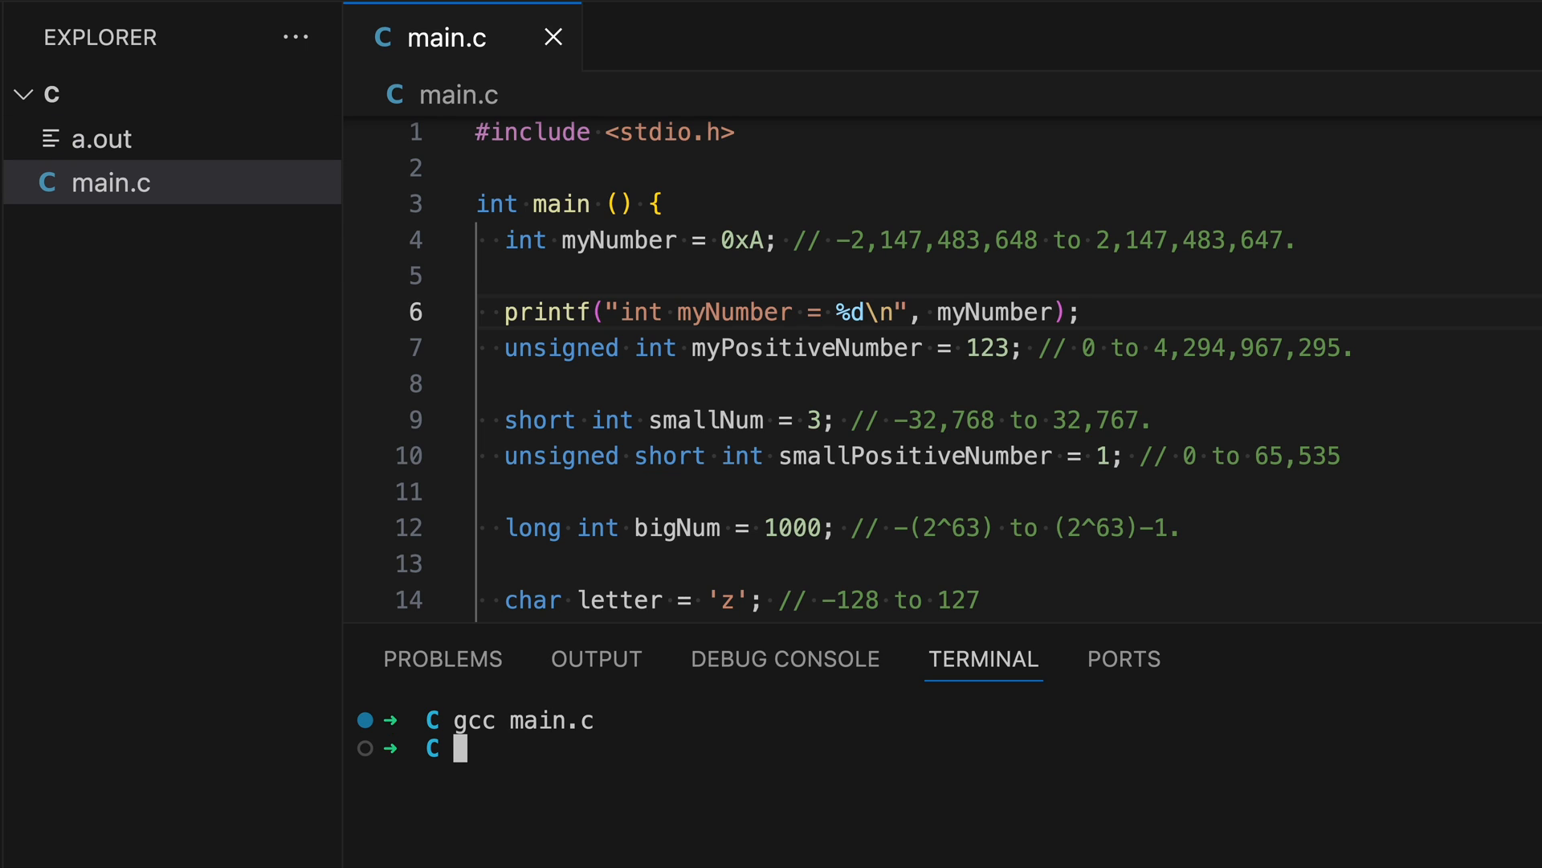
type("./a.out")
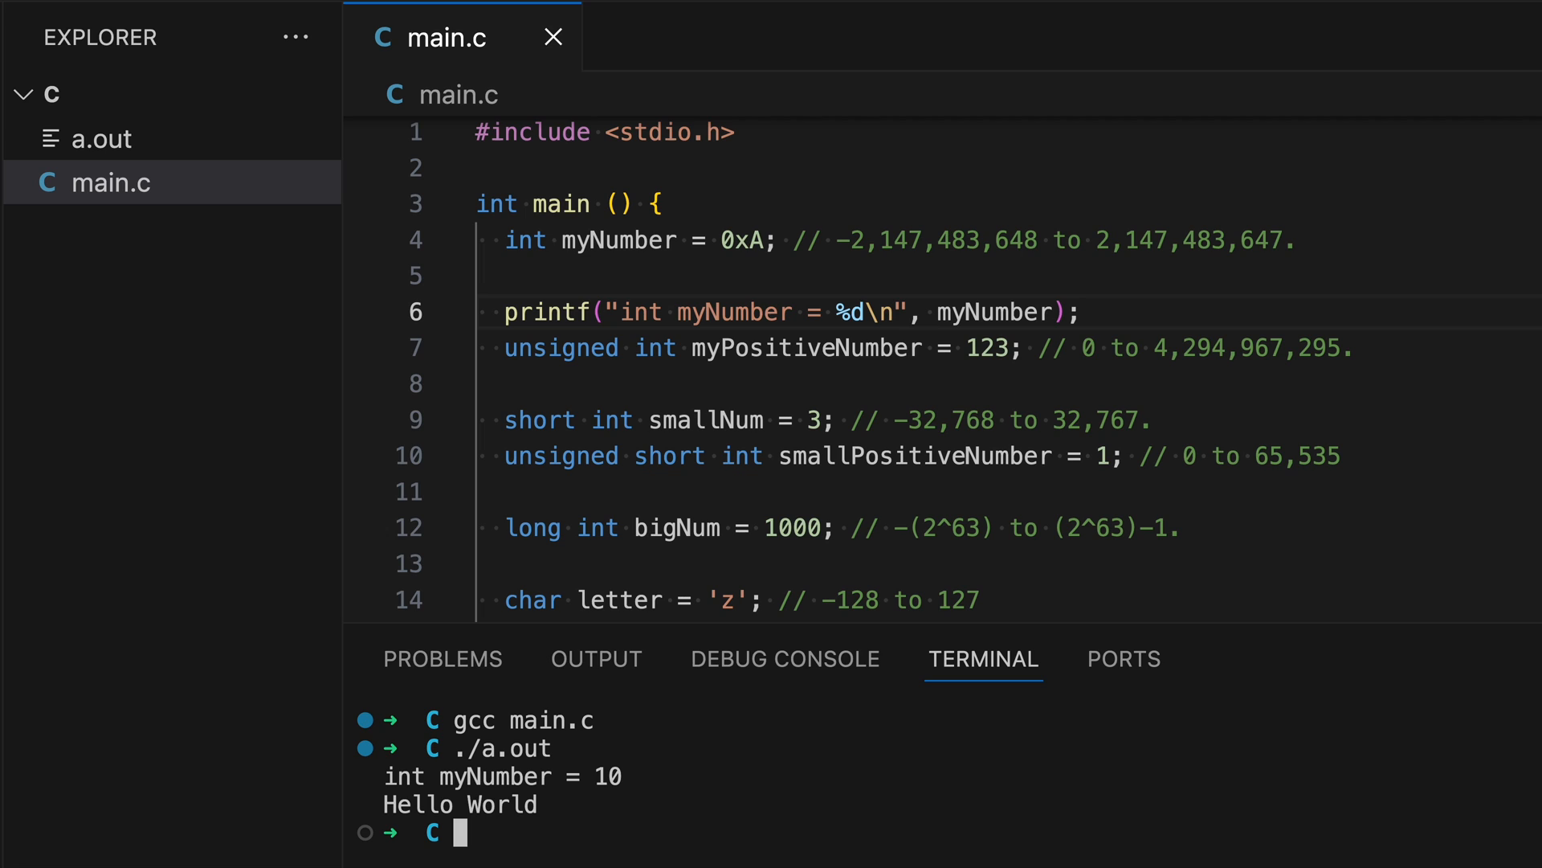
double_click(742, 239)
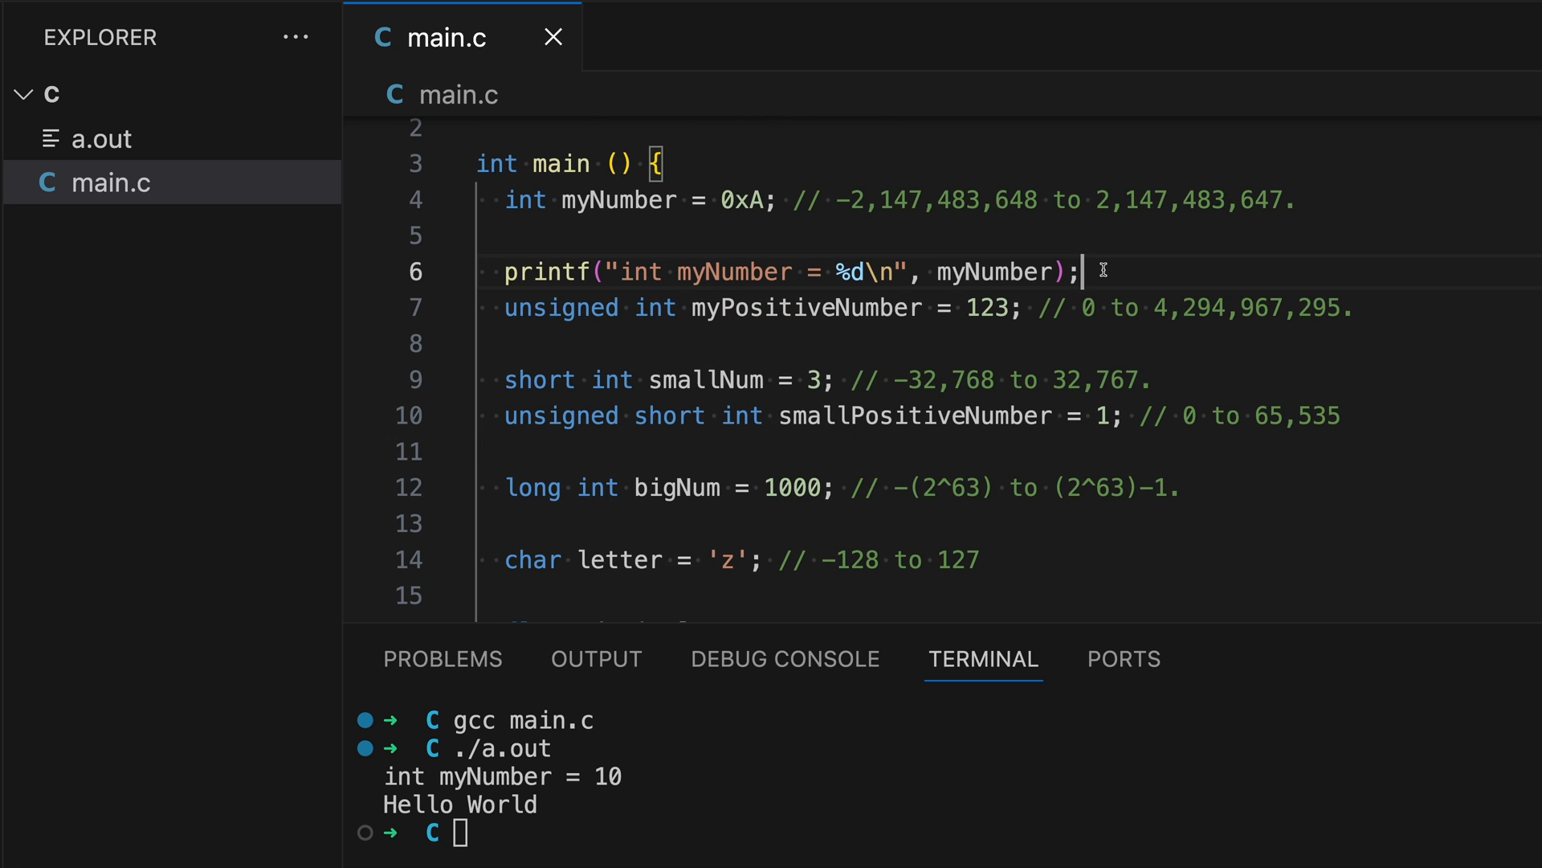
Step: Add a printf under myPositiveNumber labelled "unsigned int myPositiveNumber" using %u
triple_click(787, 271)
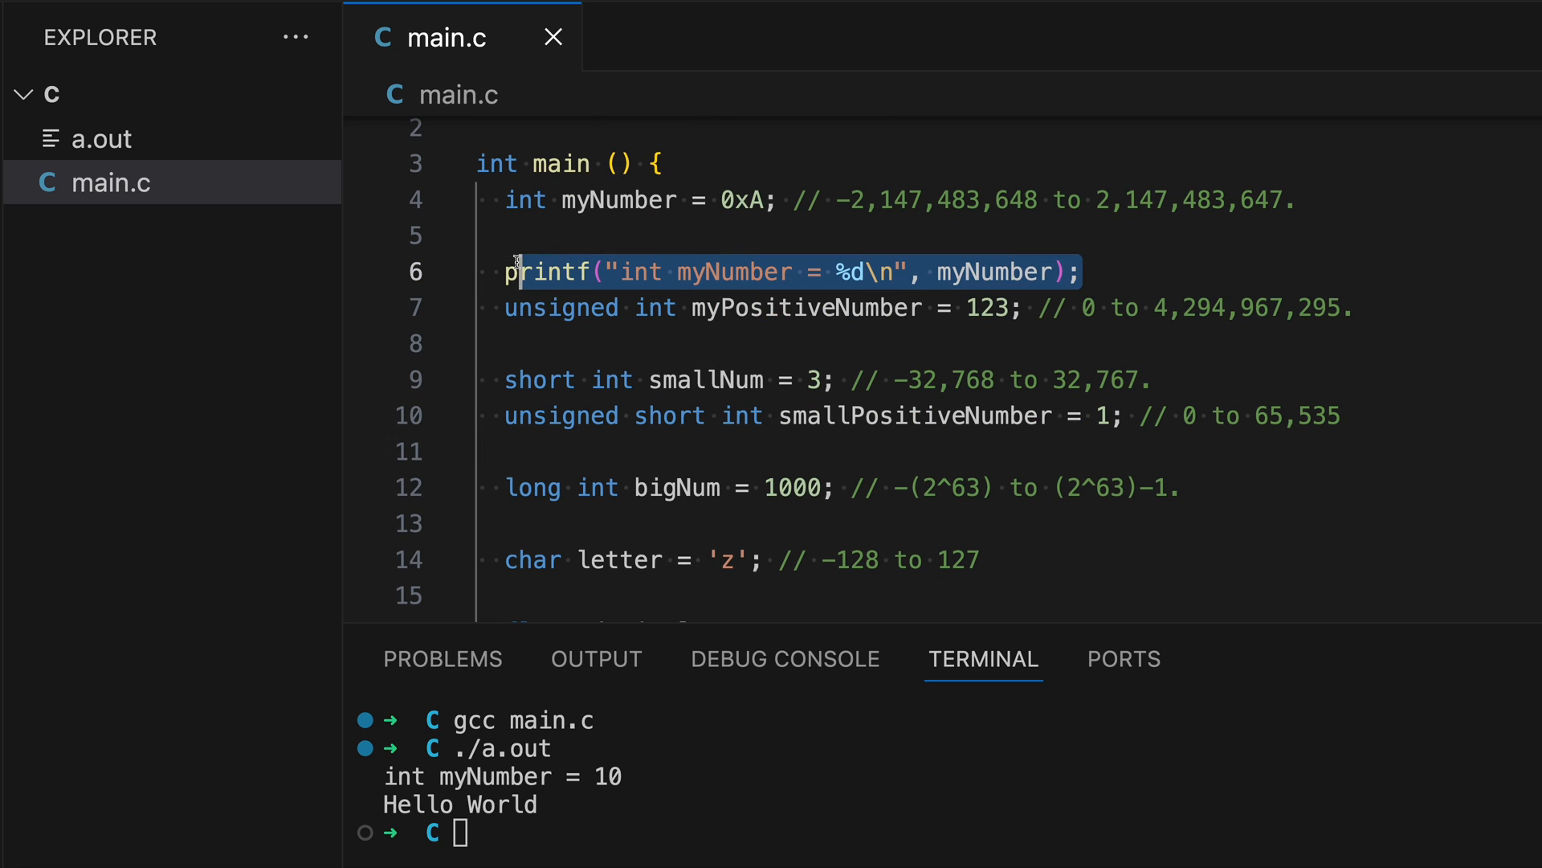
left_click(1087, 272)
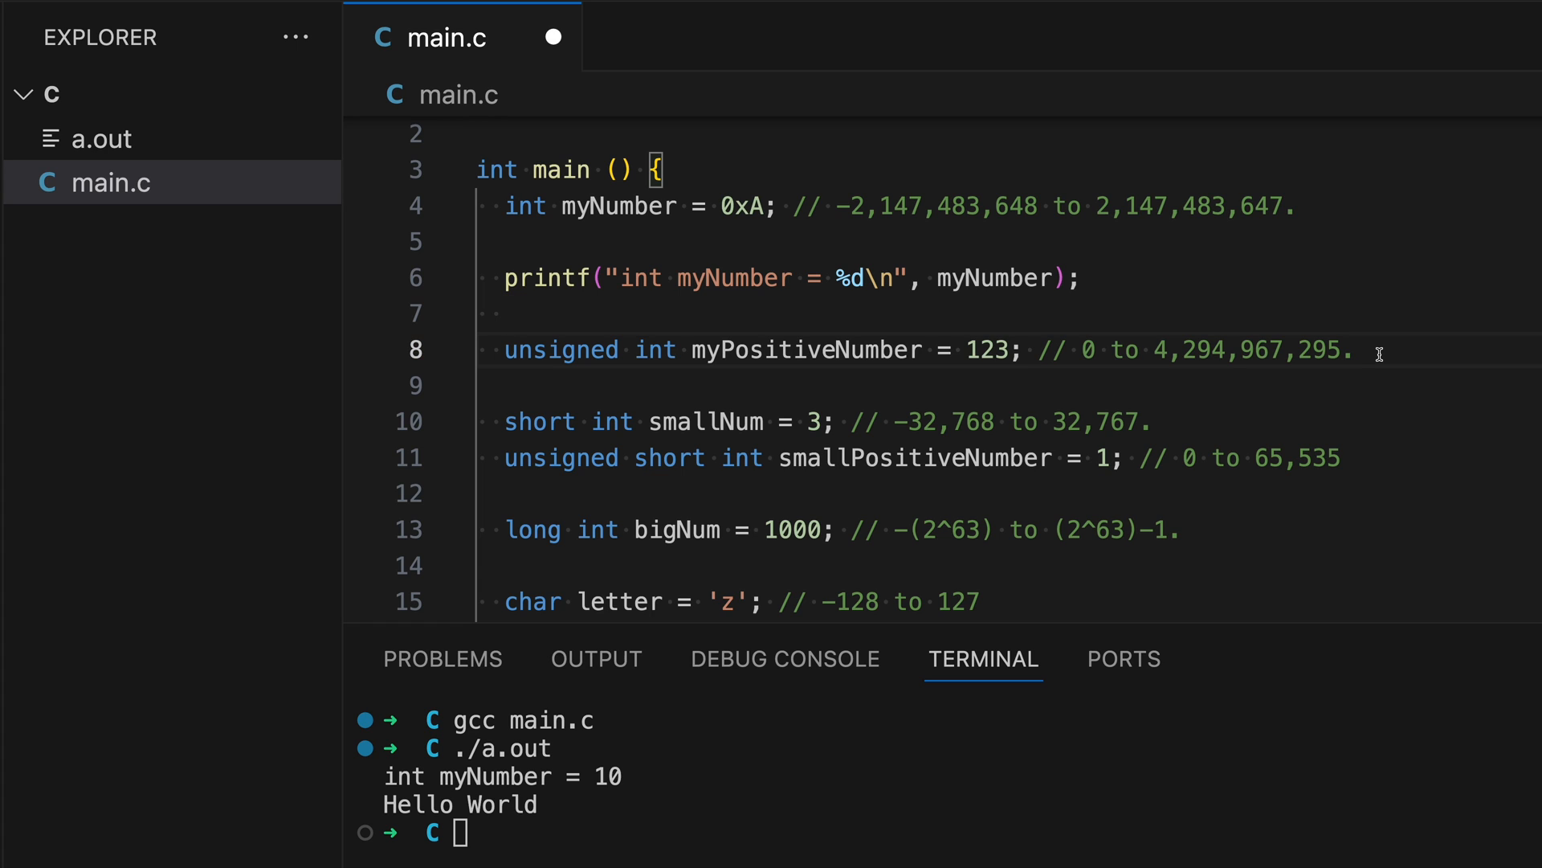
type("printf(\"int myNumber = %d\\n\", myNumber);")
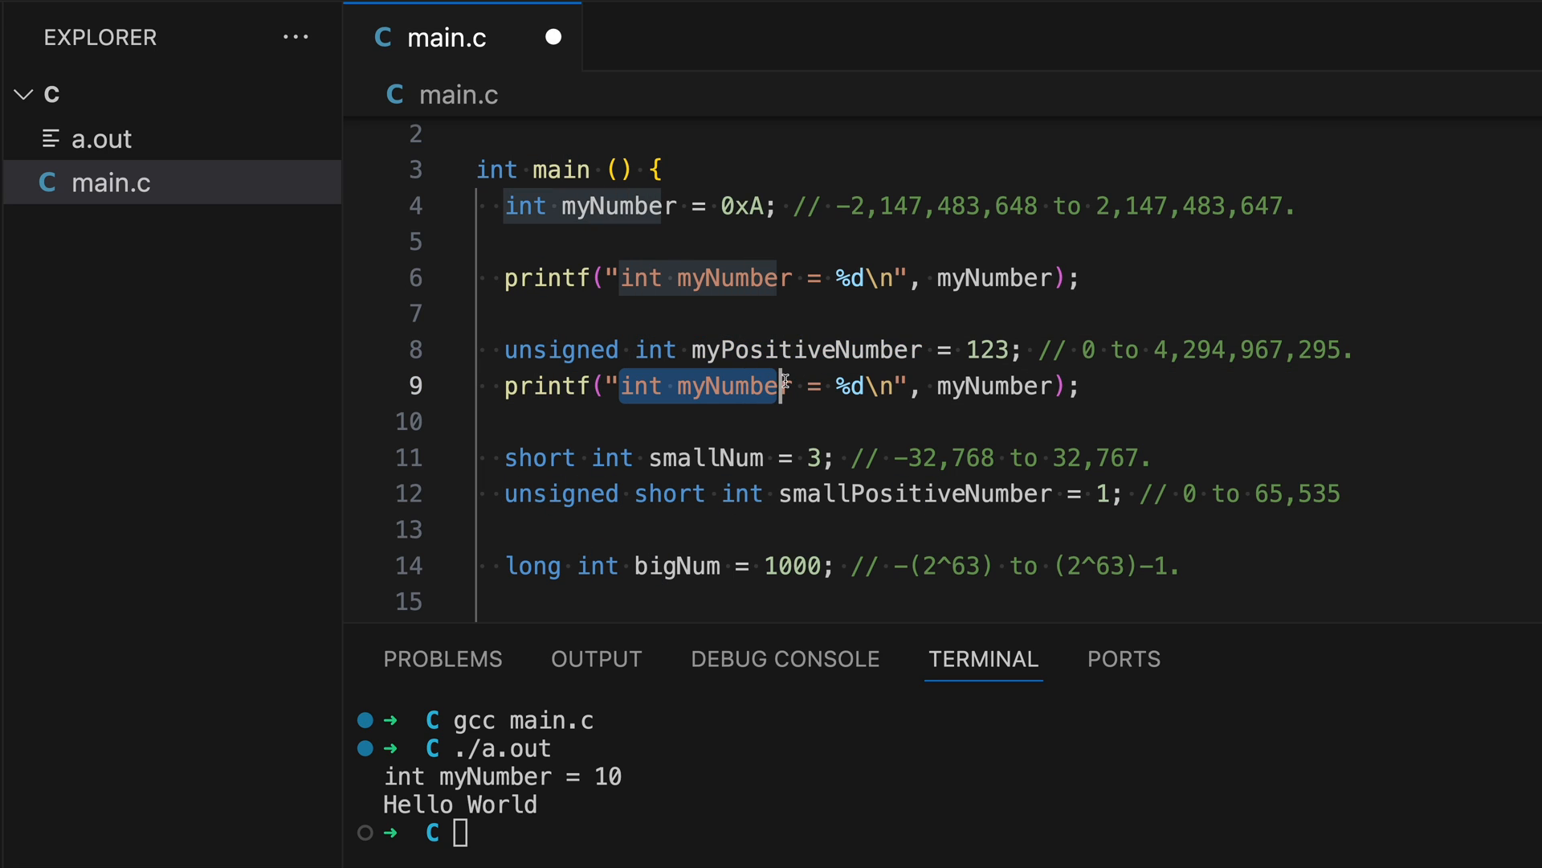
type("unsigned int myPositiveNumber")
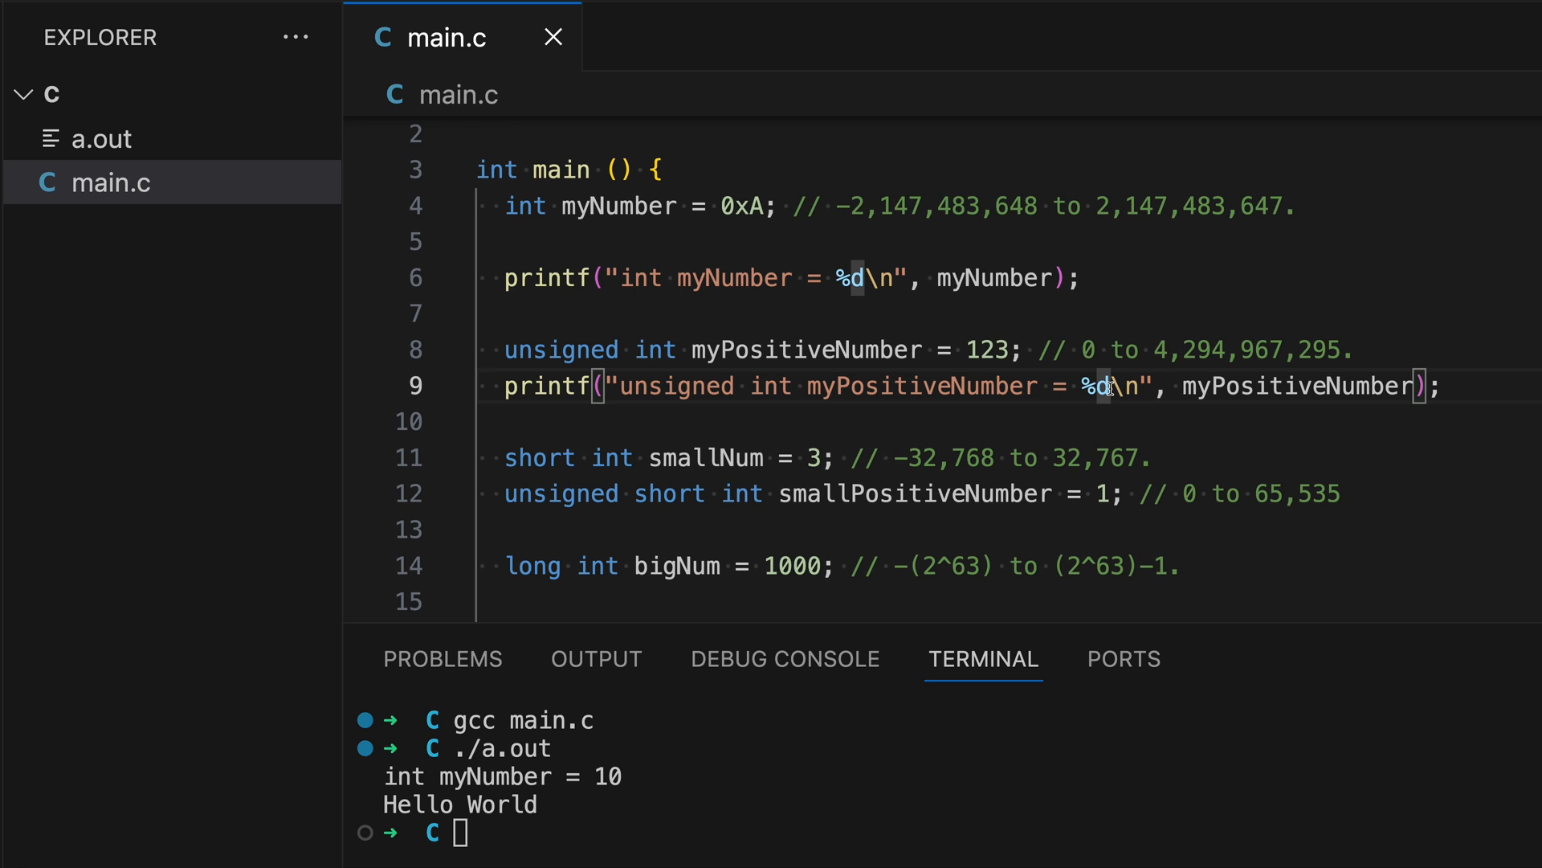
type("u")
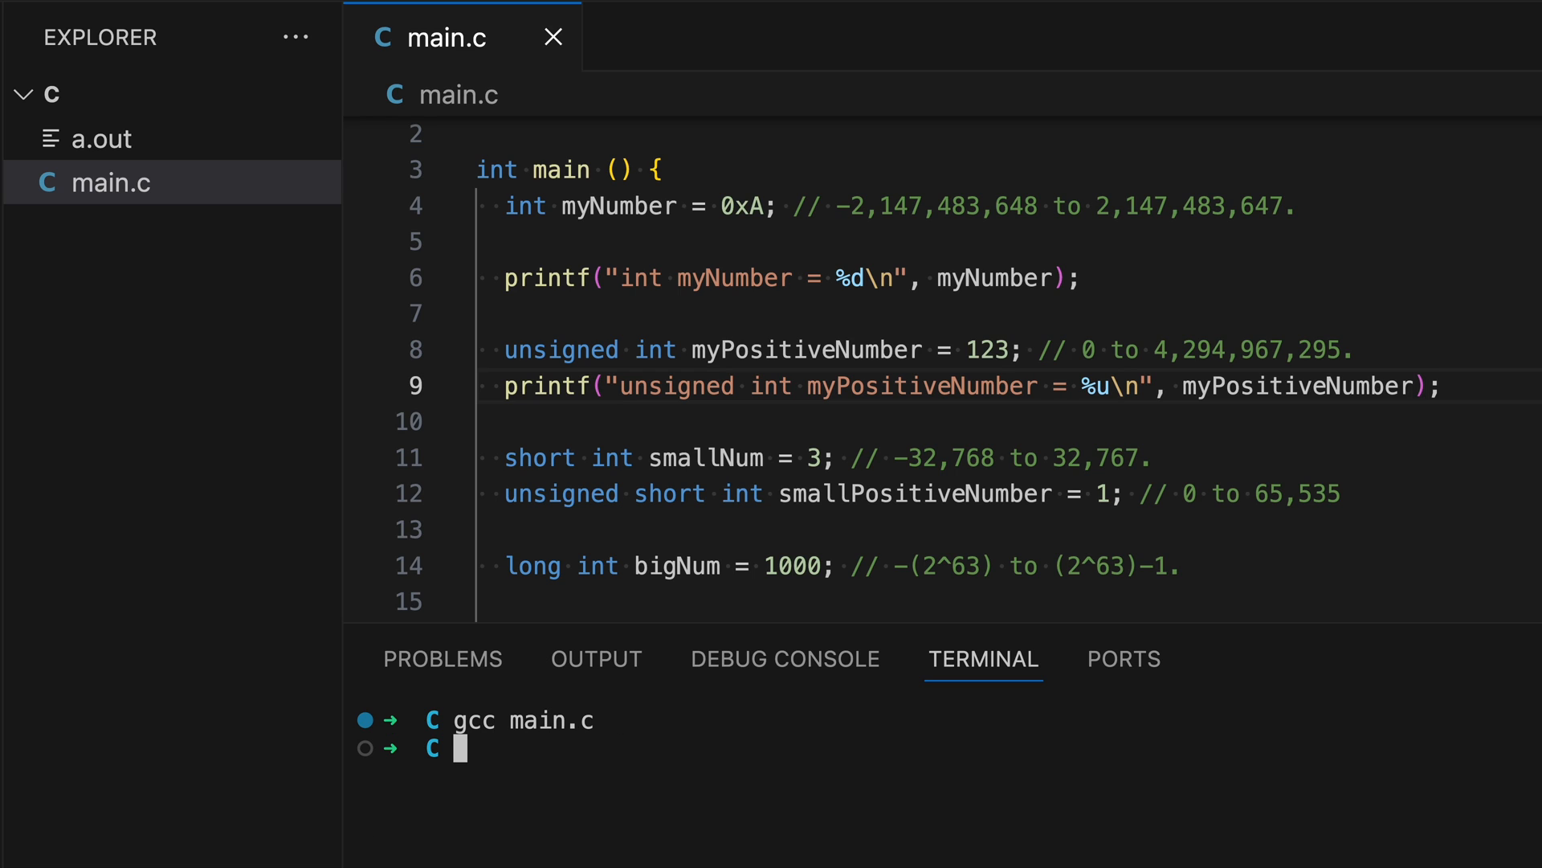
Step: Run ./a.out in the terminal to check the new unsigned output
type("./a.out")
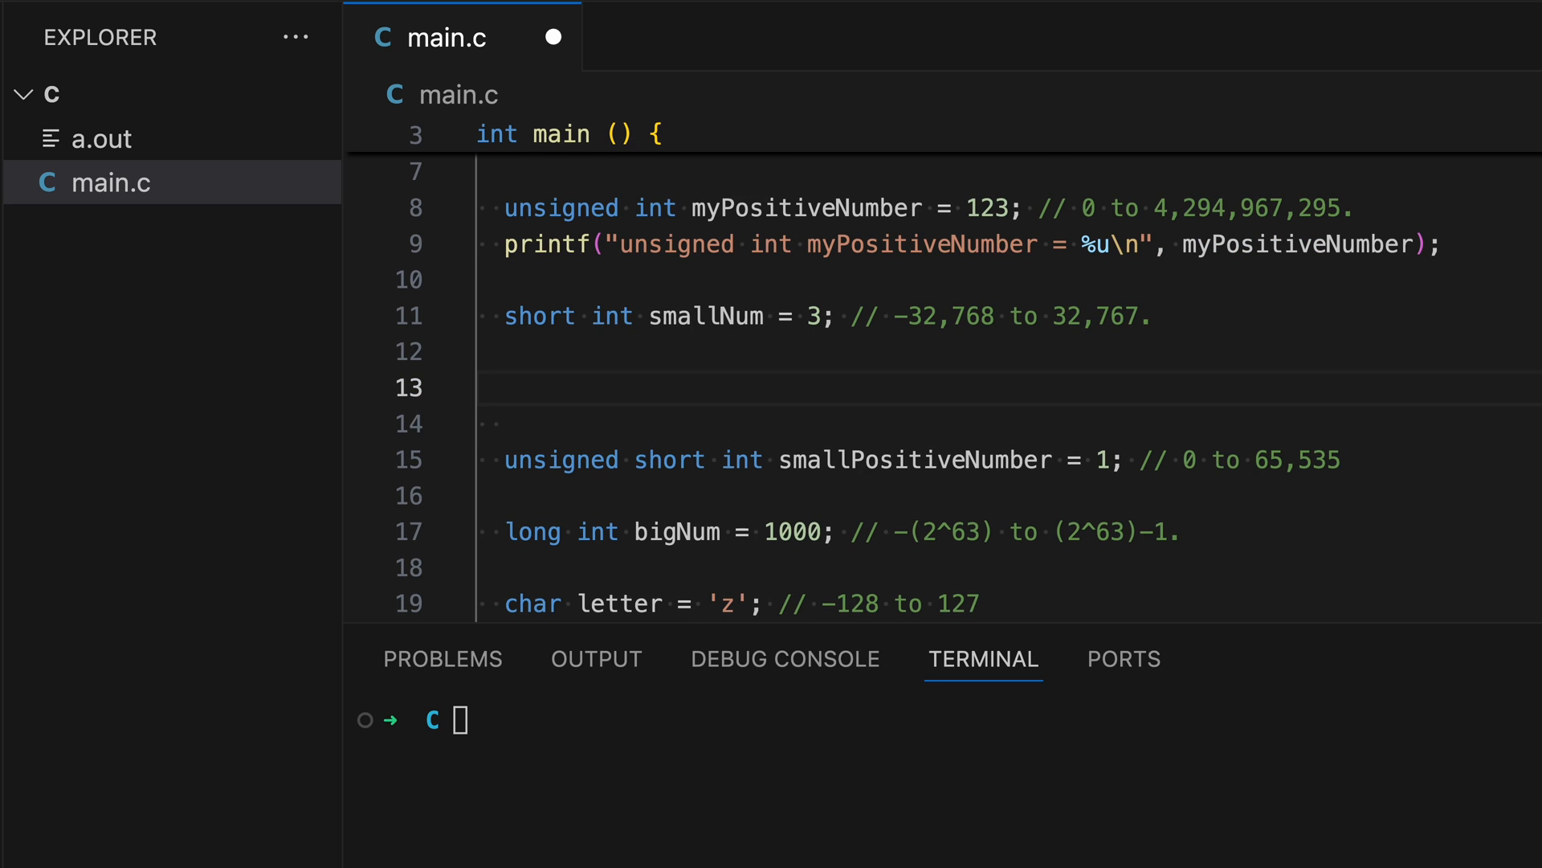
Step: Add a printf under smallNum reading "short int smallNum = %hd\n" with smallNum, then start gcc
type("printf(\"unsigned int myPositiveNumber = %u\\n\", myPositiveNumber);")
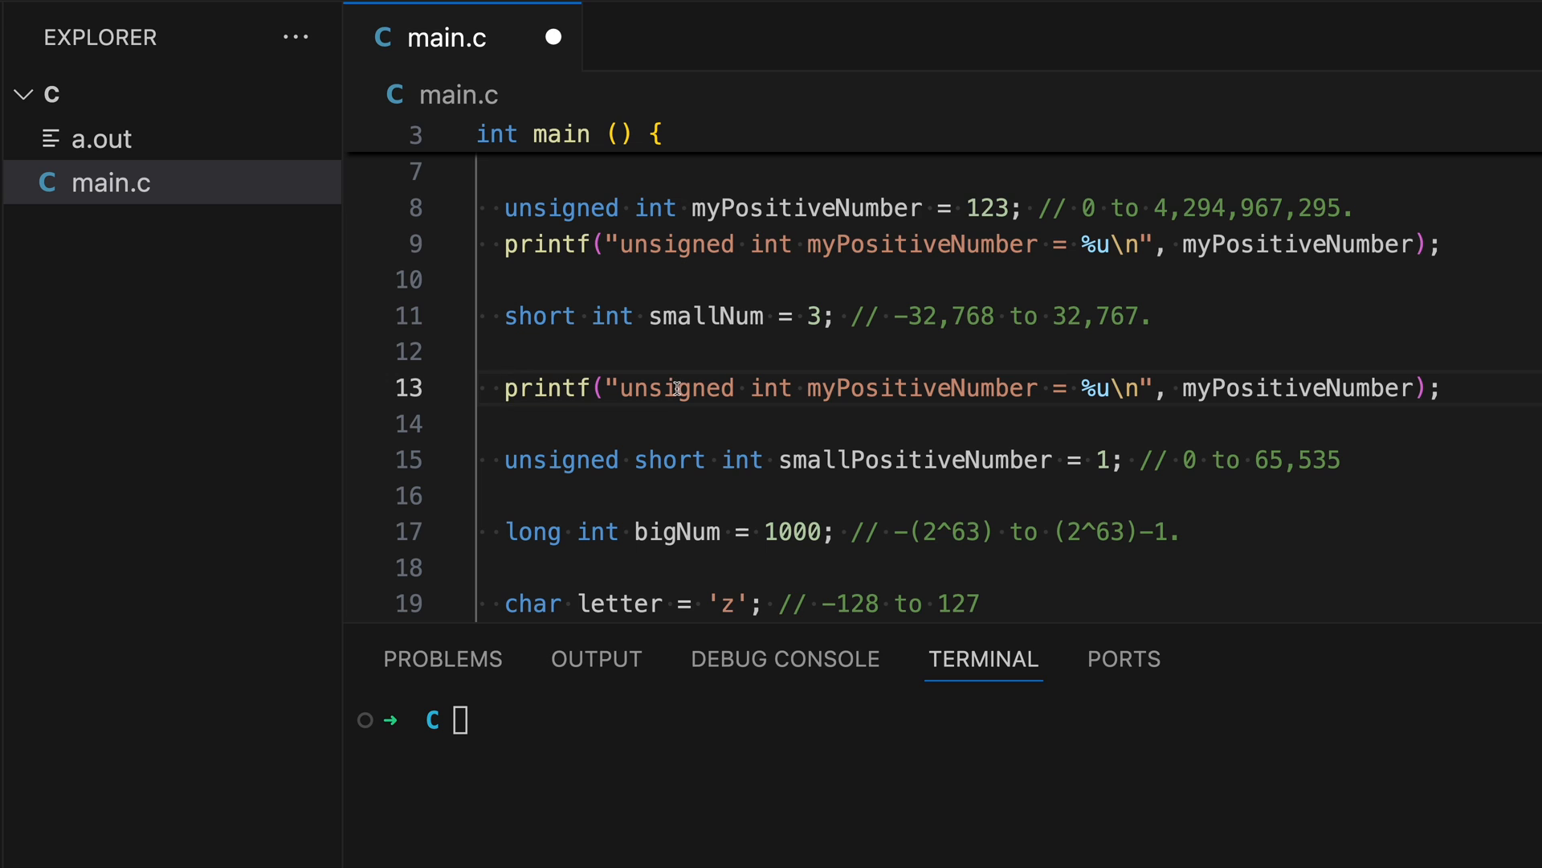
double_click(706, 316)
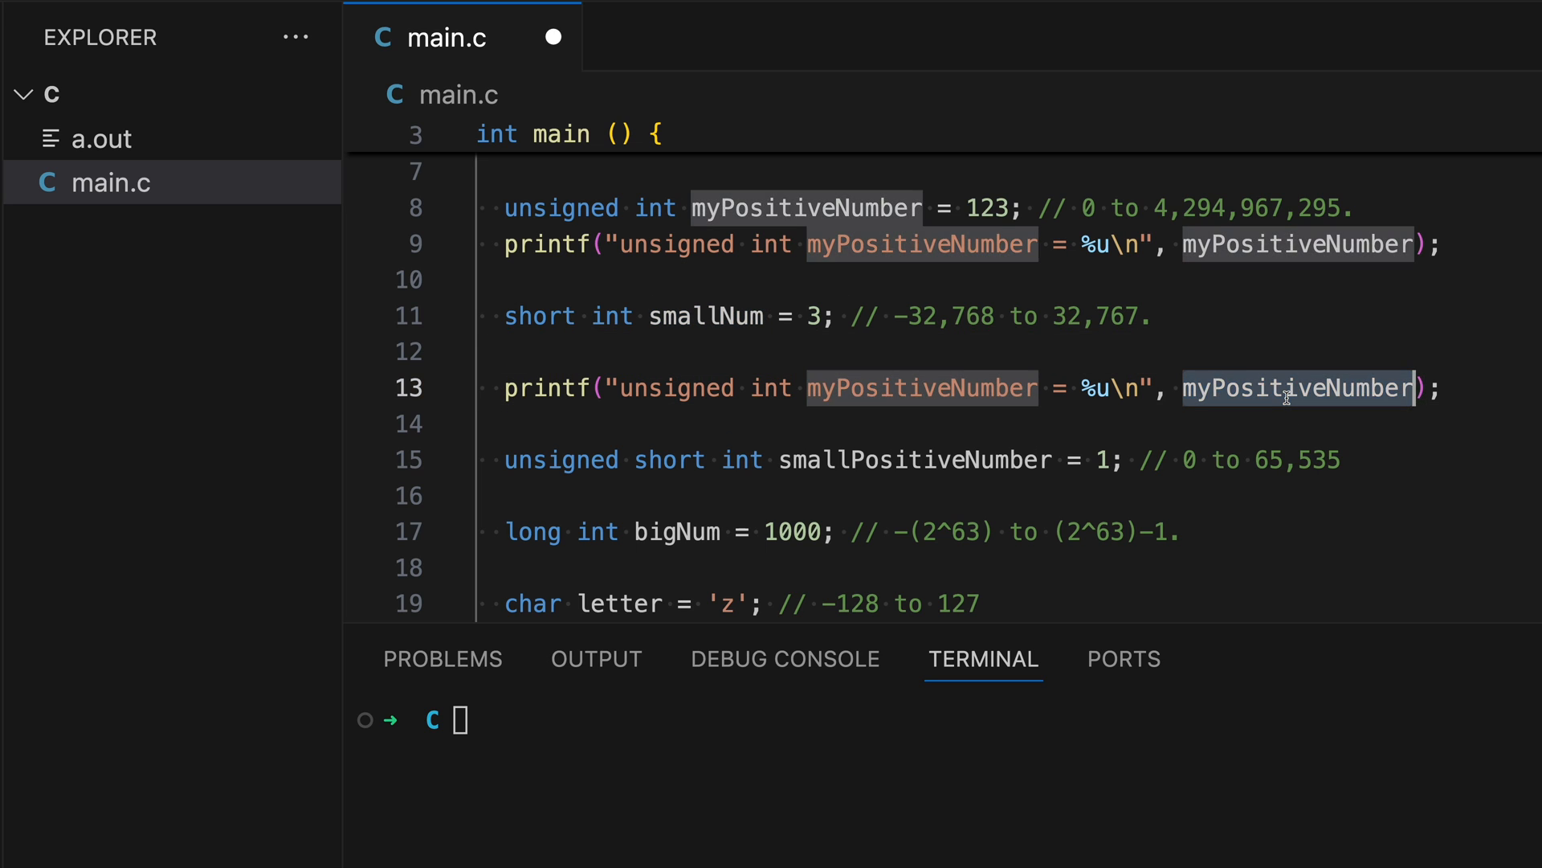
type("smallNum")
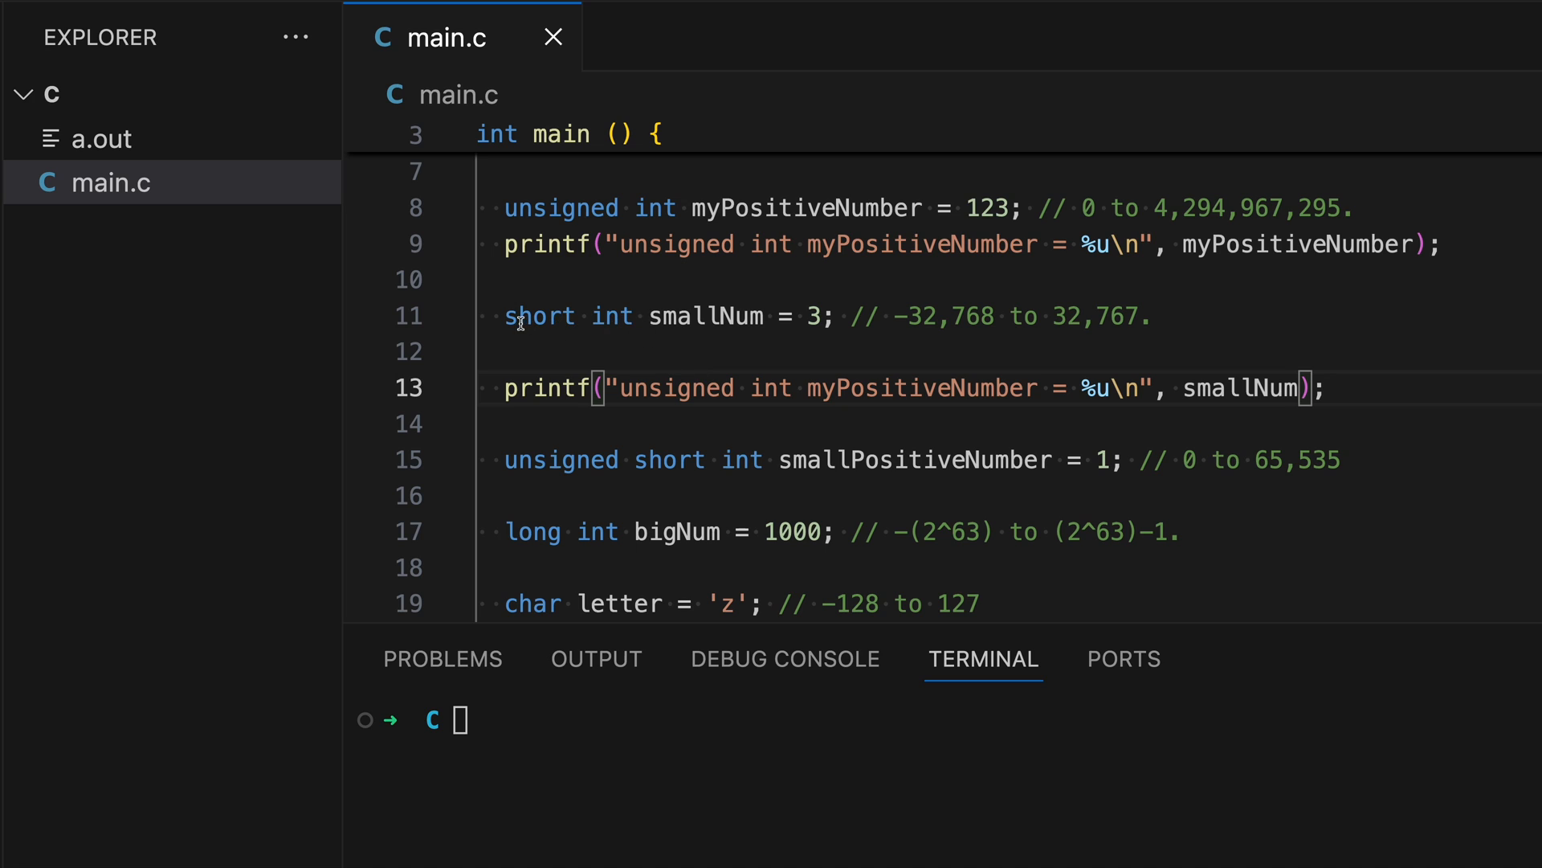
left_click_drag(503, 317, 762, 316)
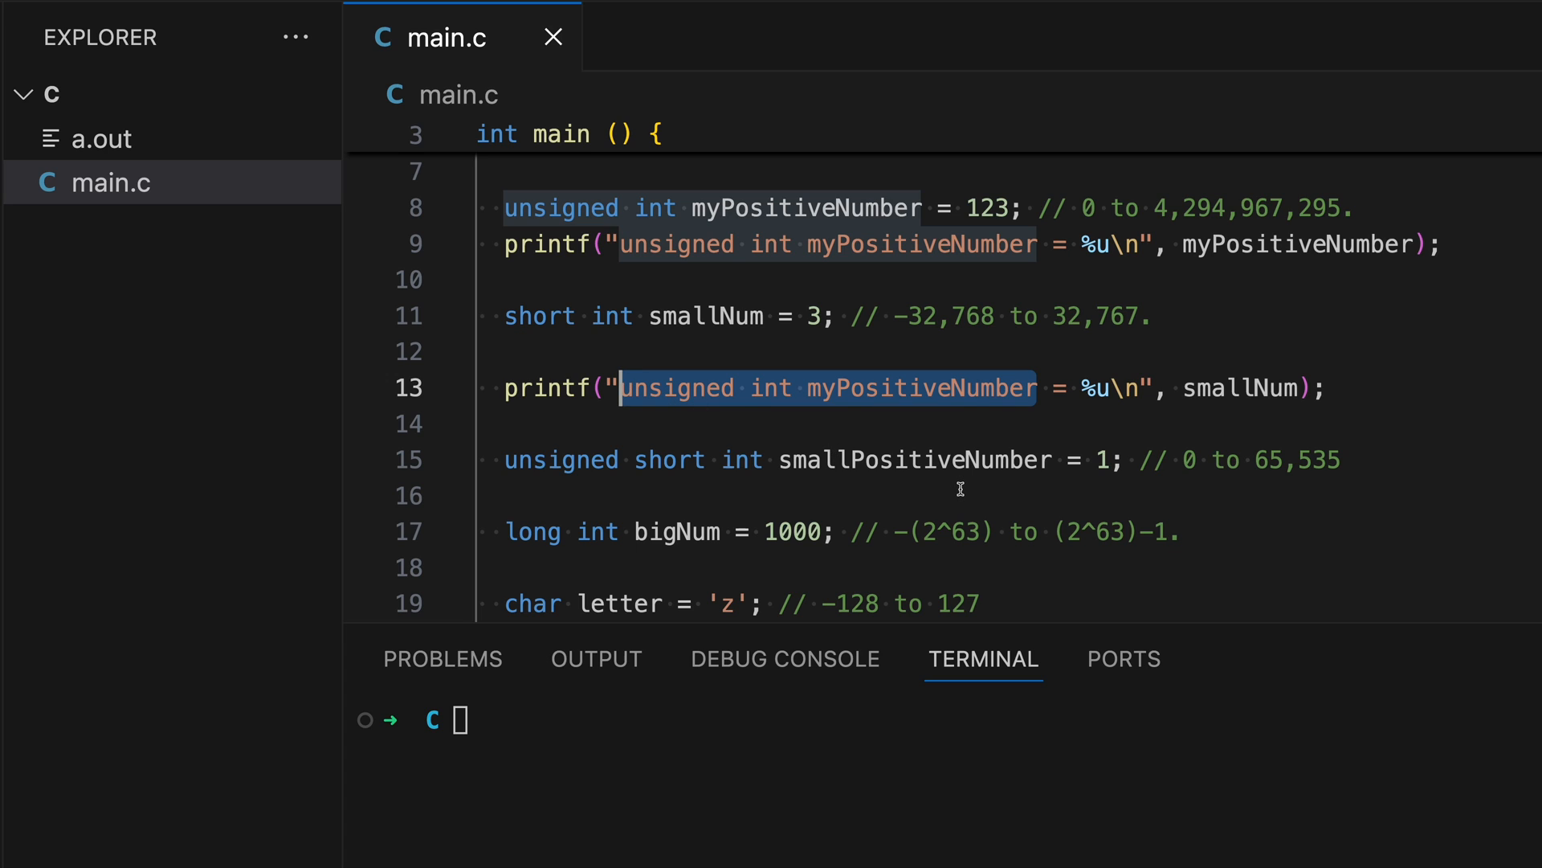
type("short int smallNum")
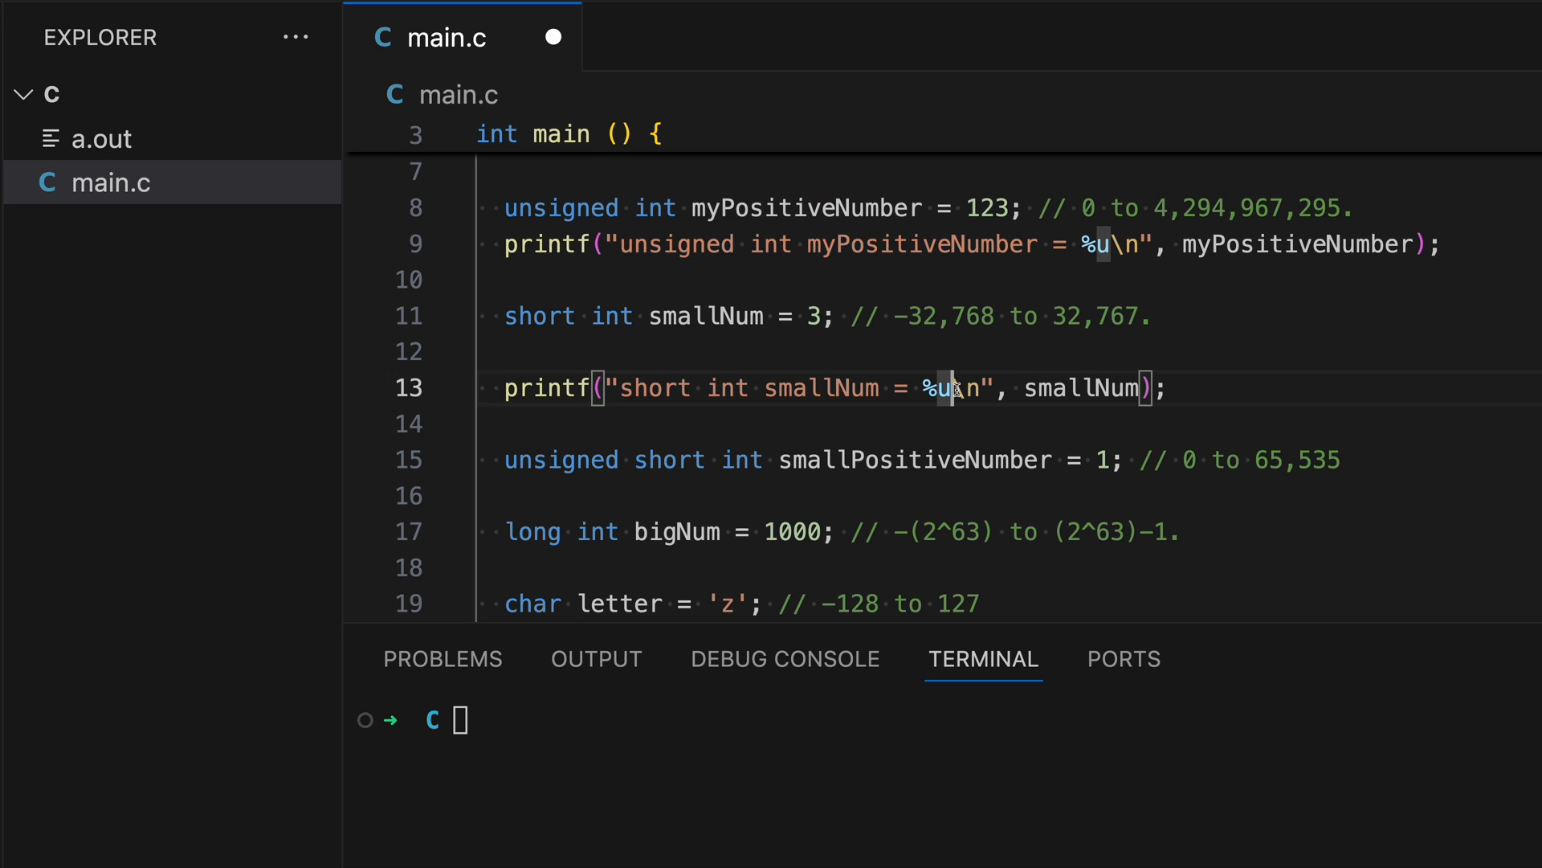
type("hd")
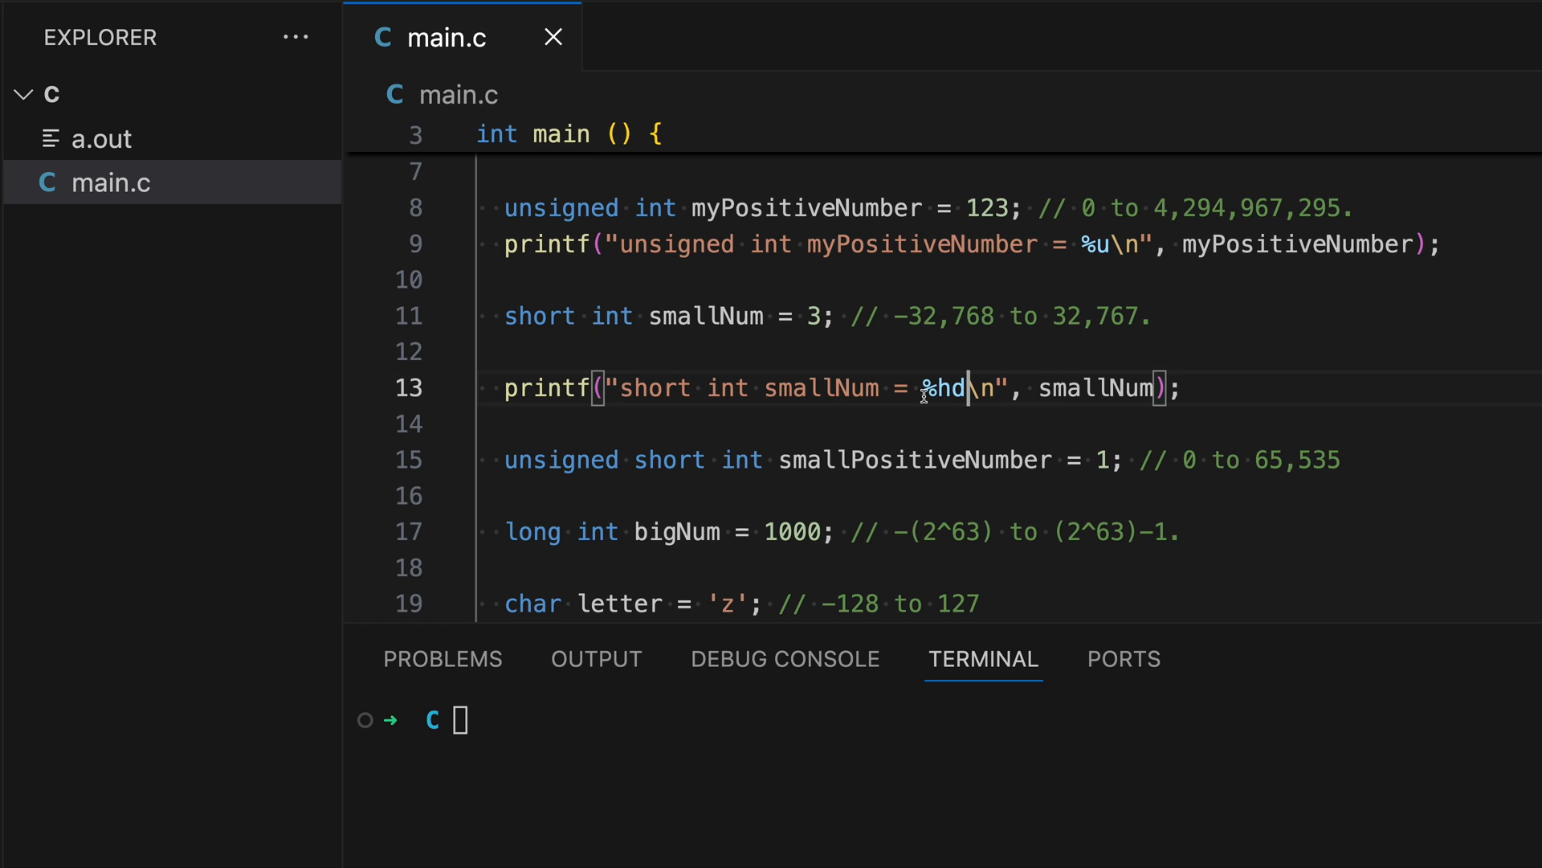
type("gcc main.c")
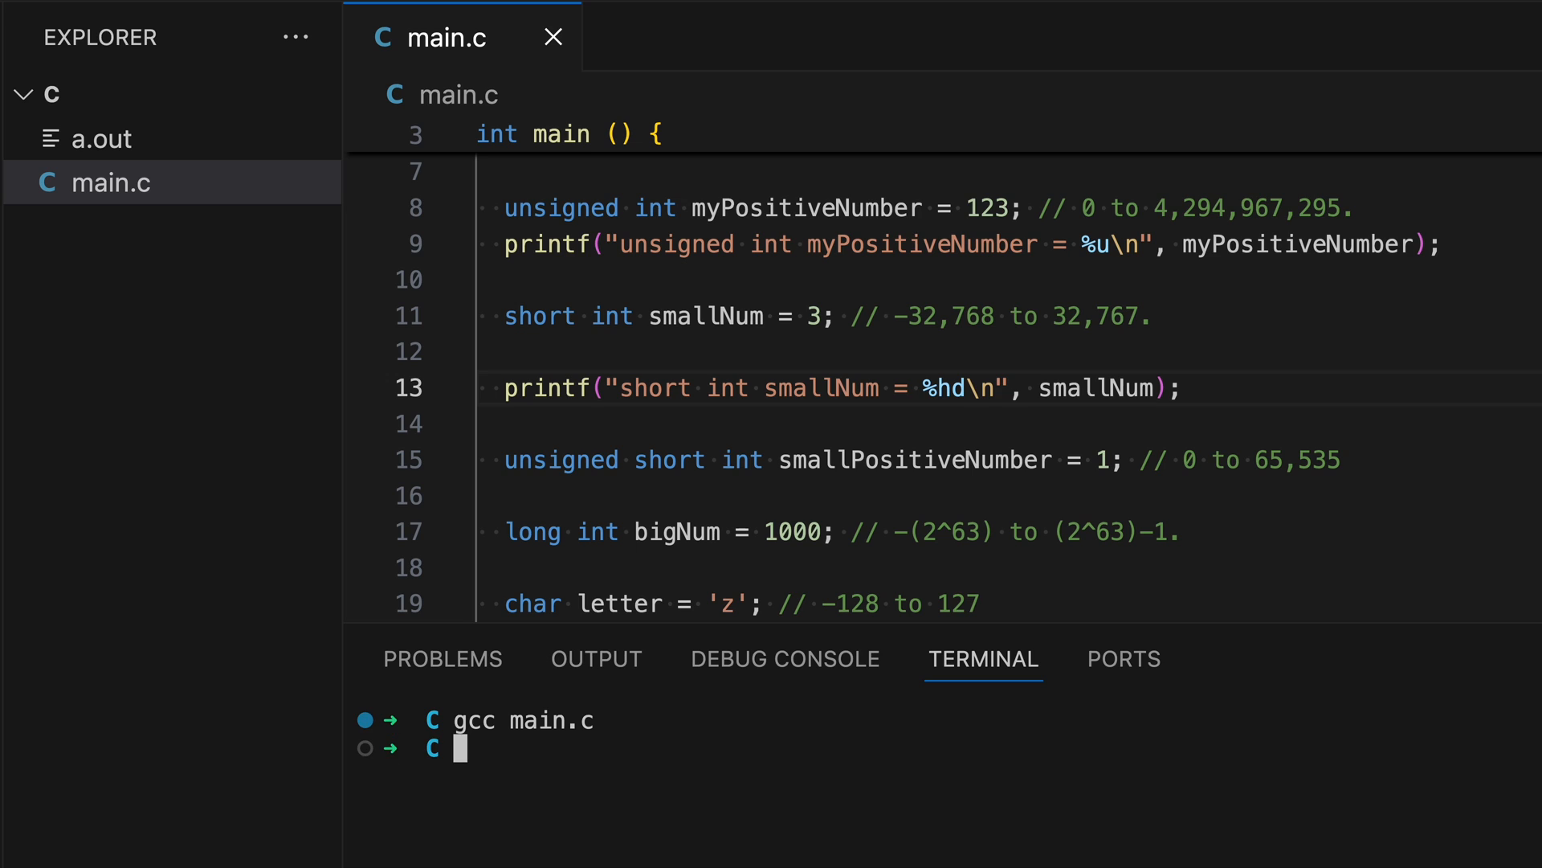
Step: Run ./a.out in the terminal to check the short int output
type("./")
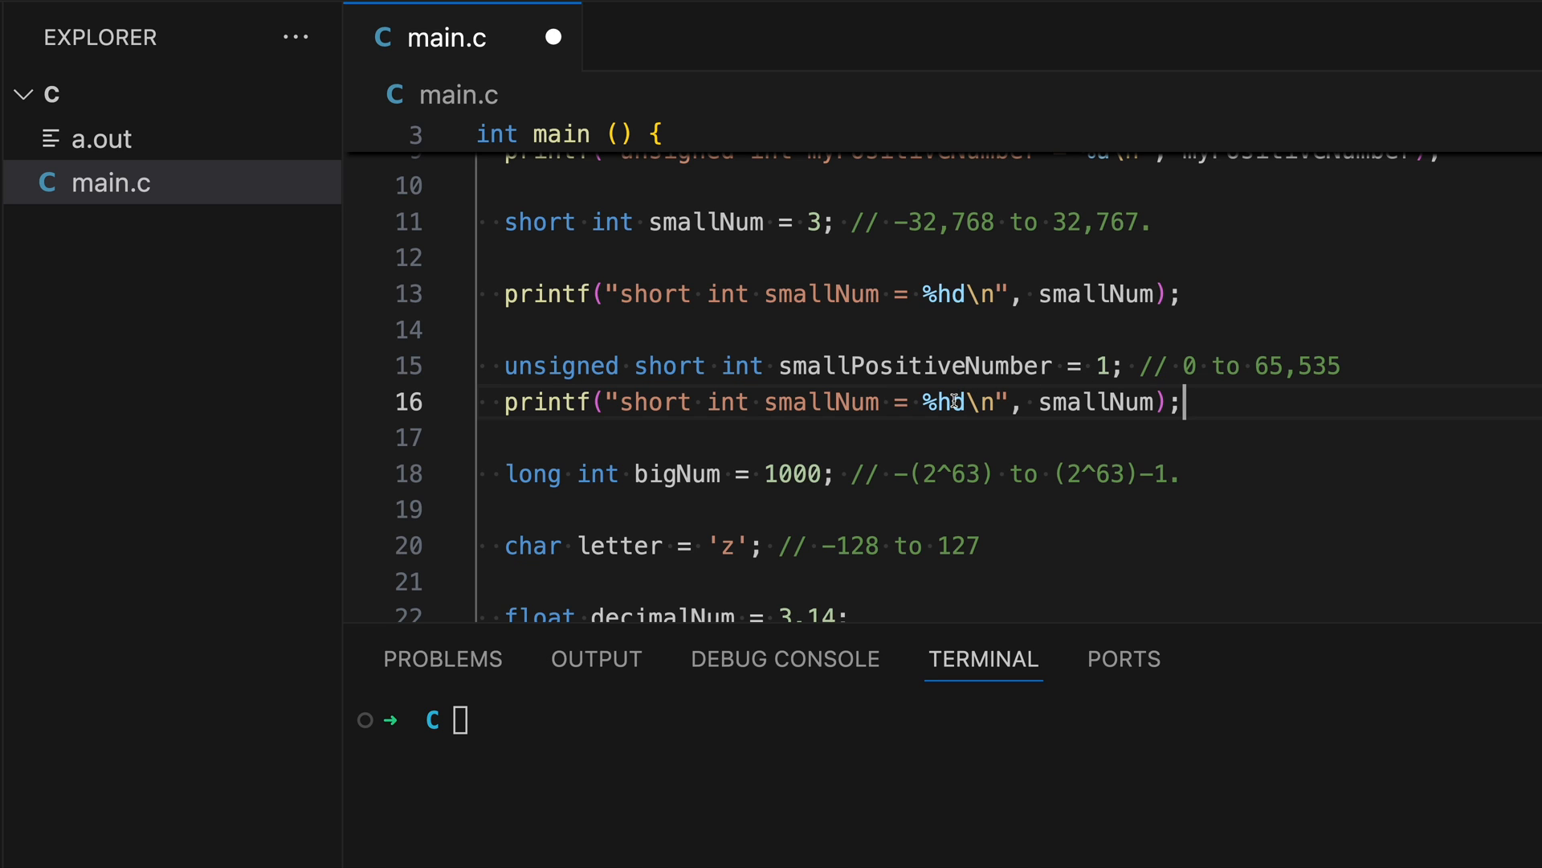
Step: Make the copied printf read "unsigned short int smallPositiveNumber = %hu\n" with smallPositiveNumber
type("smallPositiveNumber")
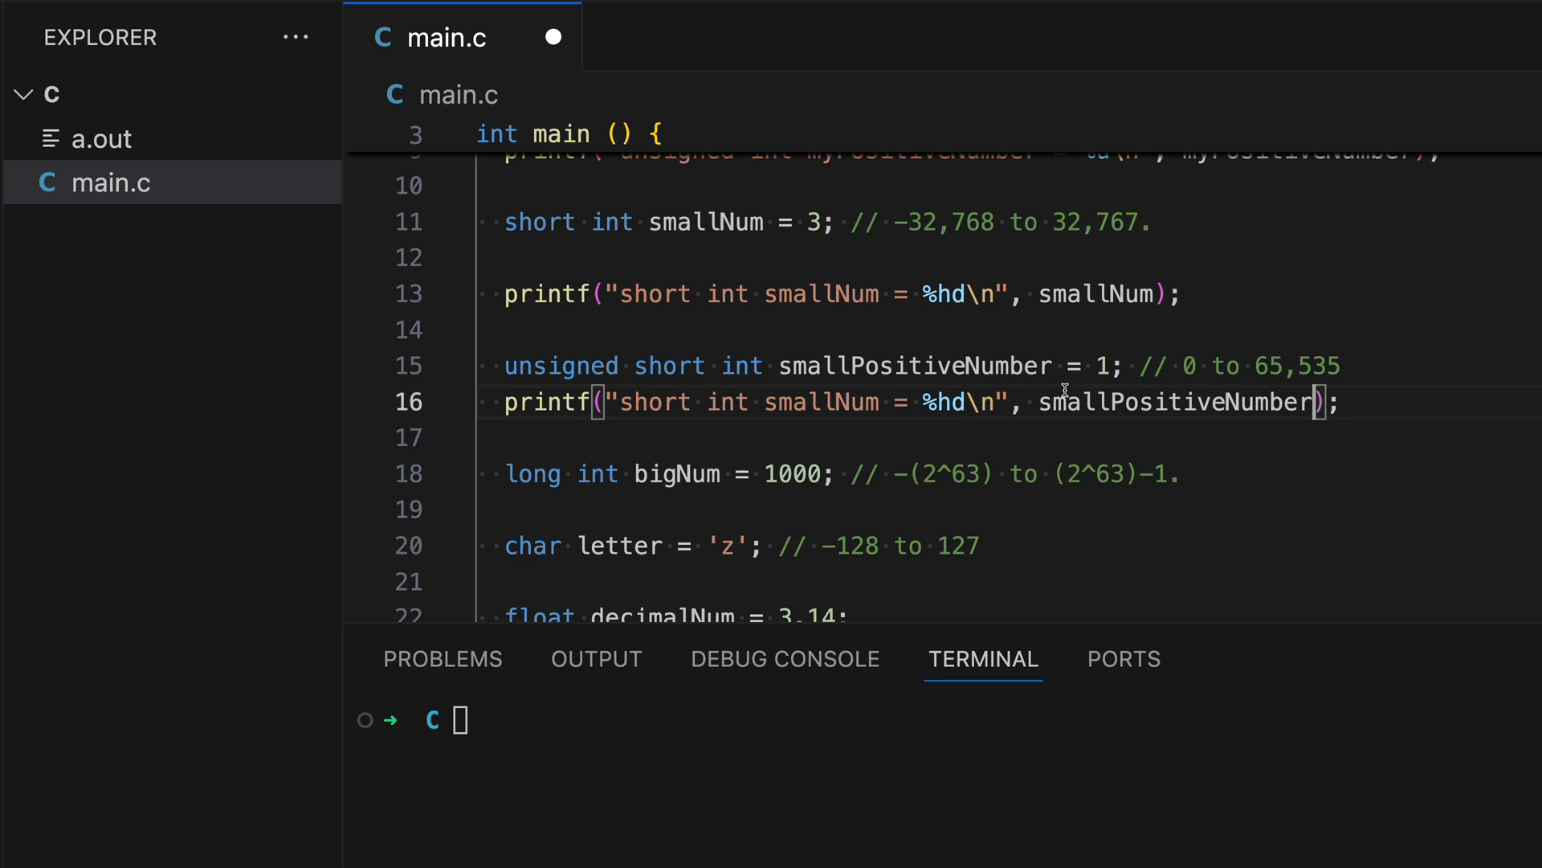
left_click_drag(506, 367, 1009, 367)
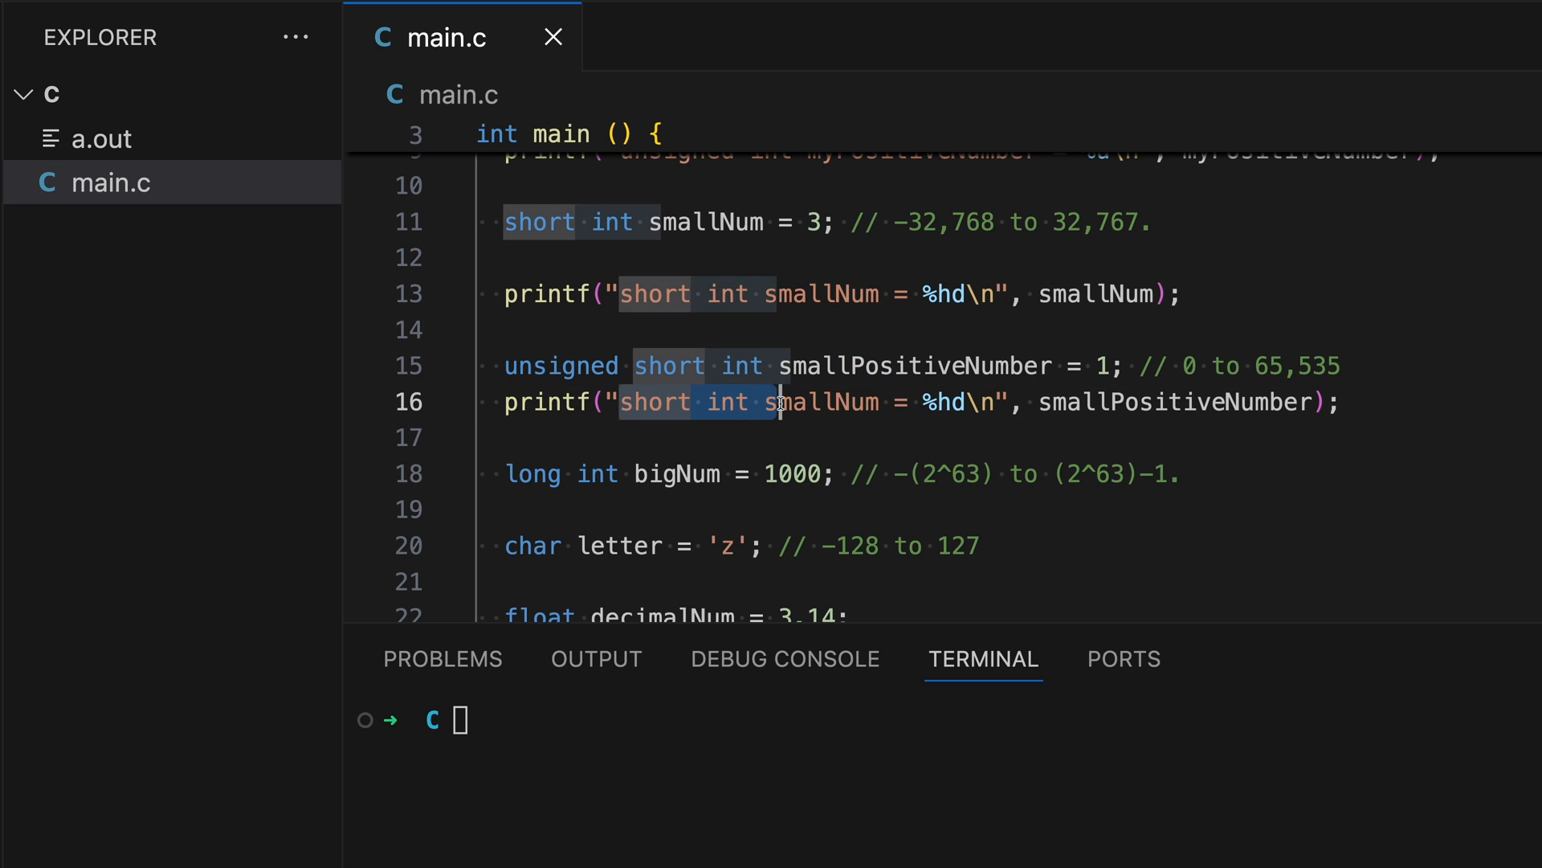
type("unsigned short int smallPositiveNumber")
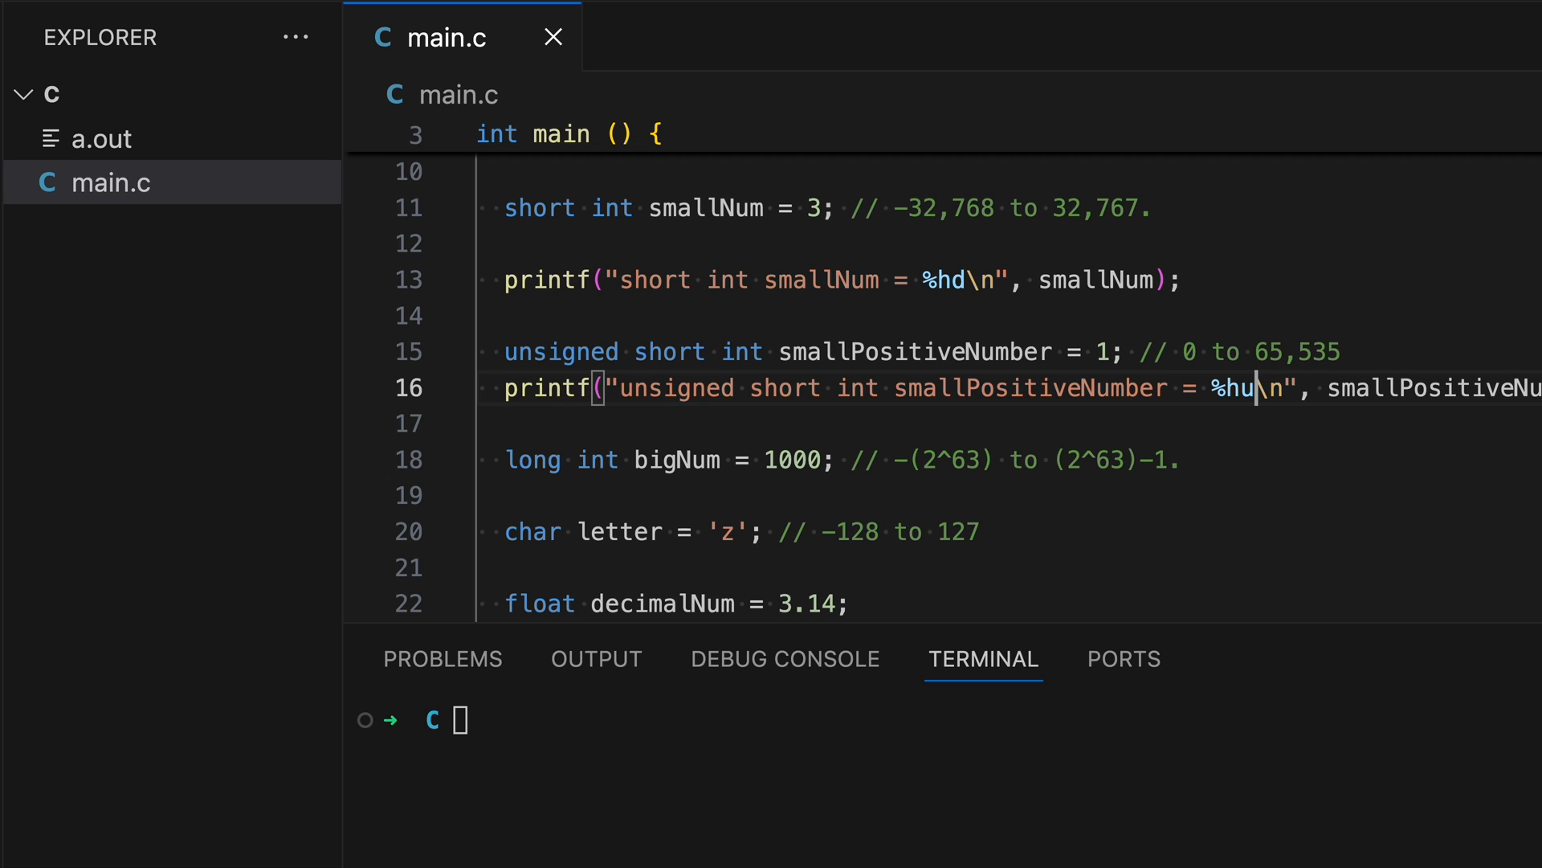
left_click(462, 720)
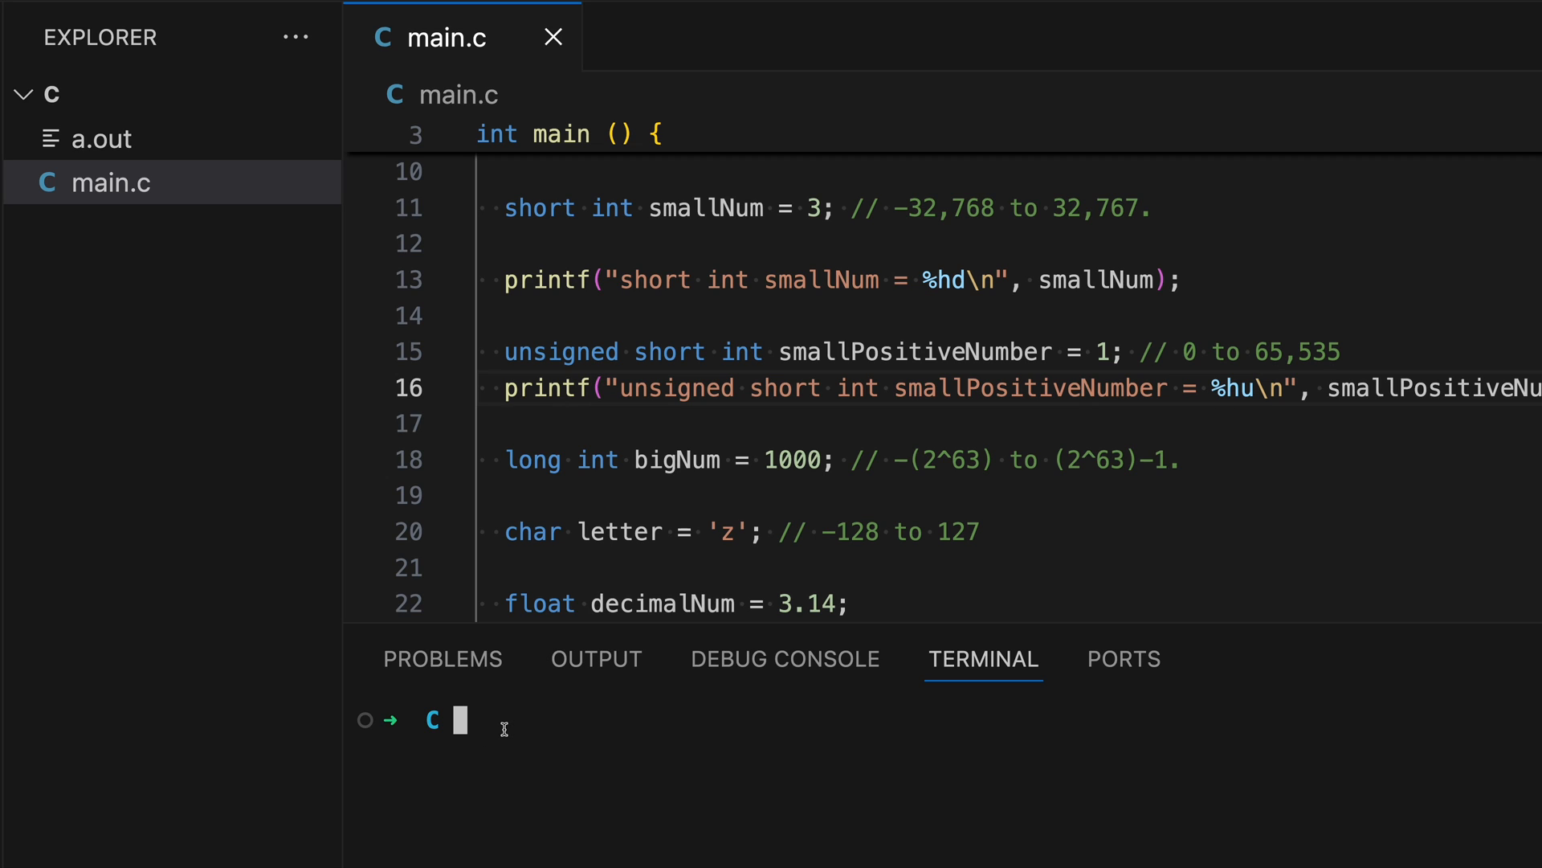
Step: Recompile with gcc main.c and run ./a.out, now printing smallPositiveNumber = 1 as well
type("gcc")
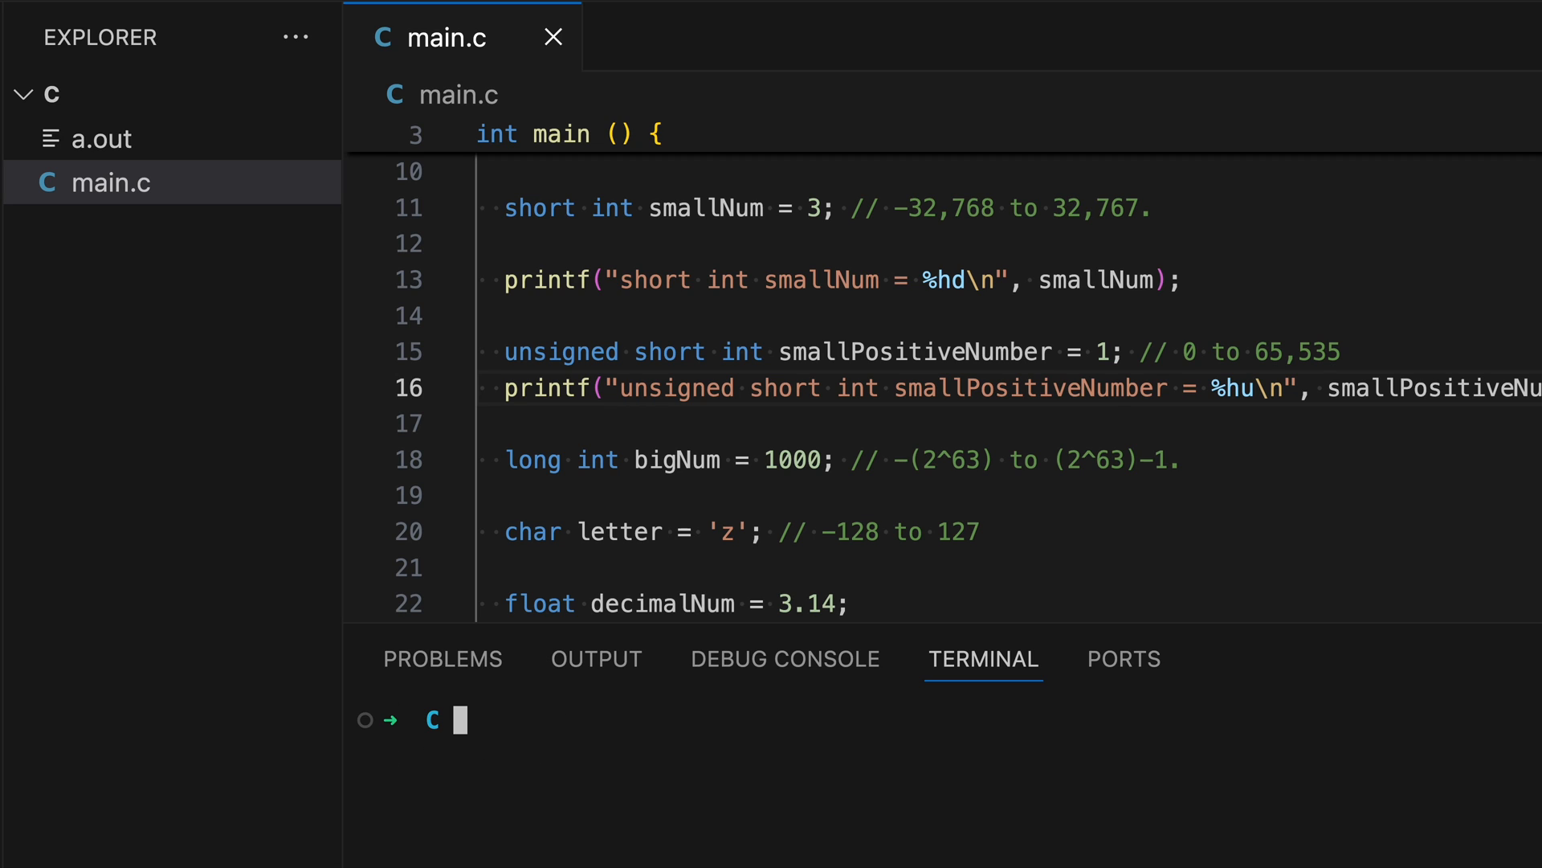
type("./a.out")
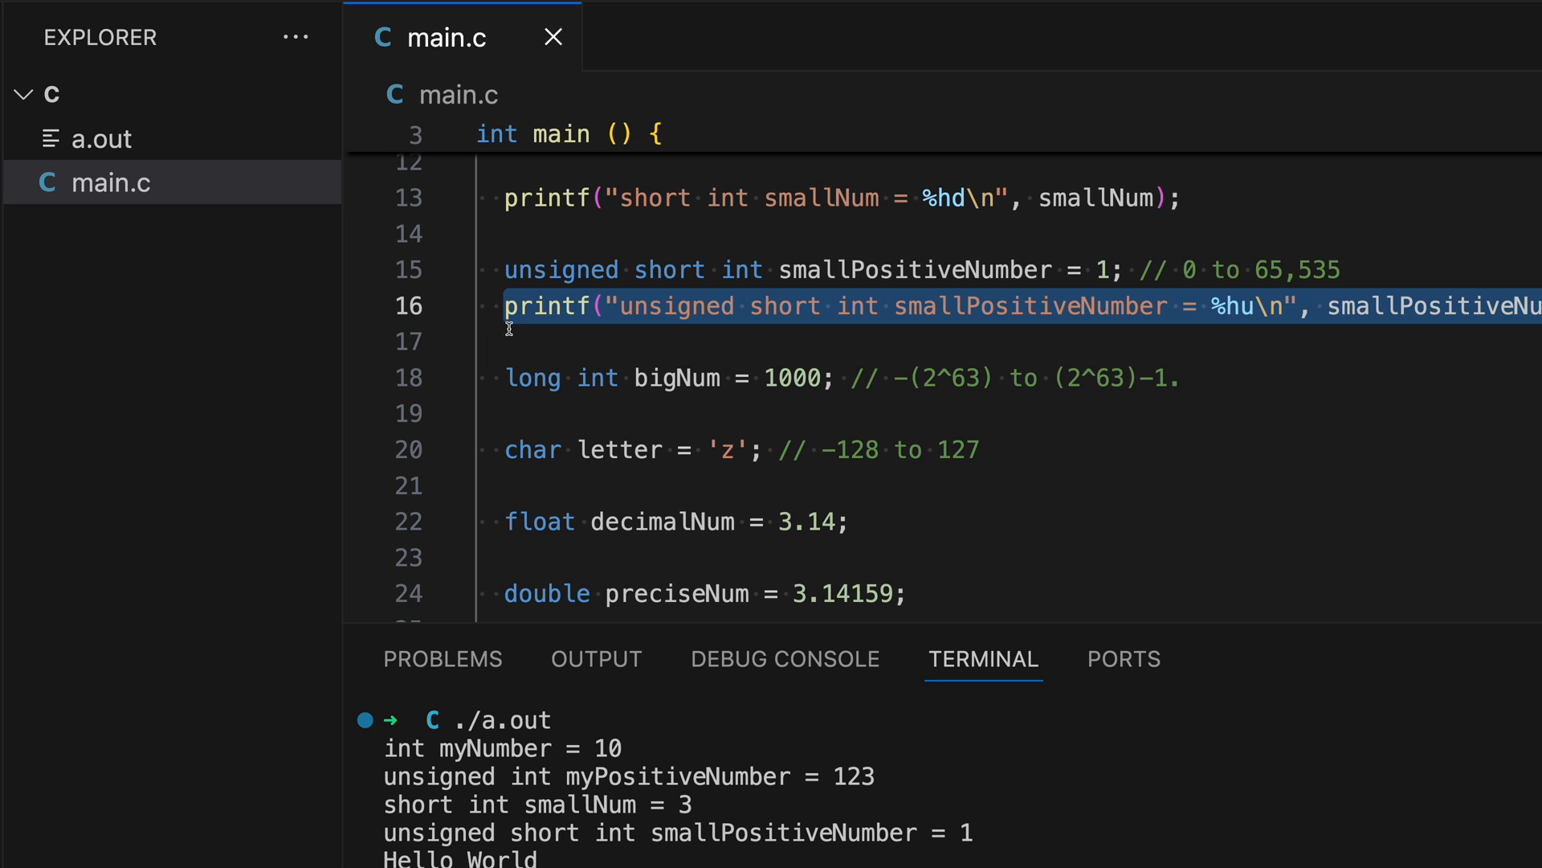
Step: Add a printf under bigNum labelled 'long int bigNum' printing bigNum with %ld
left_click(1187, 378)
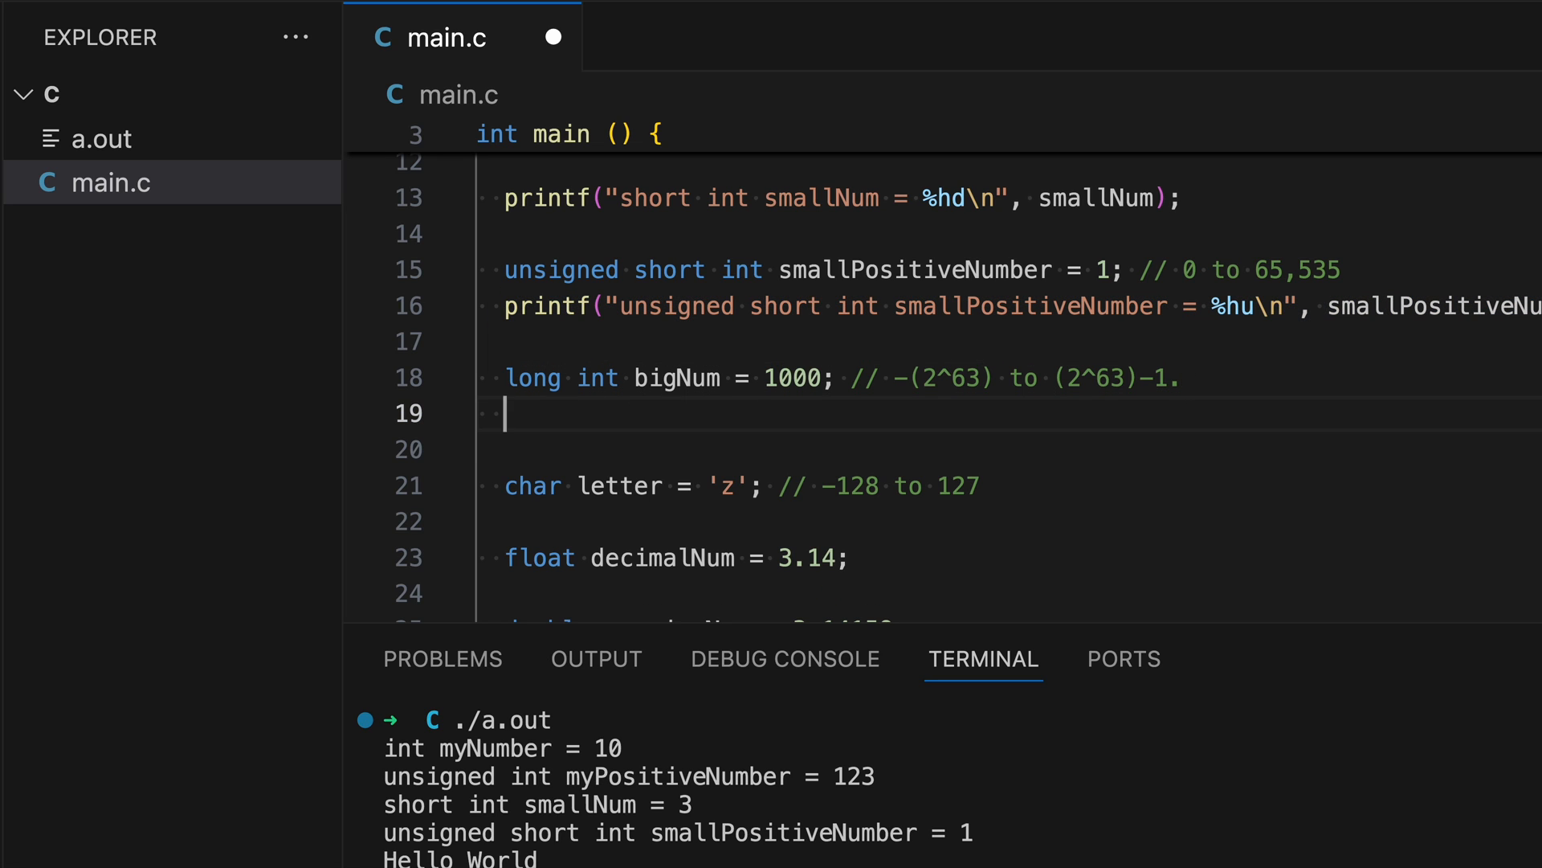
type("printf(\"unsigned short int smallPositiveNumber = %hu\\n\", smallPositiveNumber);")
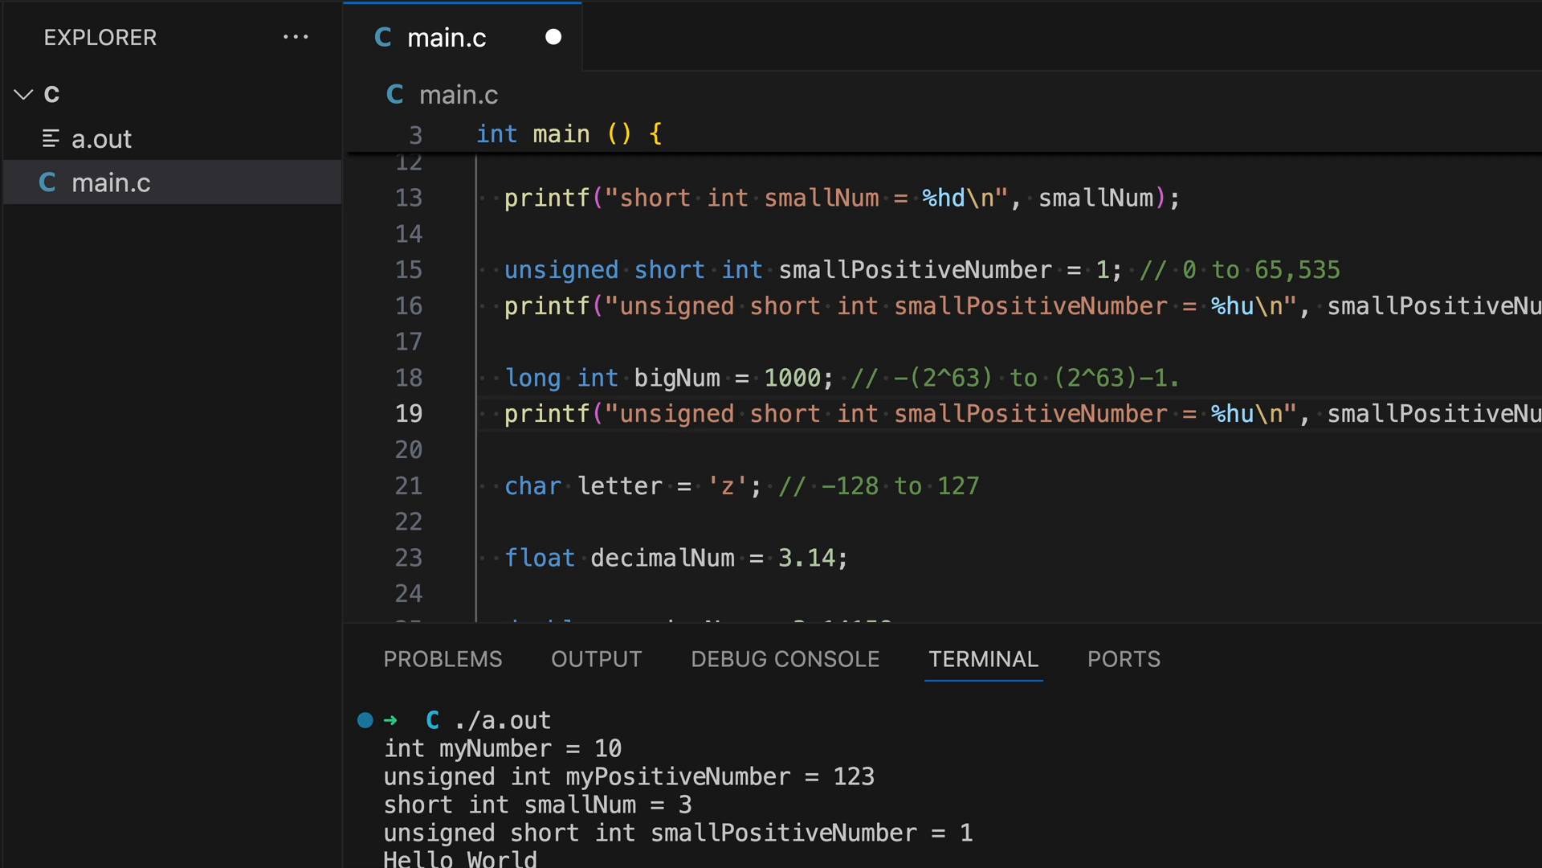
left_click(505, 377)
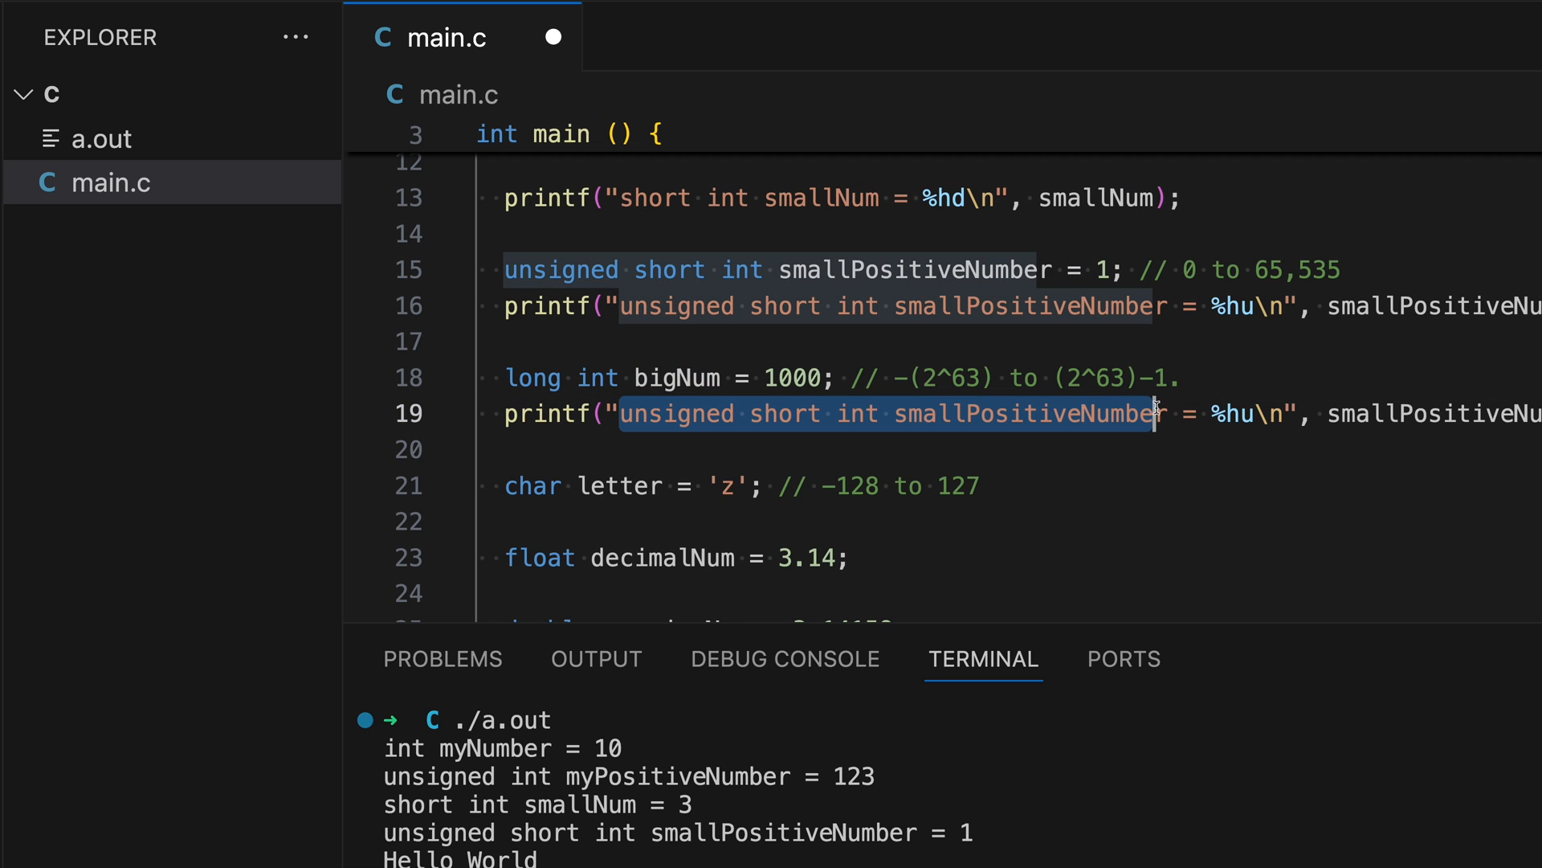
type("long int bigNum")
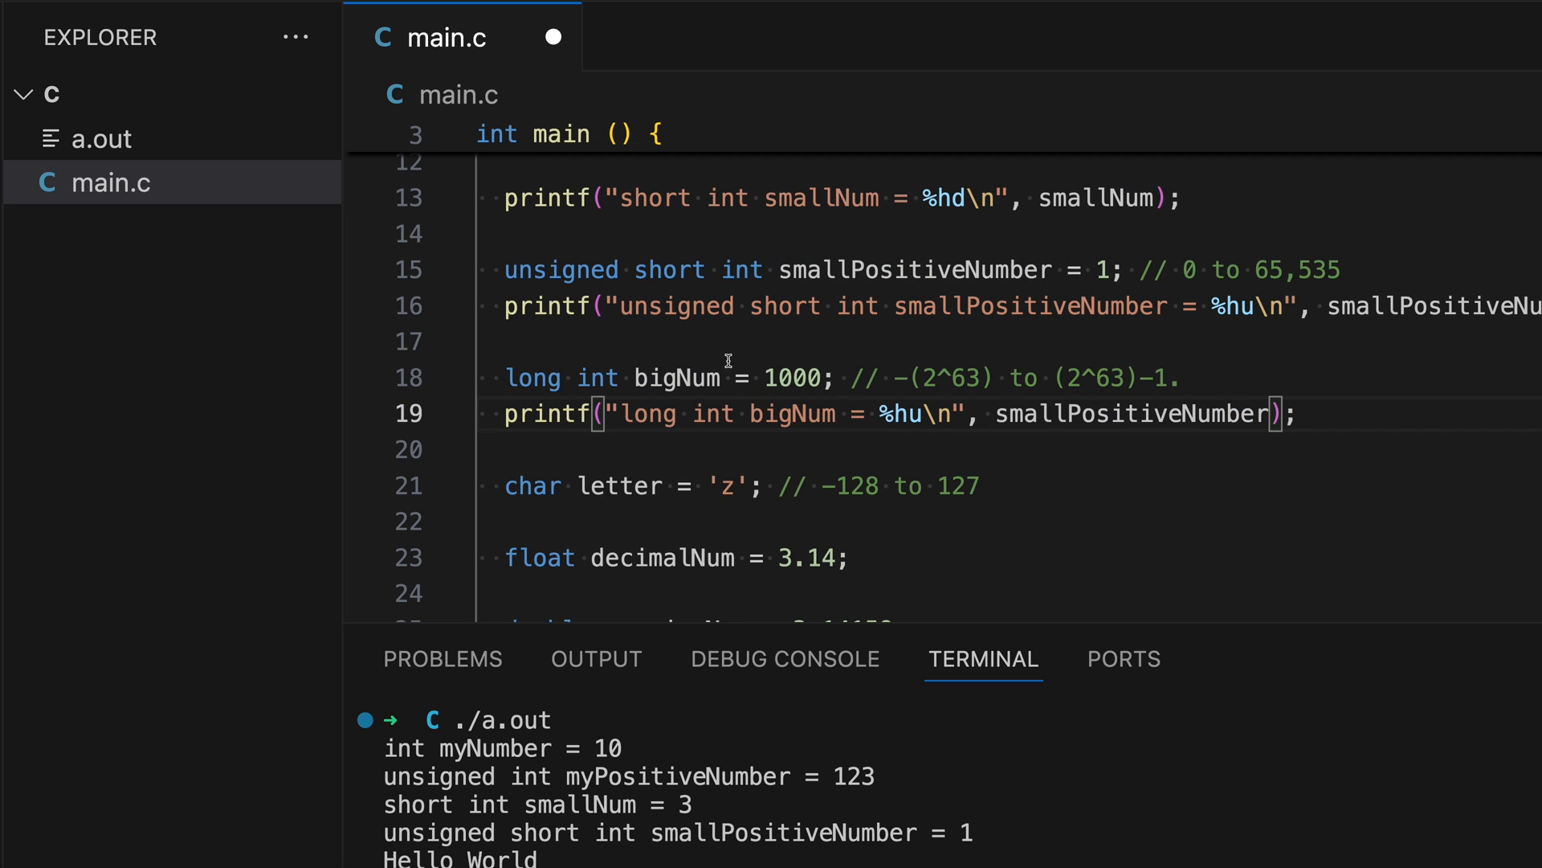
type("bigNum")
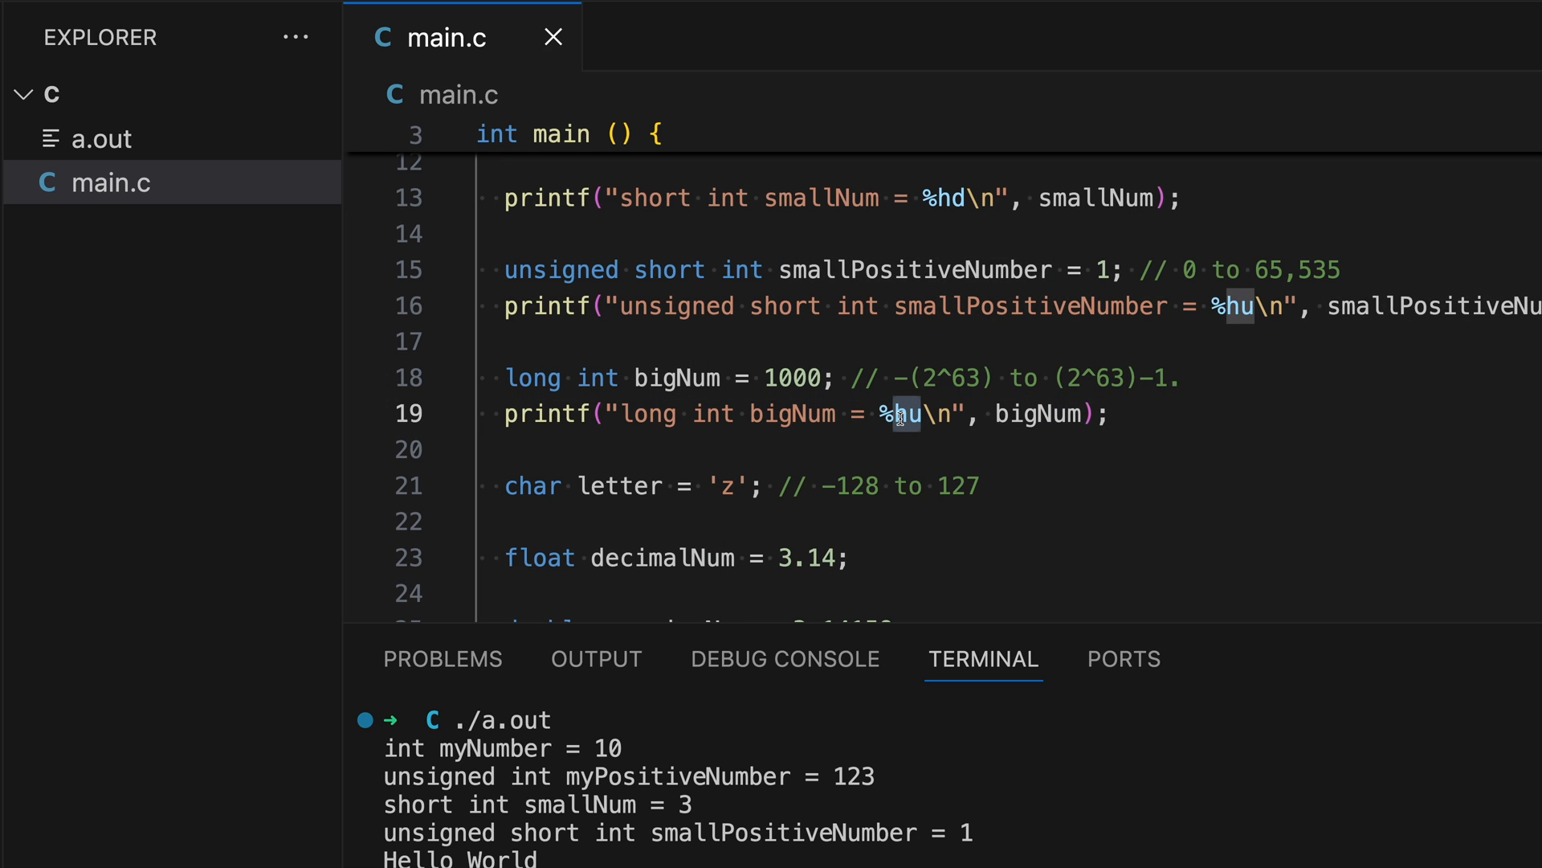
type("ld")
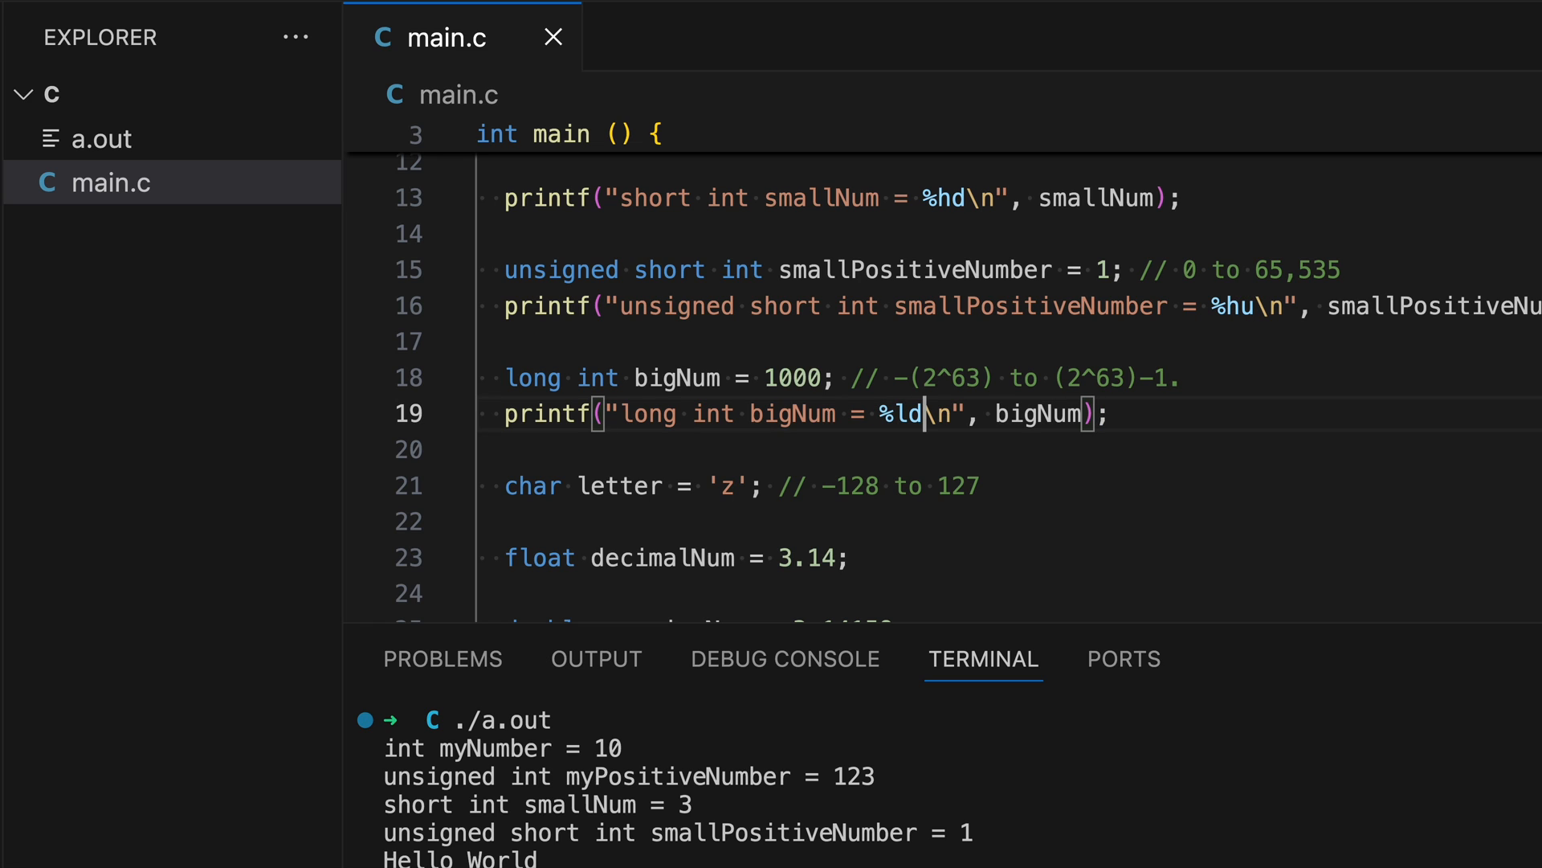
Step: Compile with gcc main.c and run ./a.out to show long int bigNum = 1000
scroll("down", 3)
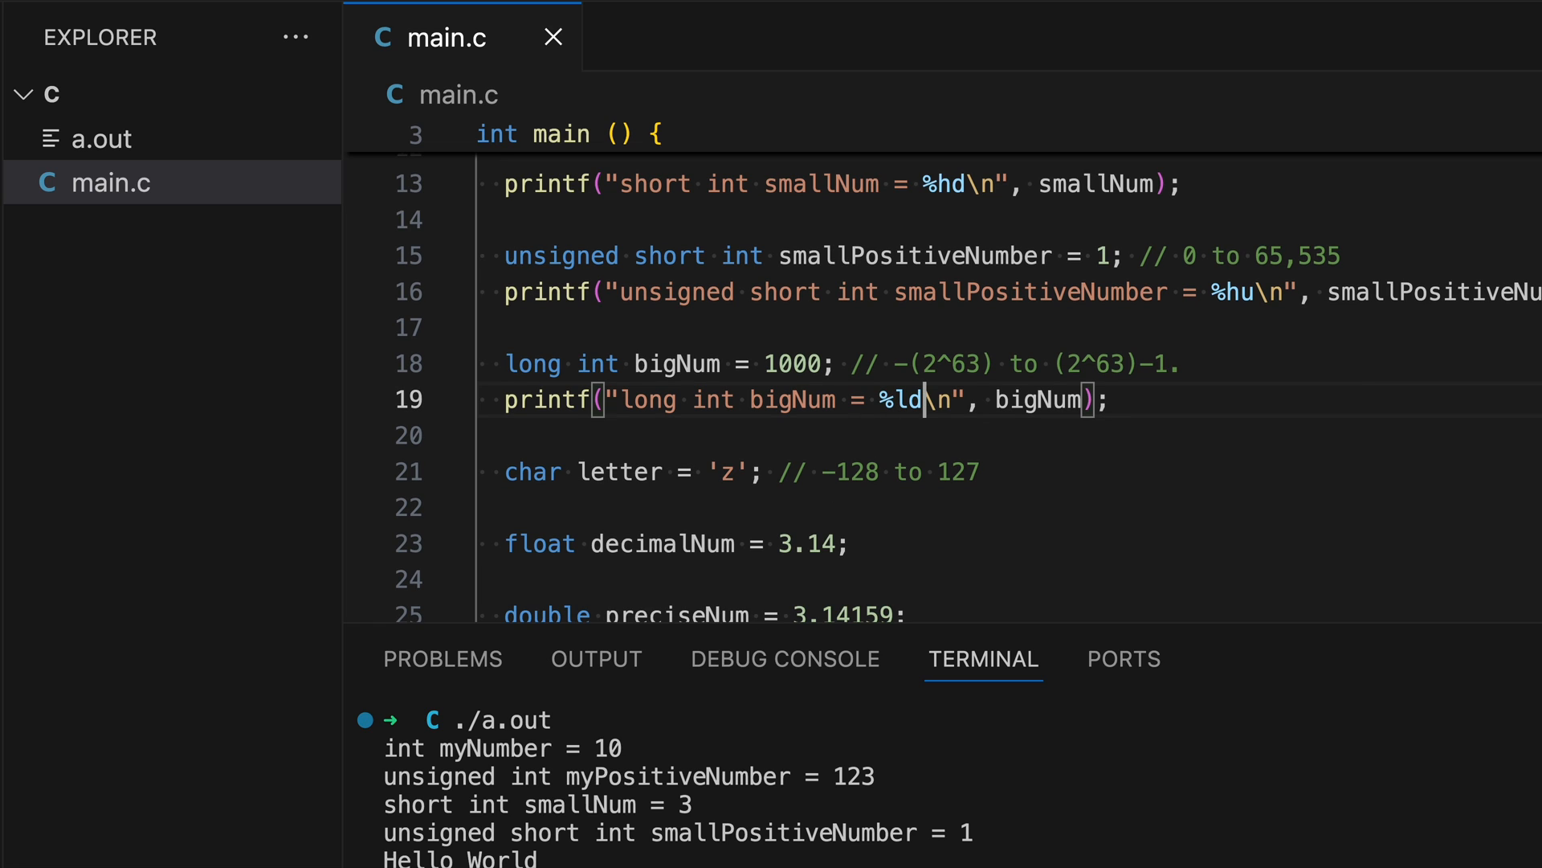
type("gcc main.c")
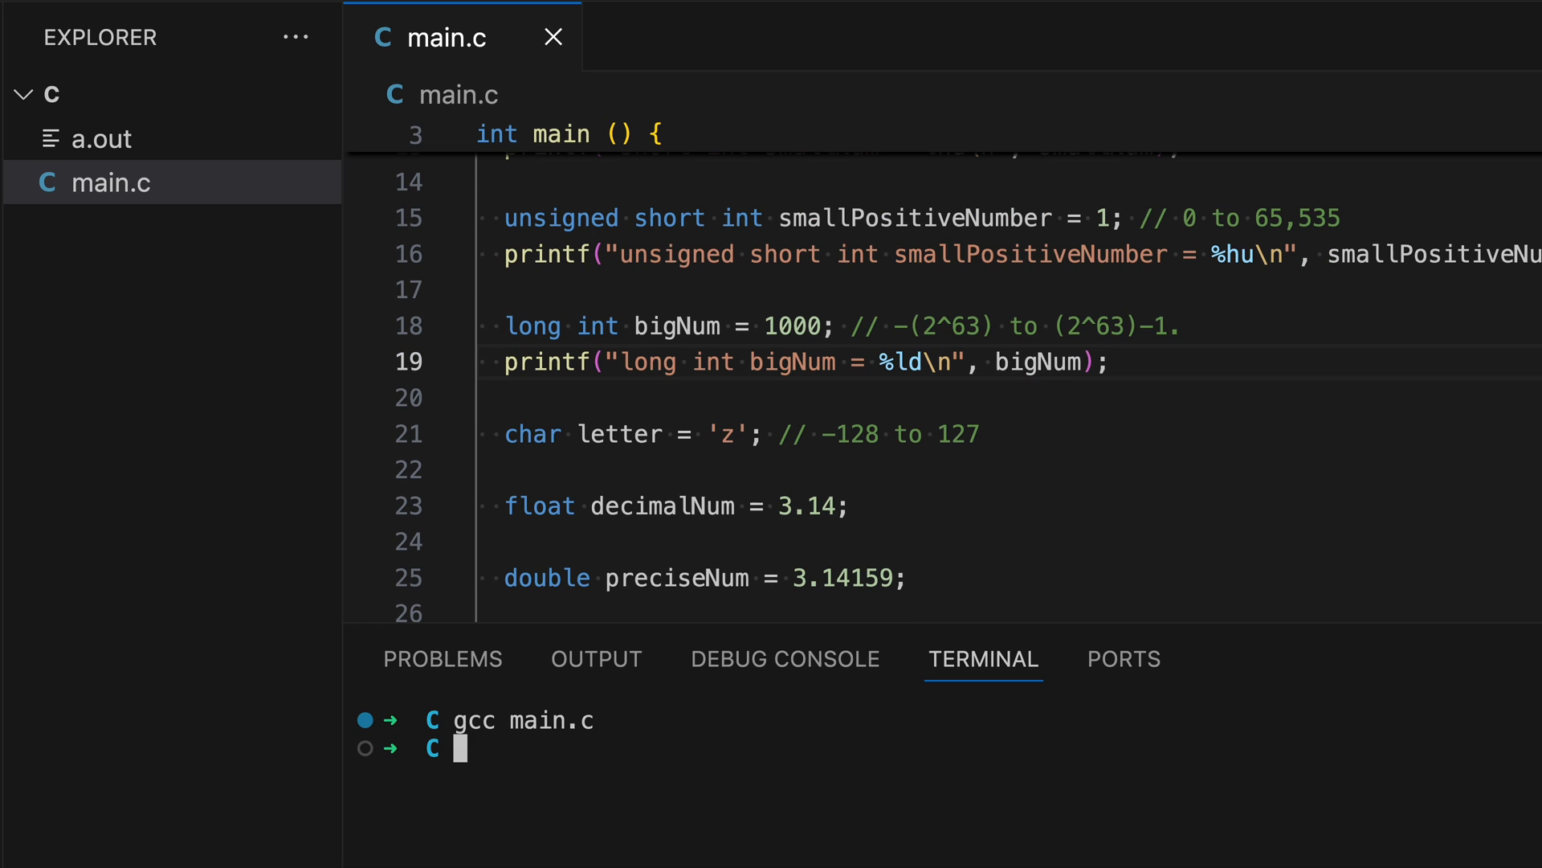
type("./a.out")
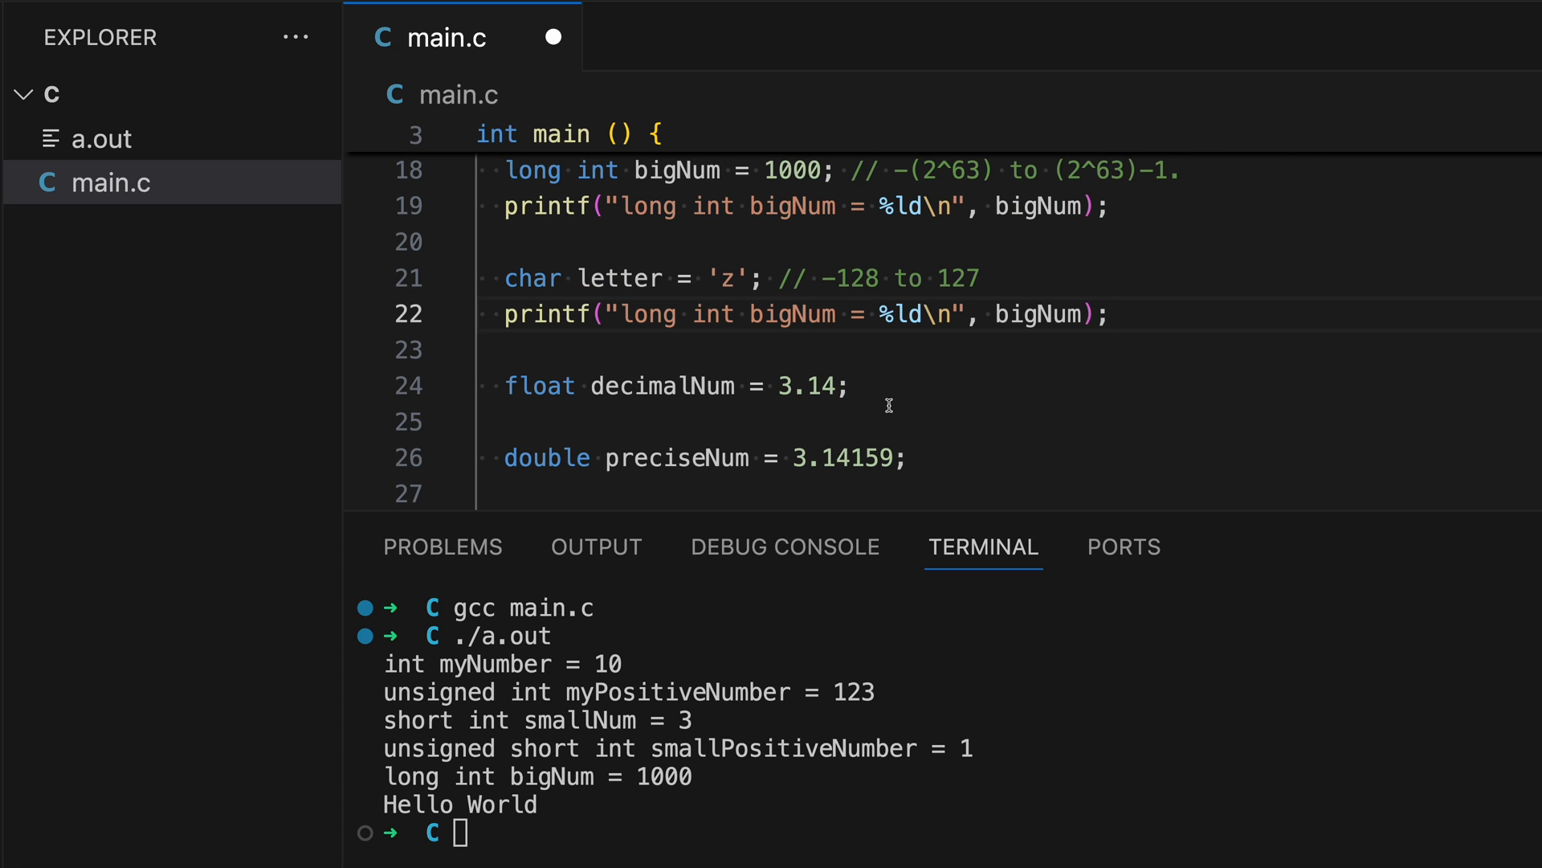
Step: Change the copied print to 'char letter' with %c, then clear and run ./a.out to show z
left_click_drag(502, 278, 664, 278)
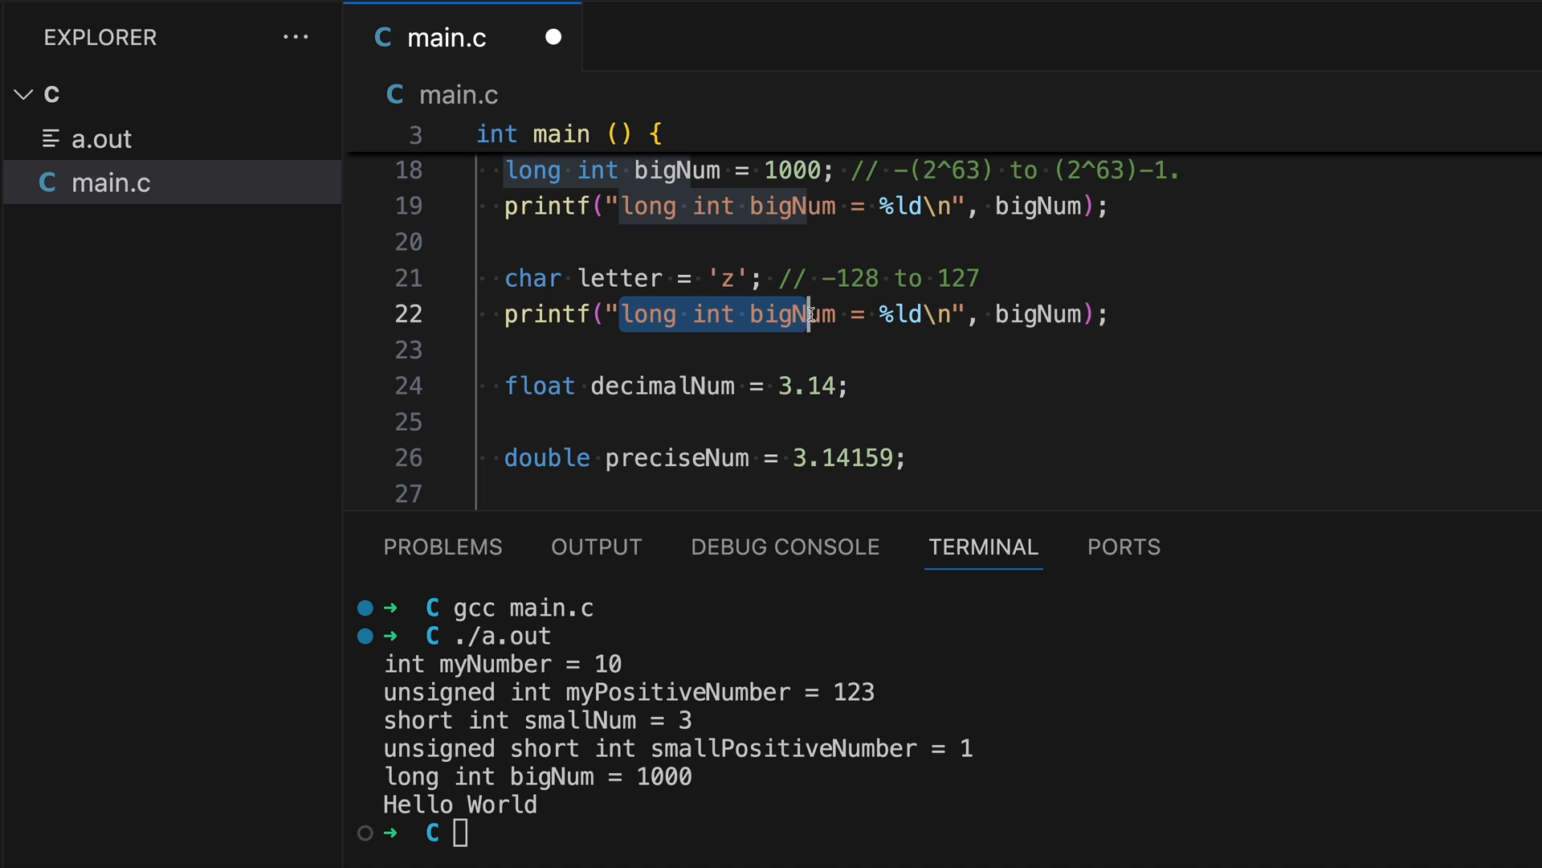
type("char letter")
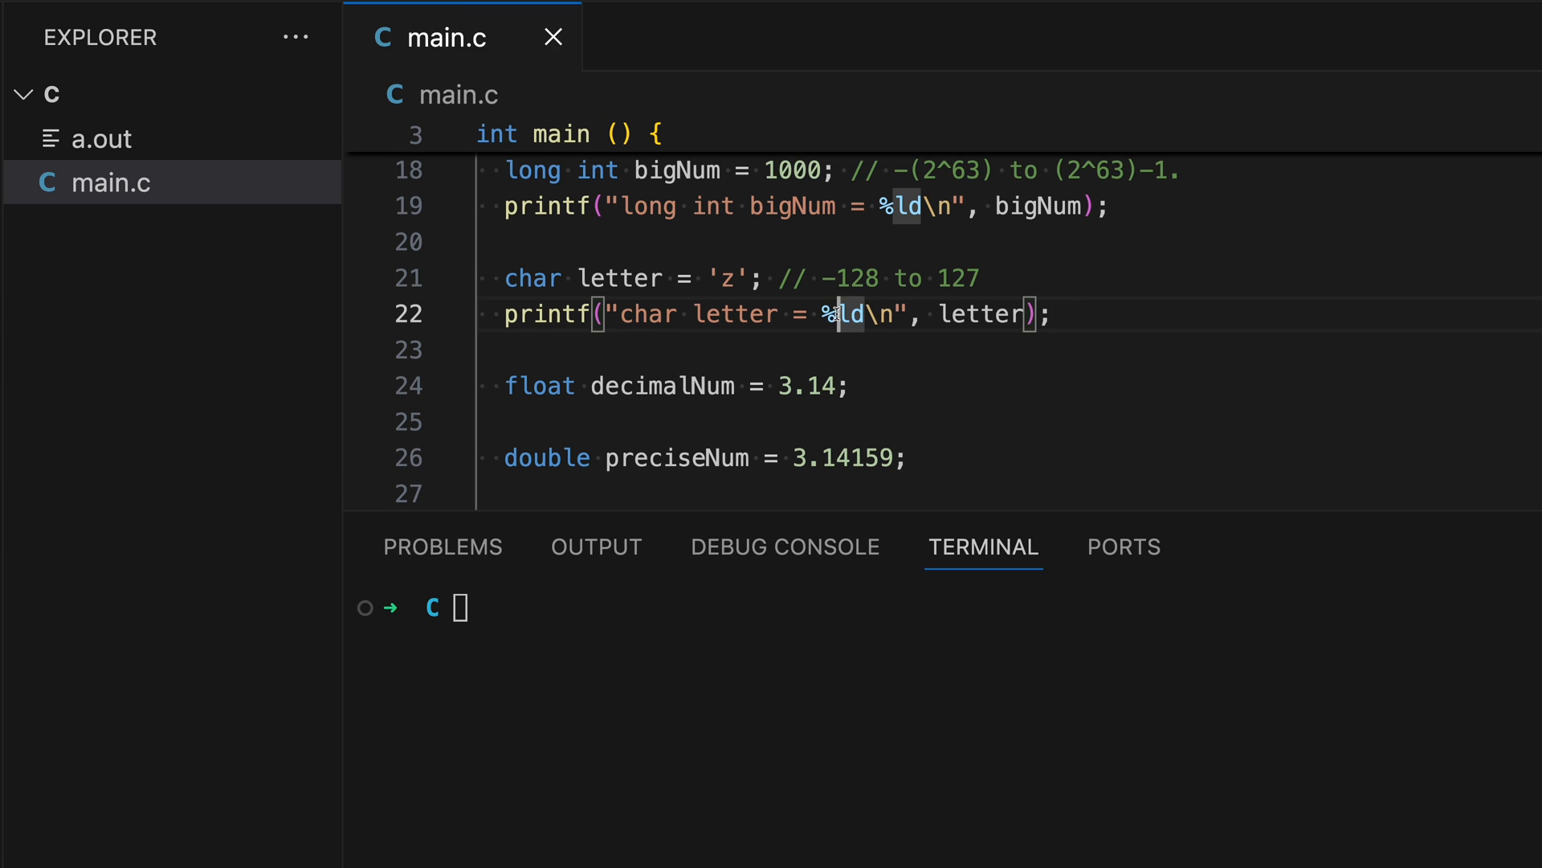
type("c")
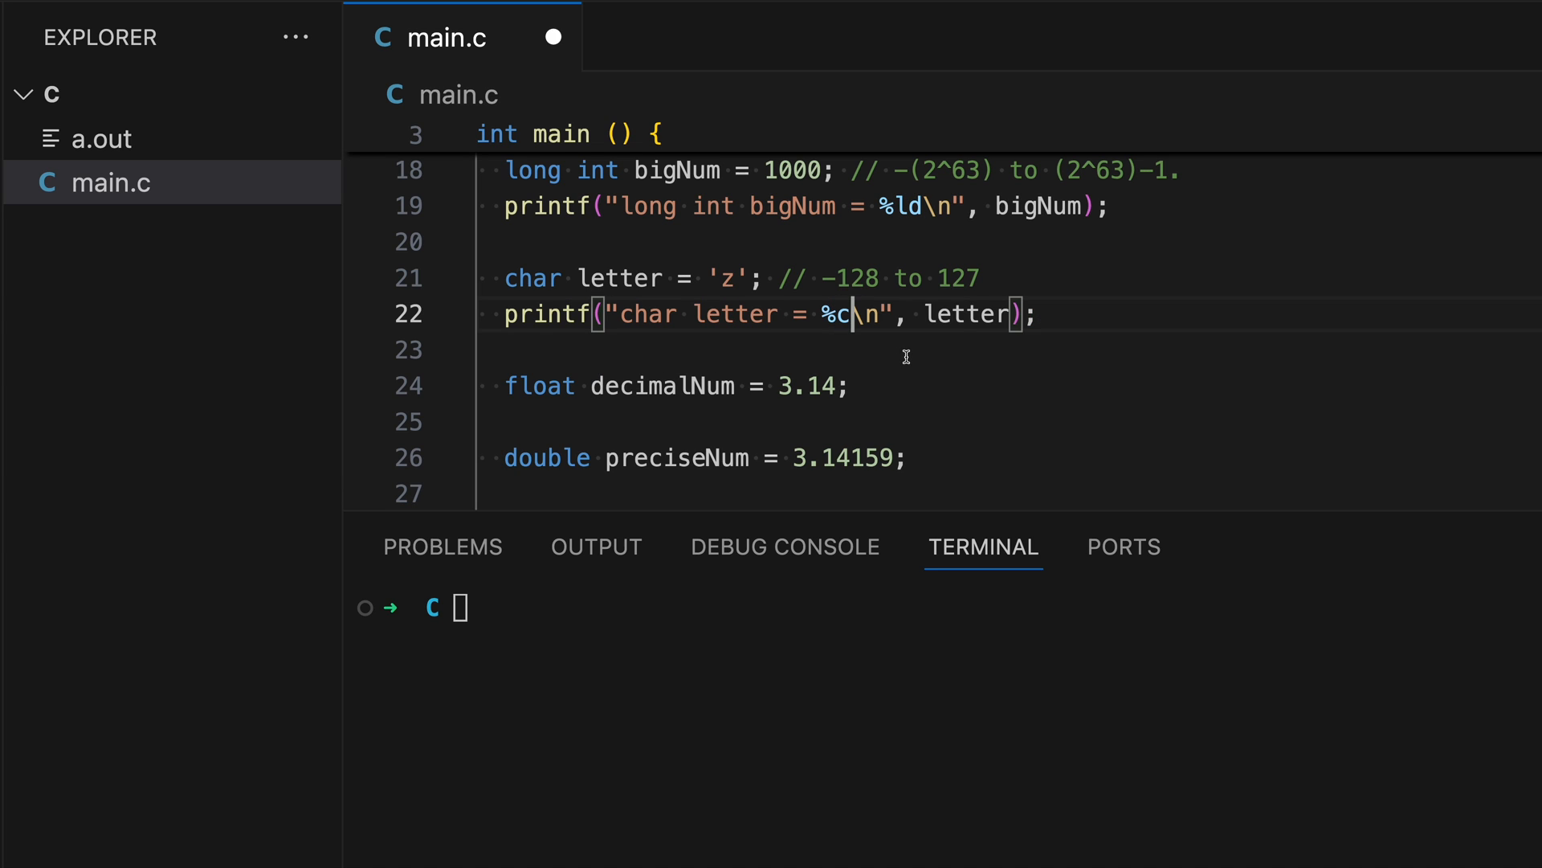
type("cle")
left_click(975, 608)
type("gcc main.c")
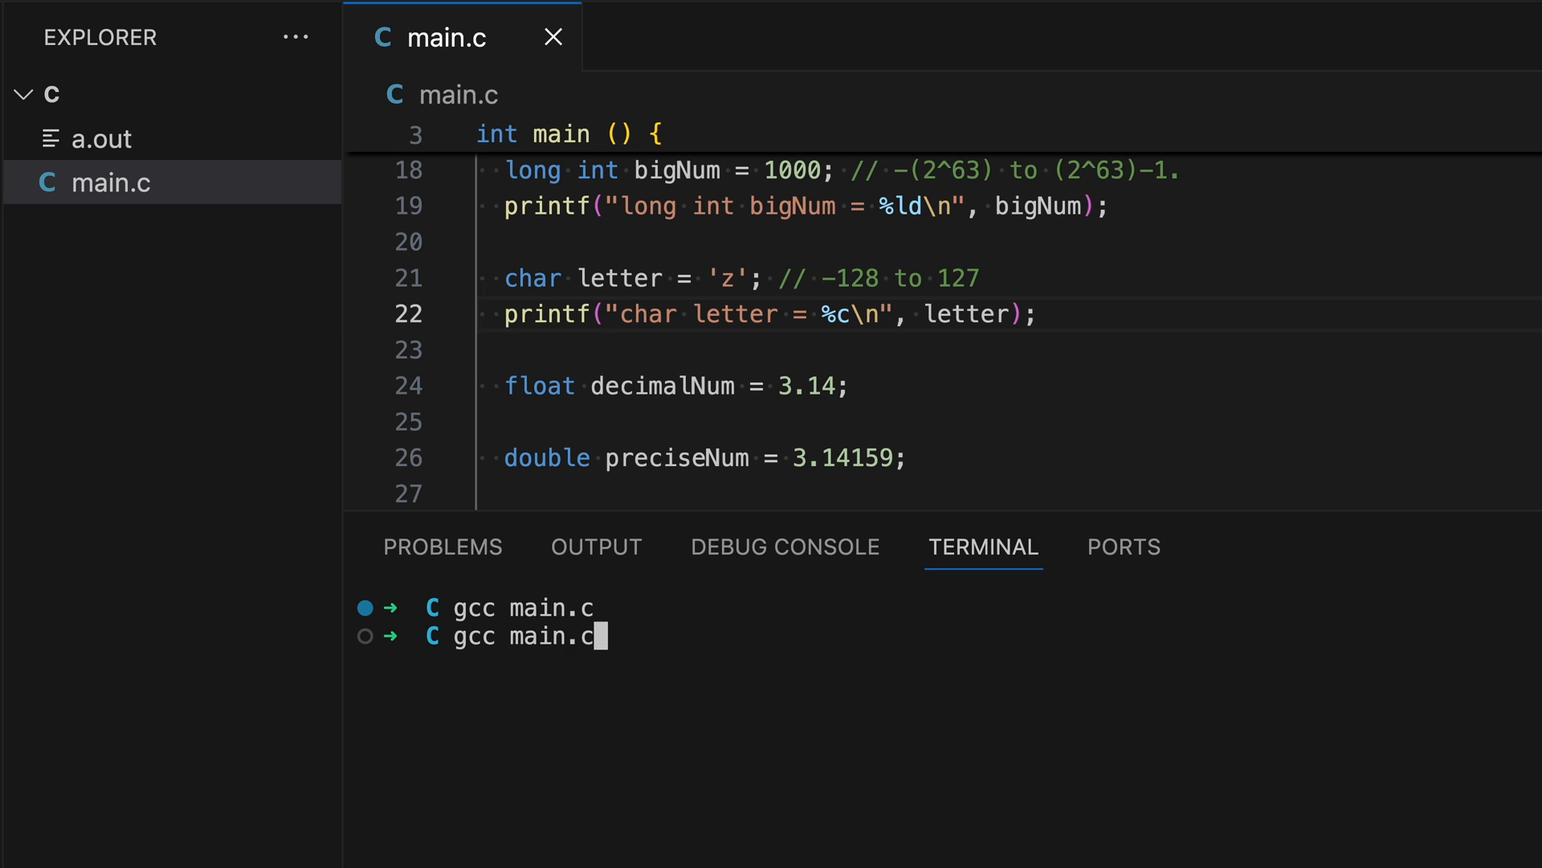
type("./a.out")
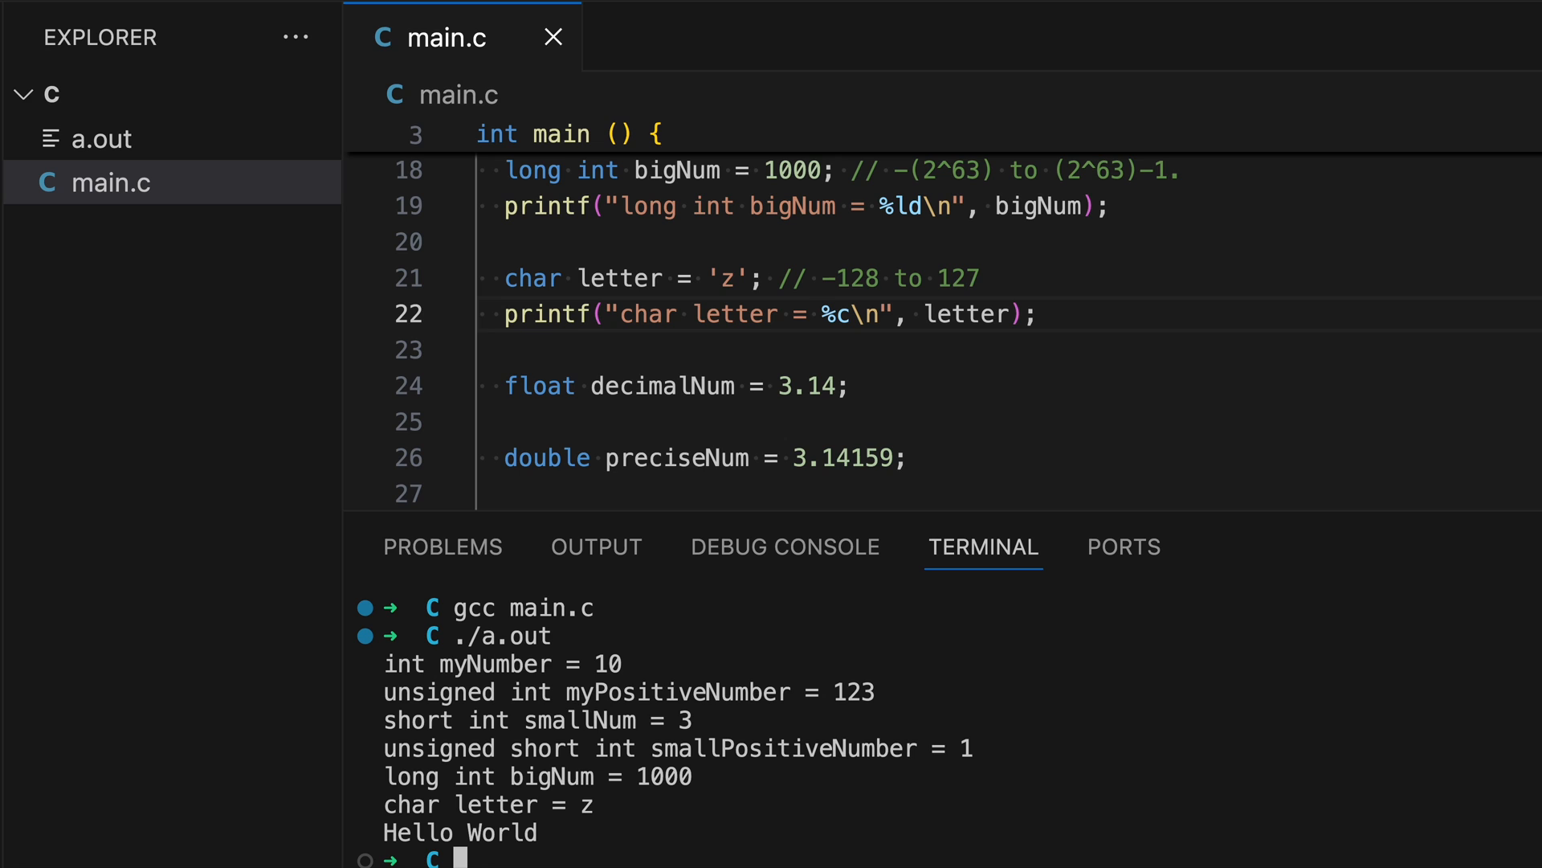
mouse_move(617, 598)
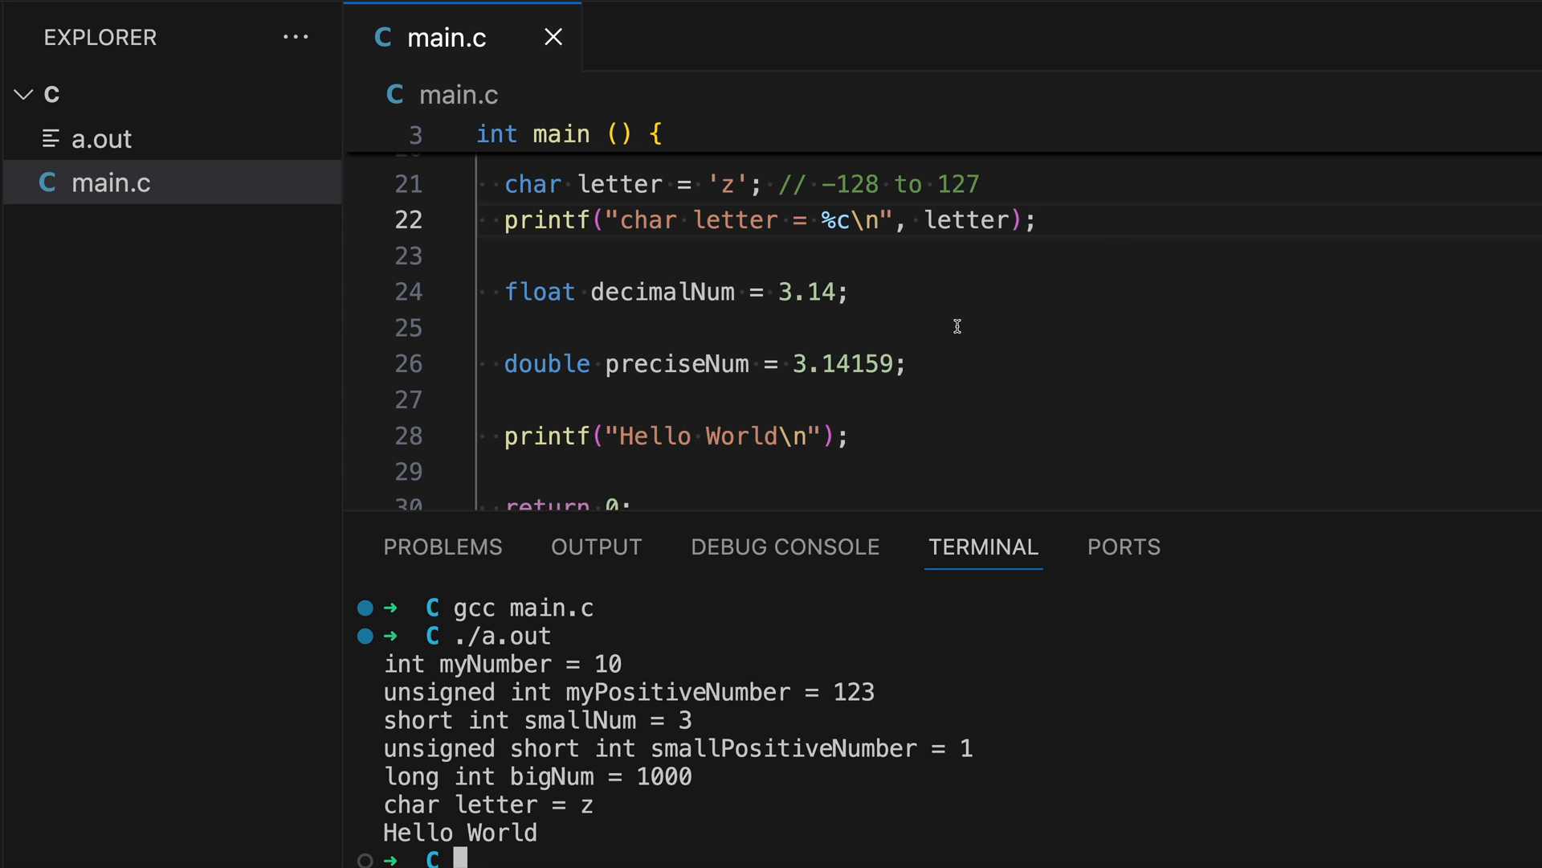
Step: Copy the char printf under decimalNum as 'float decimalNum' with %f and compile with gcc main.c
triple_click(769, 220)
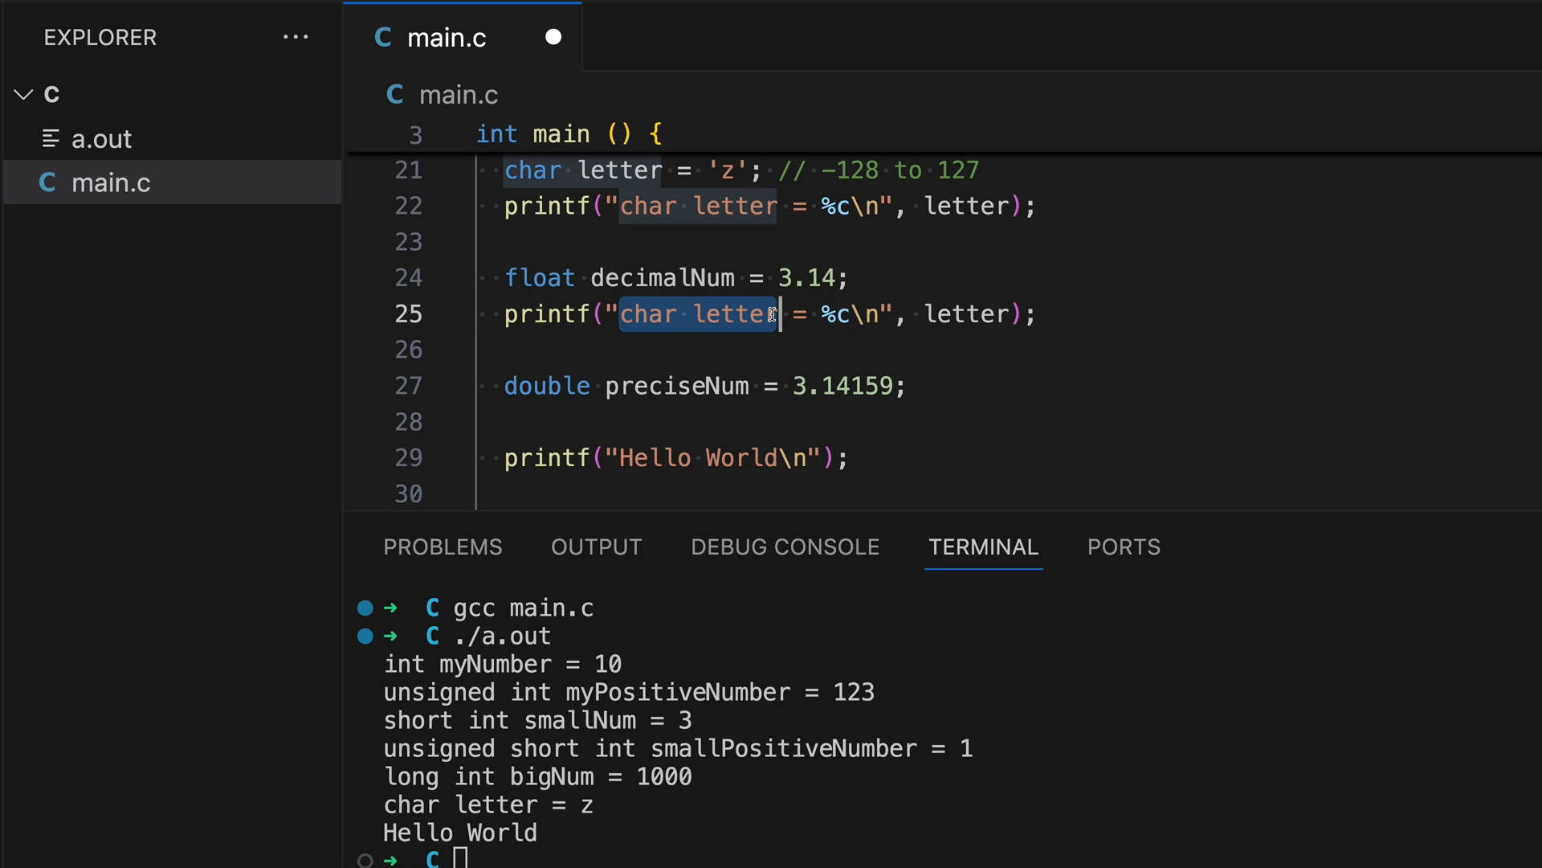
type("float decimalNum")
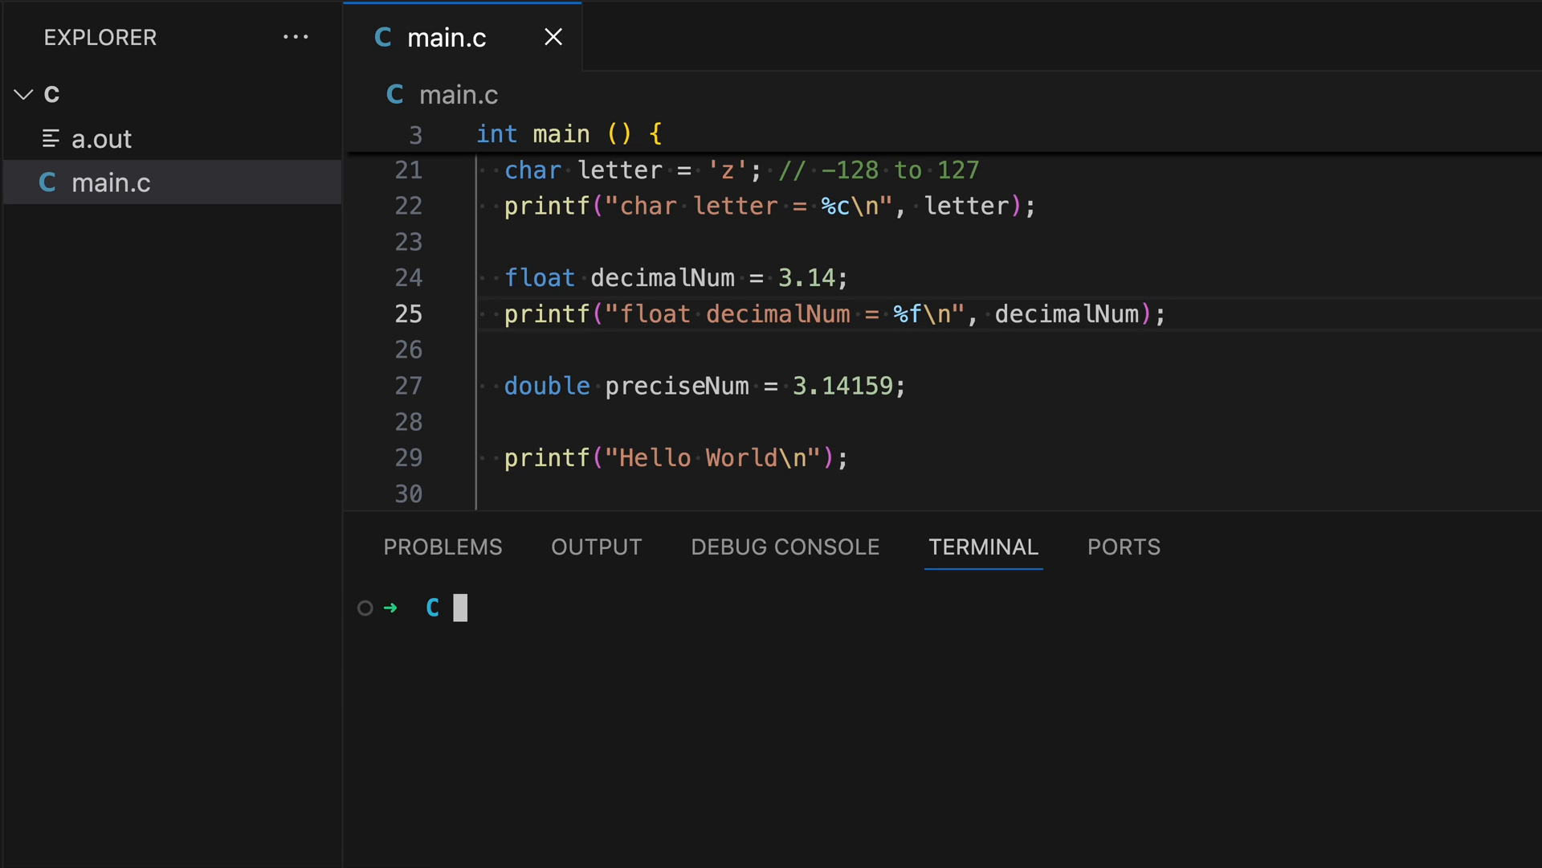
type("gcc main.c")
type("./a.out")
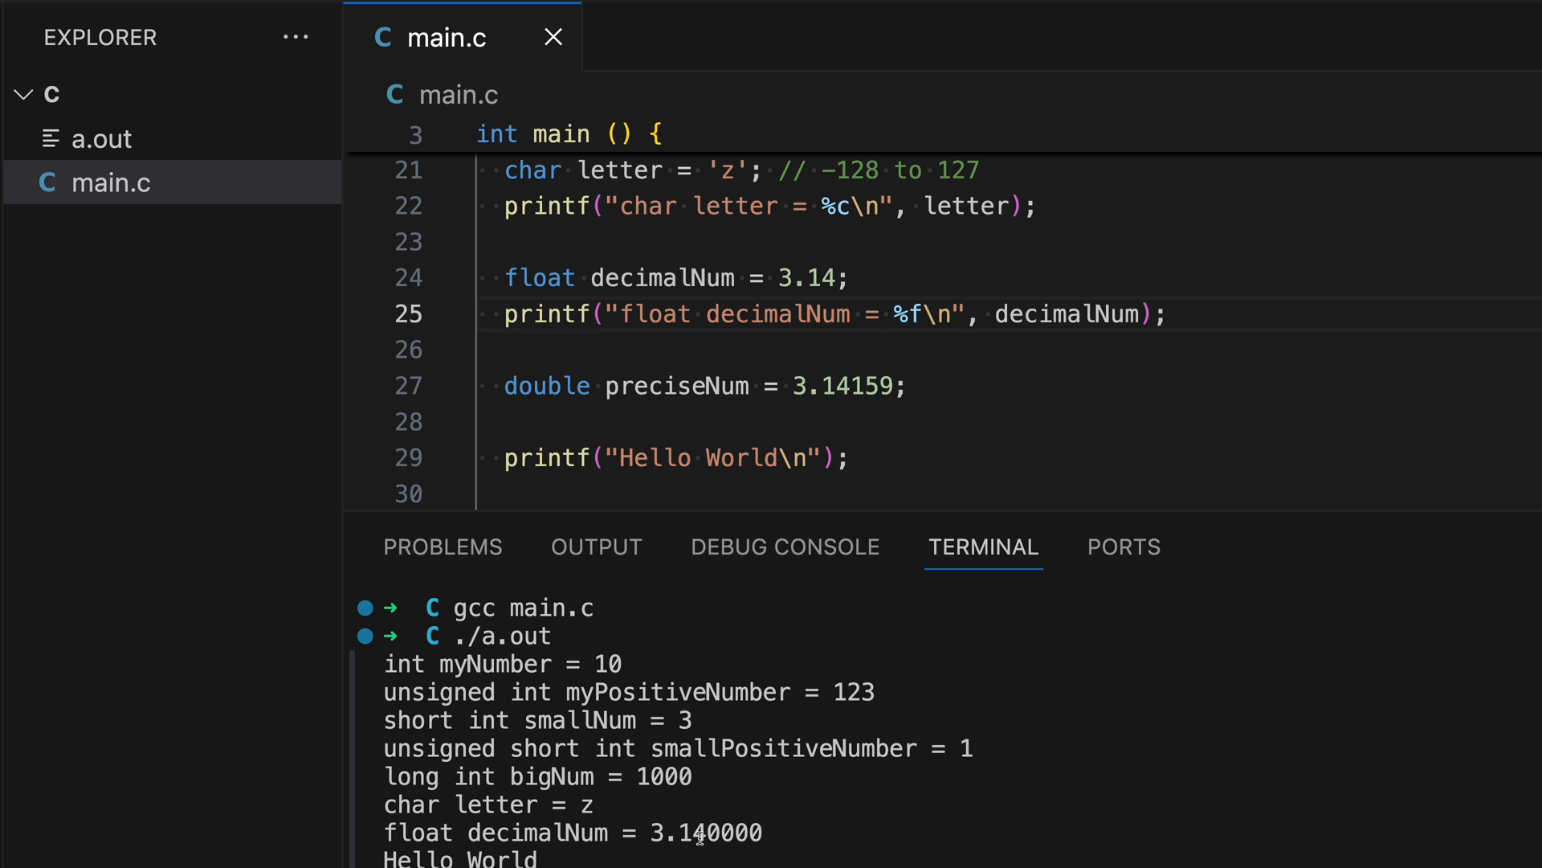
mouse_move(905, 380)
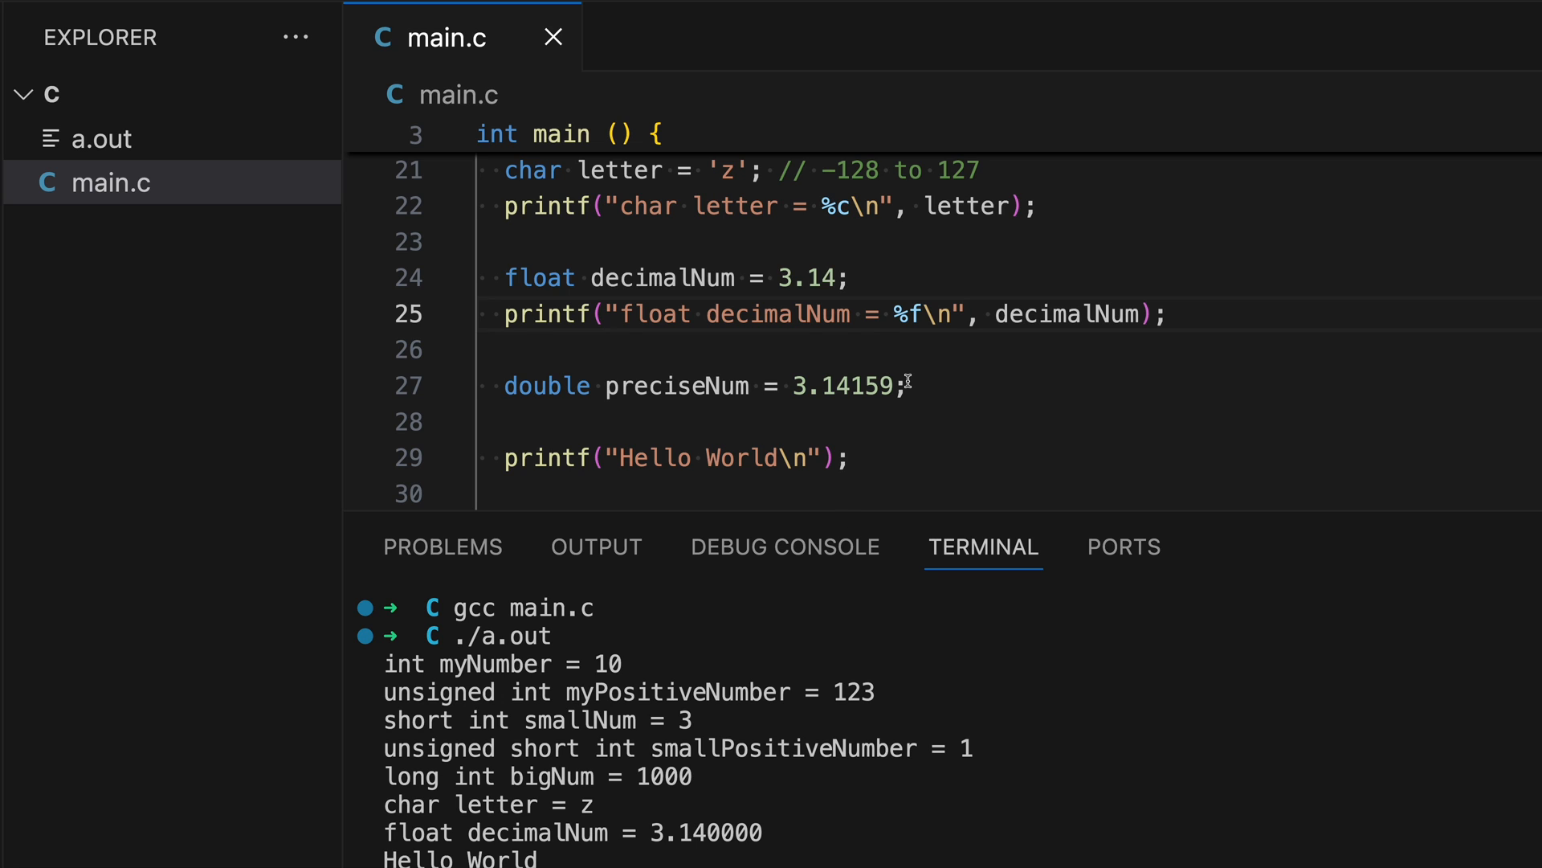
triple_click(835, 314)
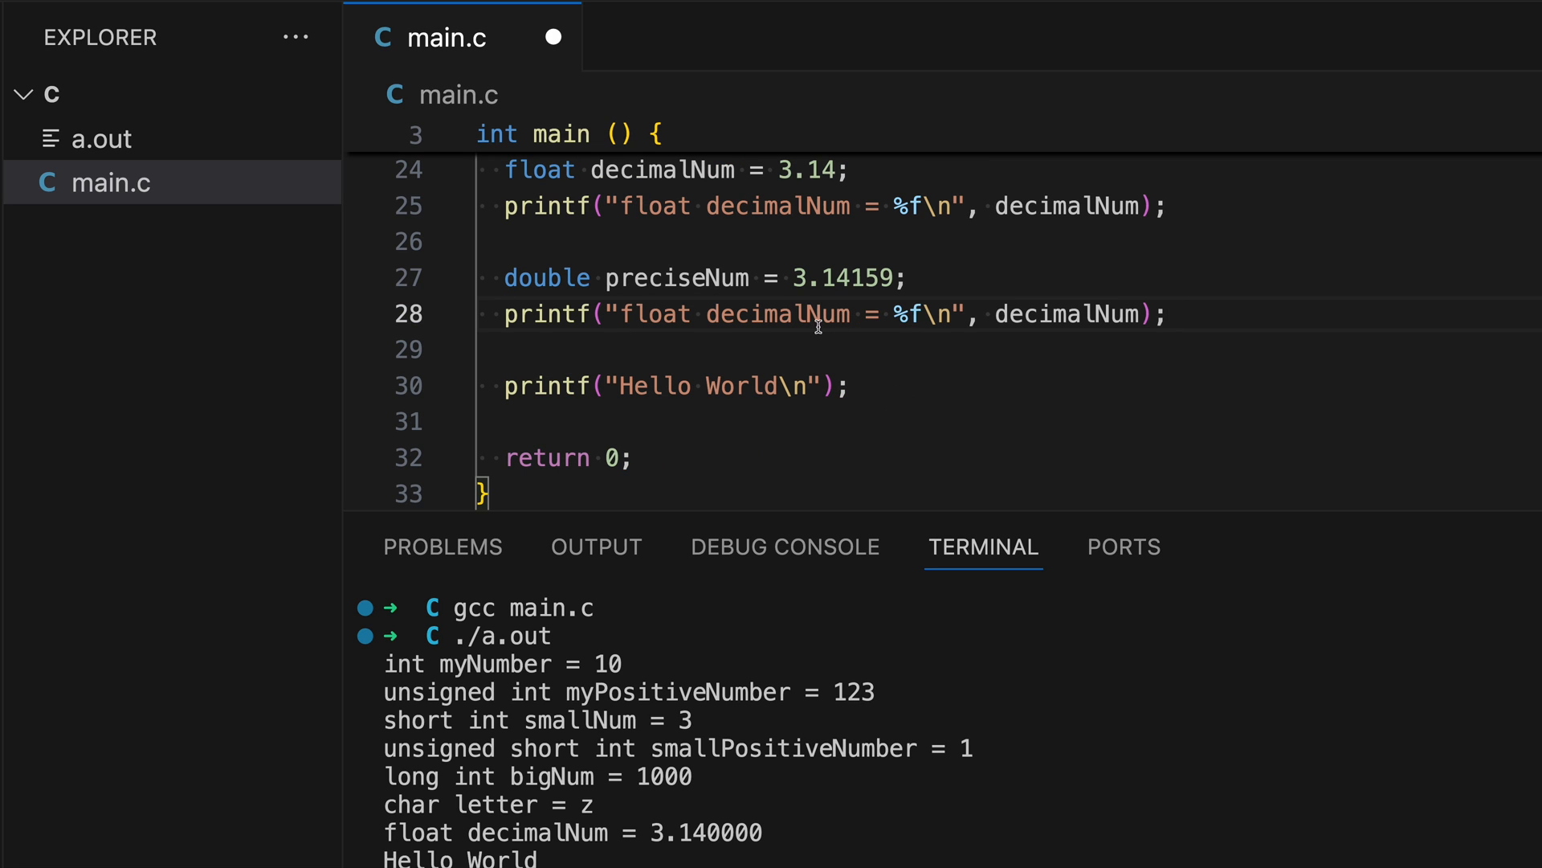
Step: Rename the copied print to preciseNum with %lf and run ./a.out
double_click(676, 278)
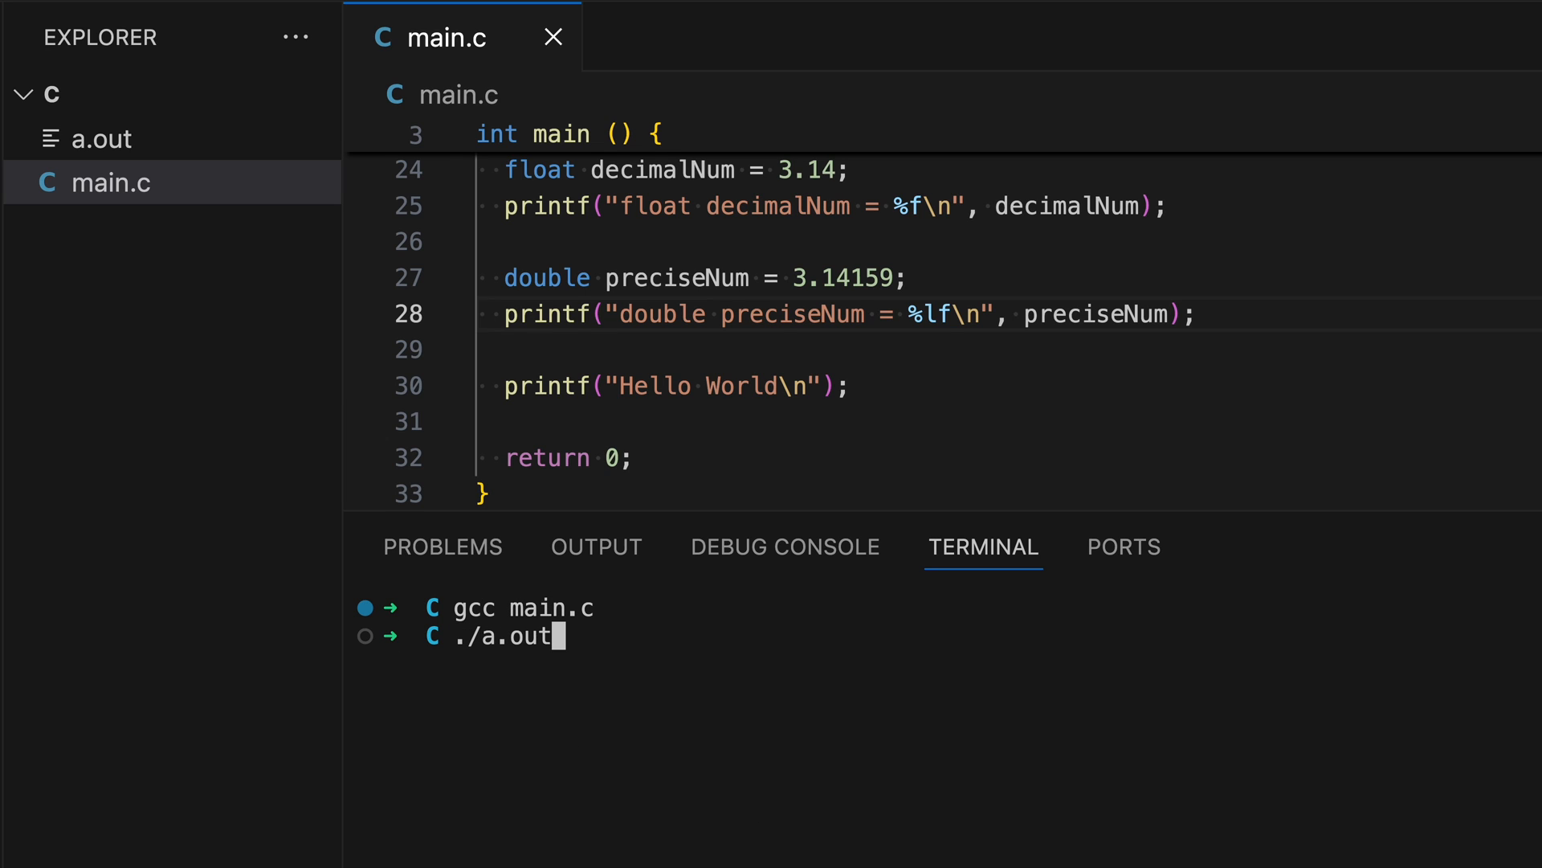
key("enter")
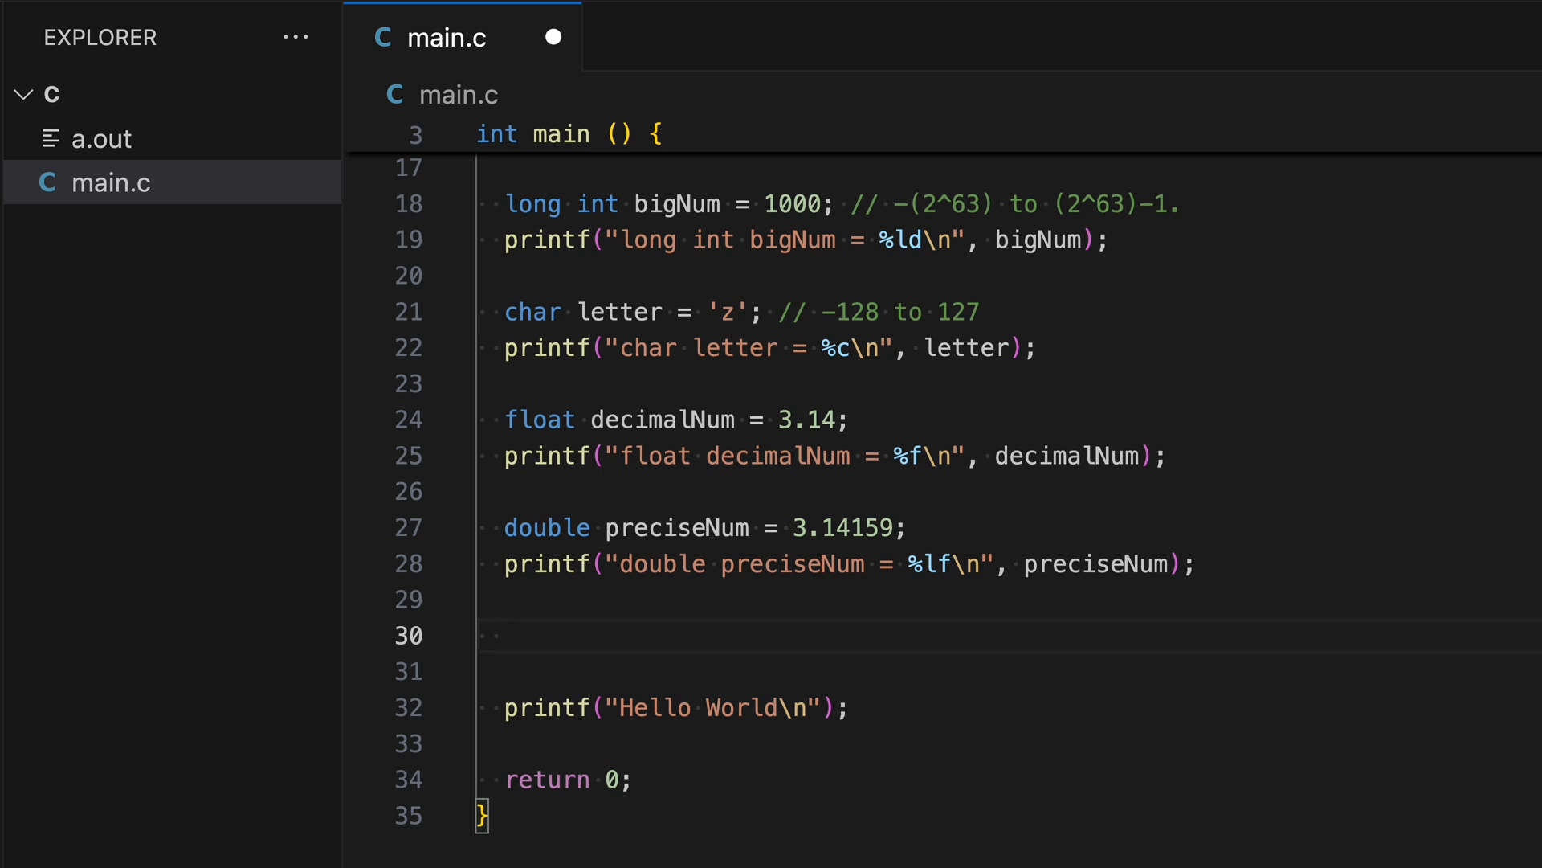
Step: Add #include <stdint.h> on the line below the stdio.h include
left_click(504, 637)
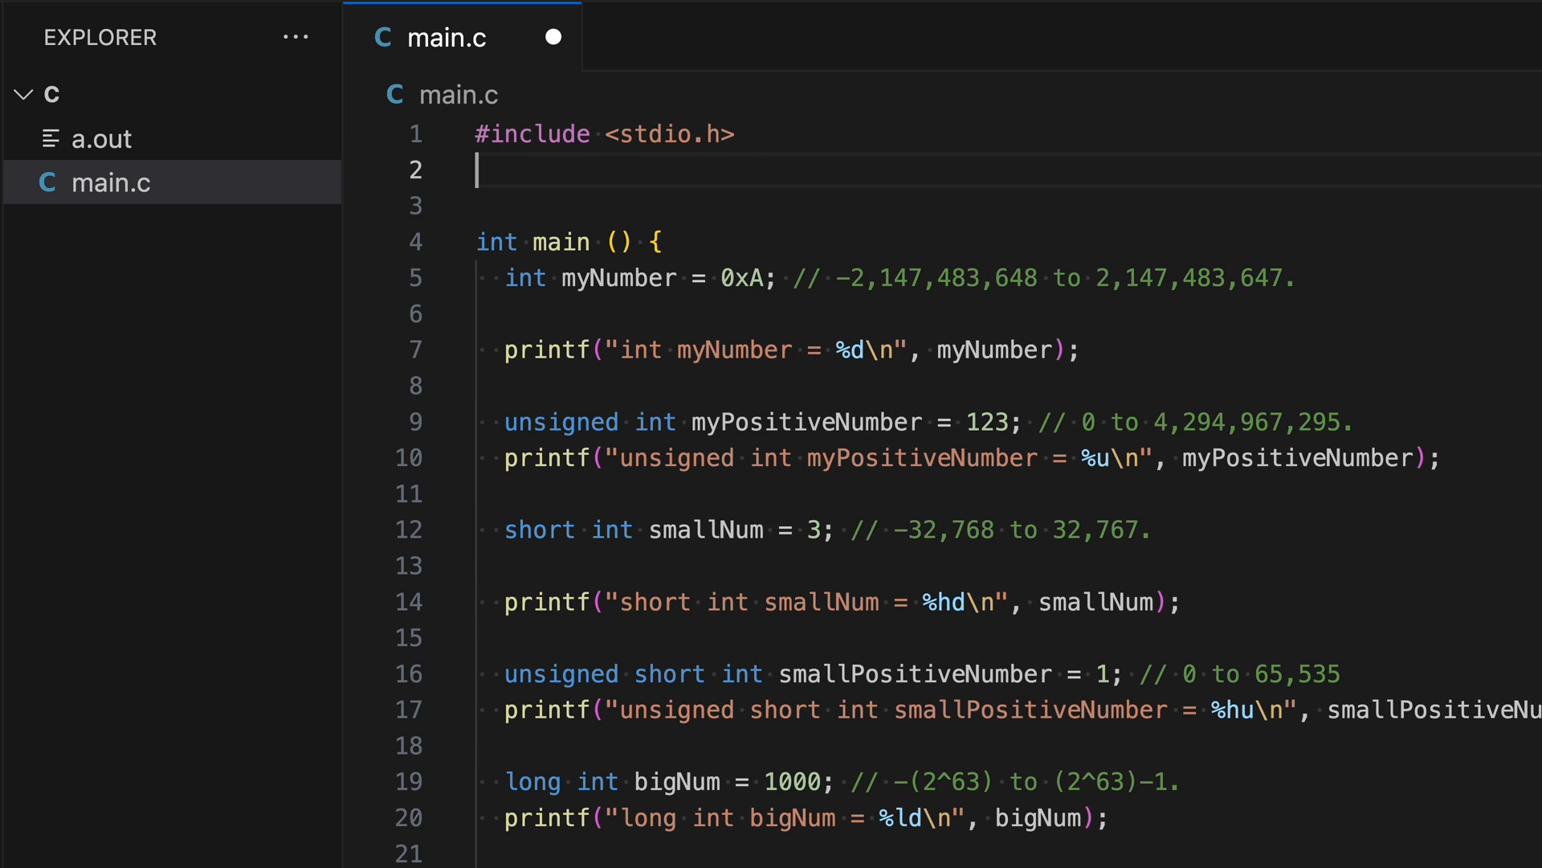
type("#include")
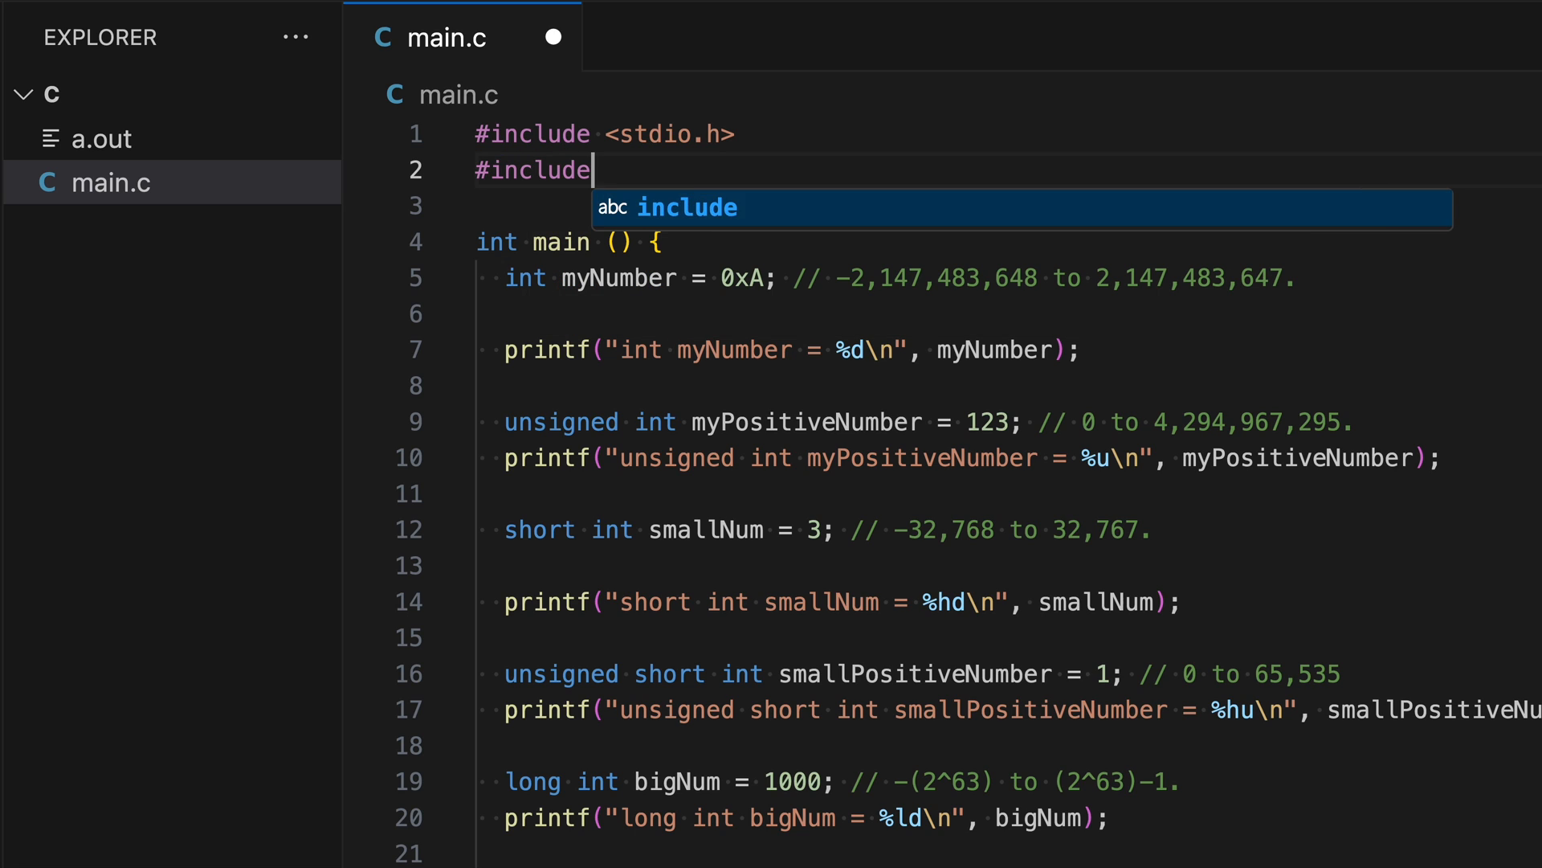
type("<stdi")
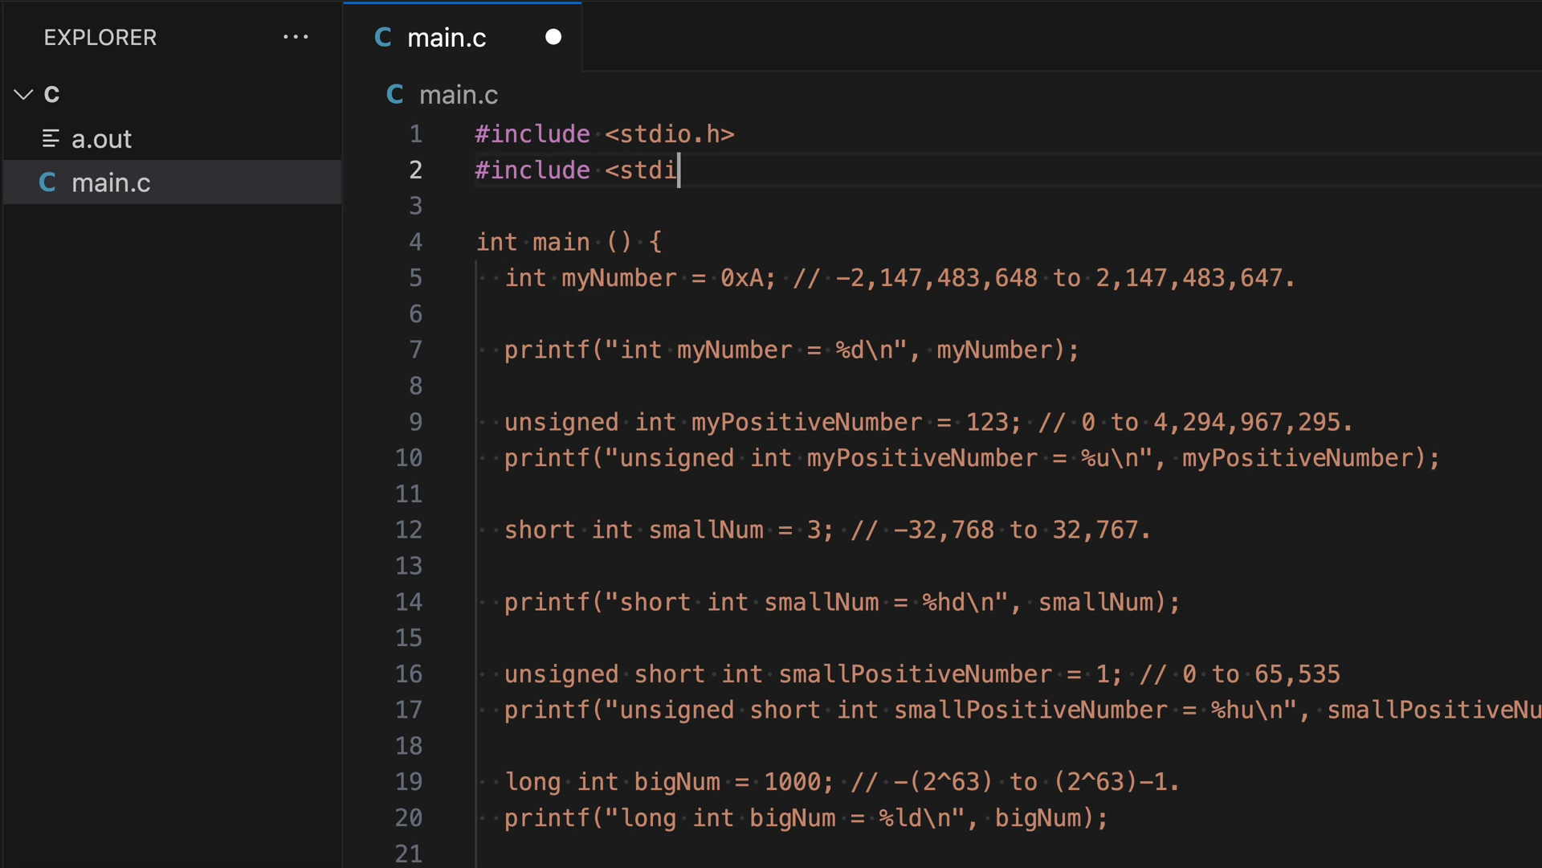
type("nt.h>")
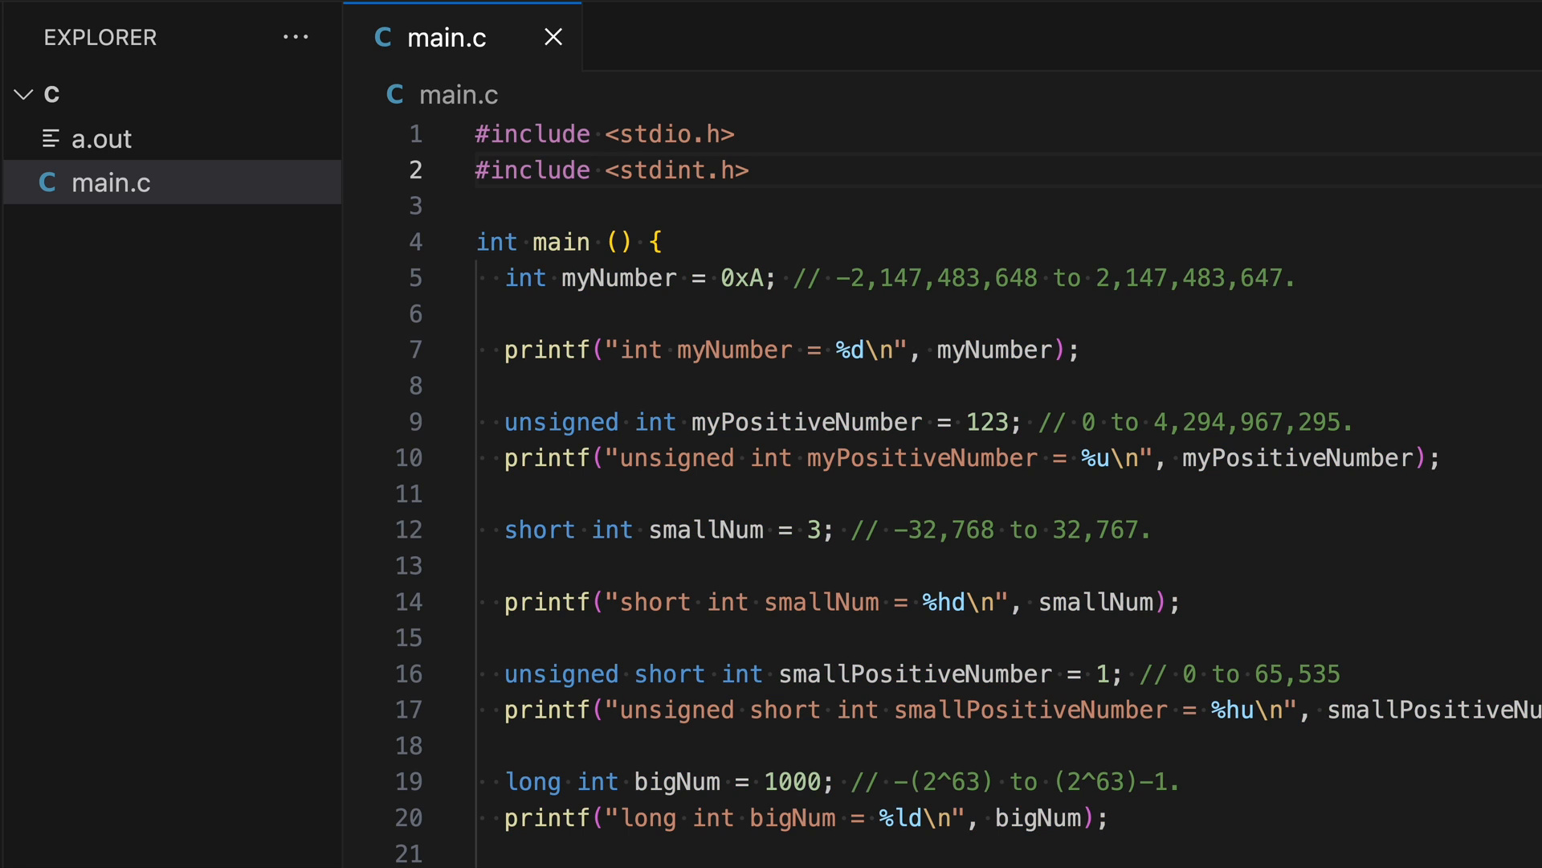
scroll("down", 3)
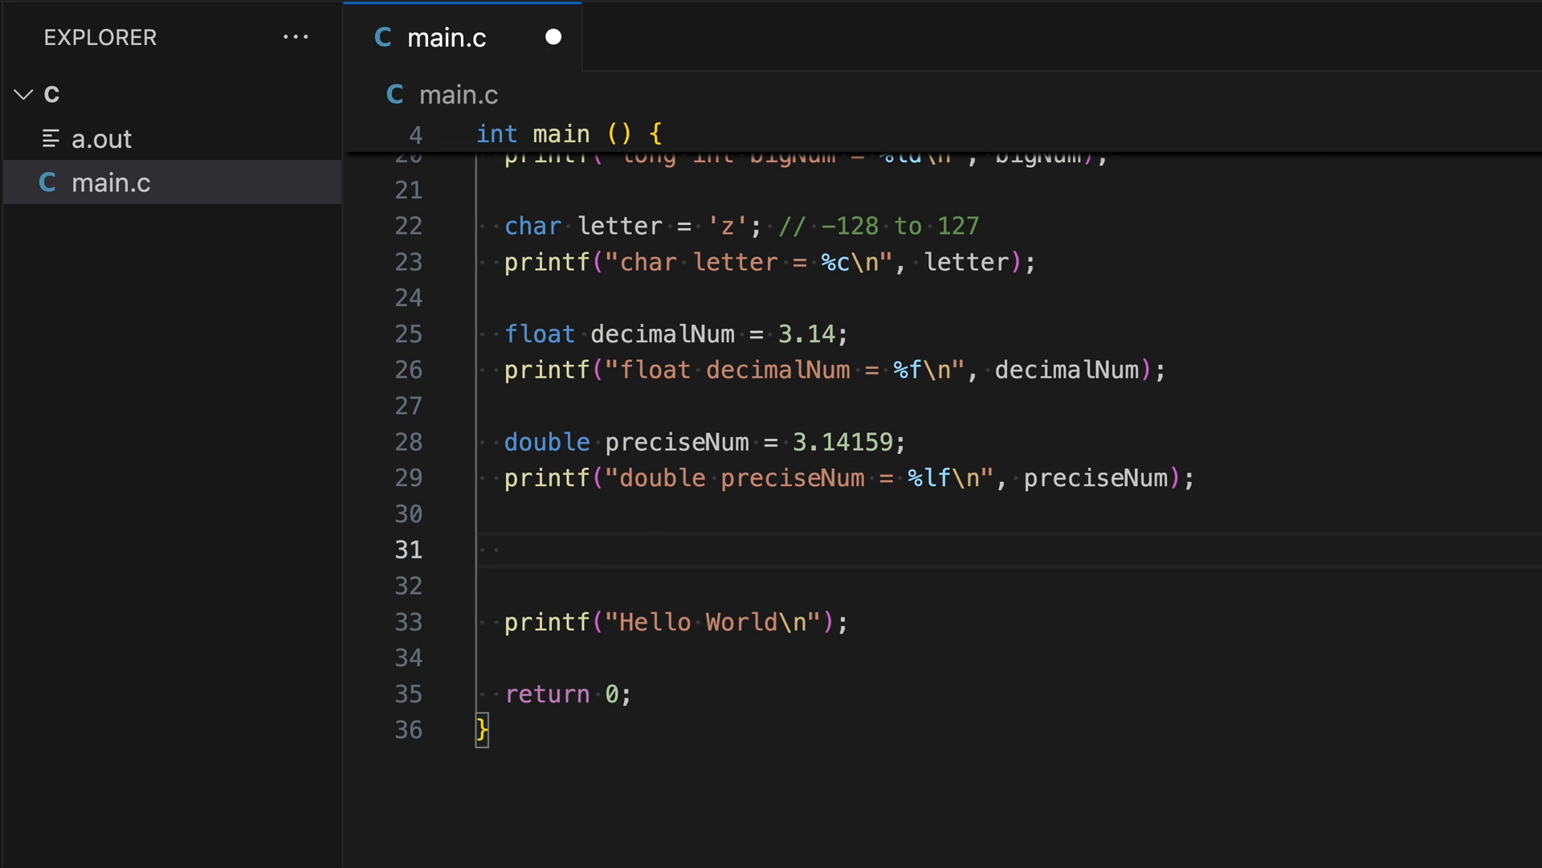
Step: Try fixed-width types int8_t, int64_t and uint8_t on the blank line
type("int")
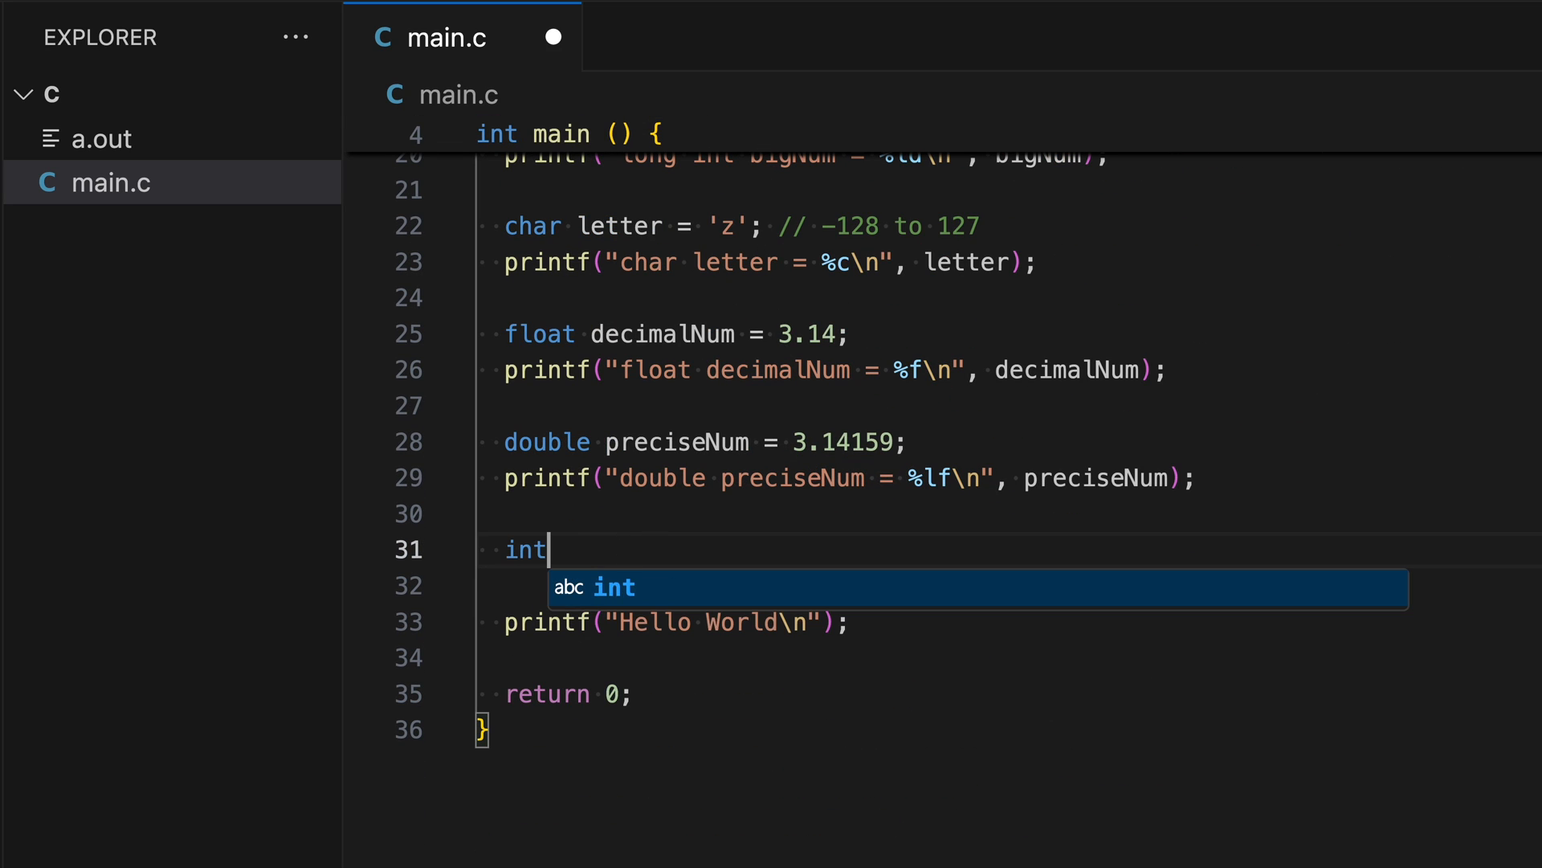
type("8_t")
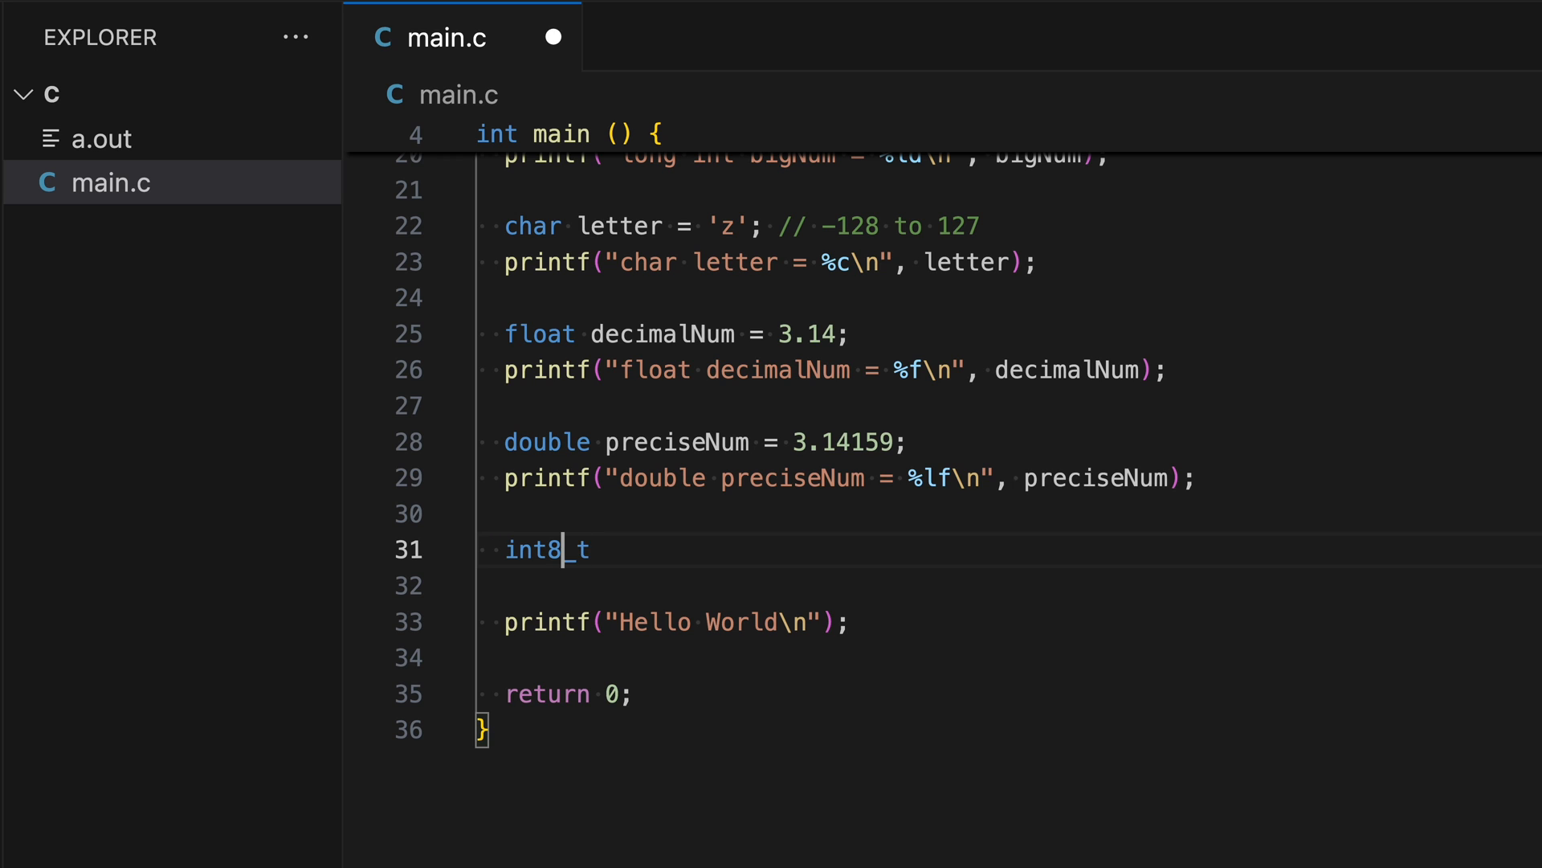
type("5")
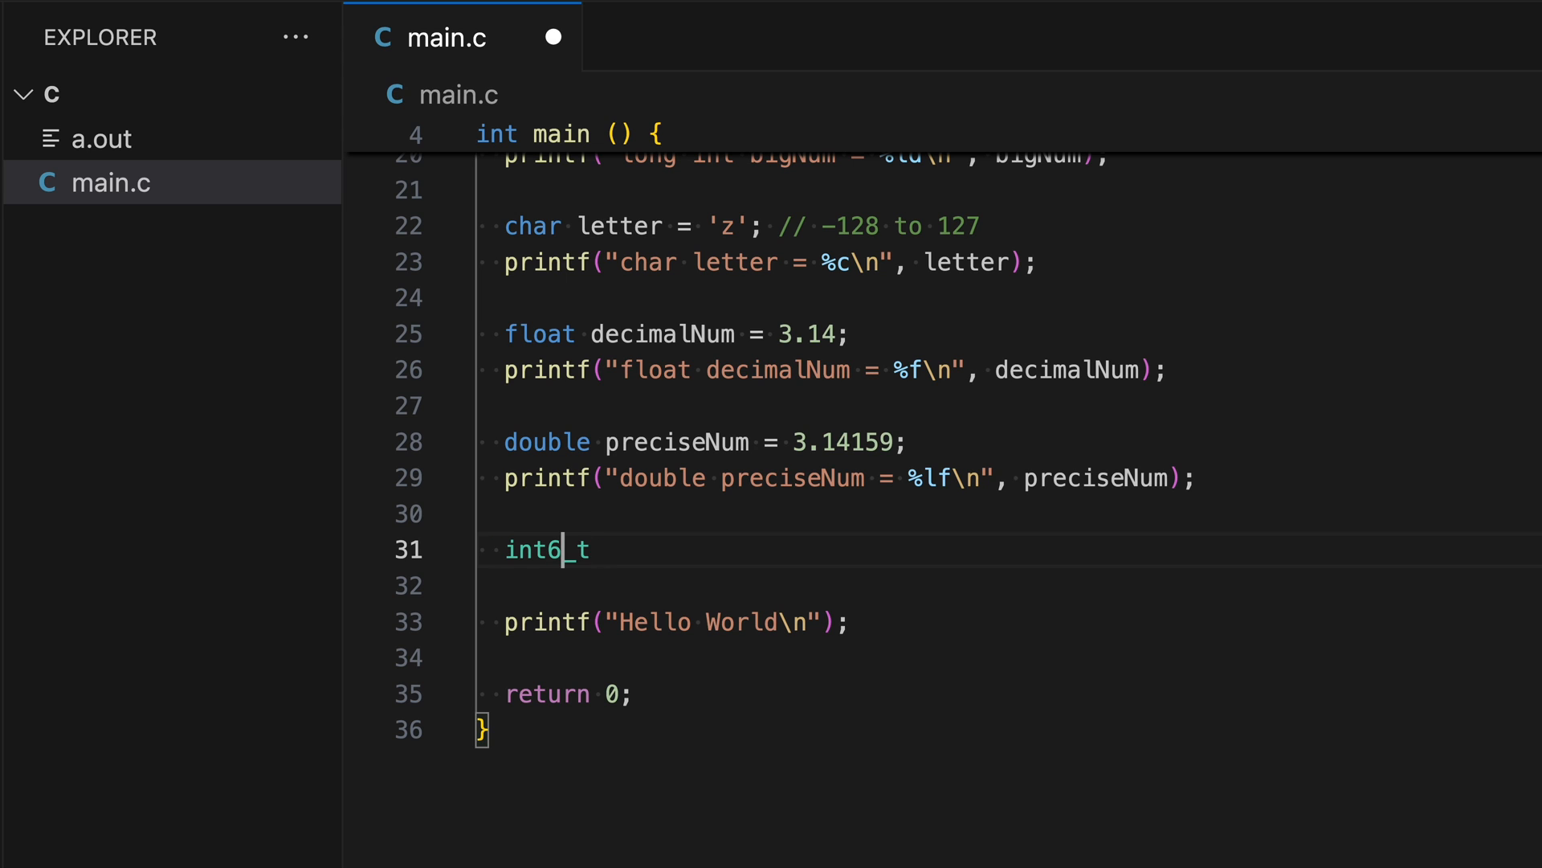
type("4")
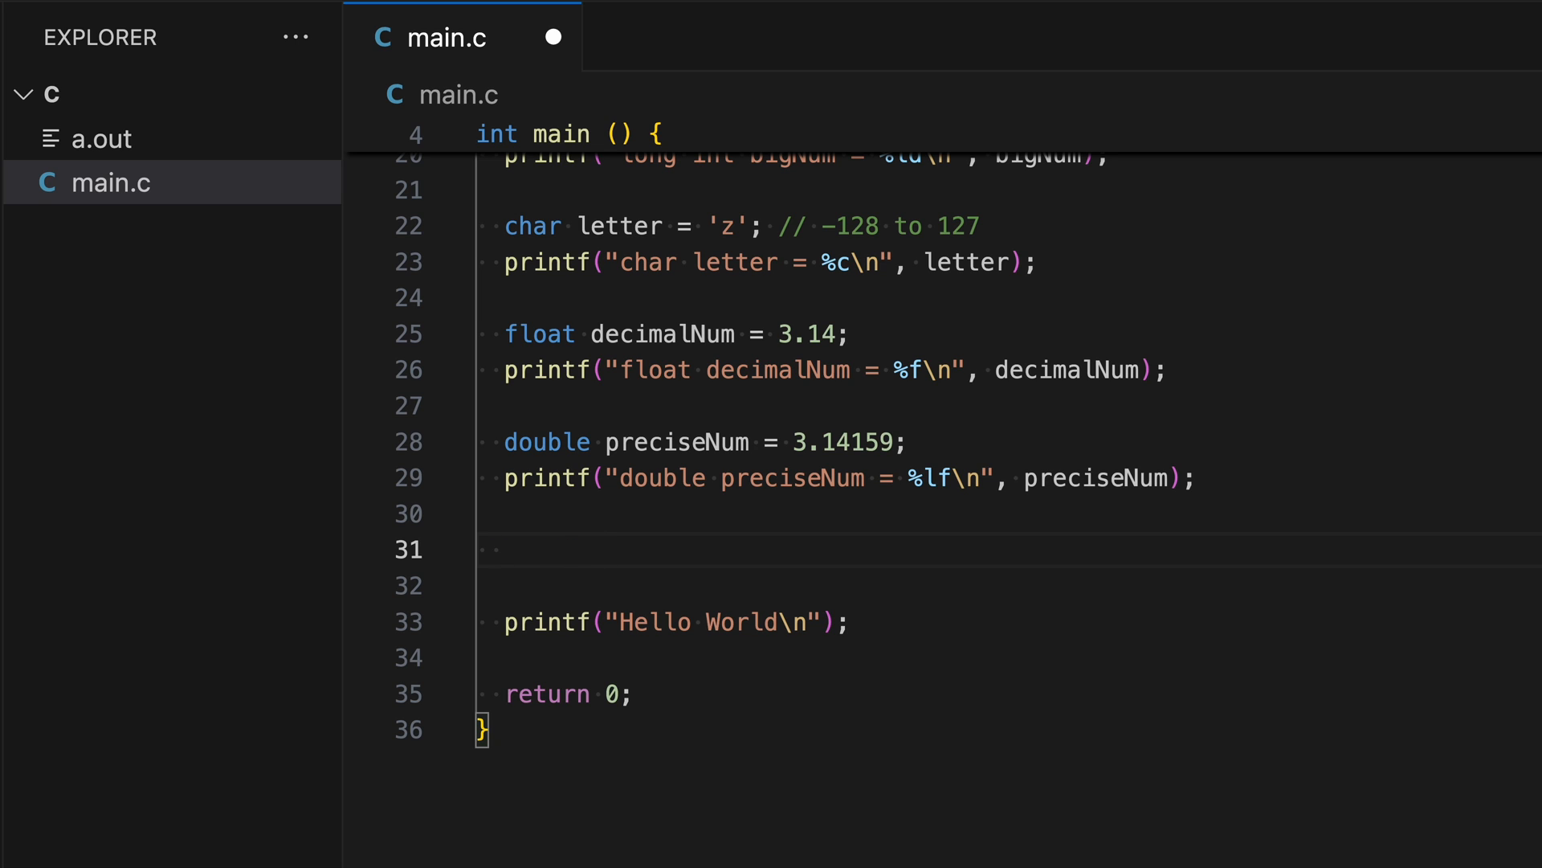
type("uint8_")
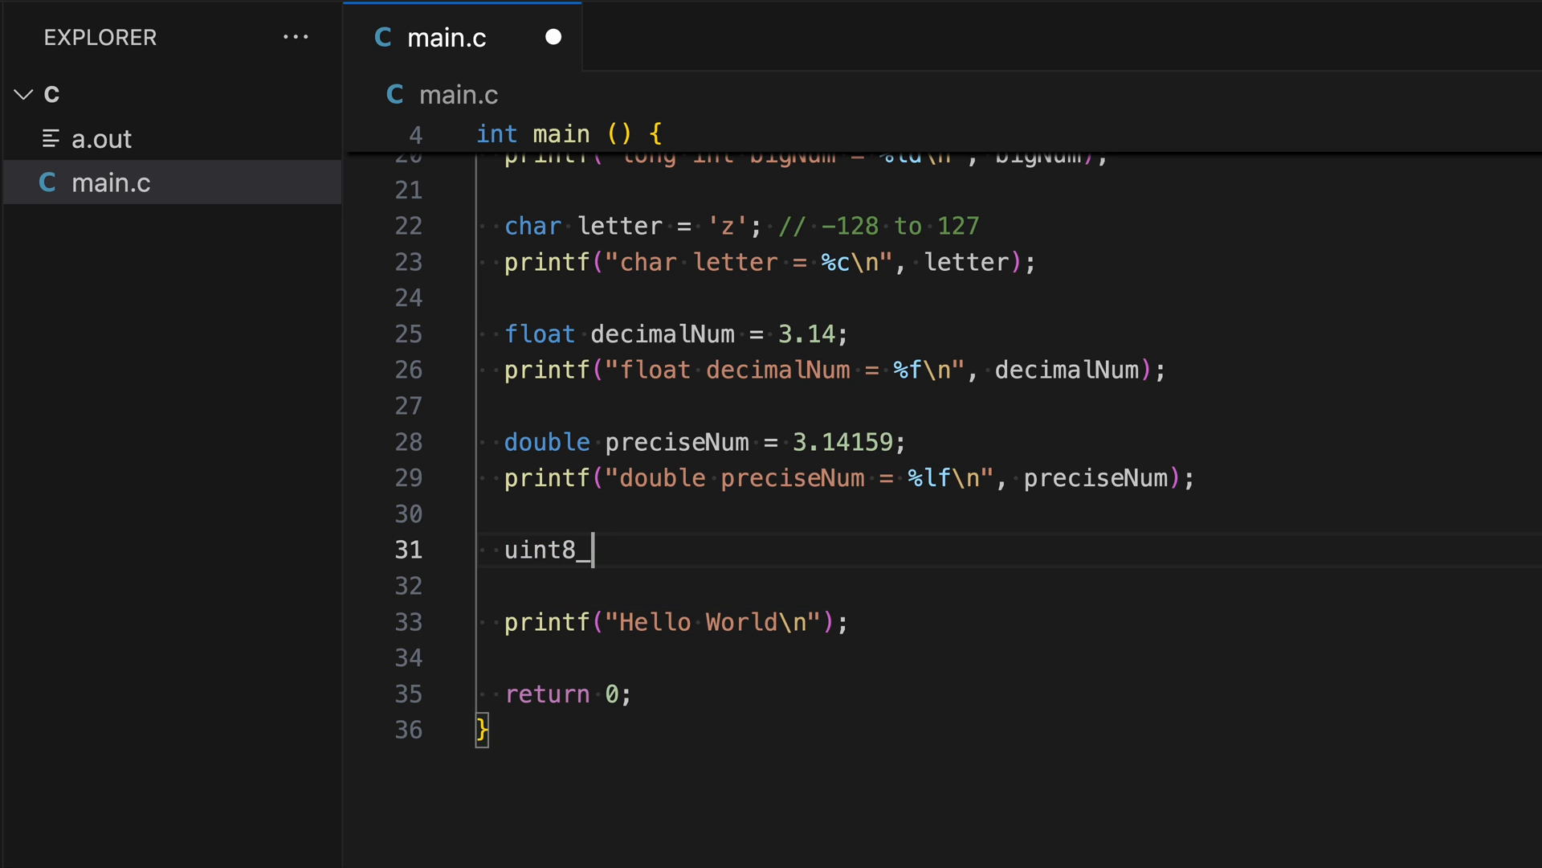
type("t")
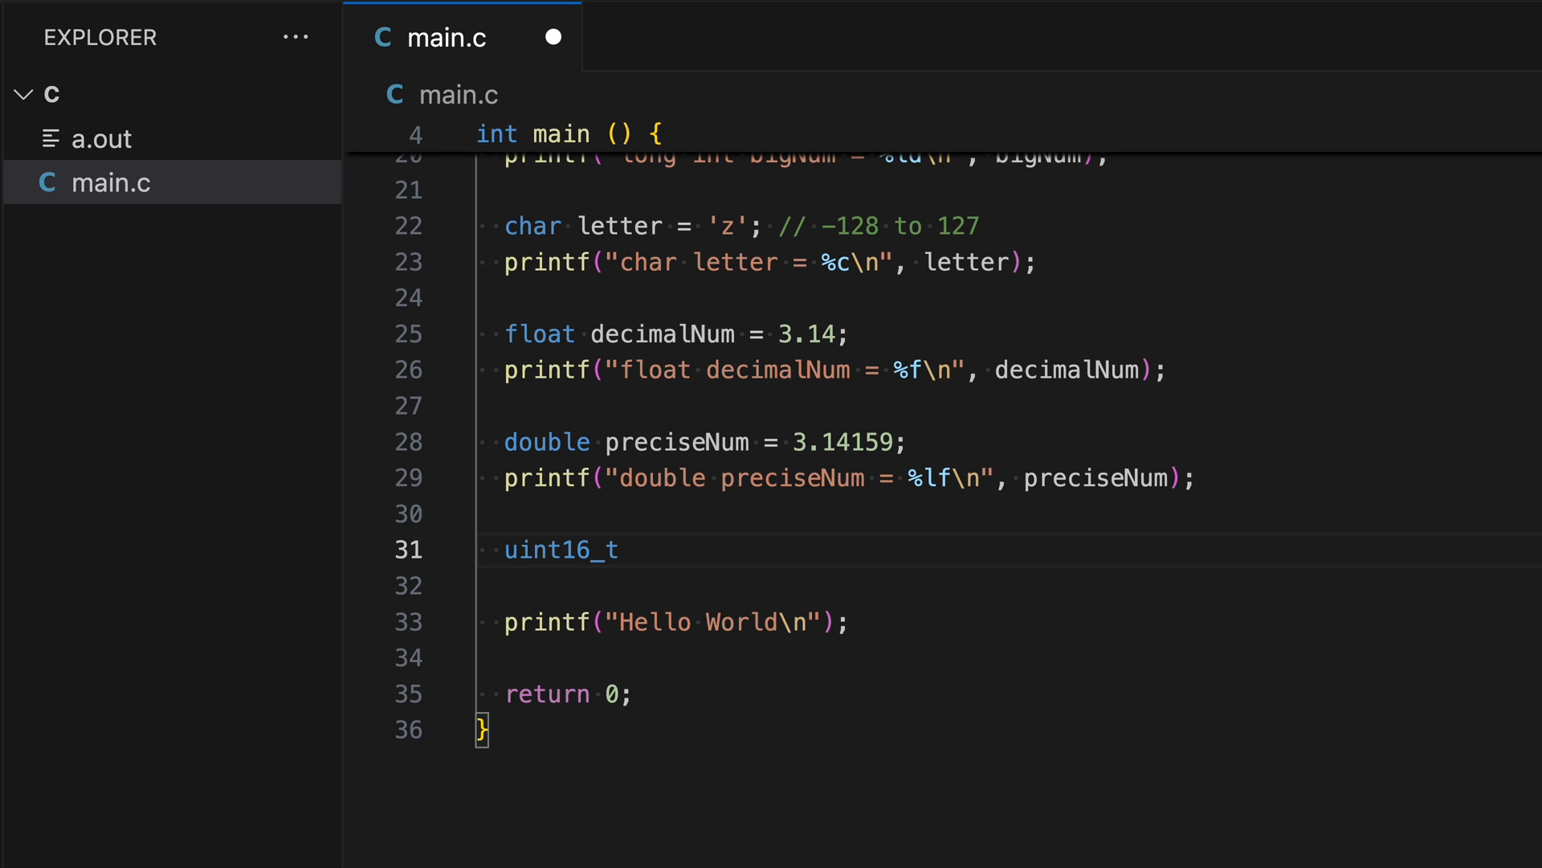
Step: Settle on the type name uint64_t for the new declaration
key("Backspace")
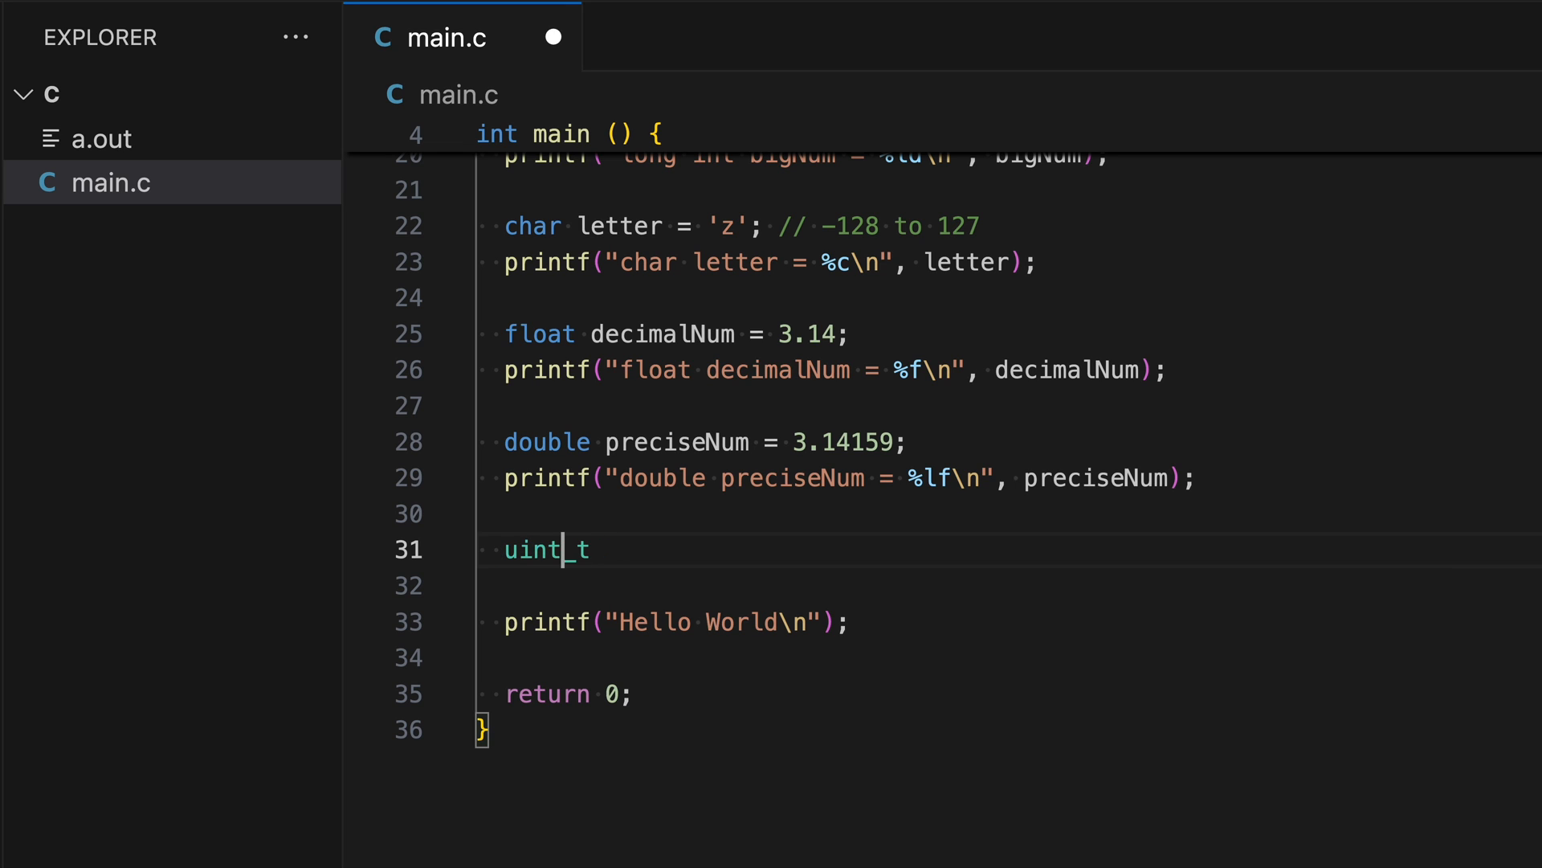
type("64")
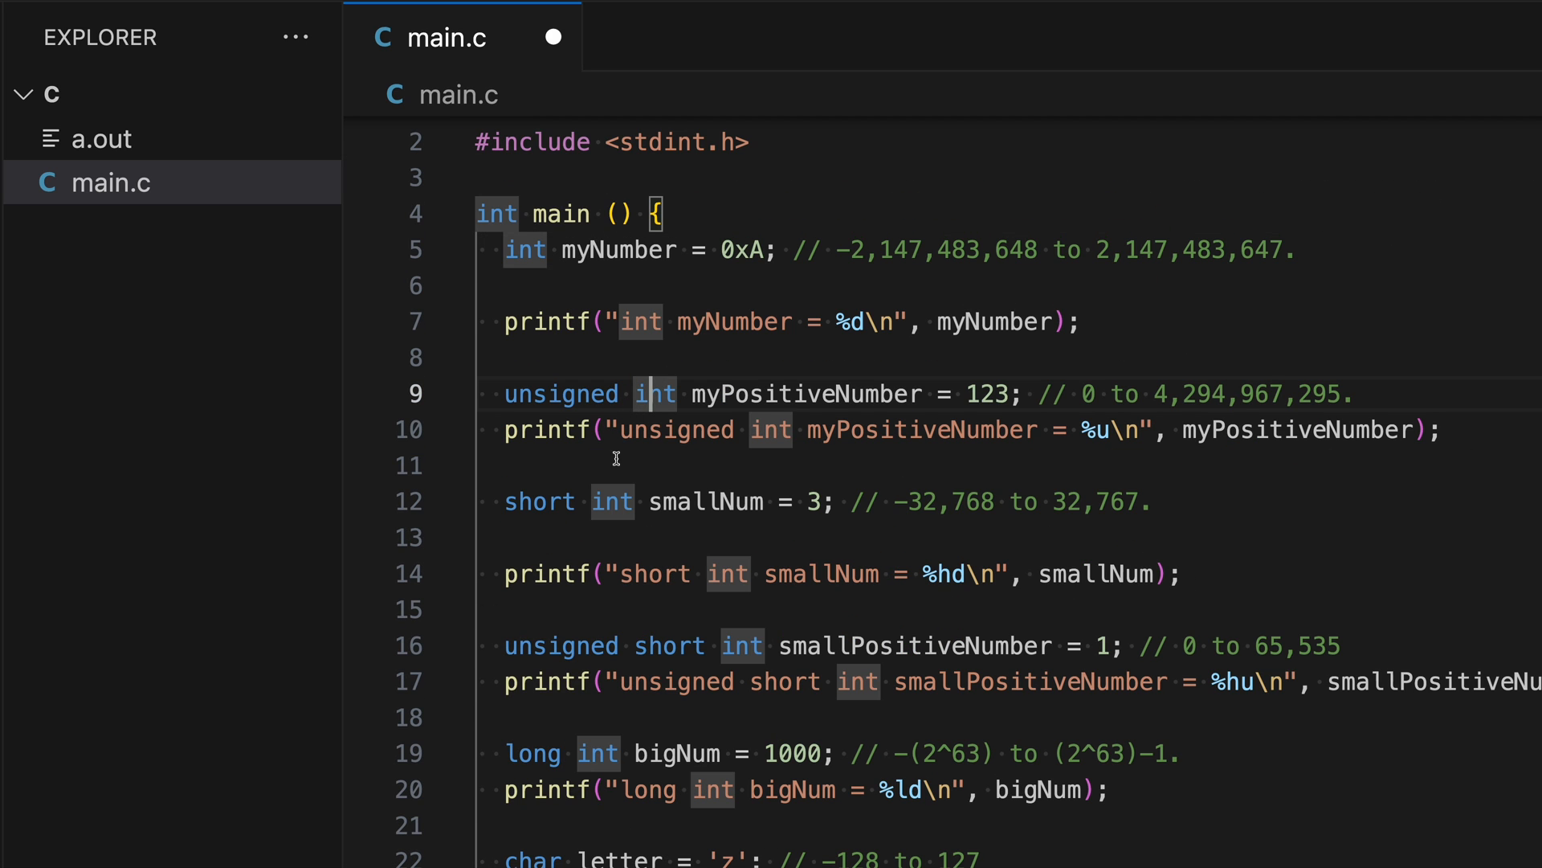
scroll("down", 3)
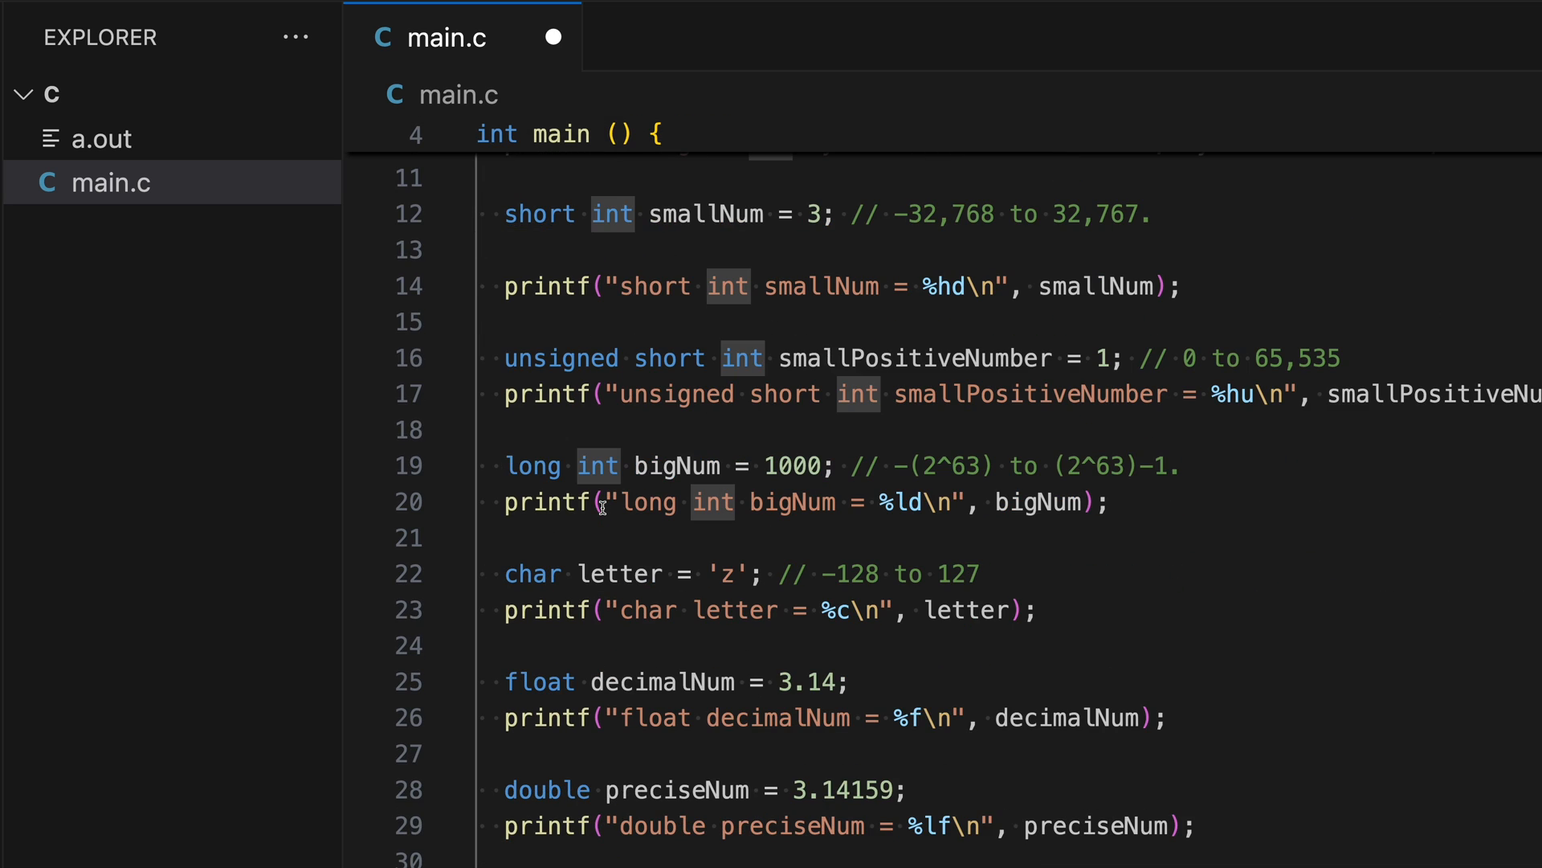
type("uint64_t")
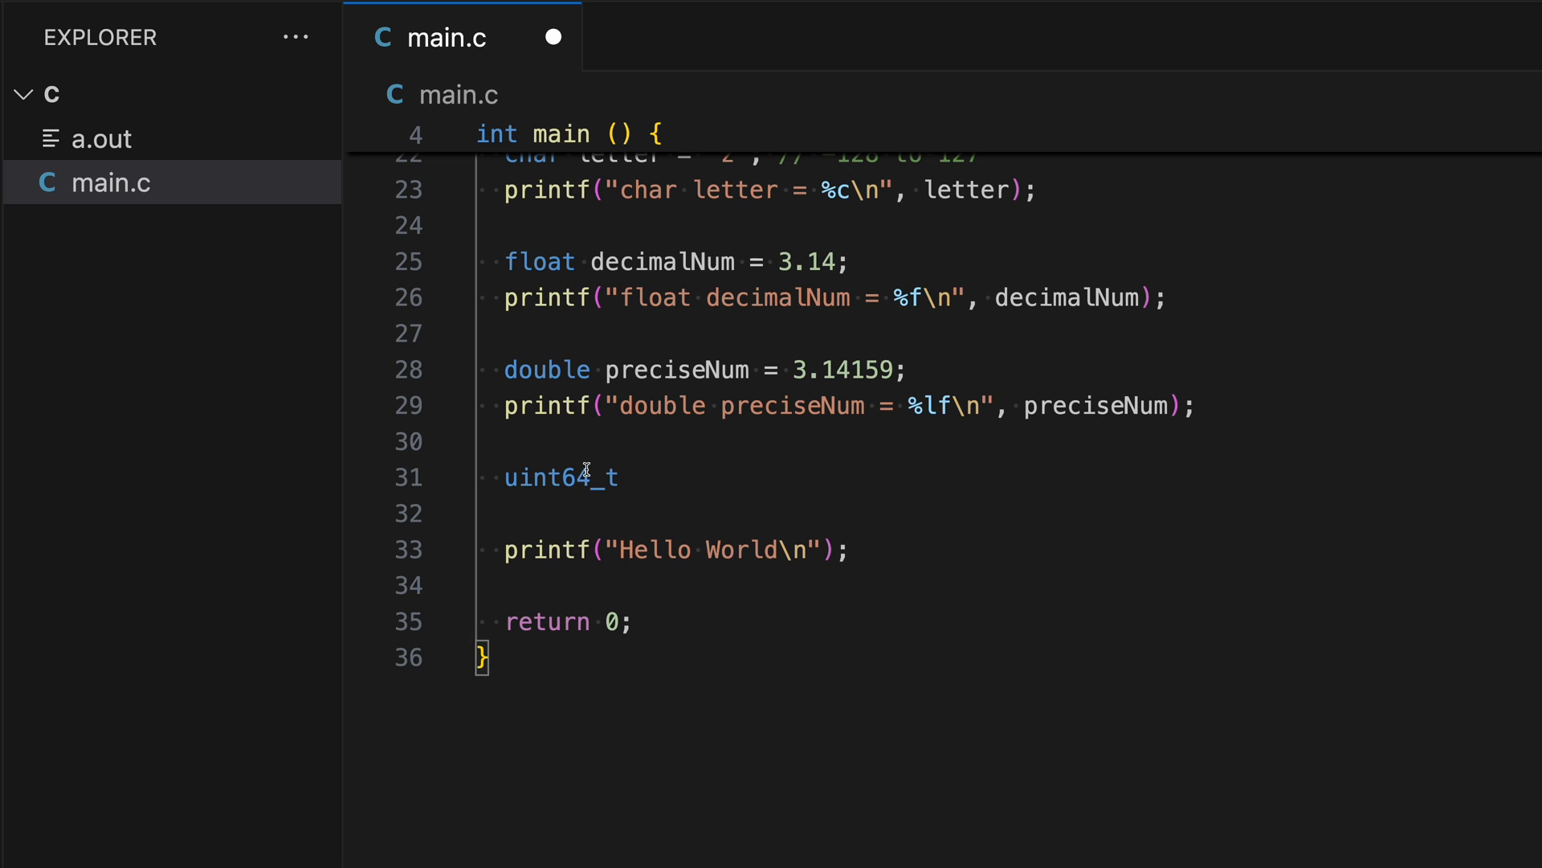
double_click(560, 477)
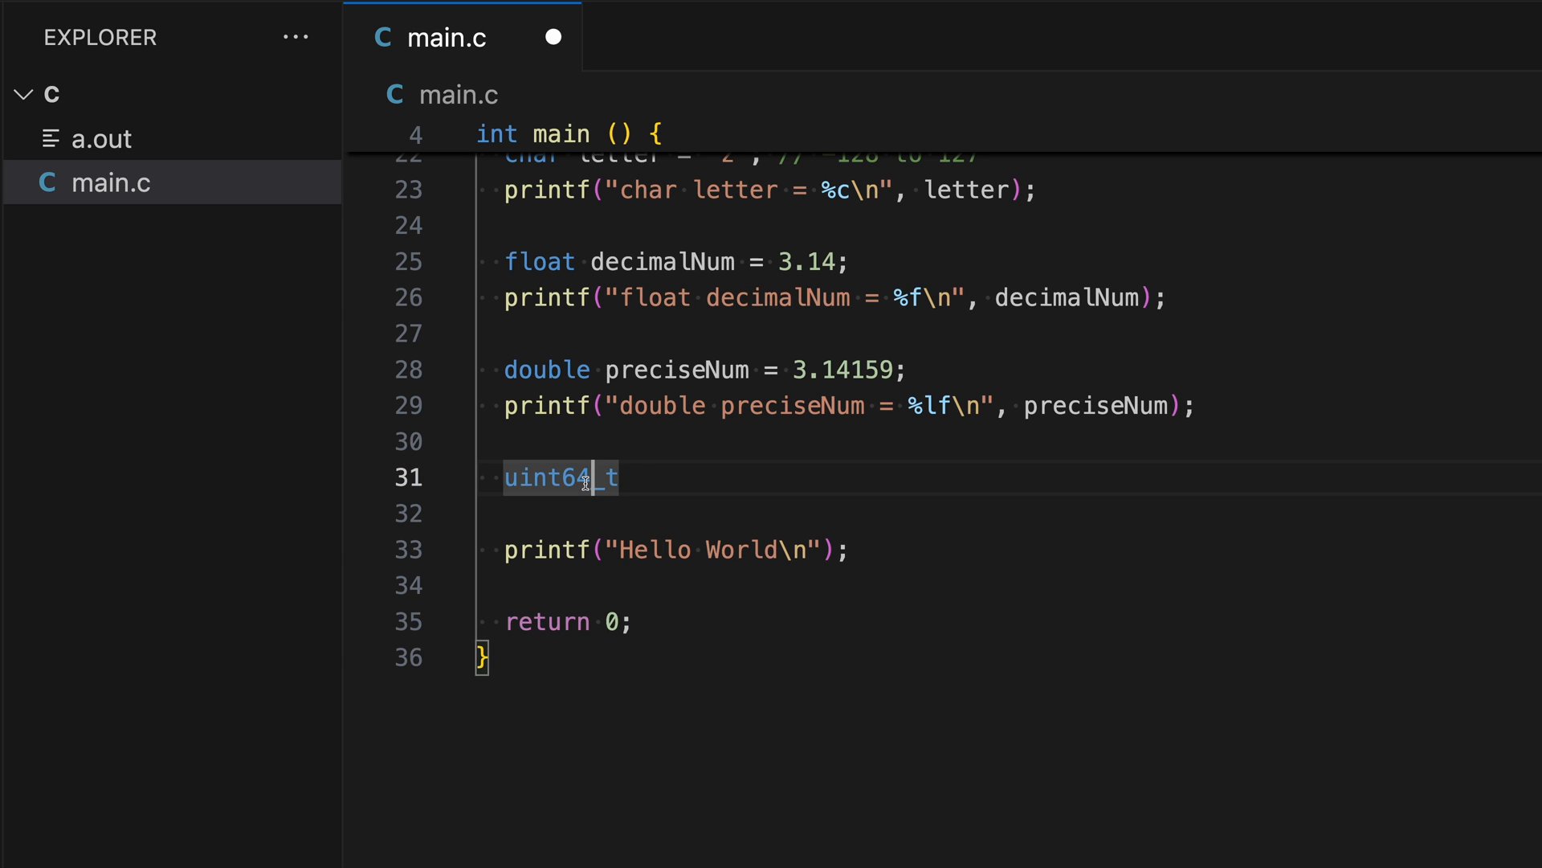